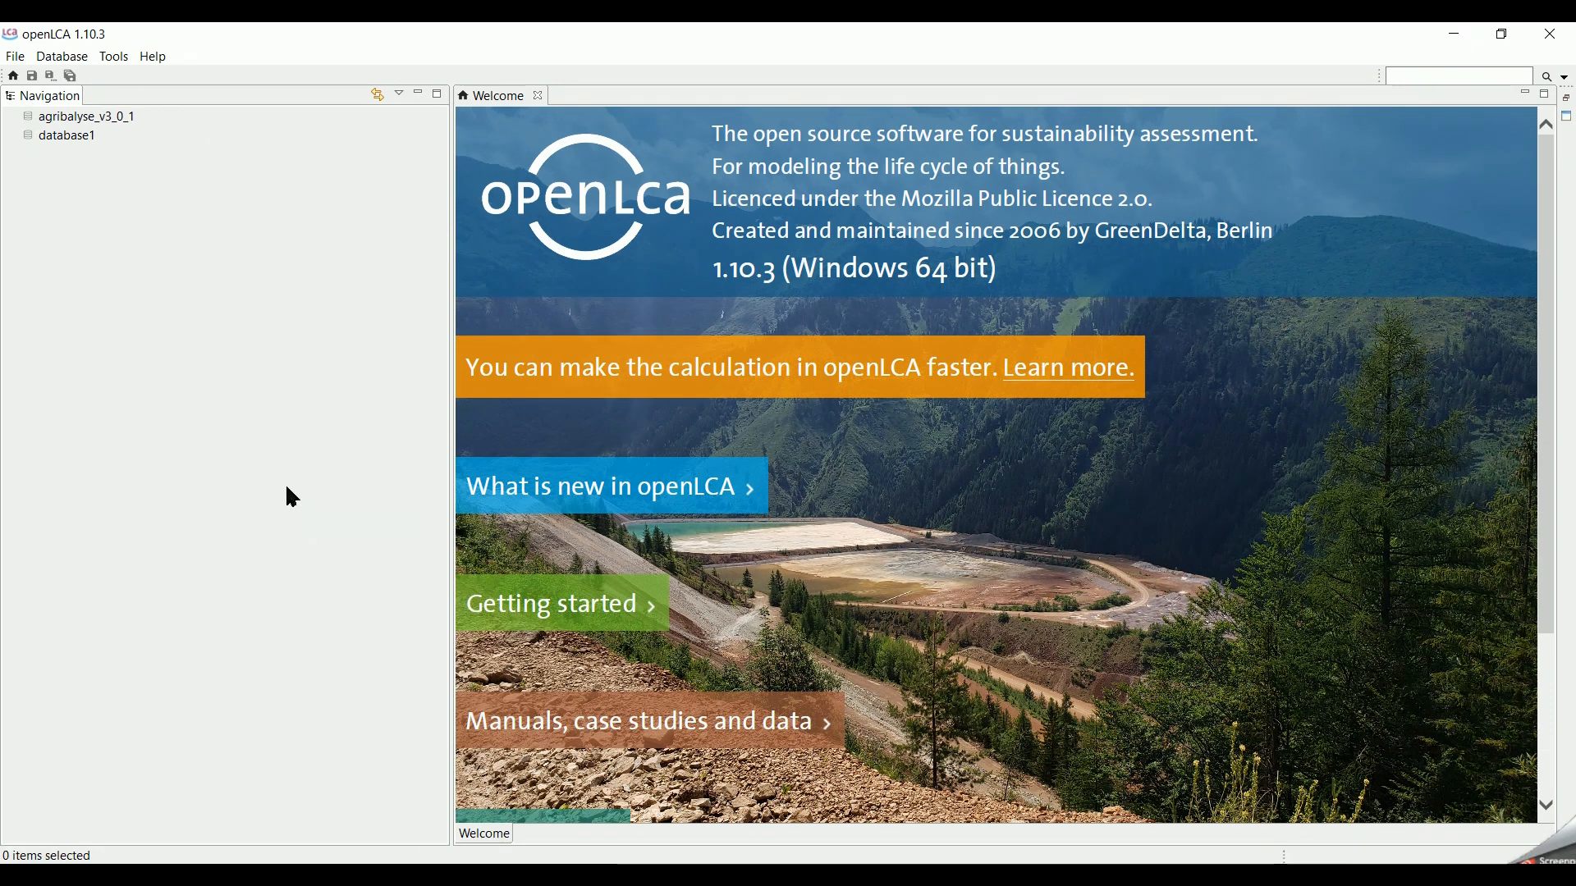
# Step: Open the agribalyse_v3_0_1 database and expand Processes to show Agricultural, Chemicals and other subcategories
pyautogui.click(88, 116)
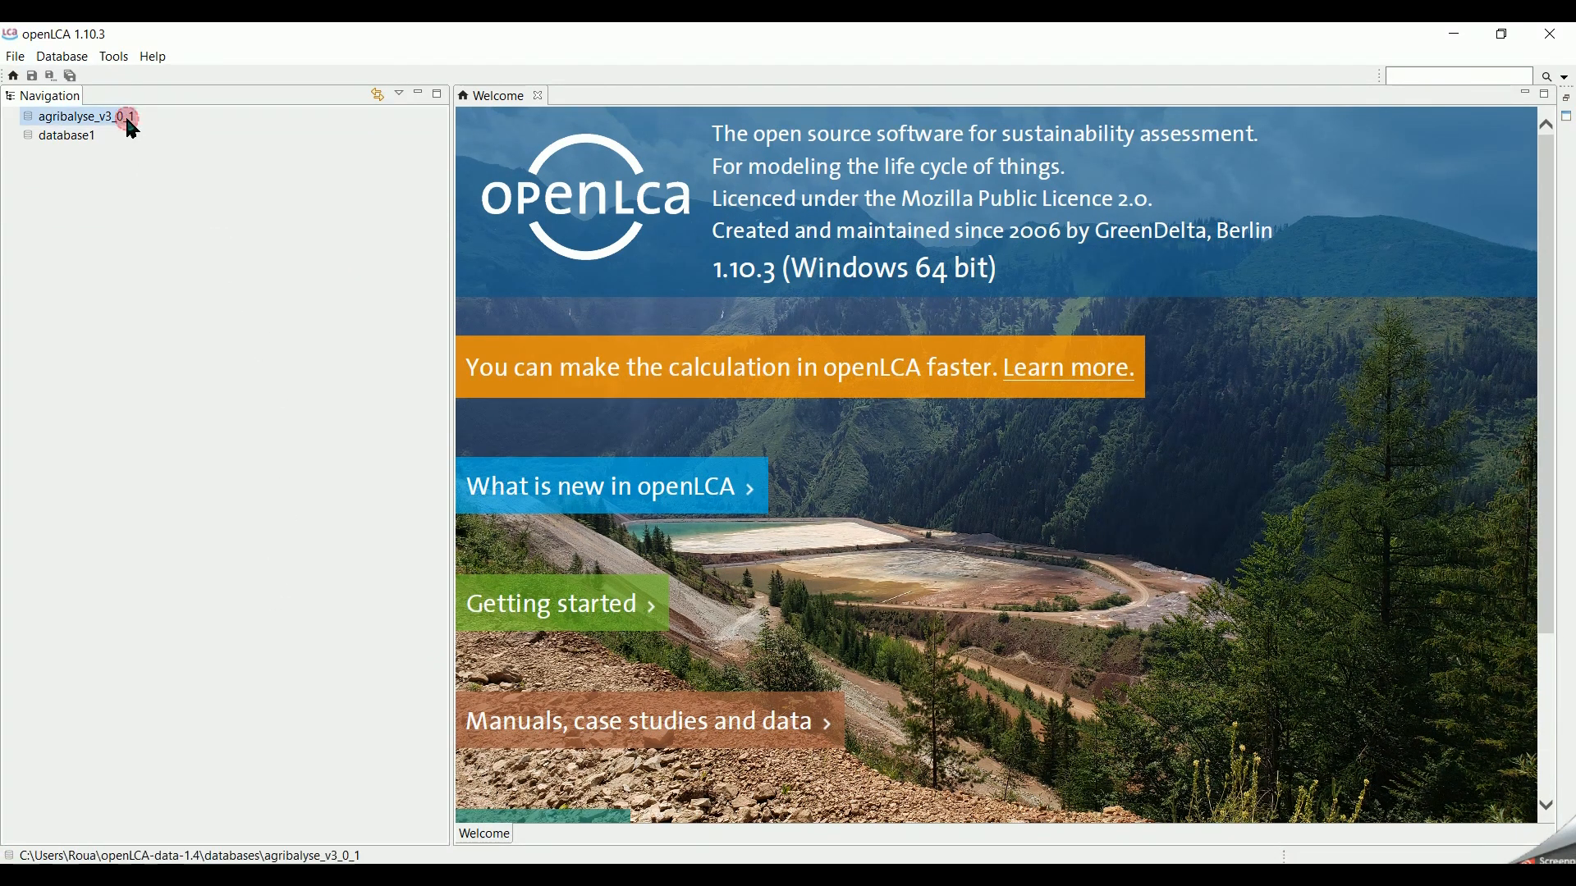
pyautogui.doubleClick(86, 116)
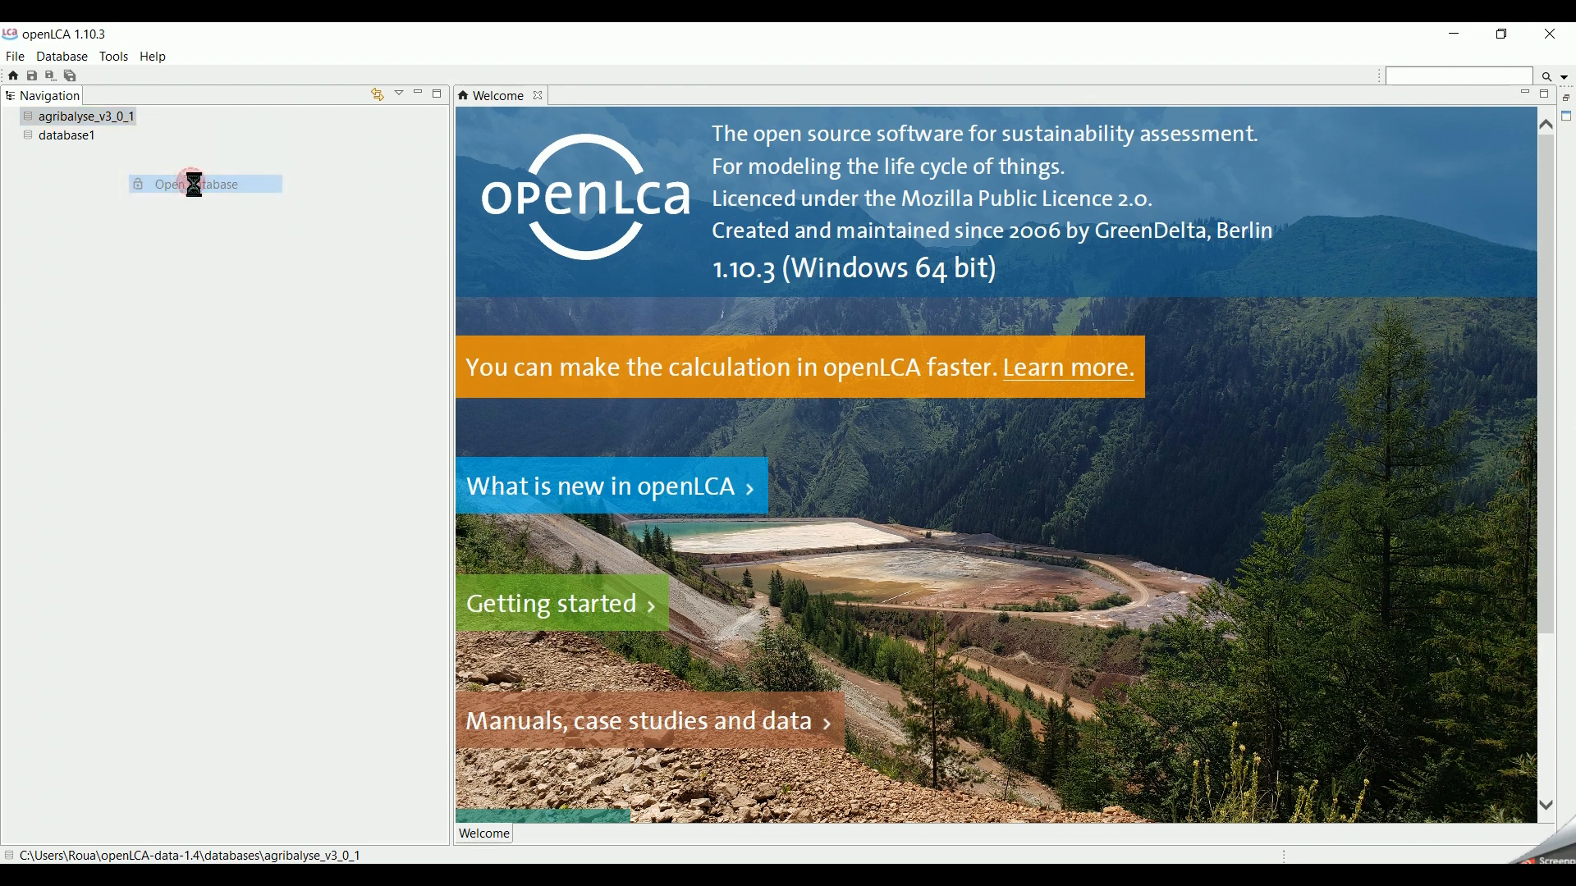
pyautogui.doubleClick(85, 116)
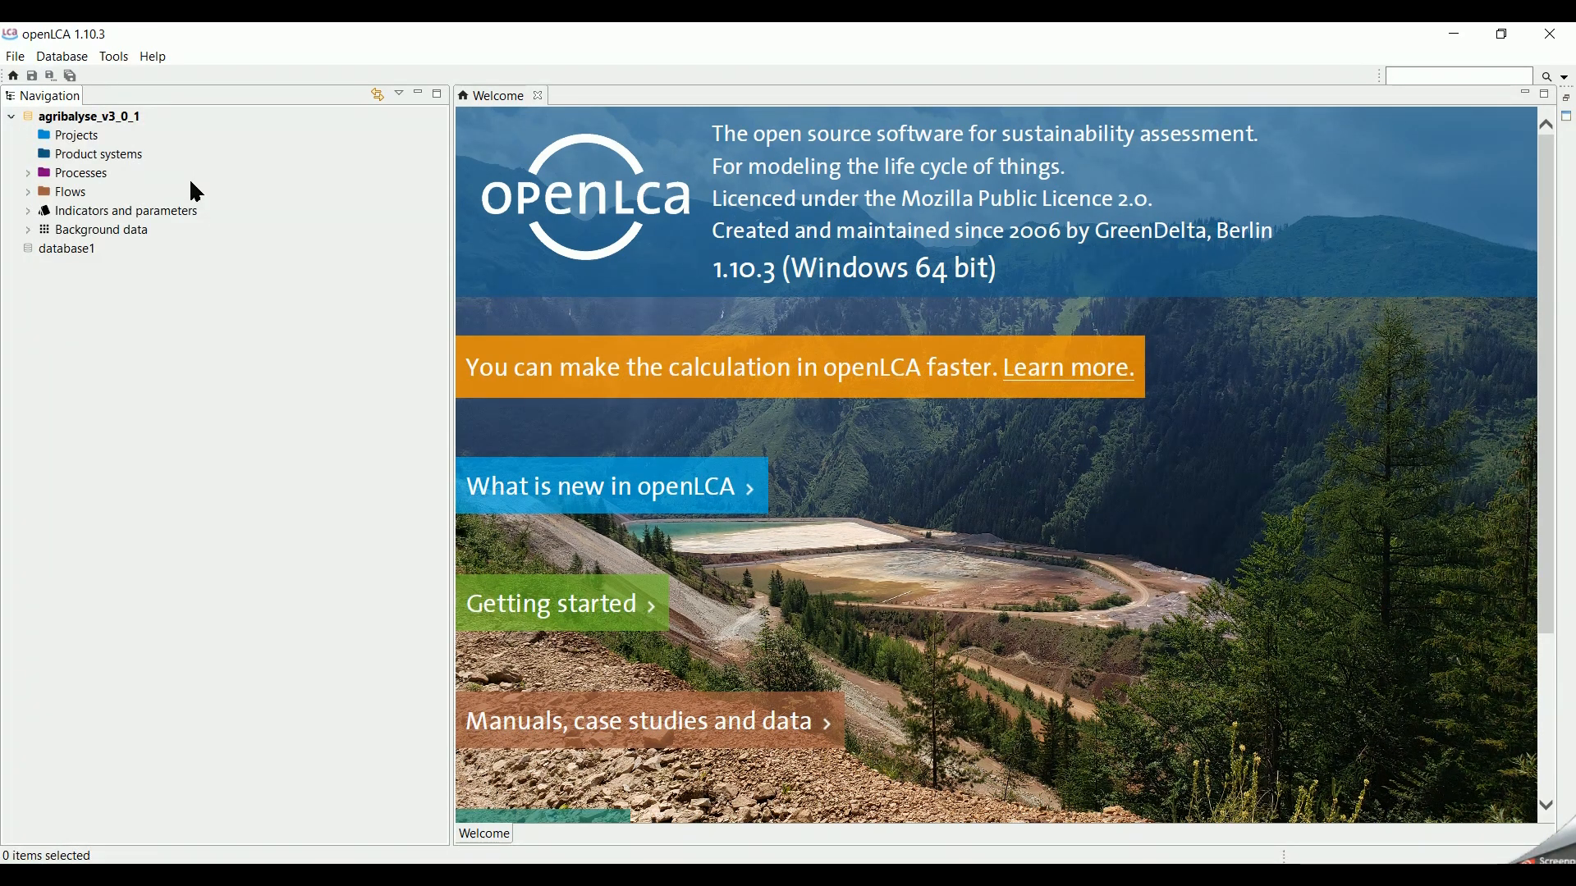
pyautogui.click(28, 173)
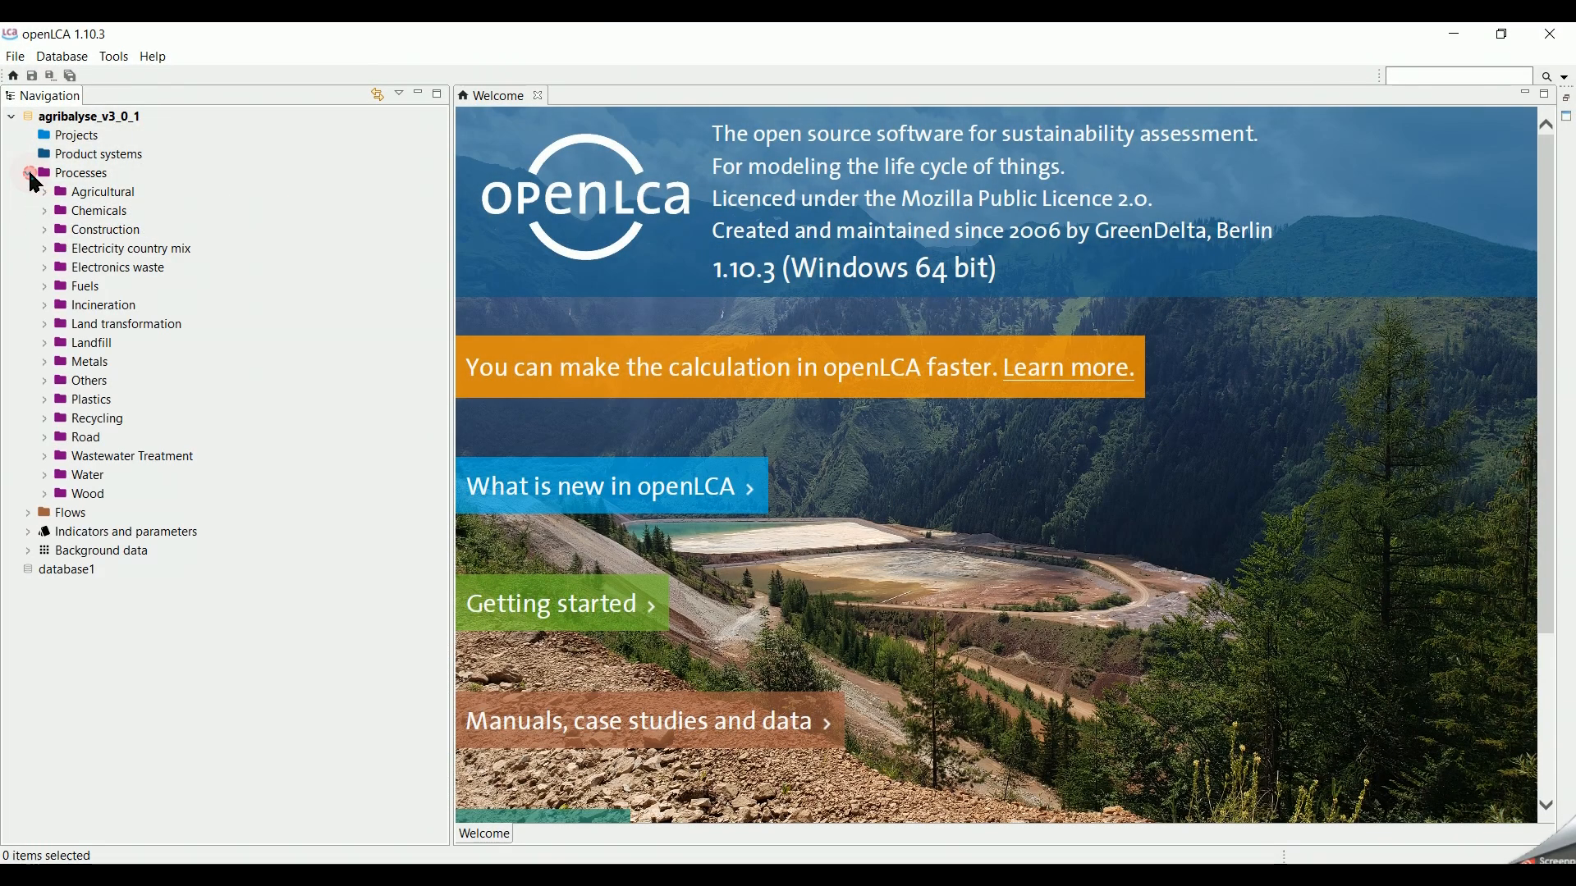
pyautogui.click(29, 174)
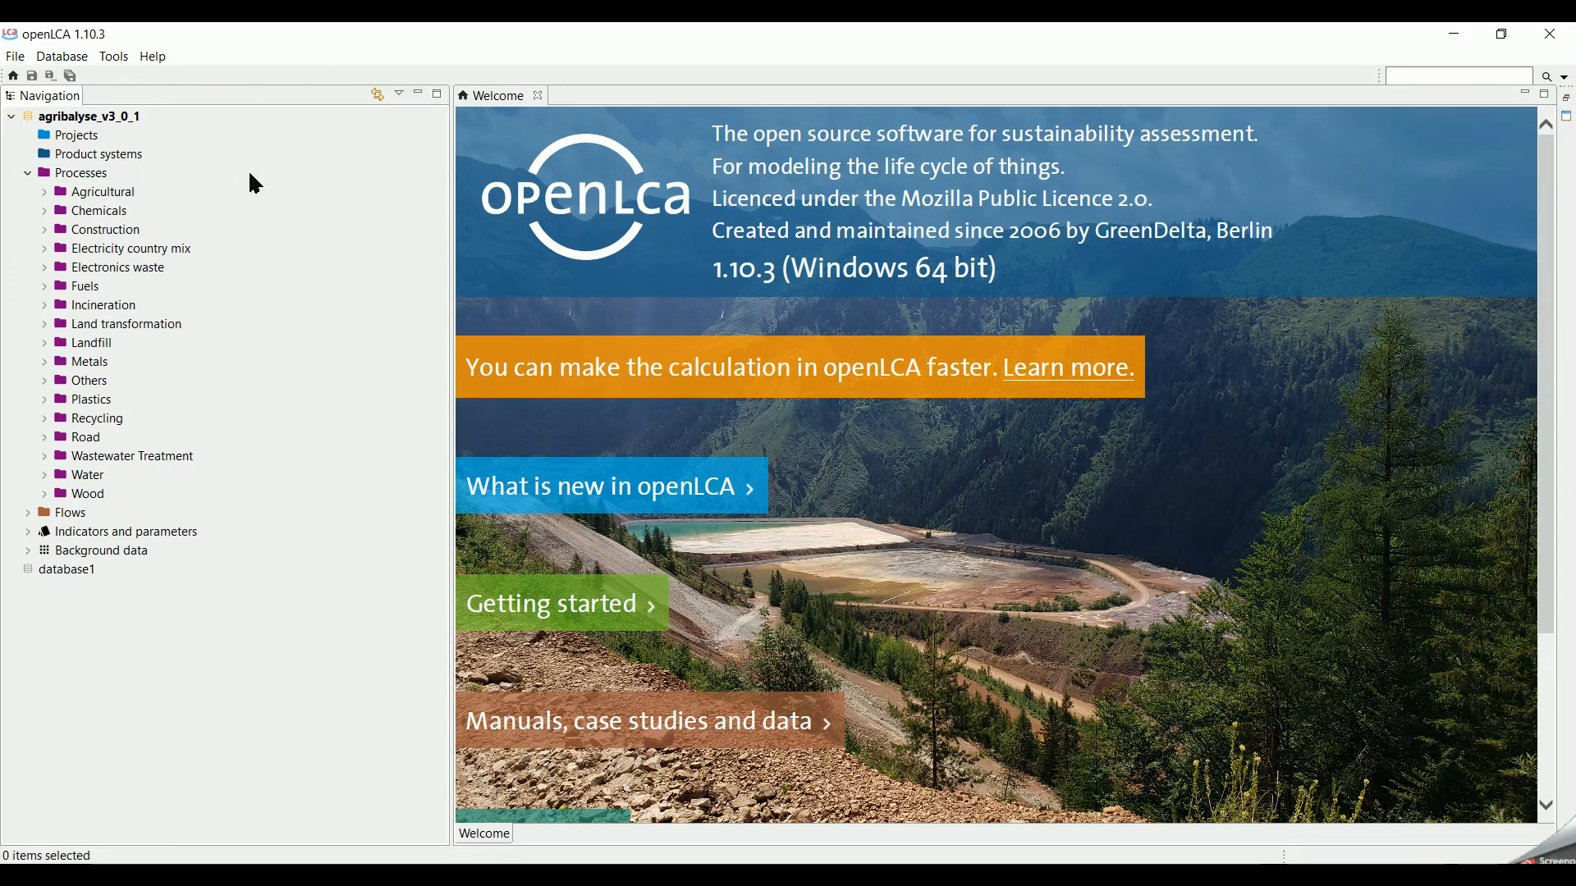
pyautogui.moveTo(108, 189)
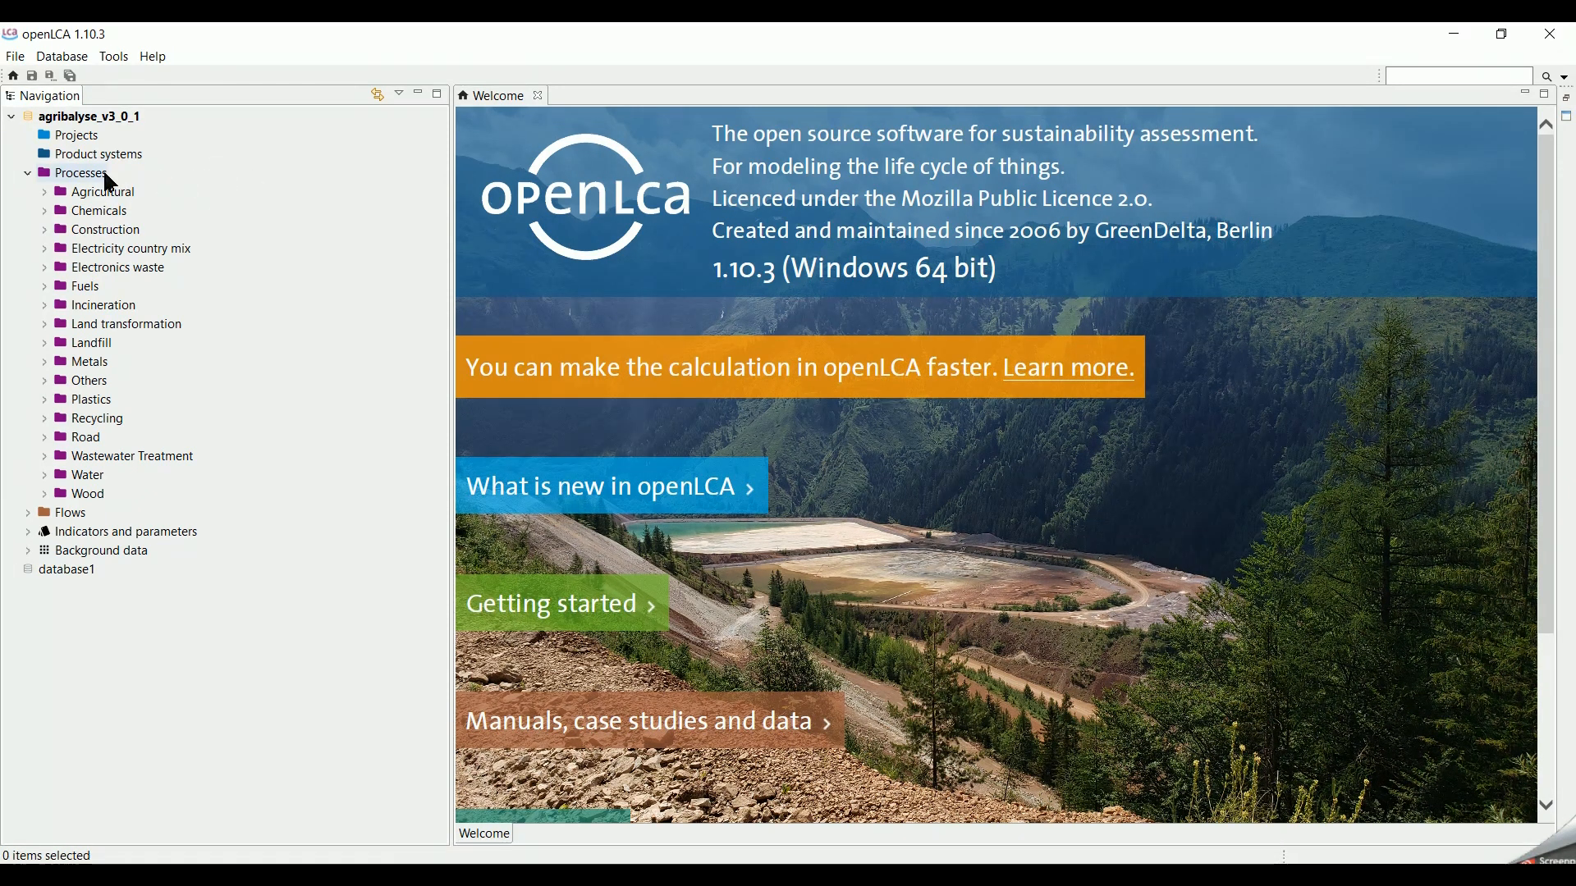
# Step: Create a 'Chicken pasta' process with a new 'Chicken pasta' product flow based on Mass
pyautogui.rightClick(81, 171)
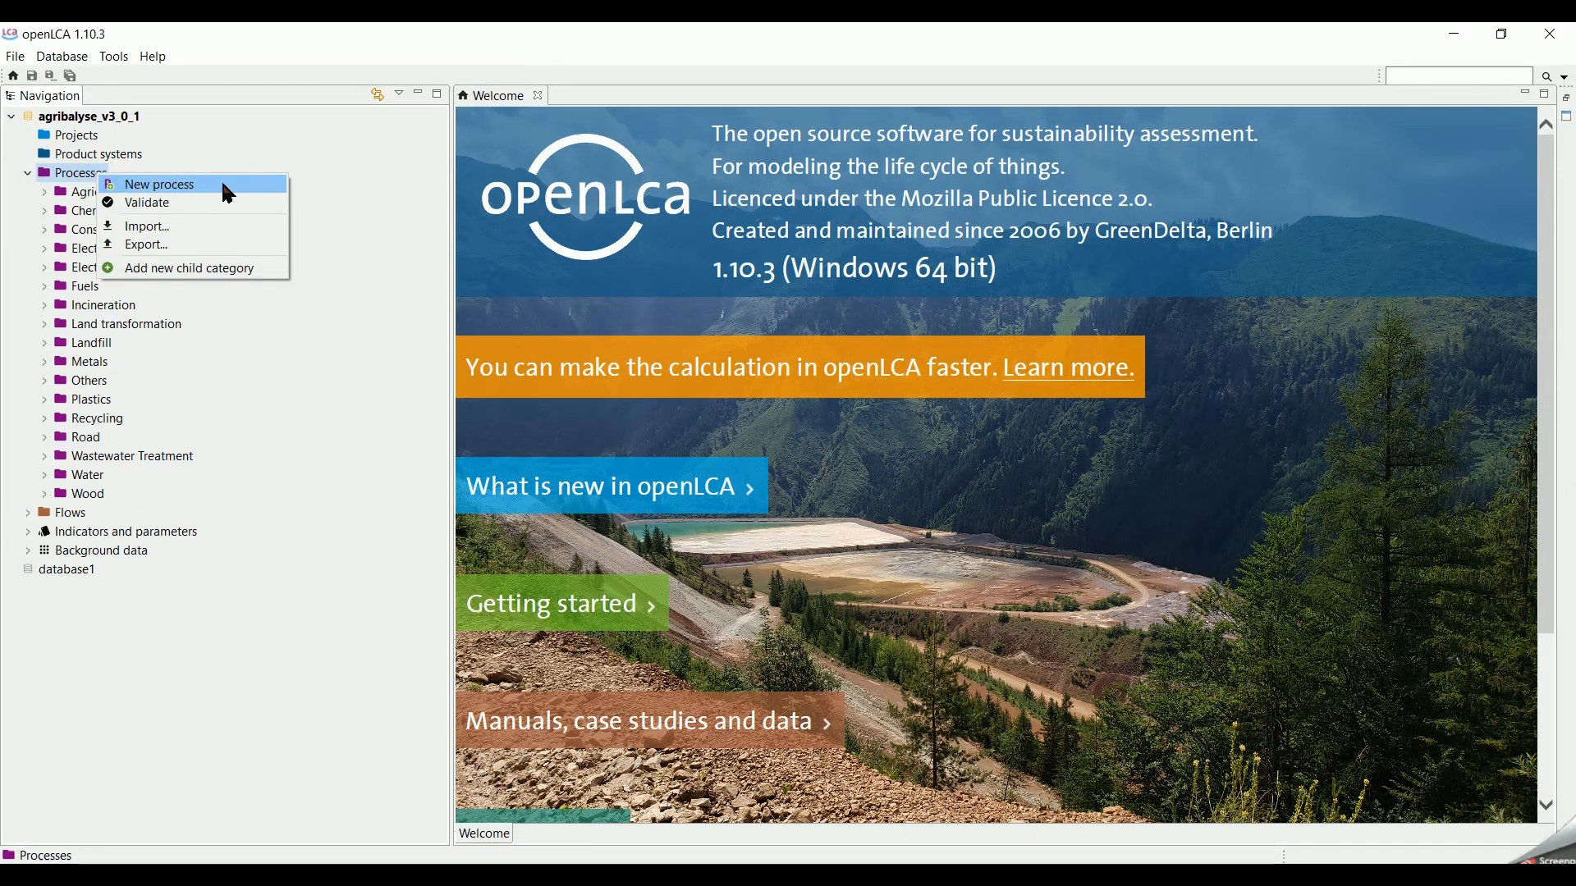
pyautogui.click(157, 184)
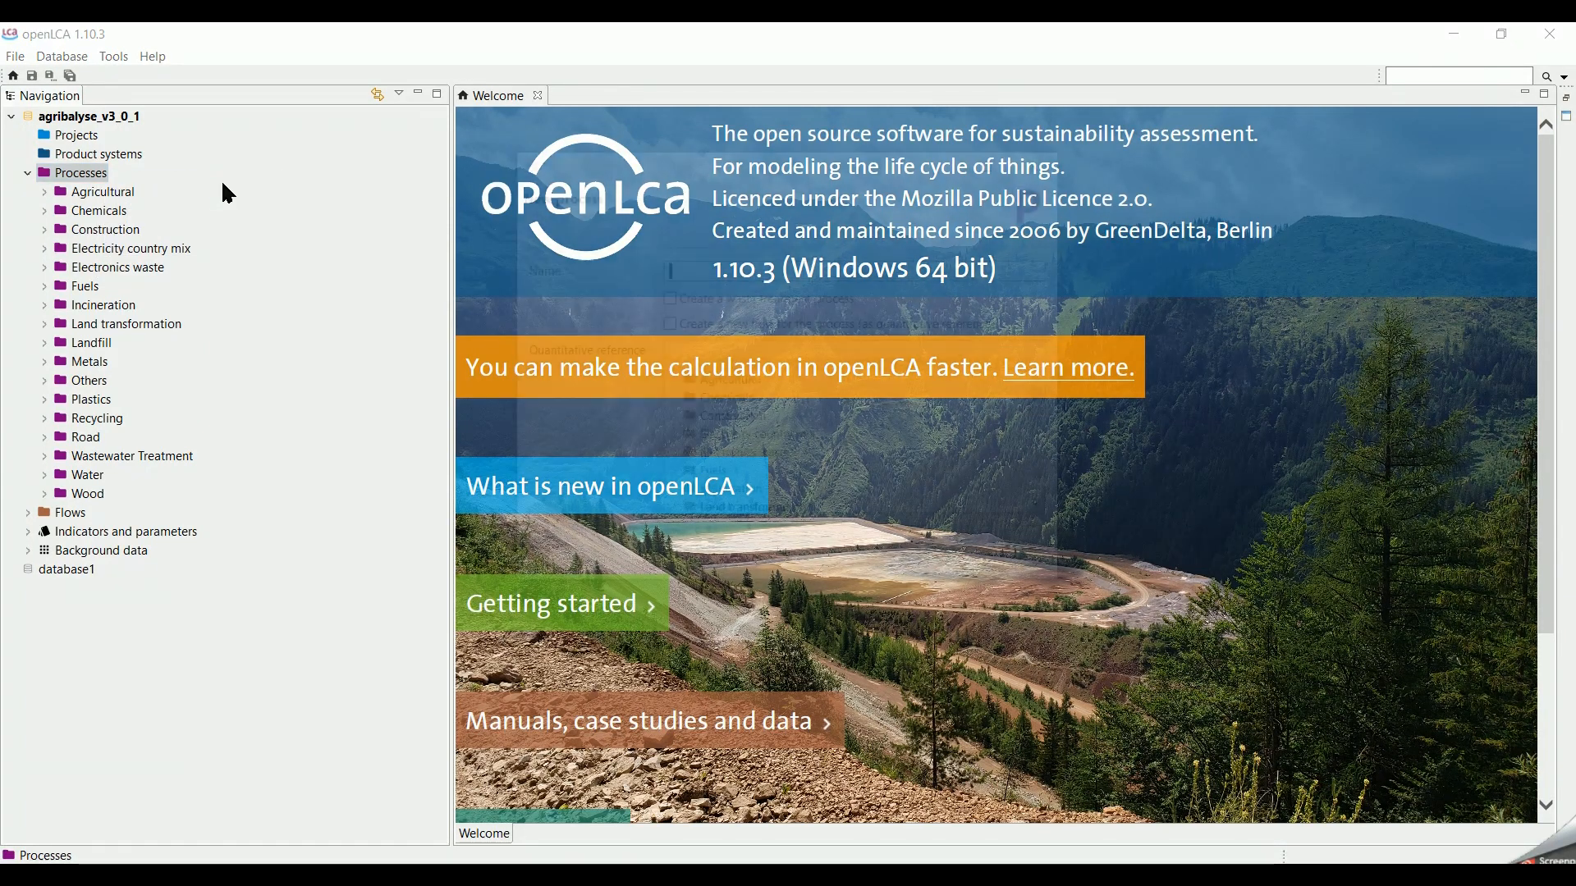
pyautogui.write('c')
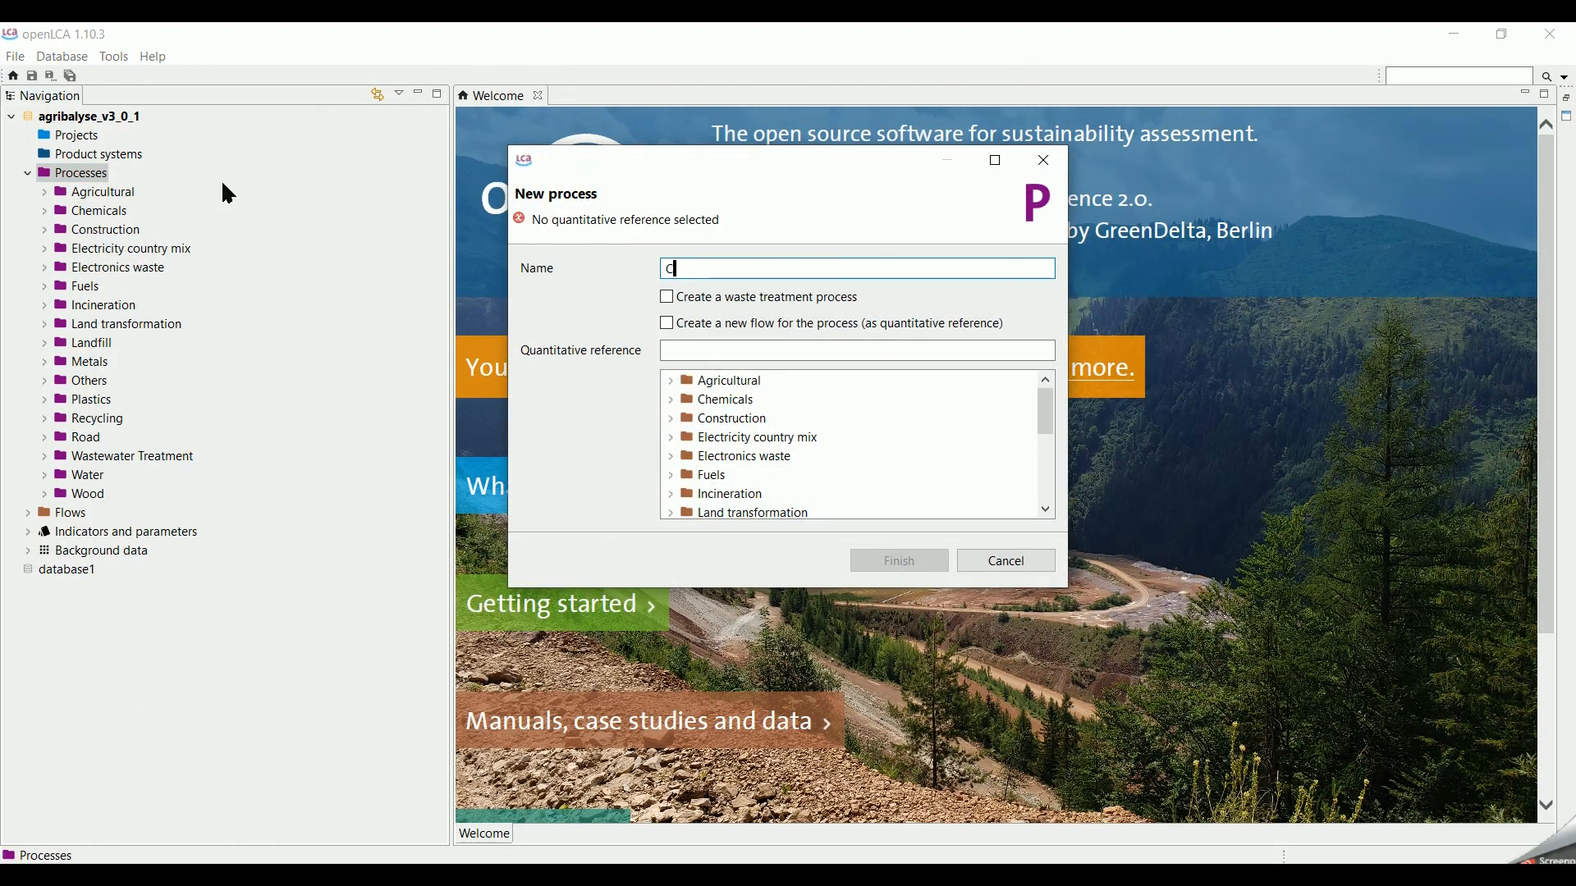
pyautogui.write('hicken pas')
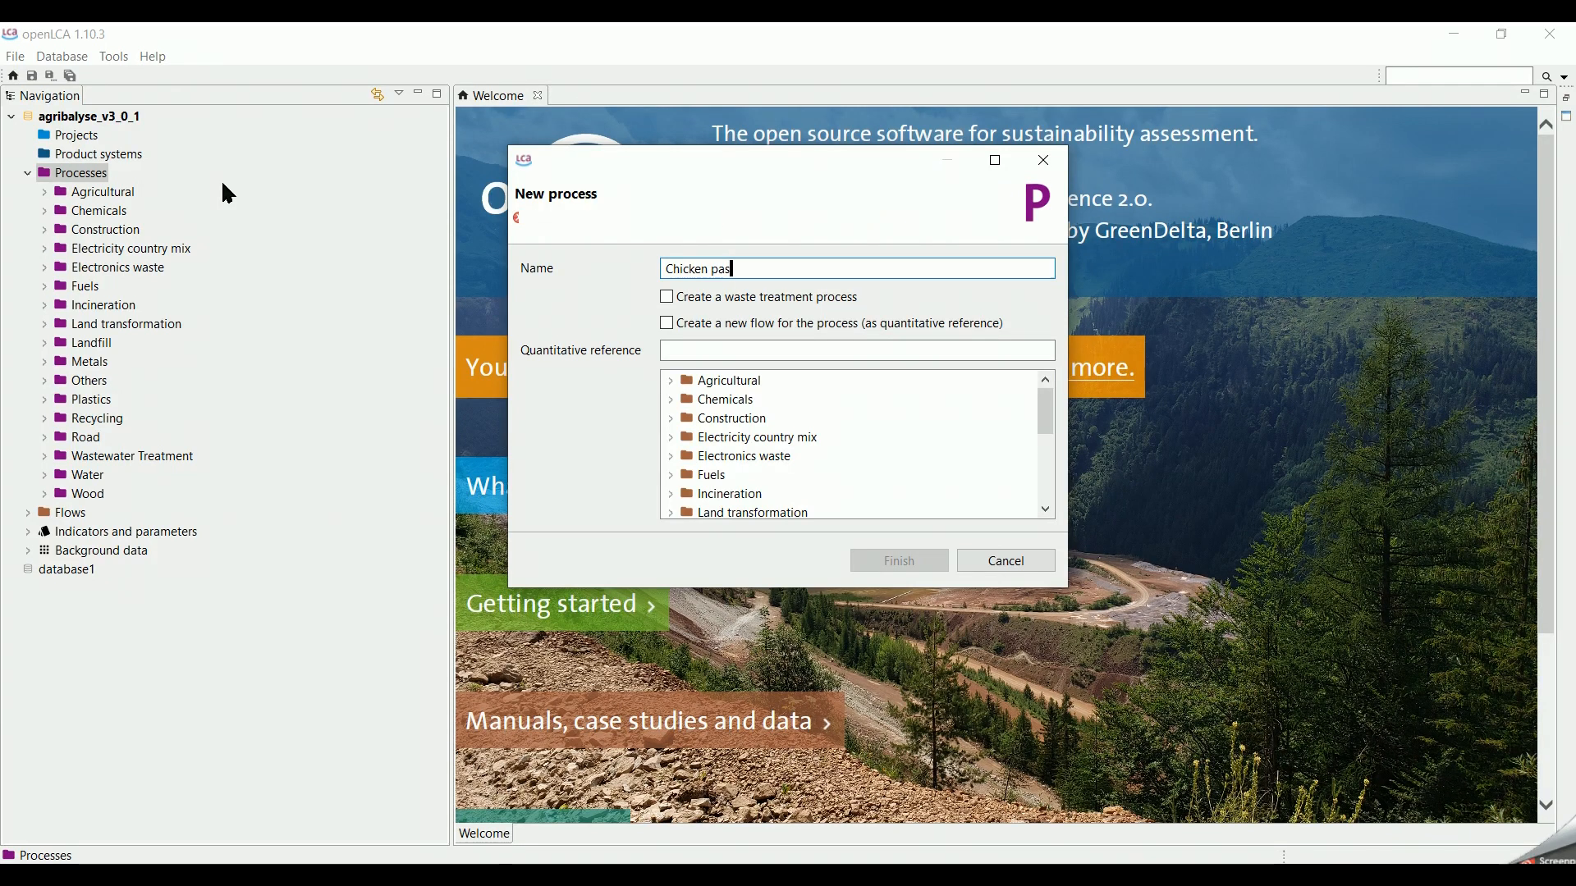
pyautogui.write('ta')
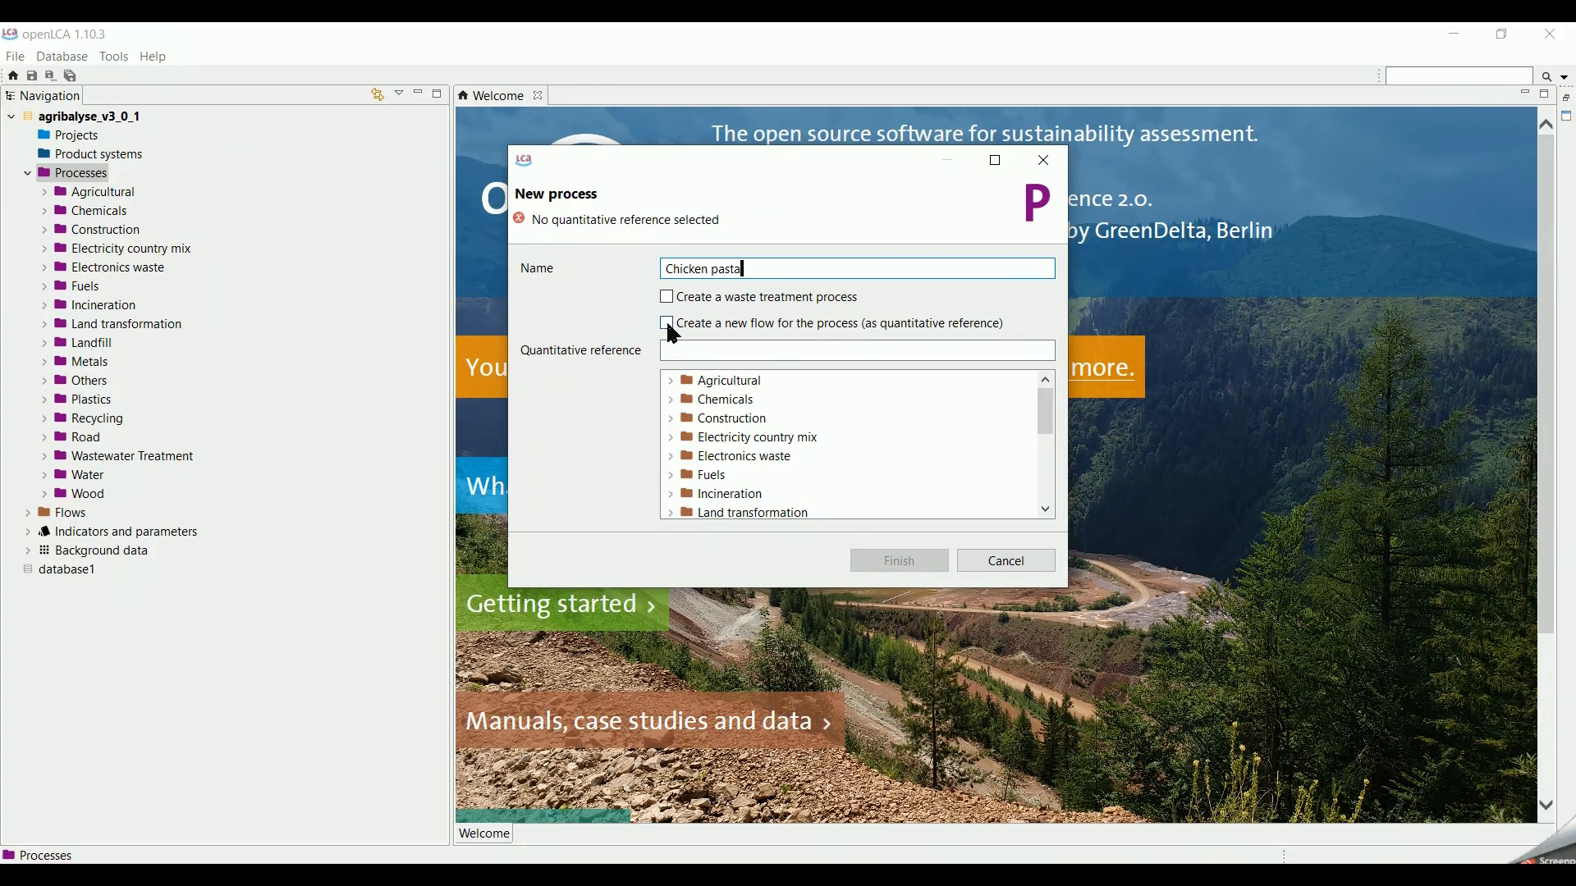
pyautogui.click(666, 322)
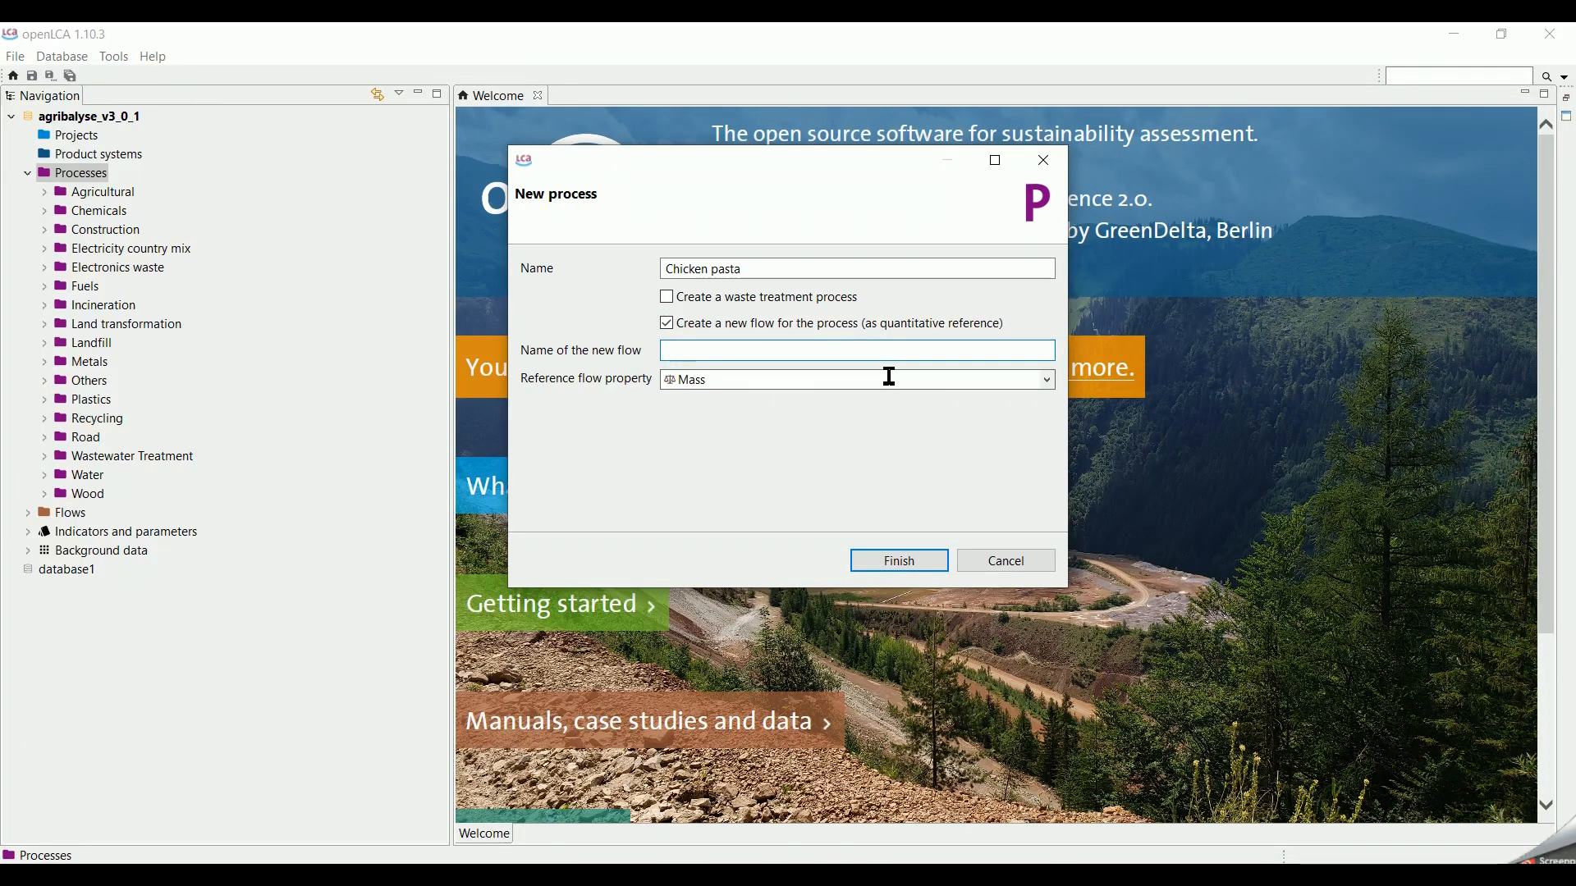
pyautogui.write('Chicken past')
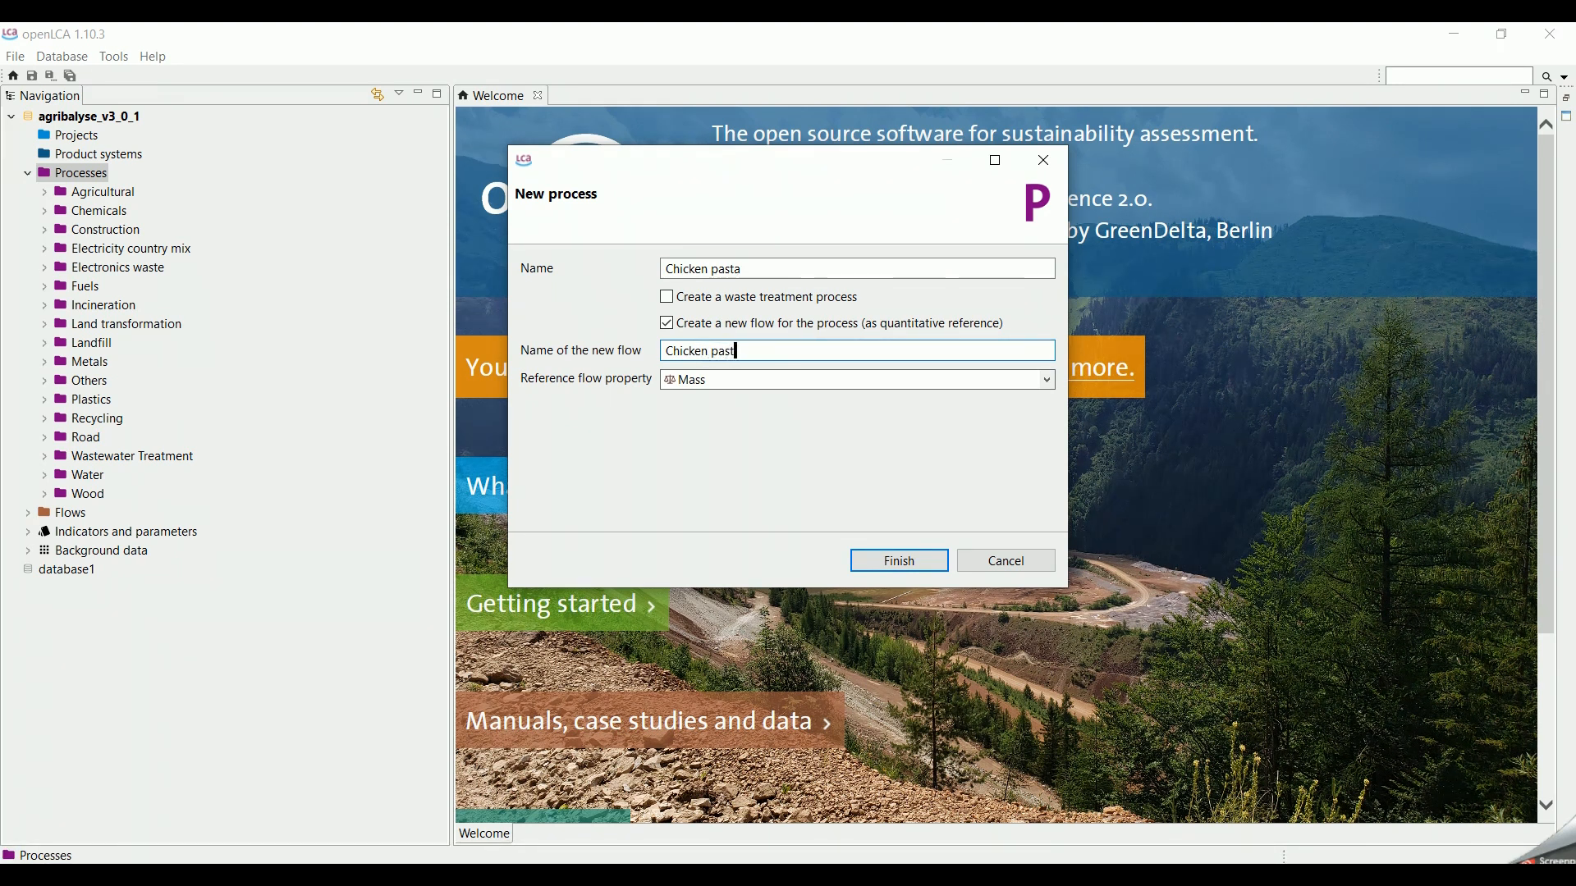
pyautogui.write('a')
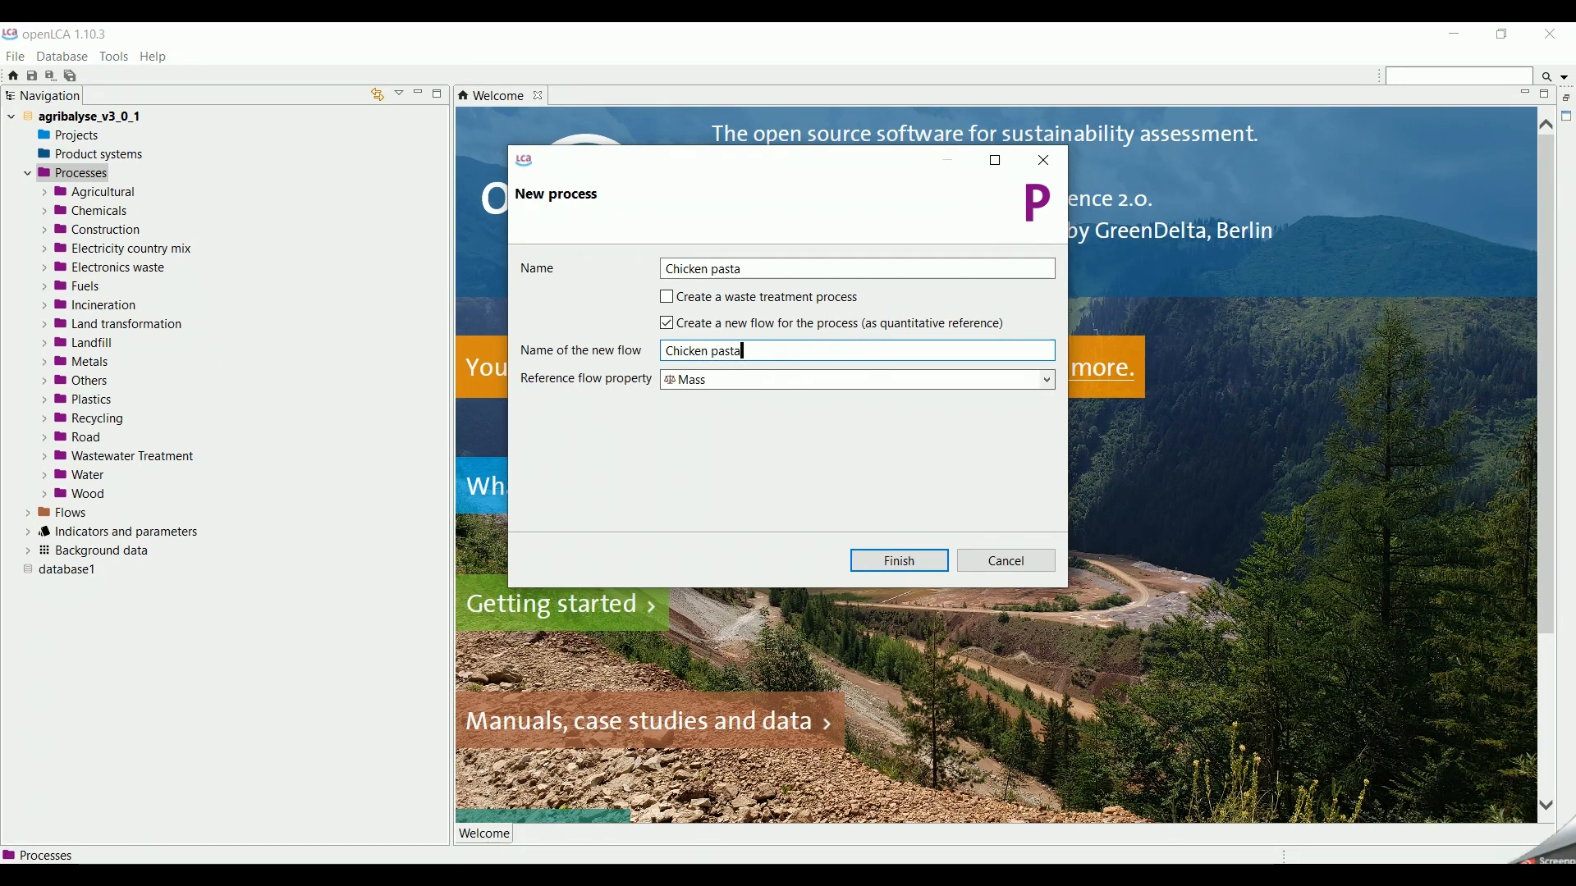
pyautogui.click(1045, 379)
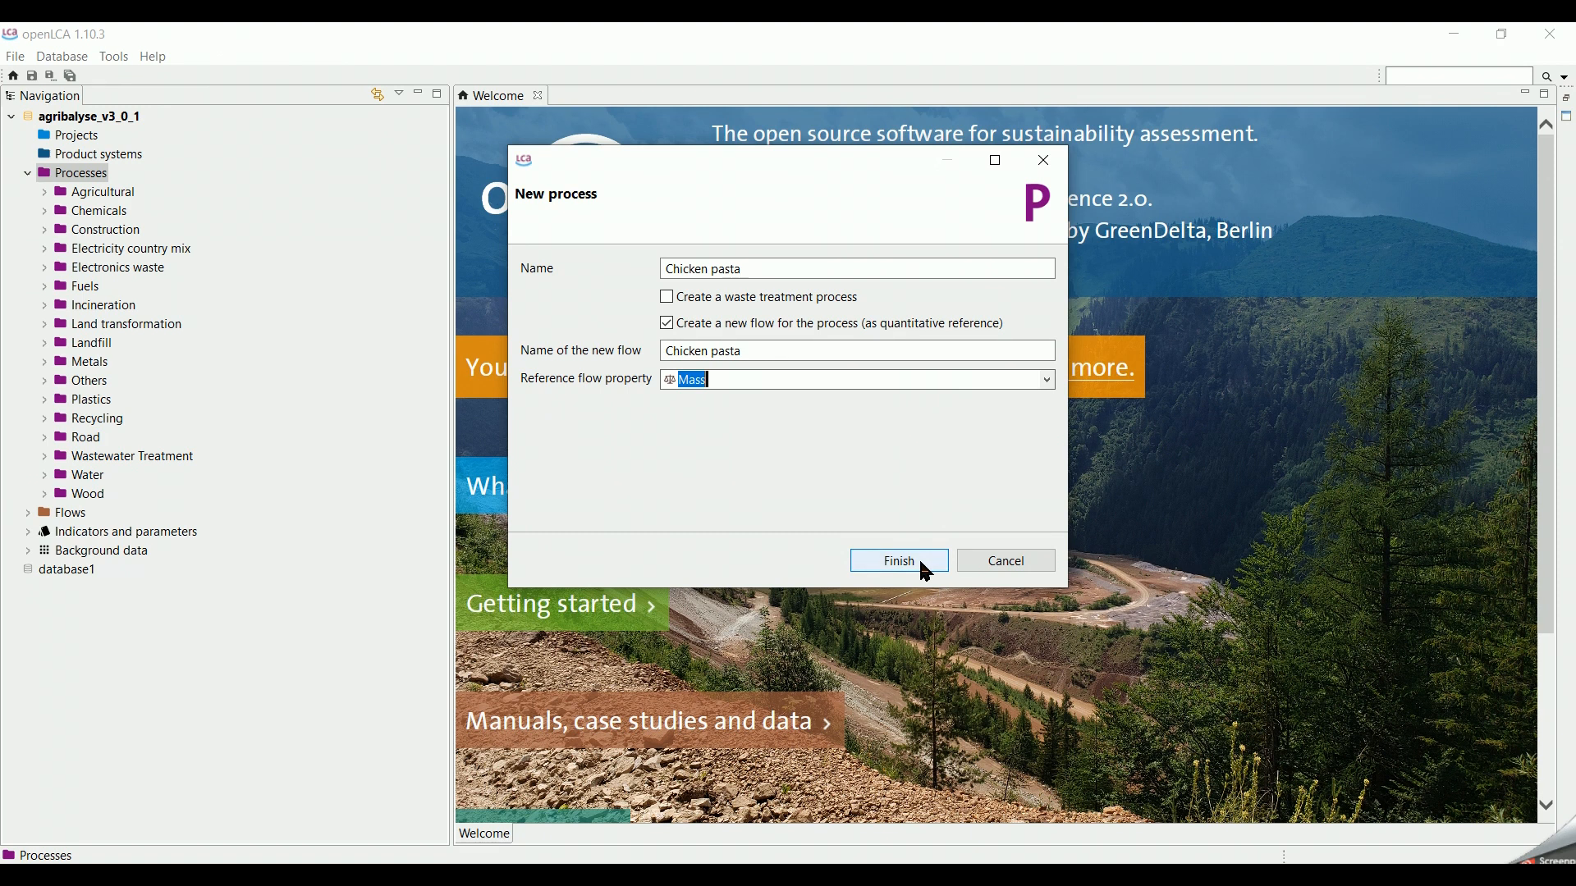
pyautogui.click(896, 561)
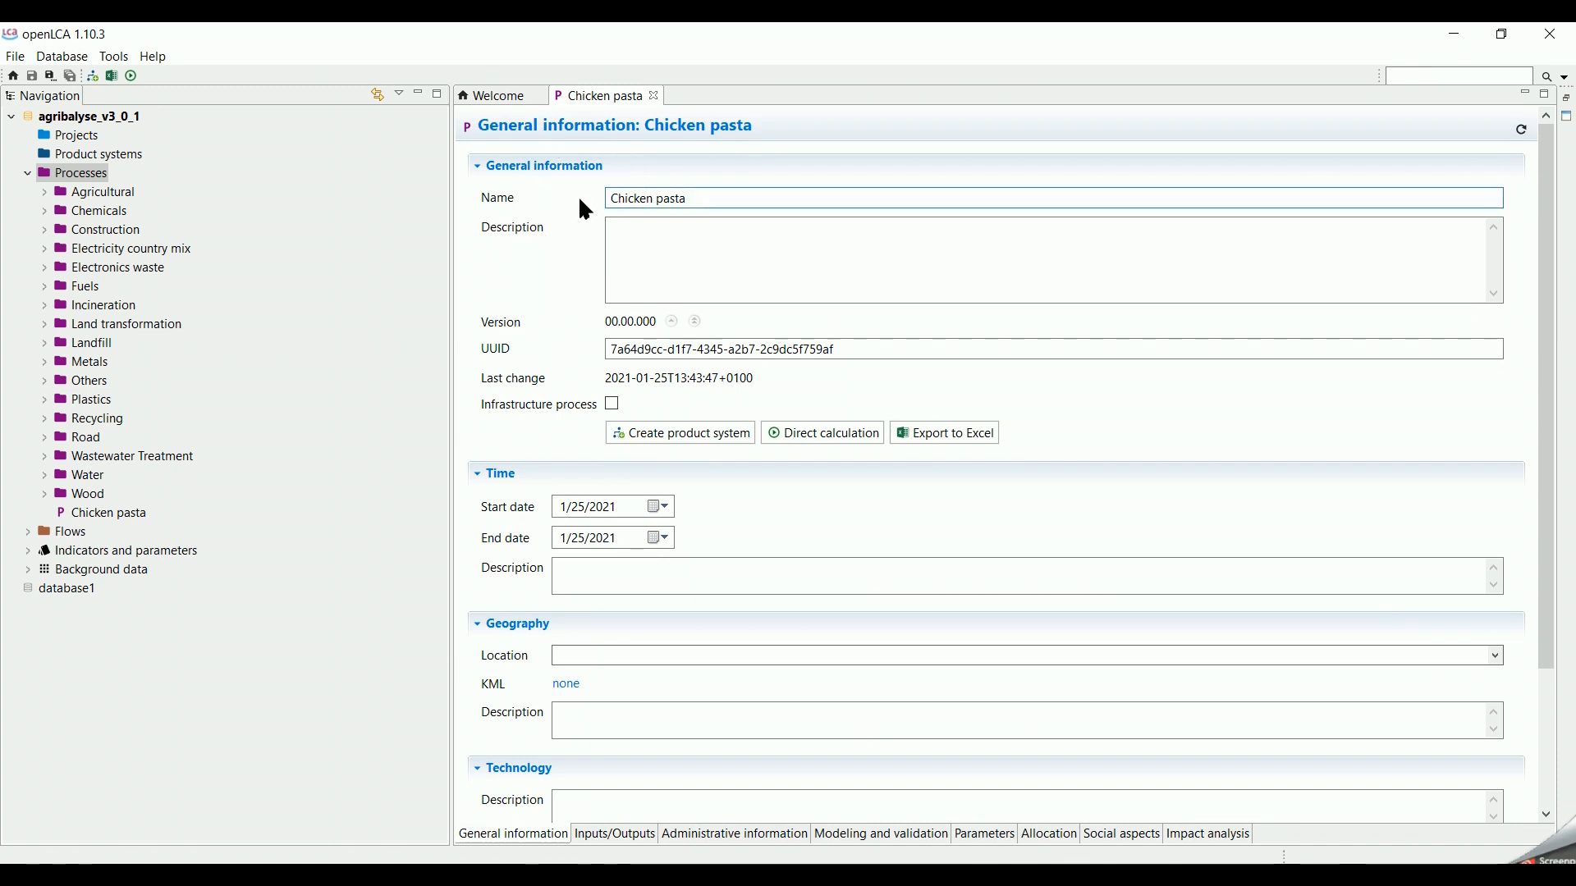
# Step: Describe the 1 kg production from Mediterranean cookbook ingredients and set the location to Europe
pyautogui.write('T')
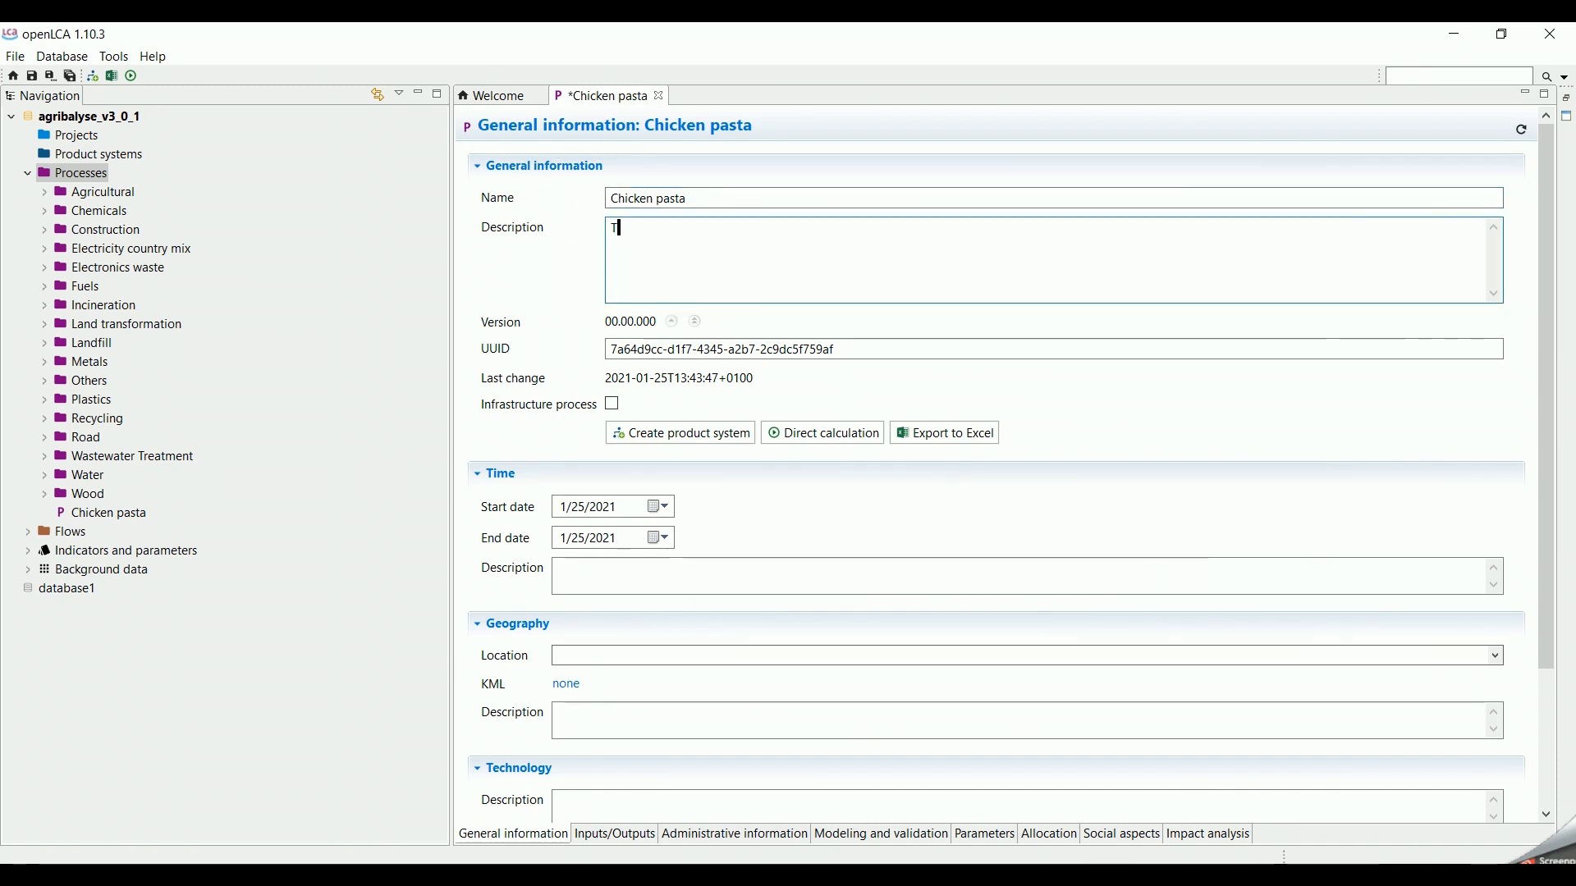
pyautogui.write('his process')
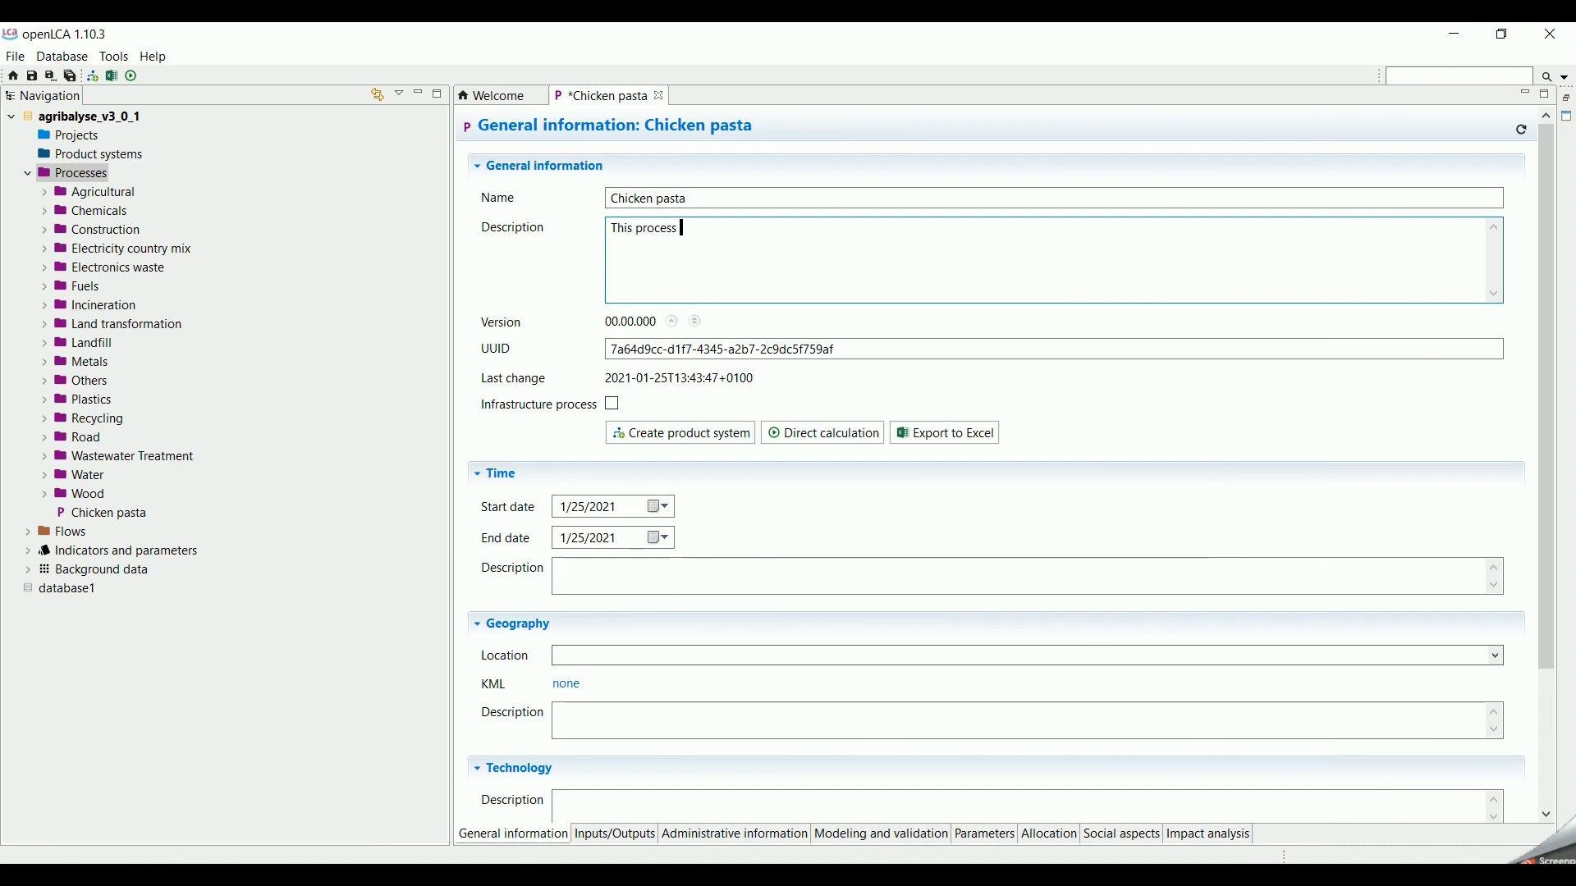
pyautogui.write('explains the')
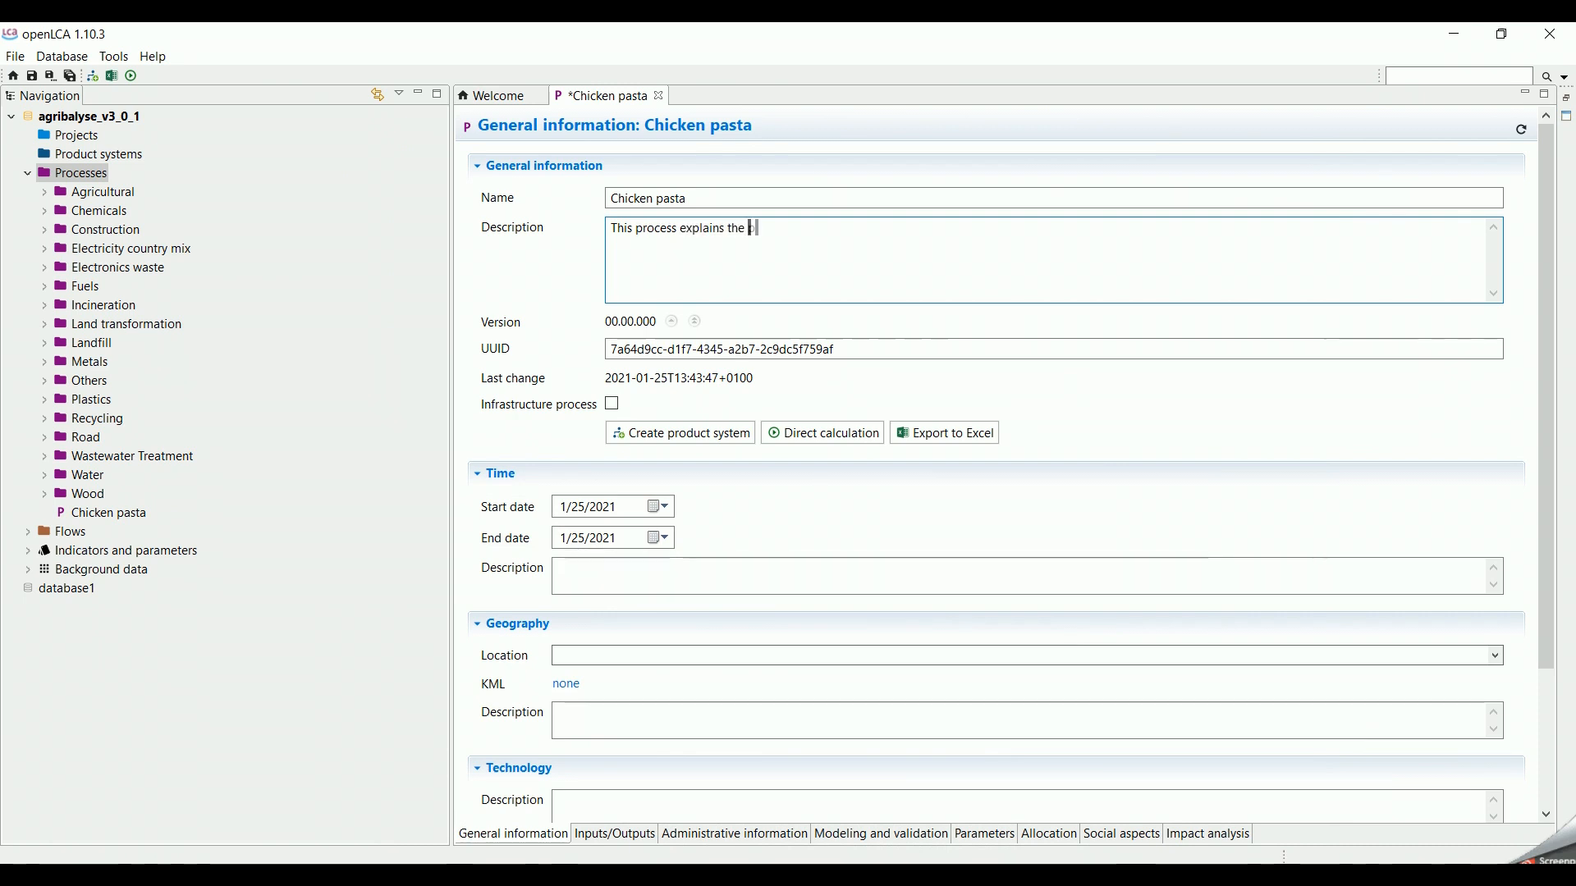
pyautogui.write('production of 1 kg of chicken pasta.')
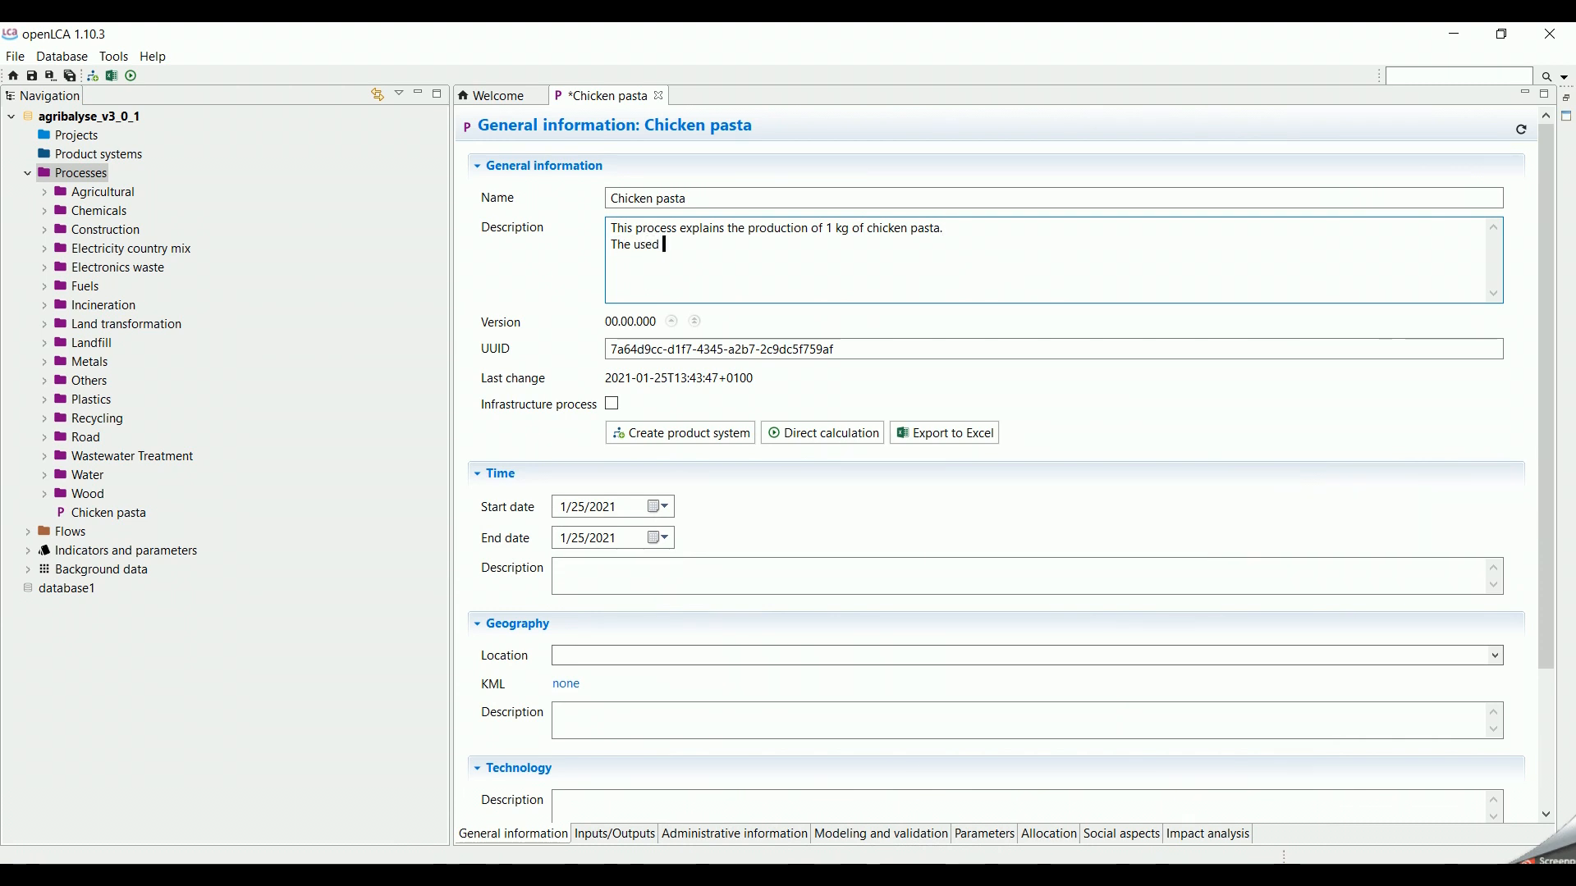
pyautogui.write('ingredients are taken from the Mediterranean cook book X.')
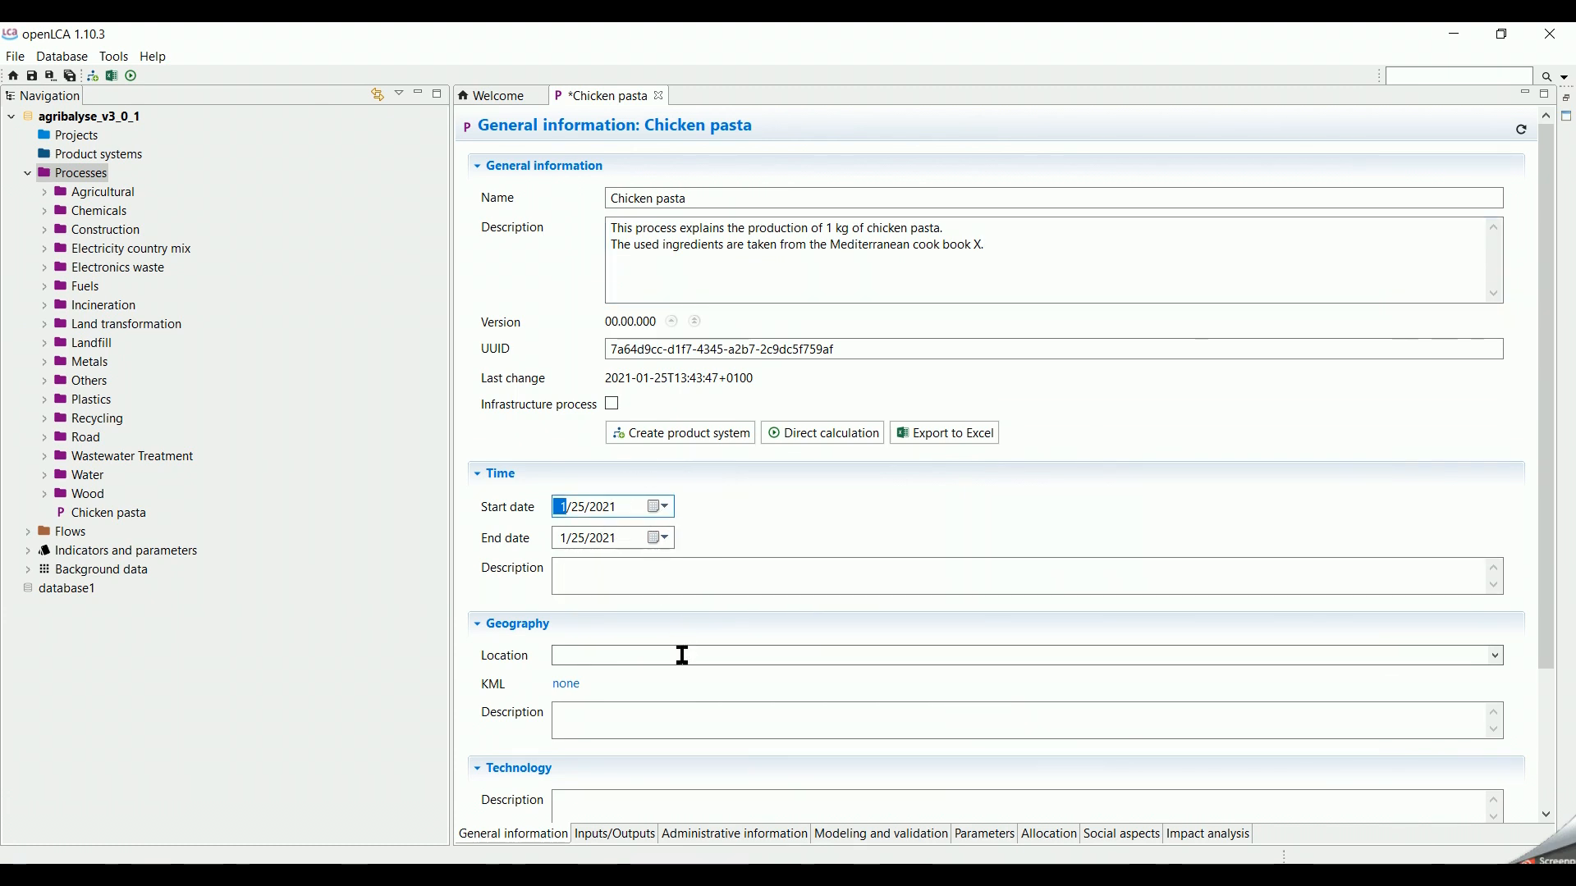
pyautogui.click(1491, 655)
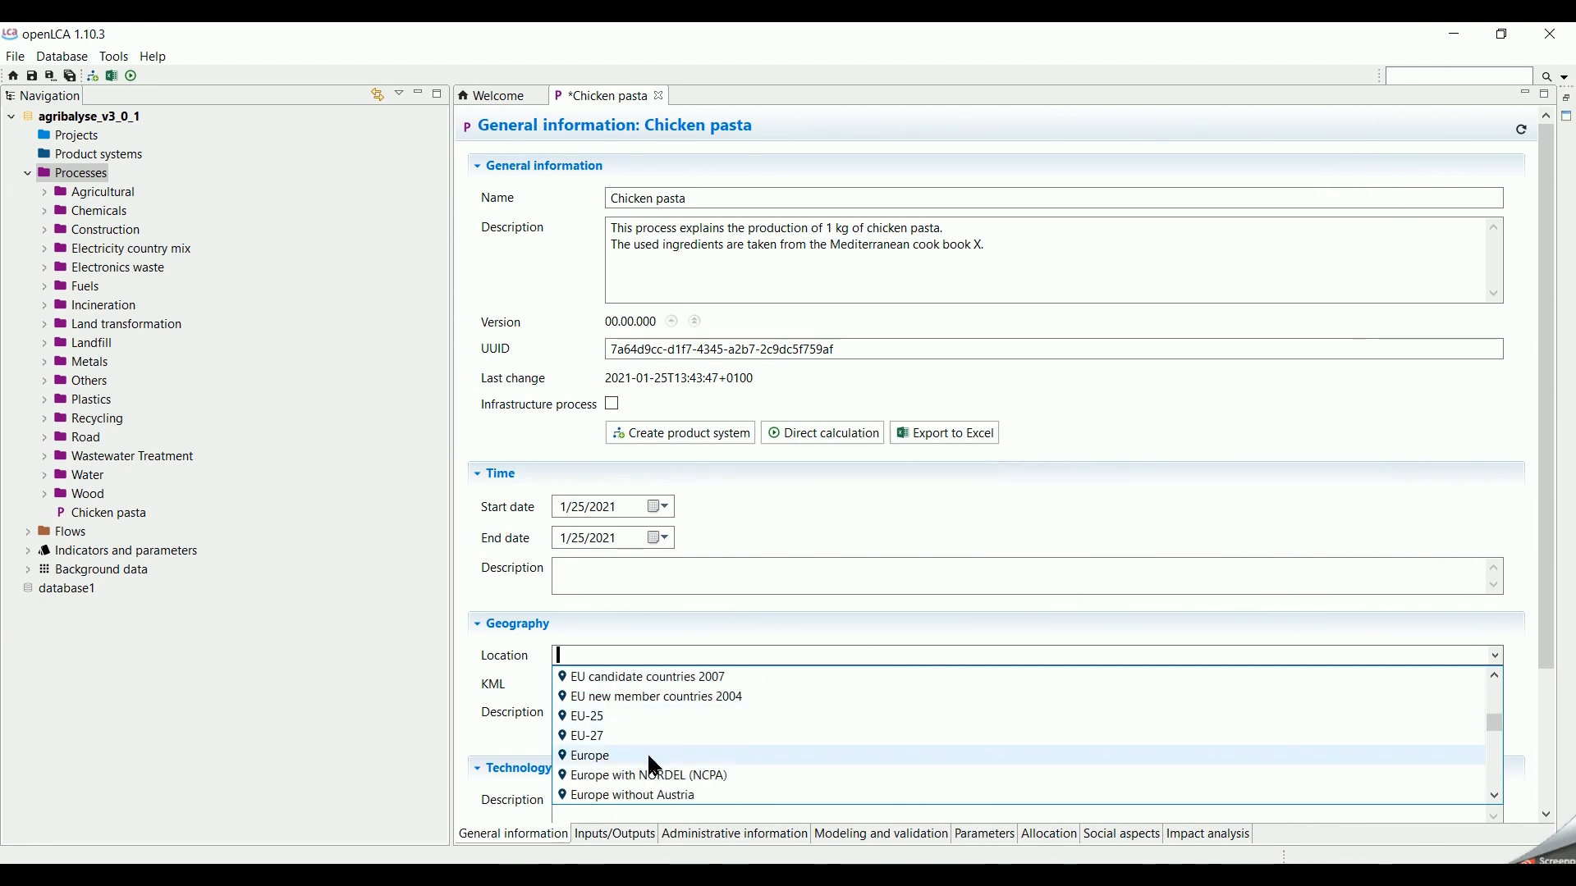
pyautogui.click(587, 755)
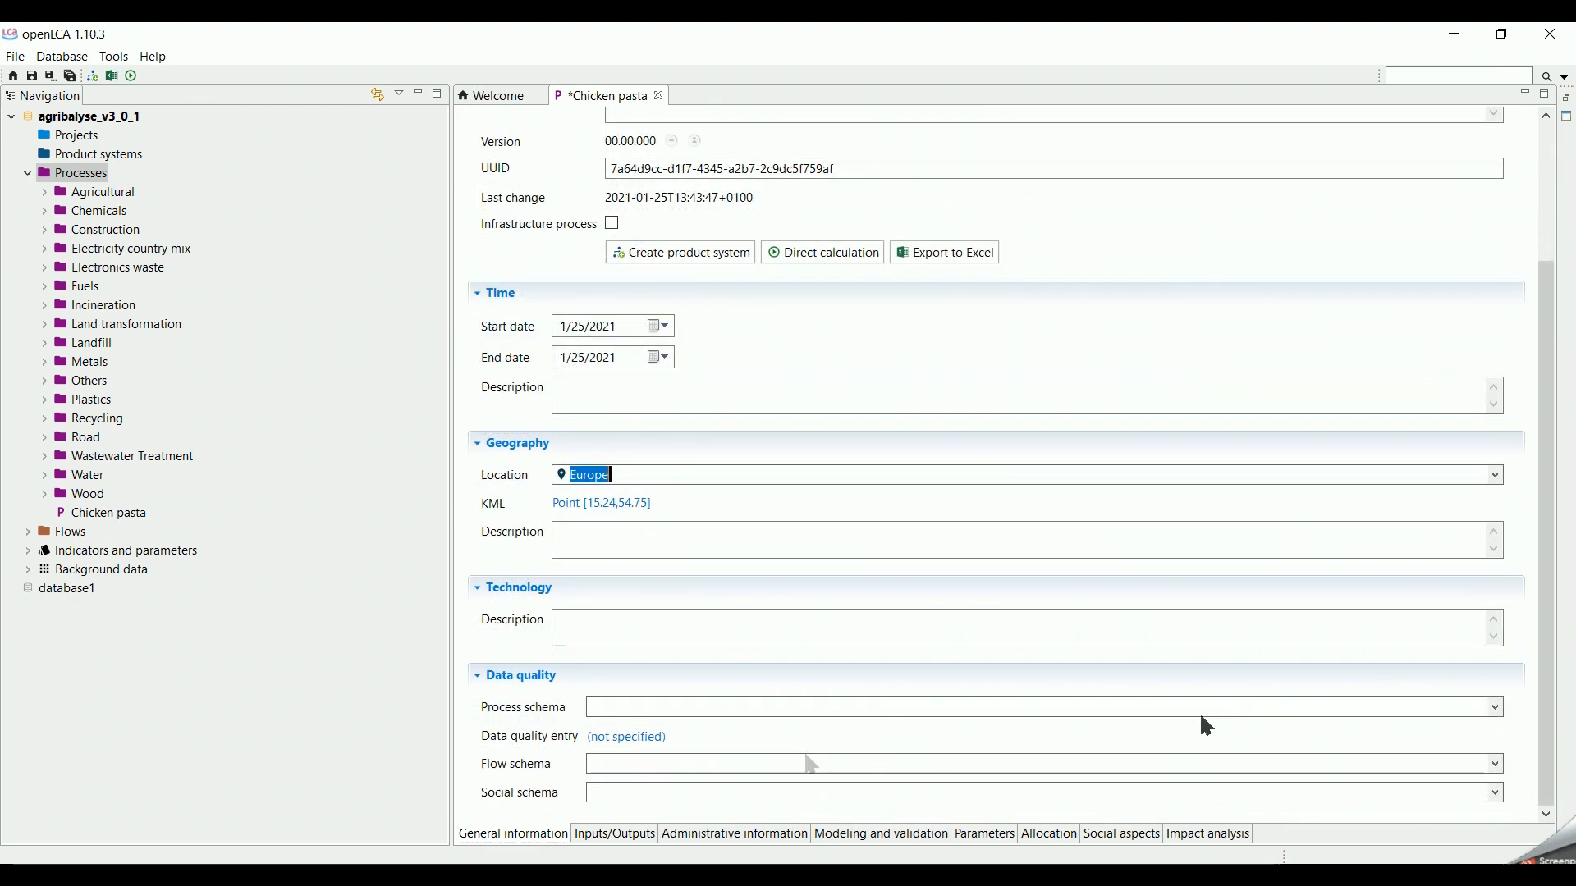
pyautogui.moveTo(1291, 726)
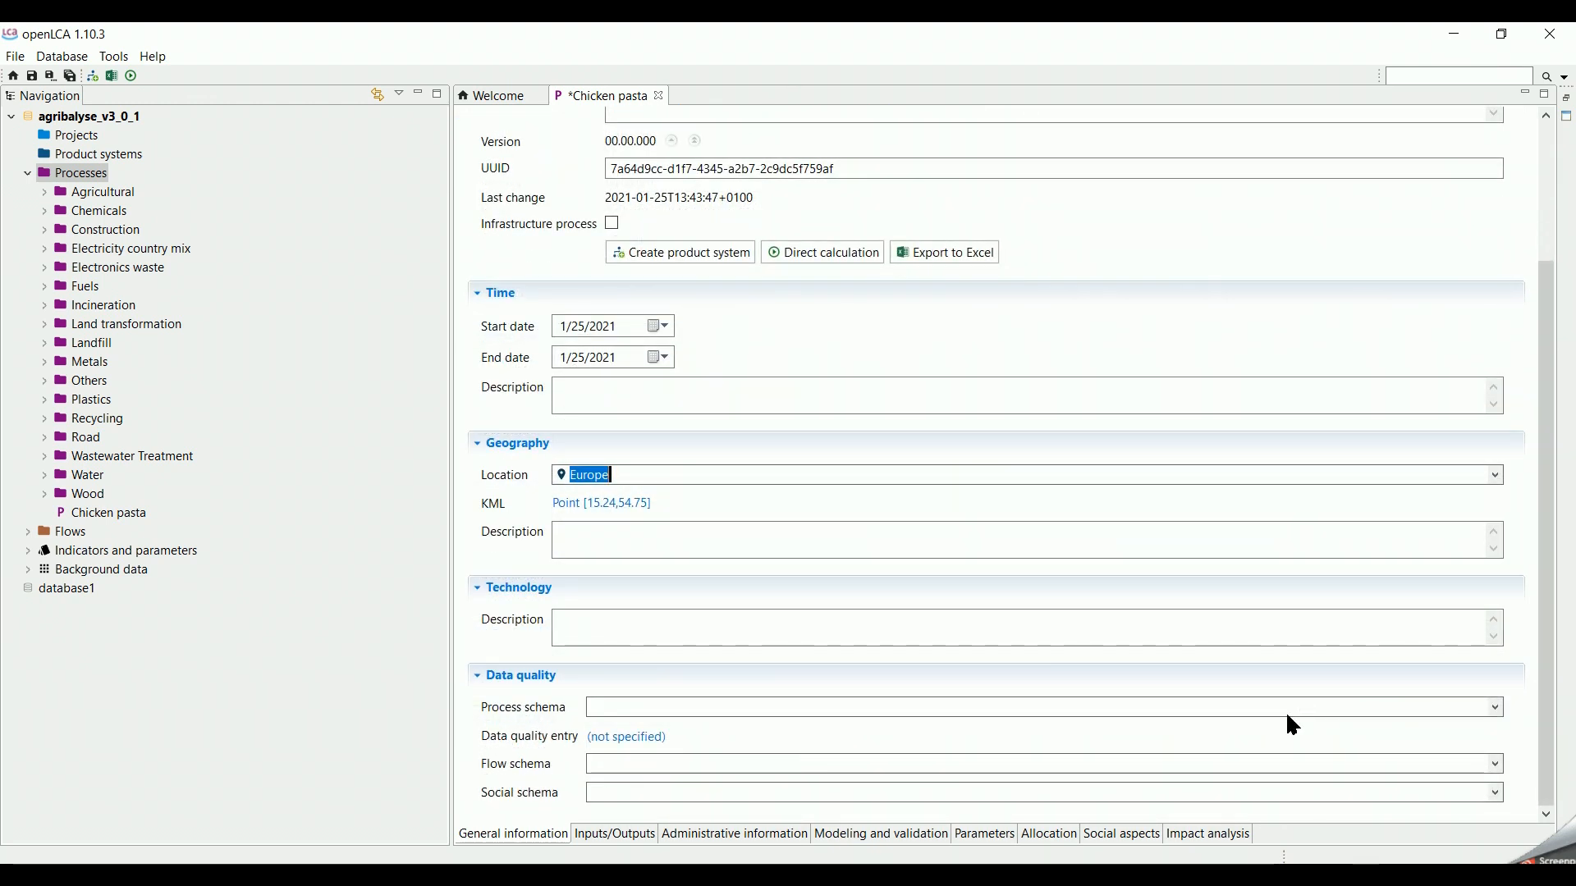
pyautogui.moveTo(1284, 726)
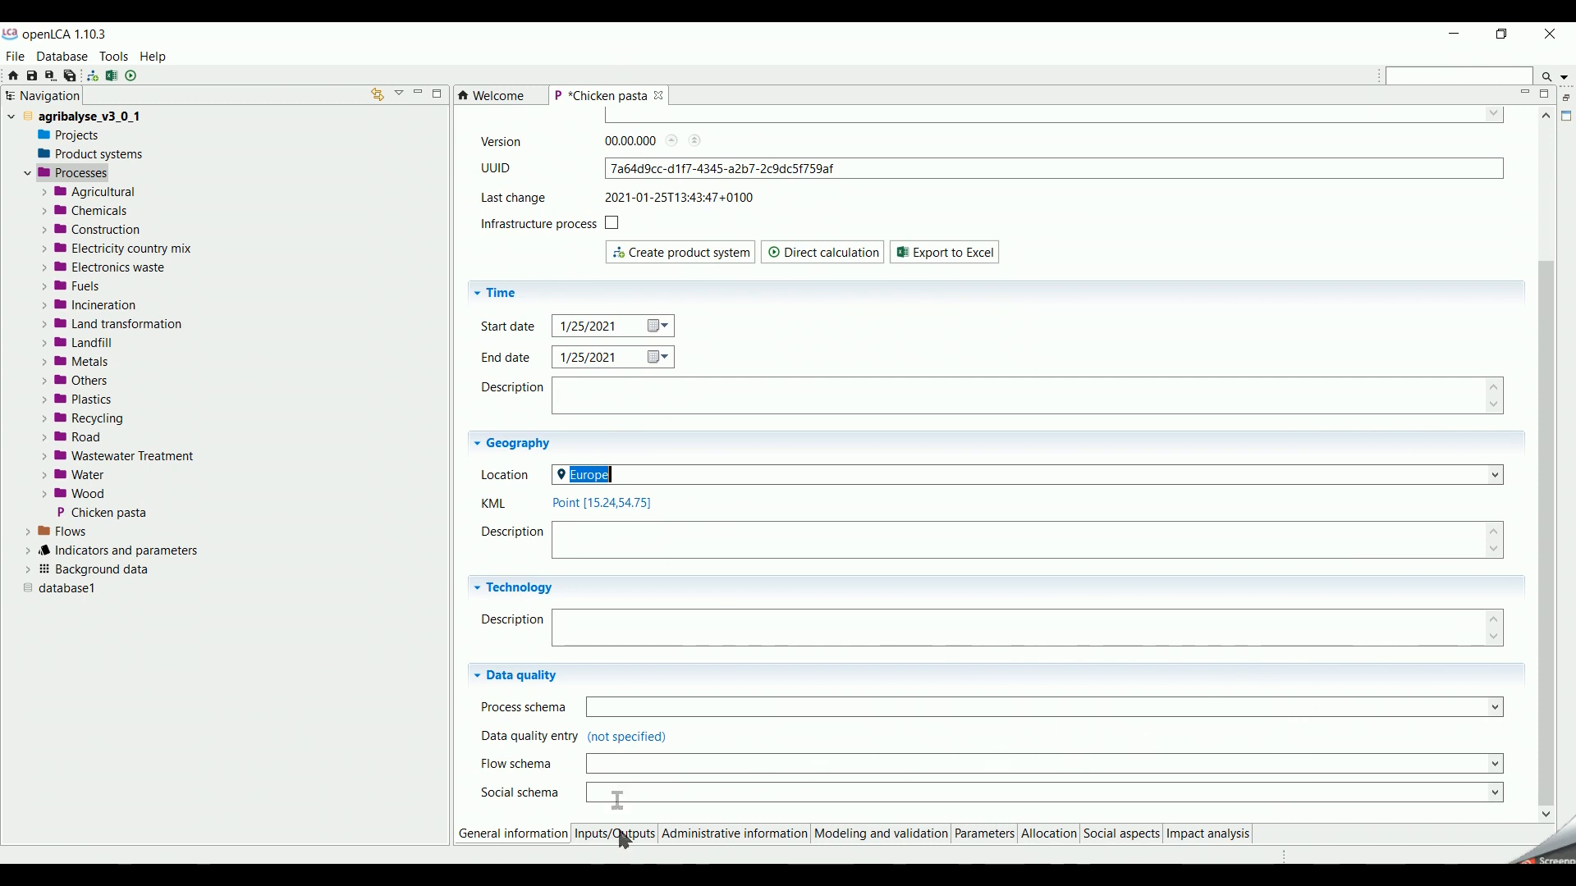
# Step: Add extra virgin olive oil and skinless cooked chicken breast as 1 kg inputs
pyautogui.click(614, 838)
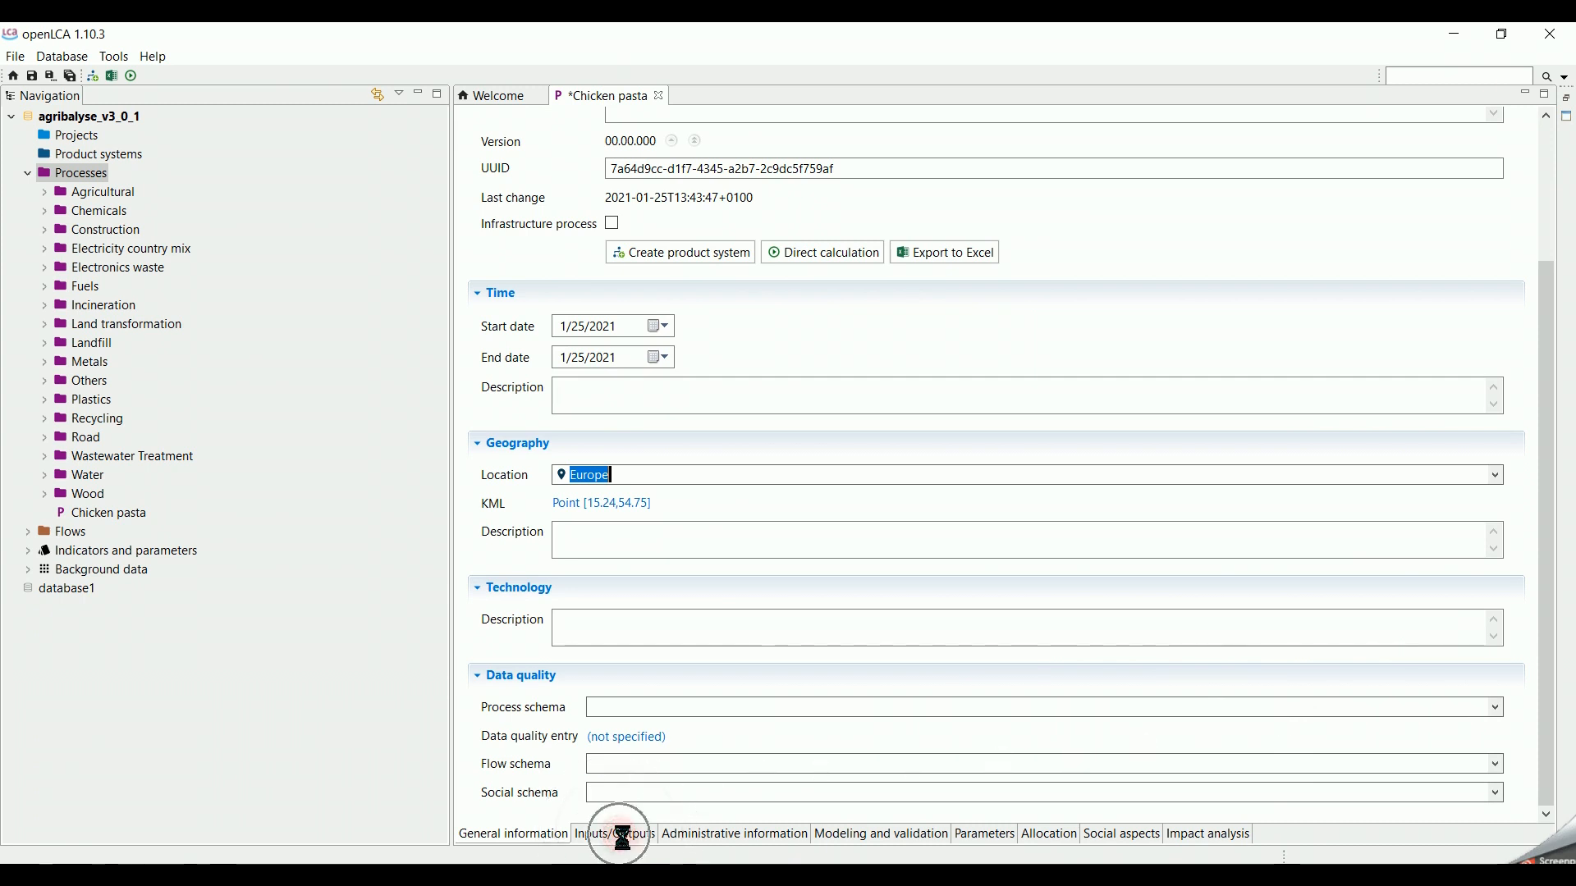
pyautogui.click(614, 833)
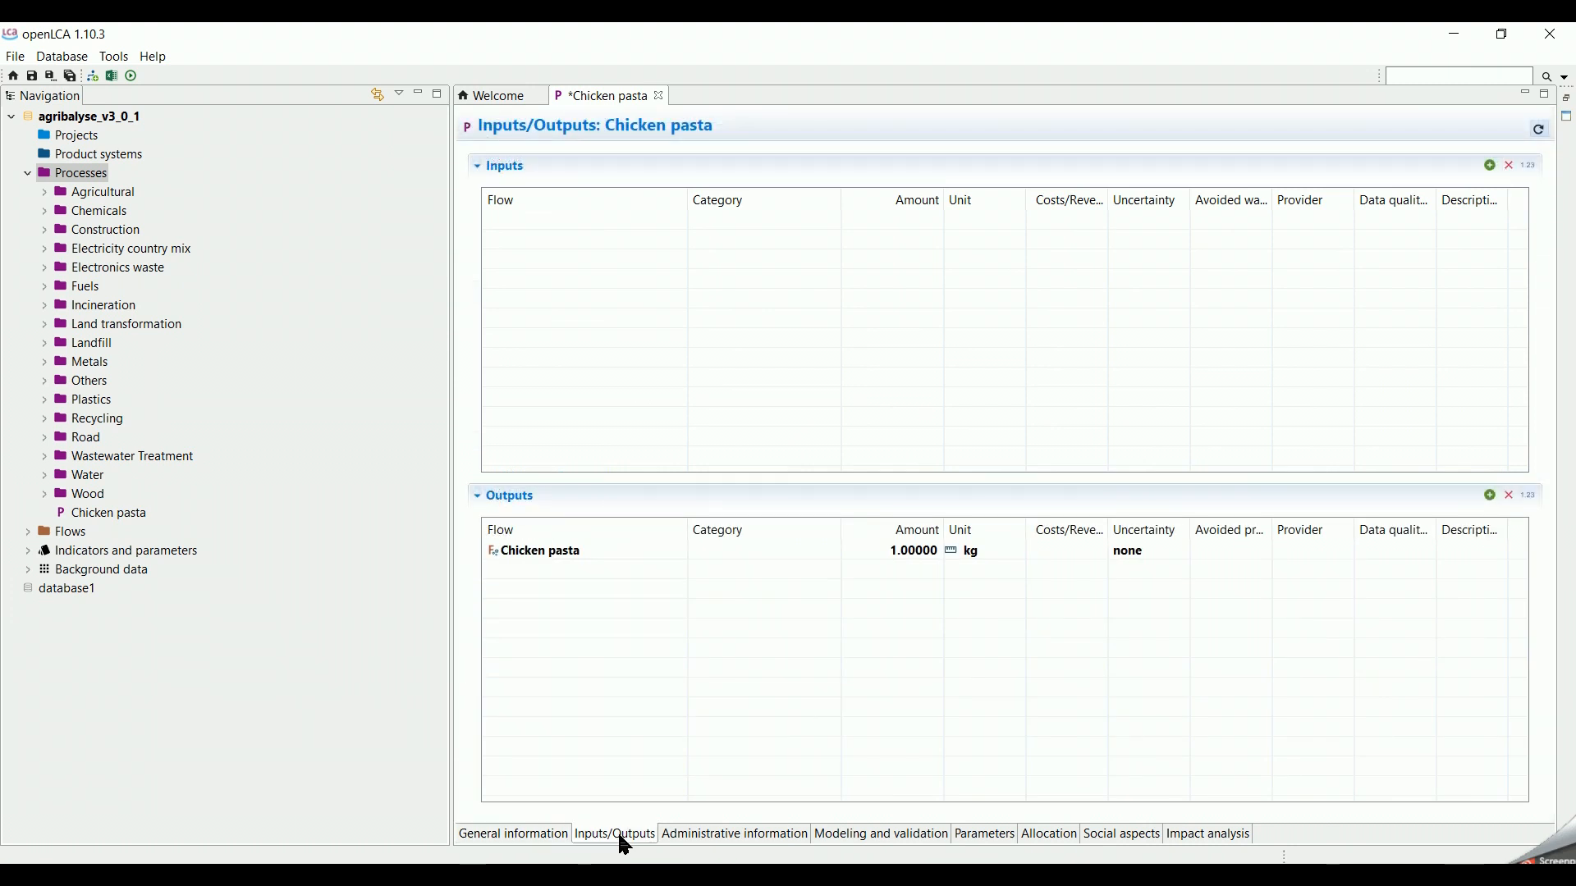
pyautogui.moveTo(627, 847)
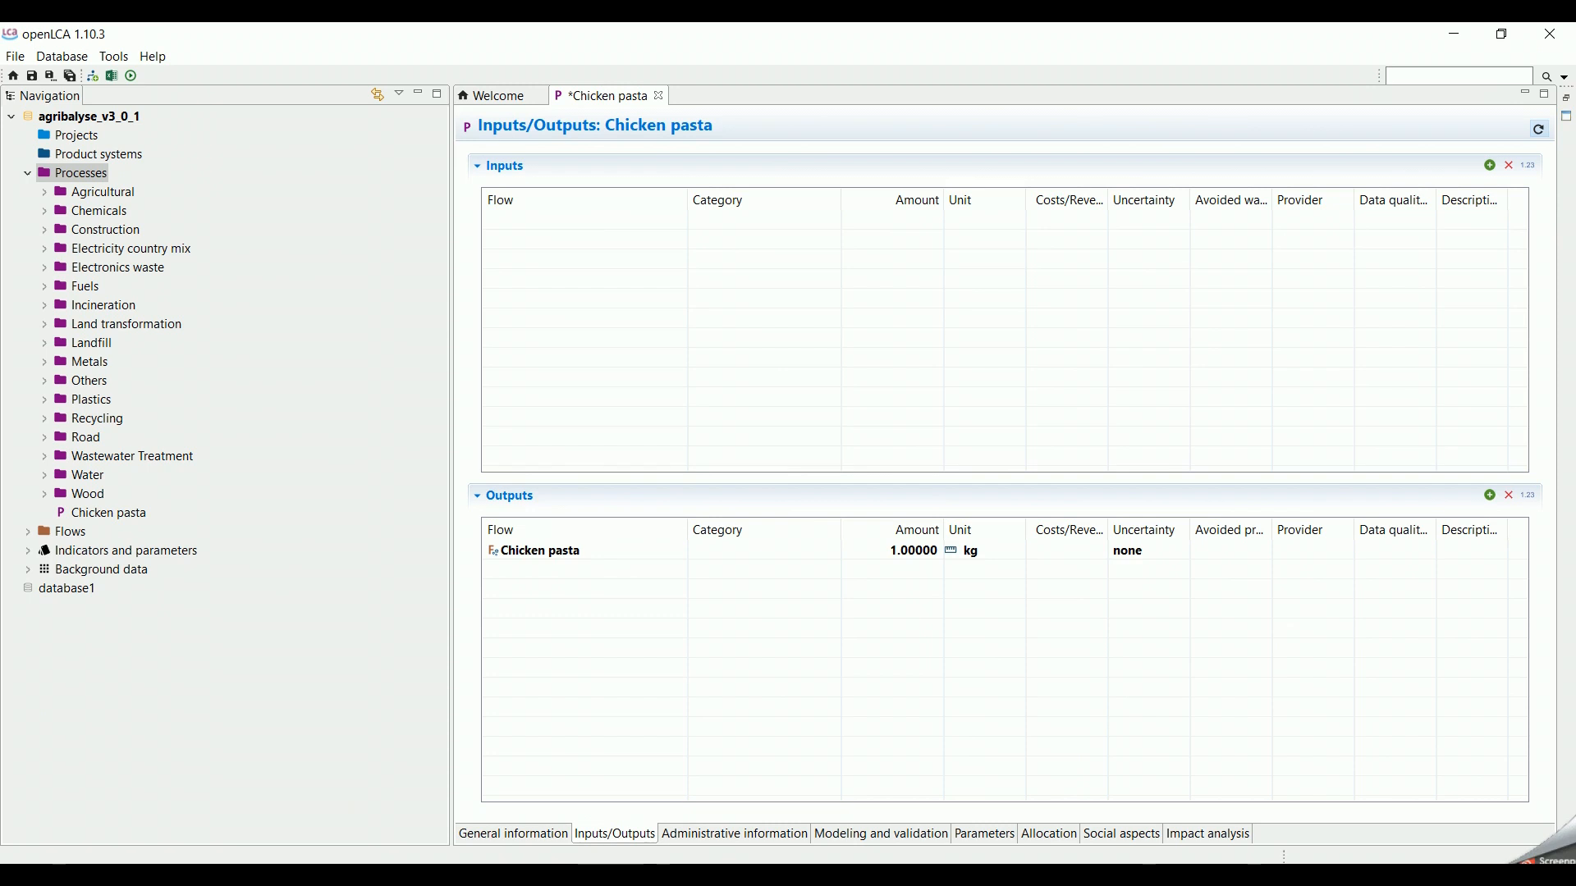
pyautogui.moveTo(586, 253)
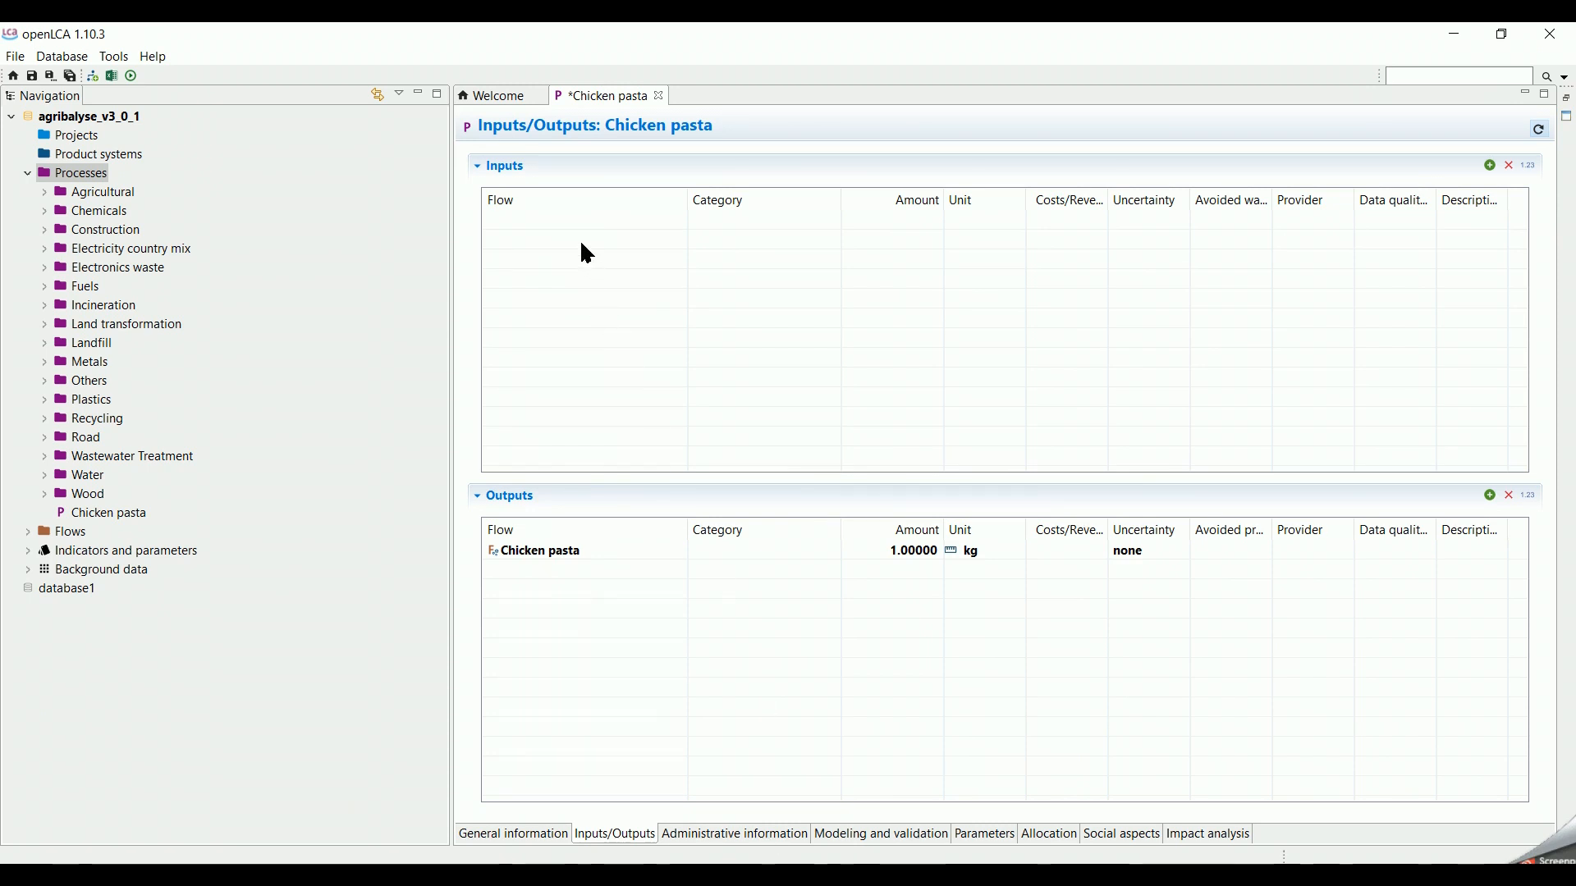
pyautogui.click(1488, 165)
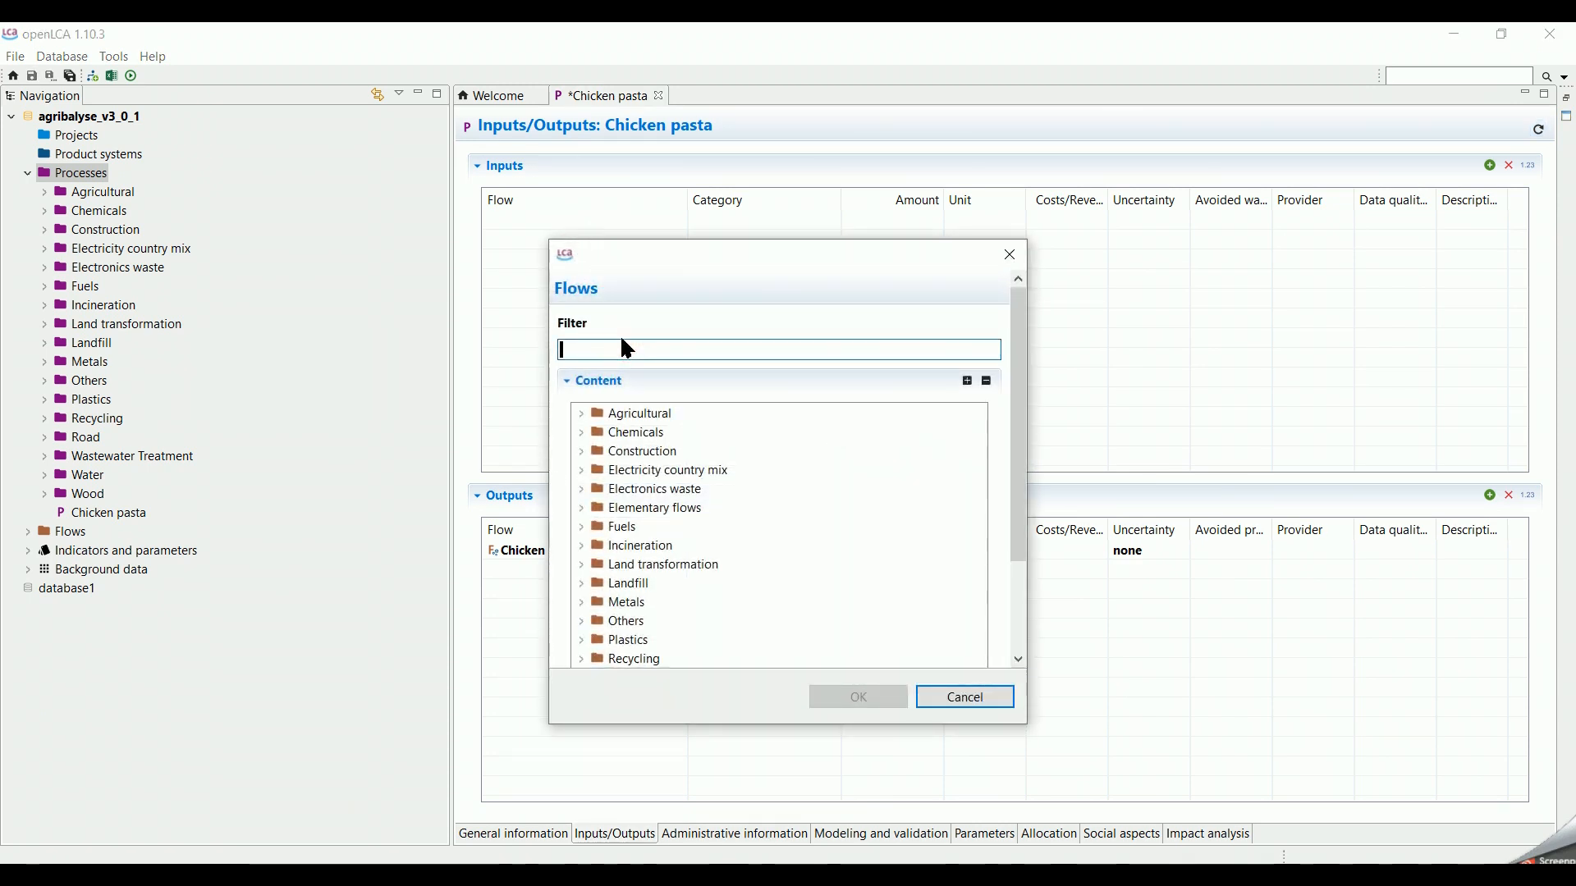
pyautogui.write('olive oil')
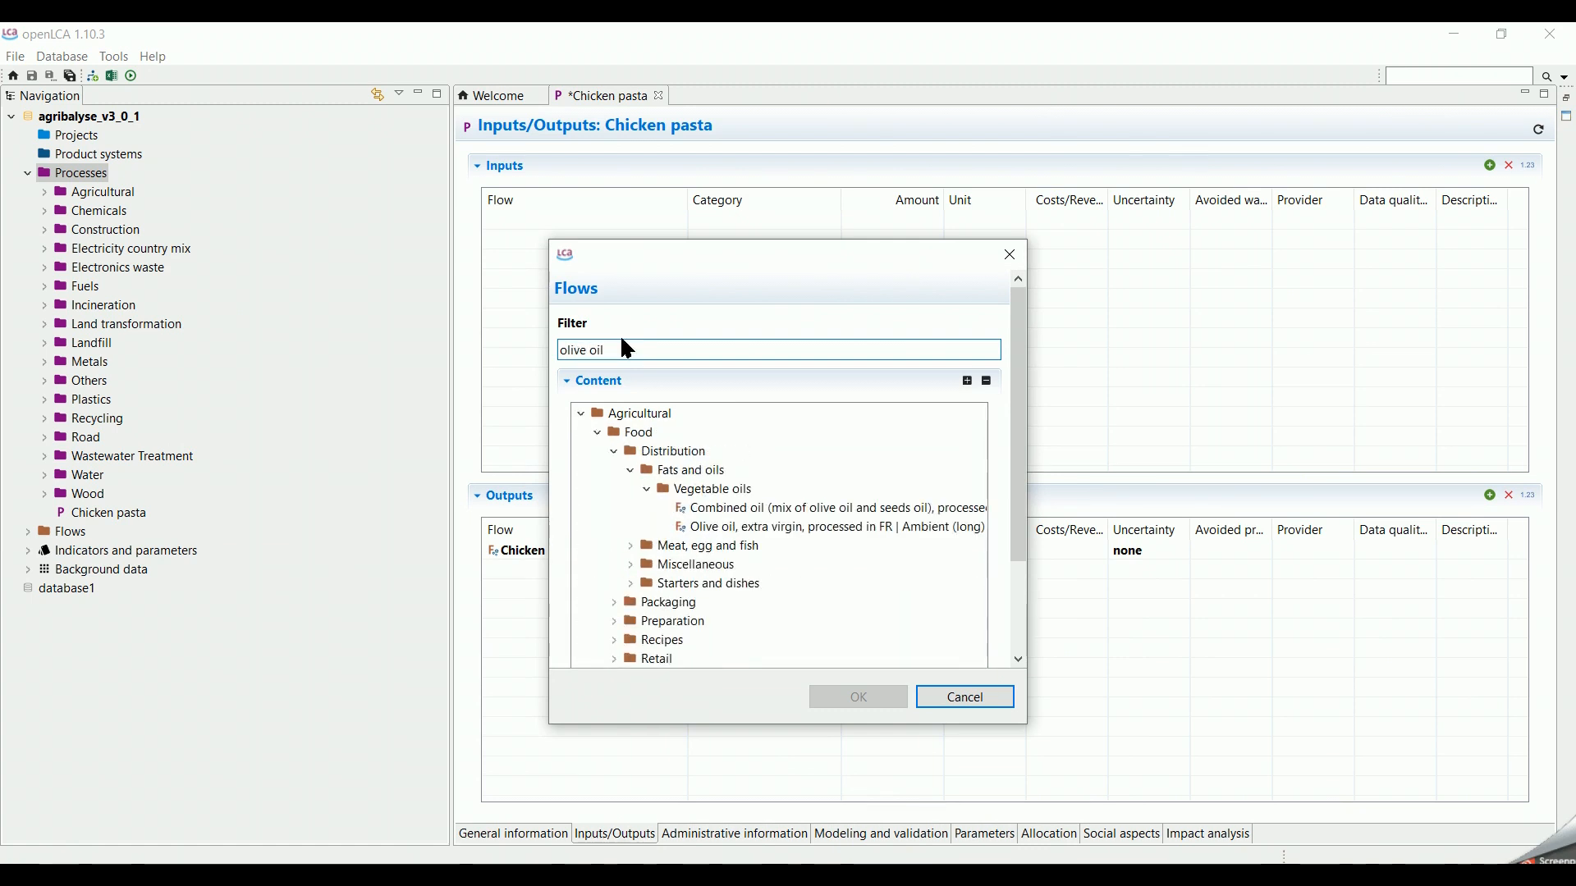
pyautogui.doubleClick(791, 527)
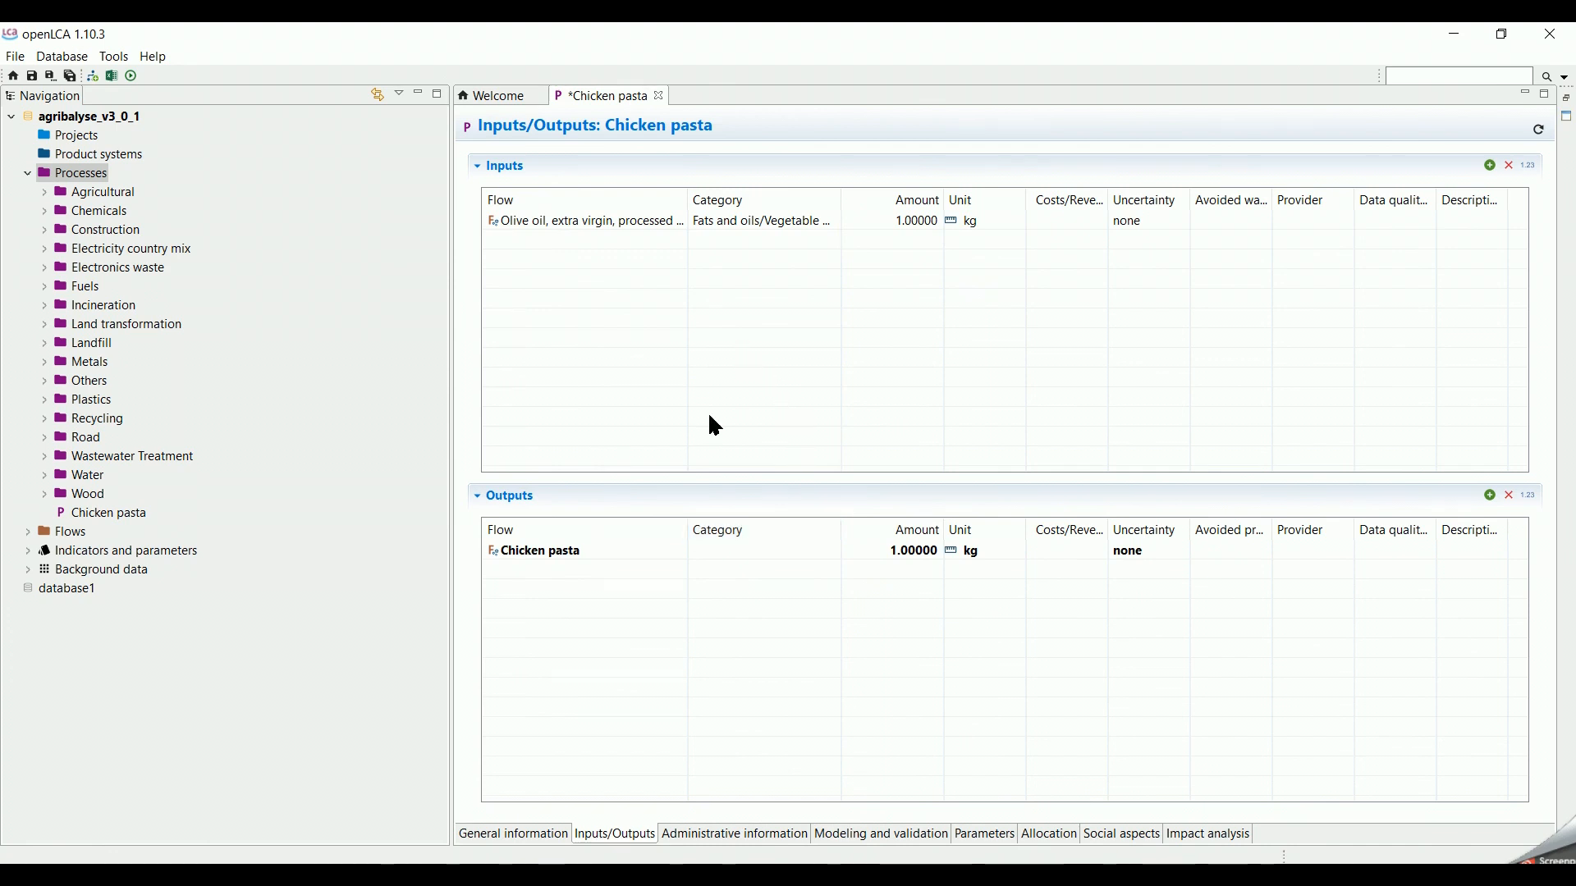
pyautogui.click(1491, 166)
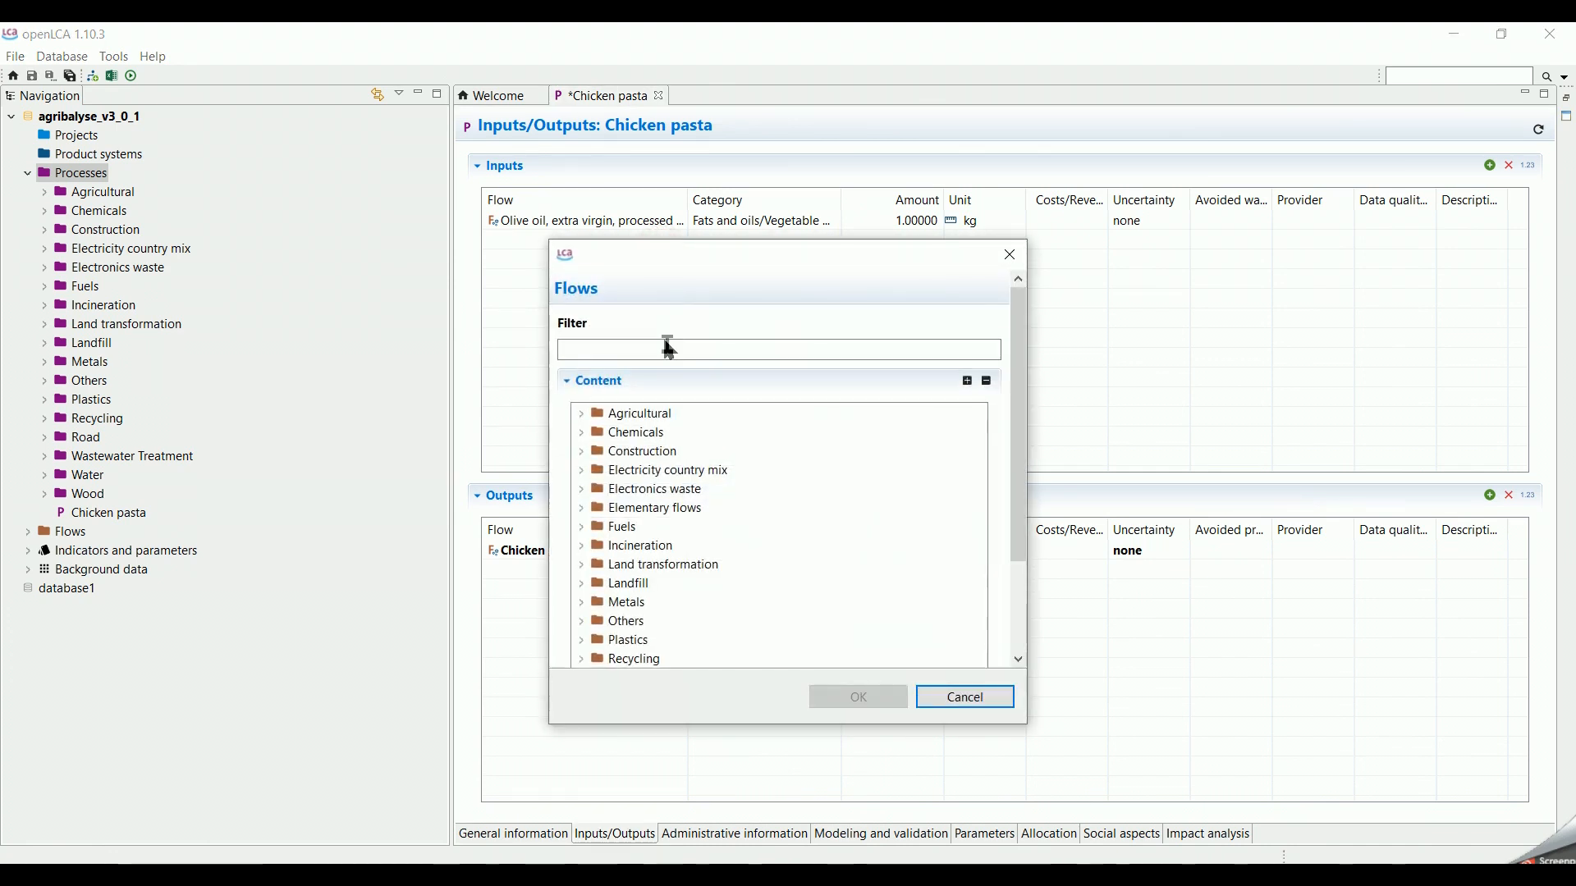
pyautogui.write('c')
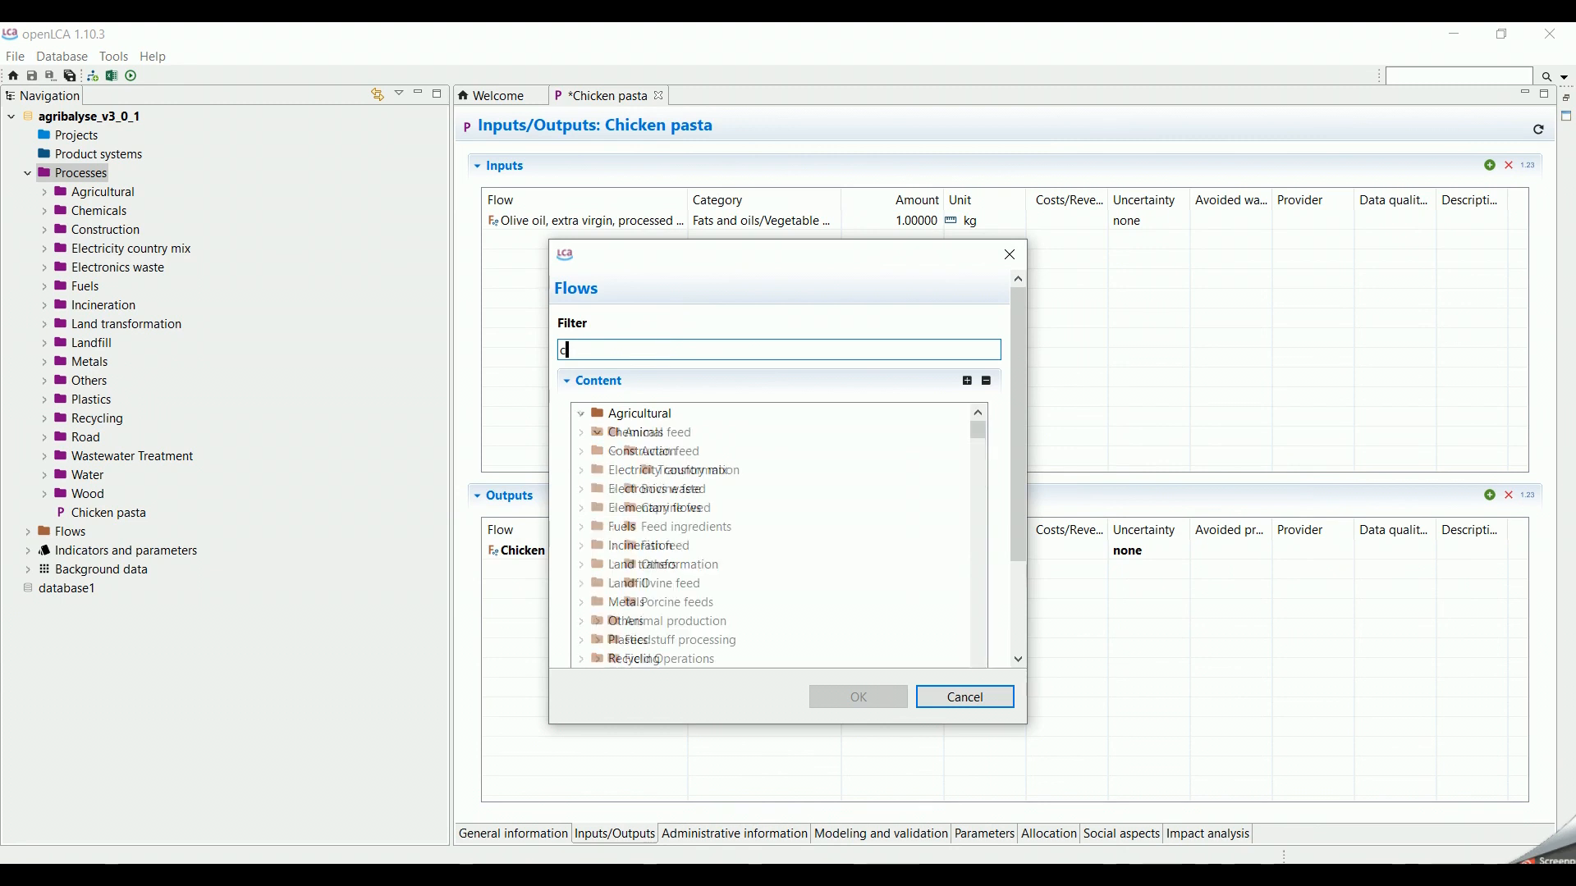
pyautogui.write('hicken, breast')
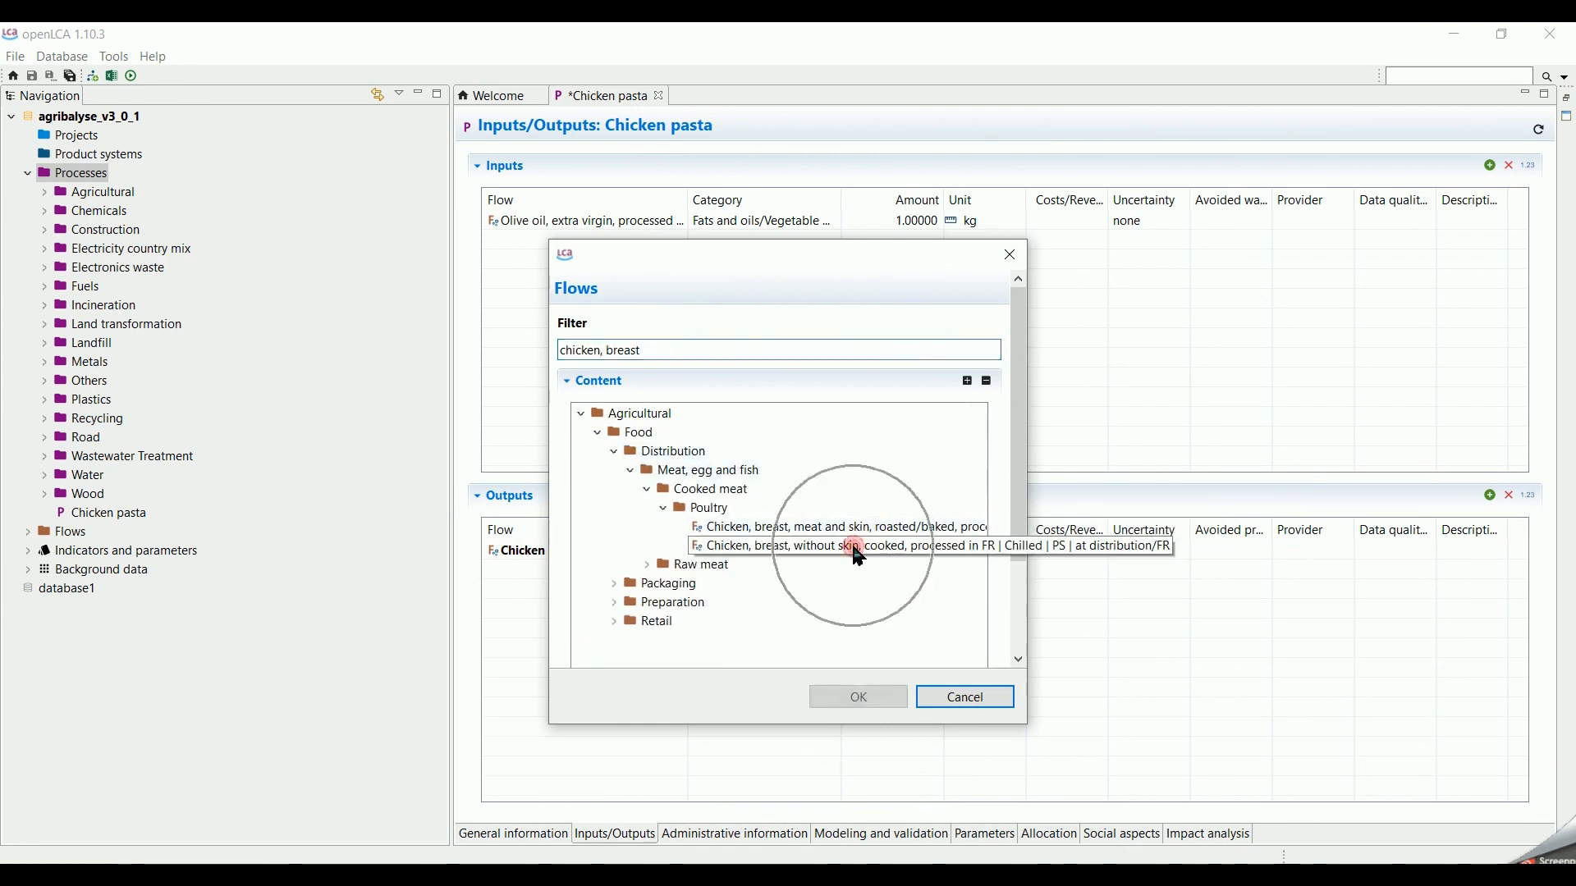
pyautogui.click(856, 696)
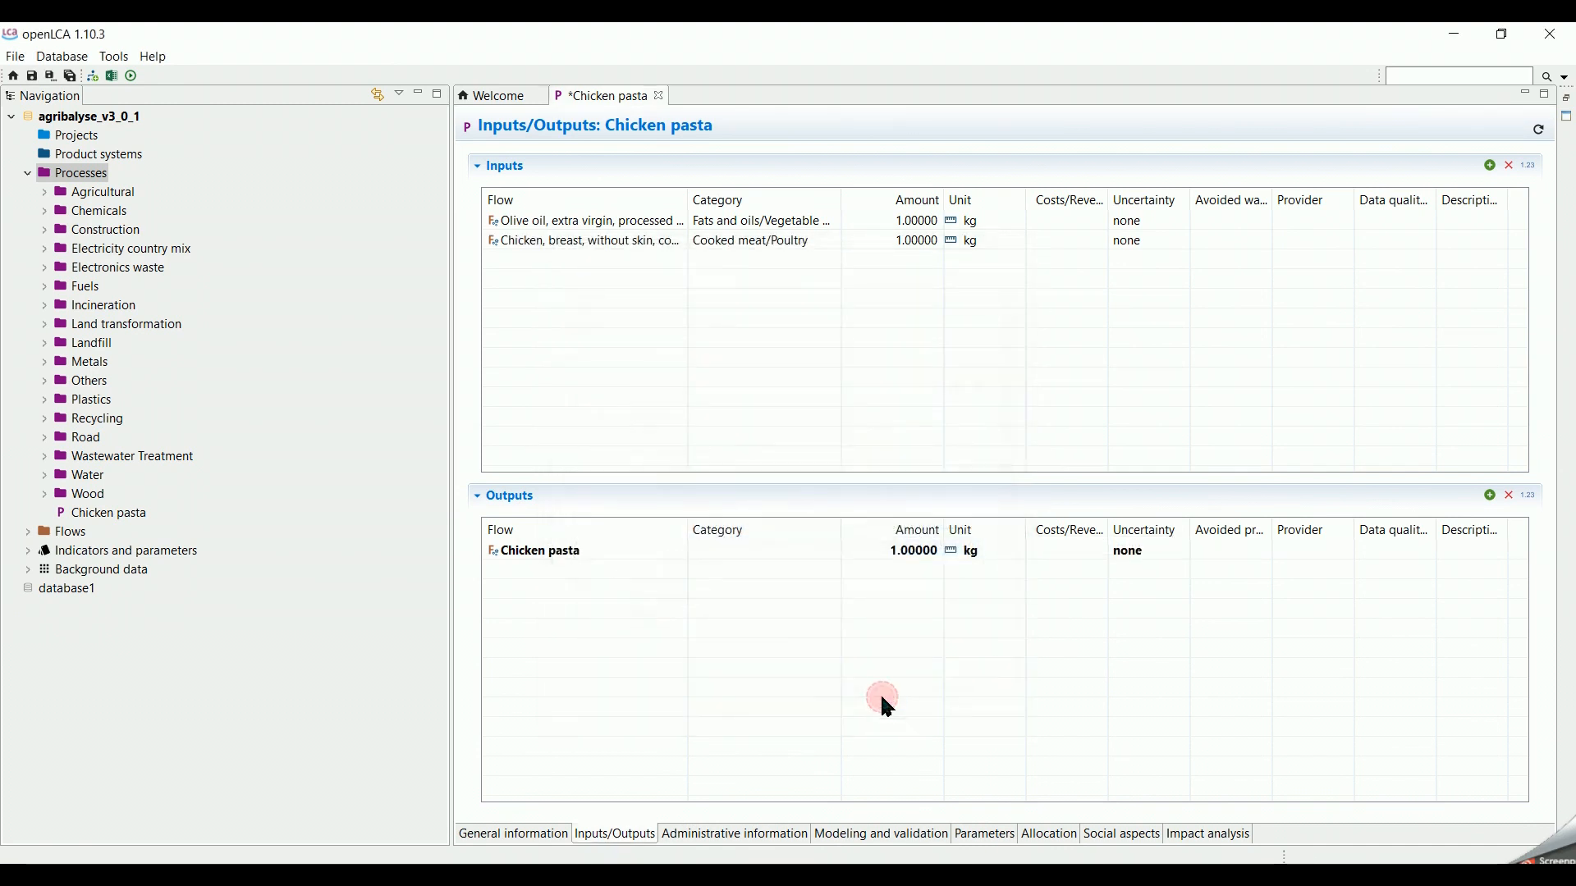
pyautogui.moveTo(962, 413)
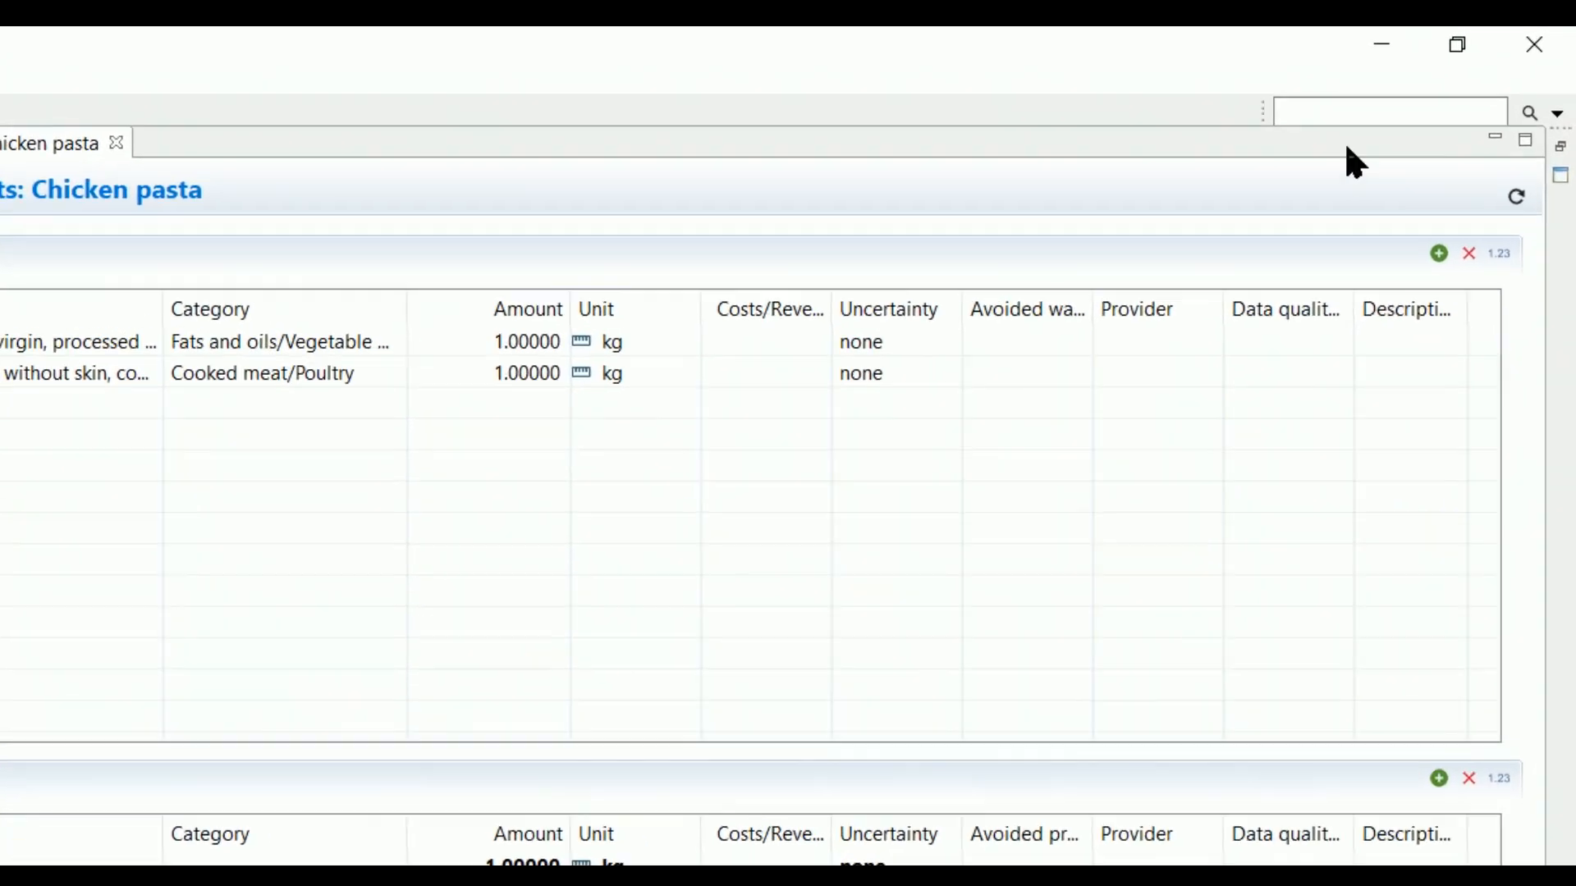
# Step: Search flows for 'tomato' and filter the 282 results to 'double concentrate'
pyautogui.click(1389, 112)
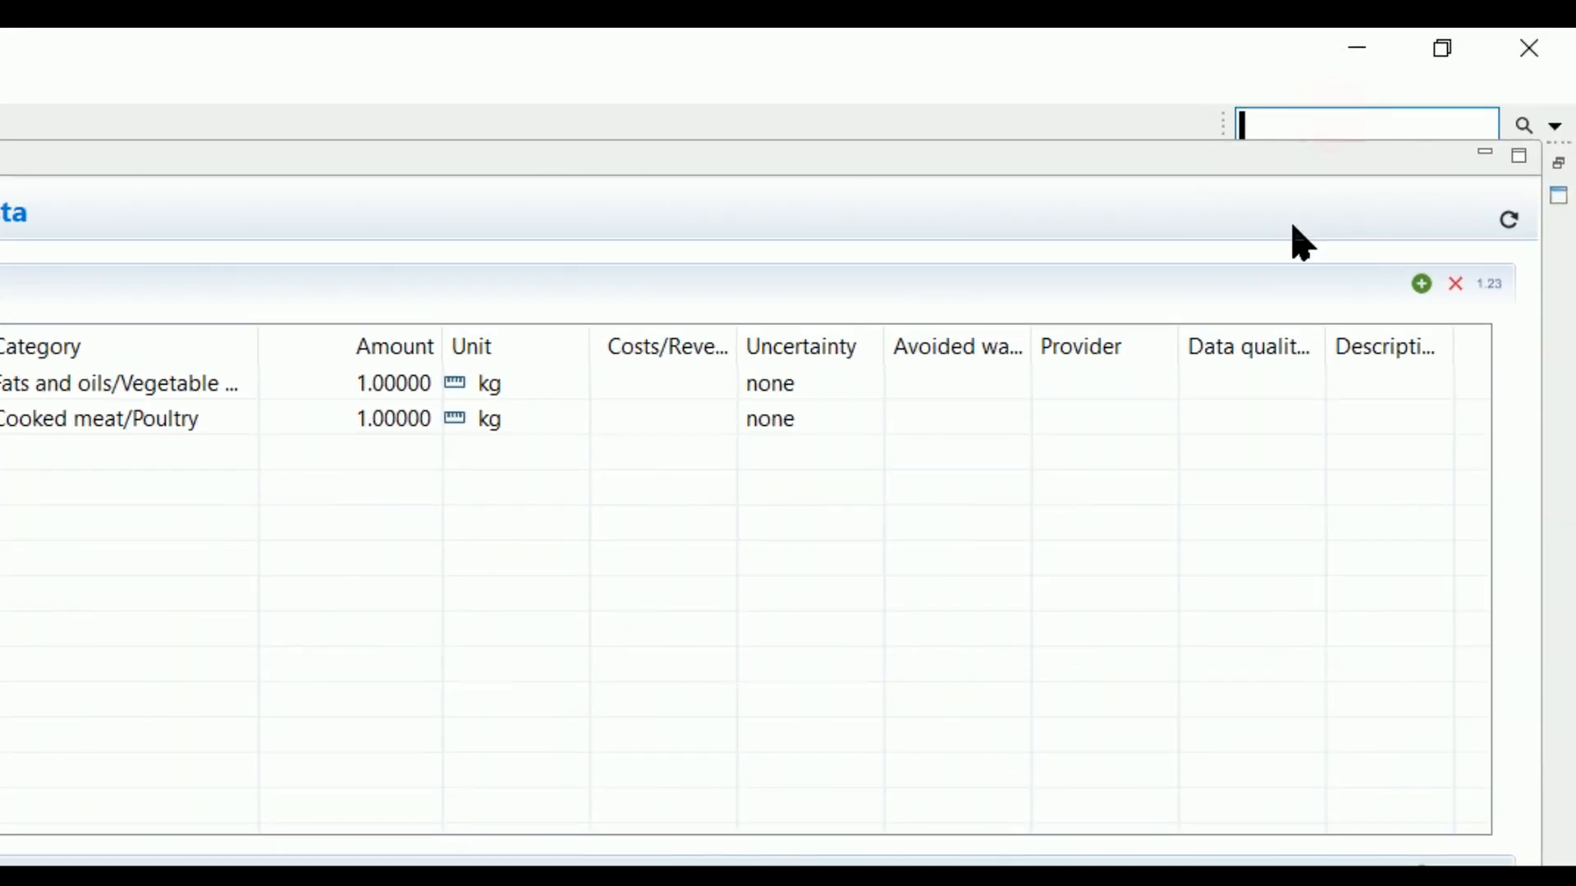
pyautogui.write('tomato')
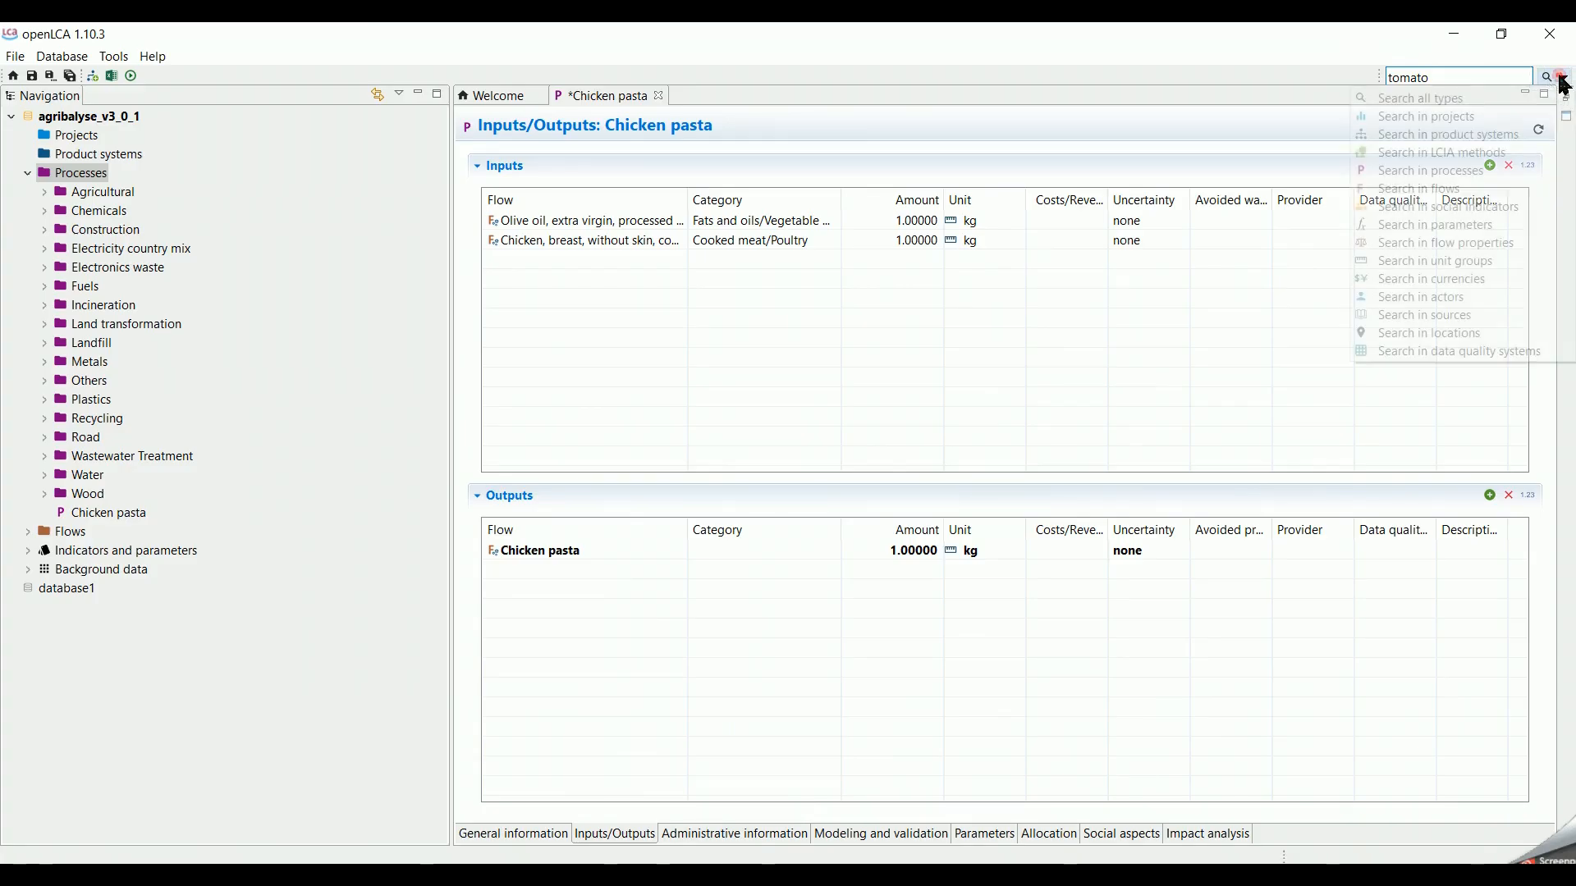
pyautogui.moveTo(1418, 189)
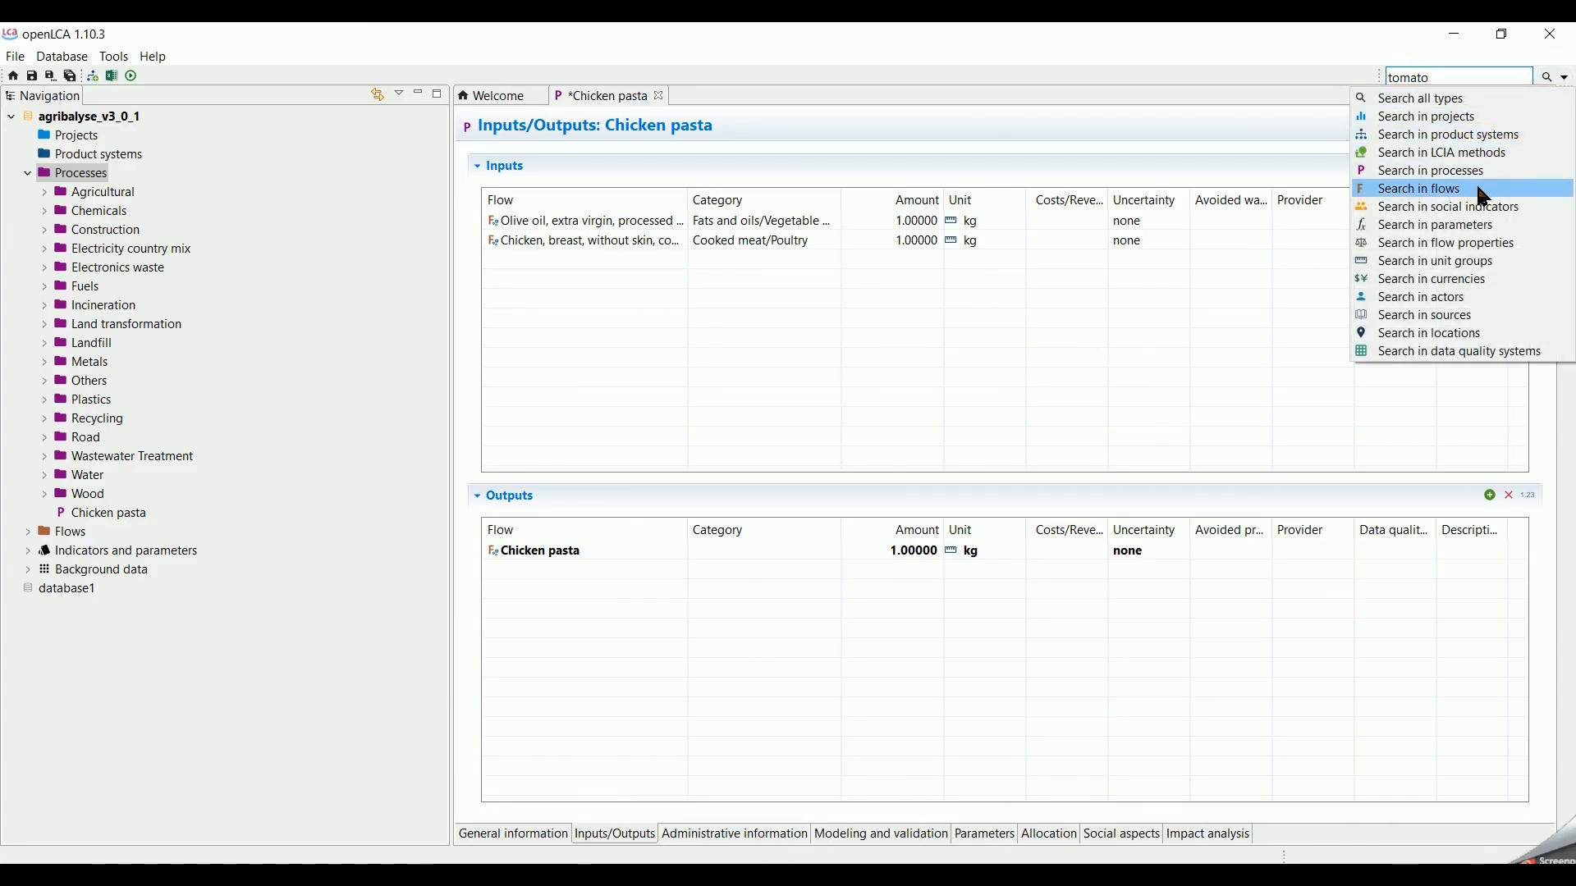
pyautogui.click(1419, 188)
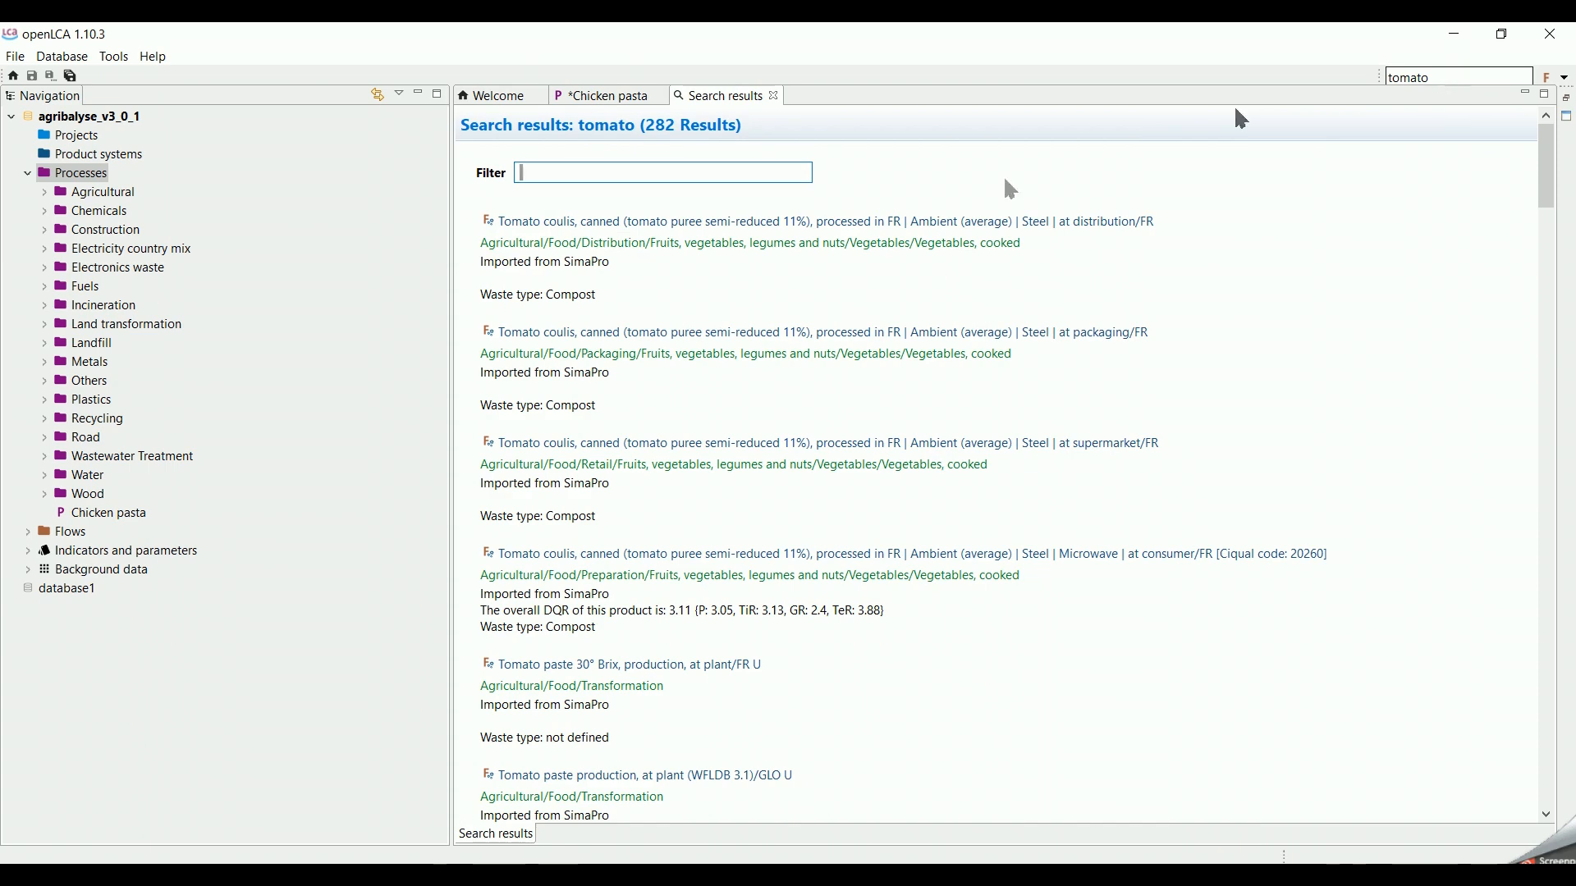
pyautogui.scroll(-3)
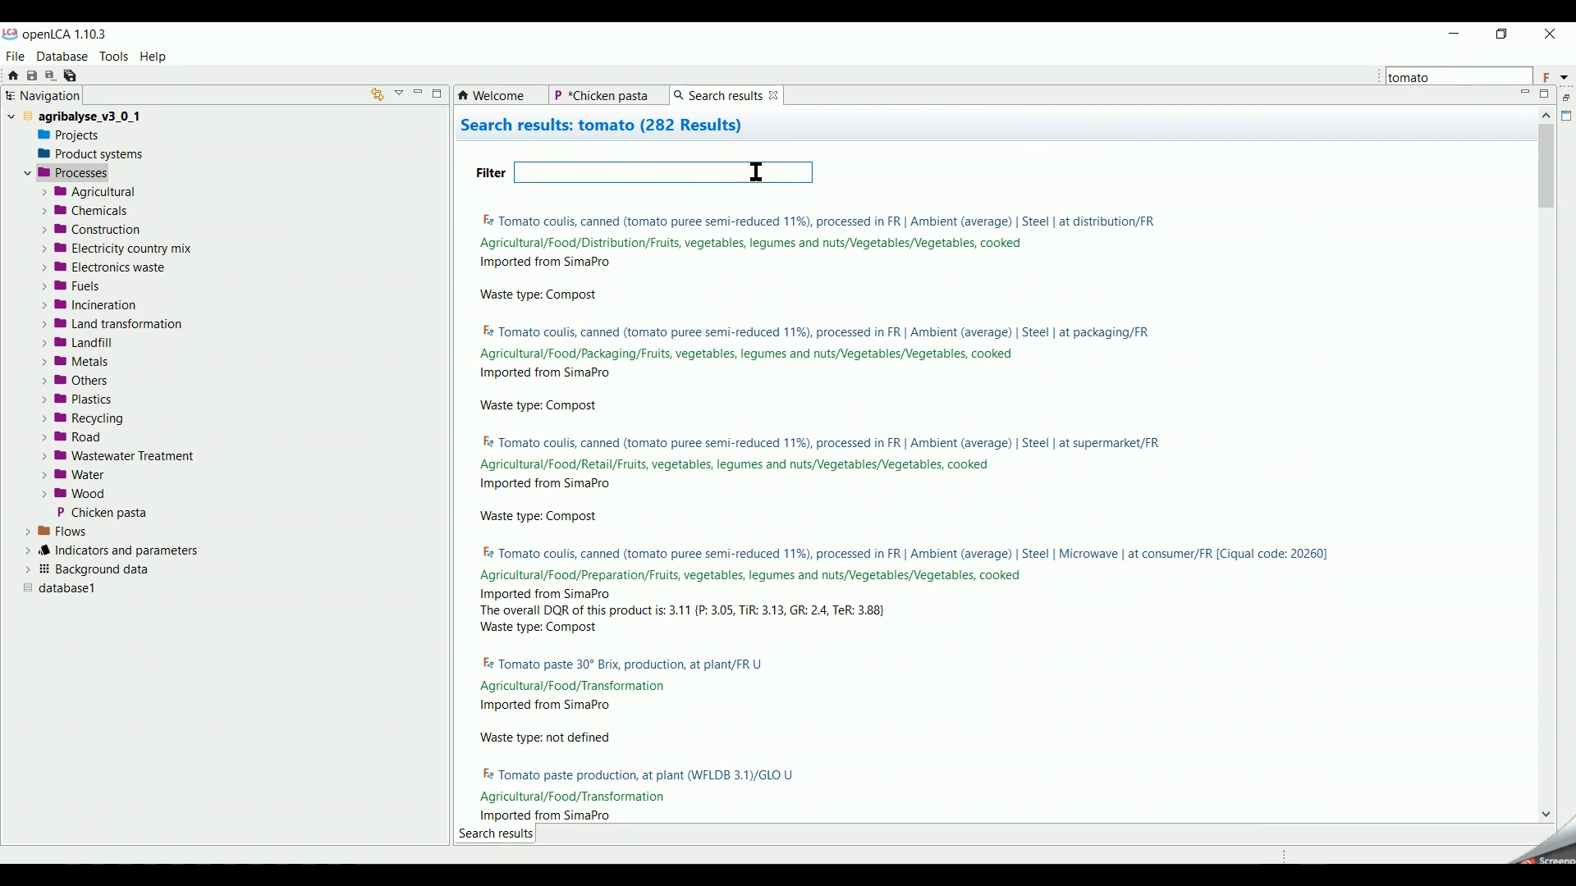
pyautogui.write('double co')
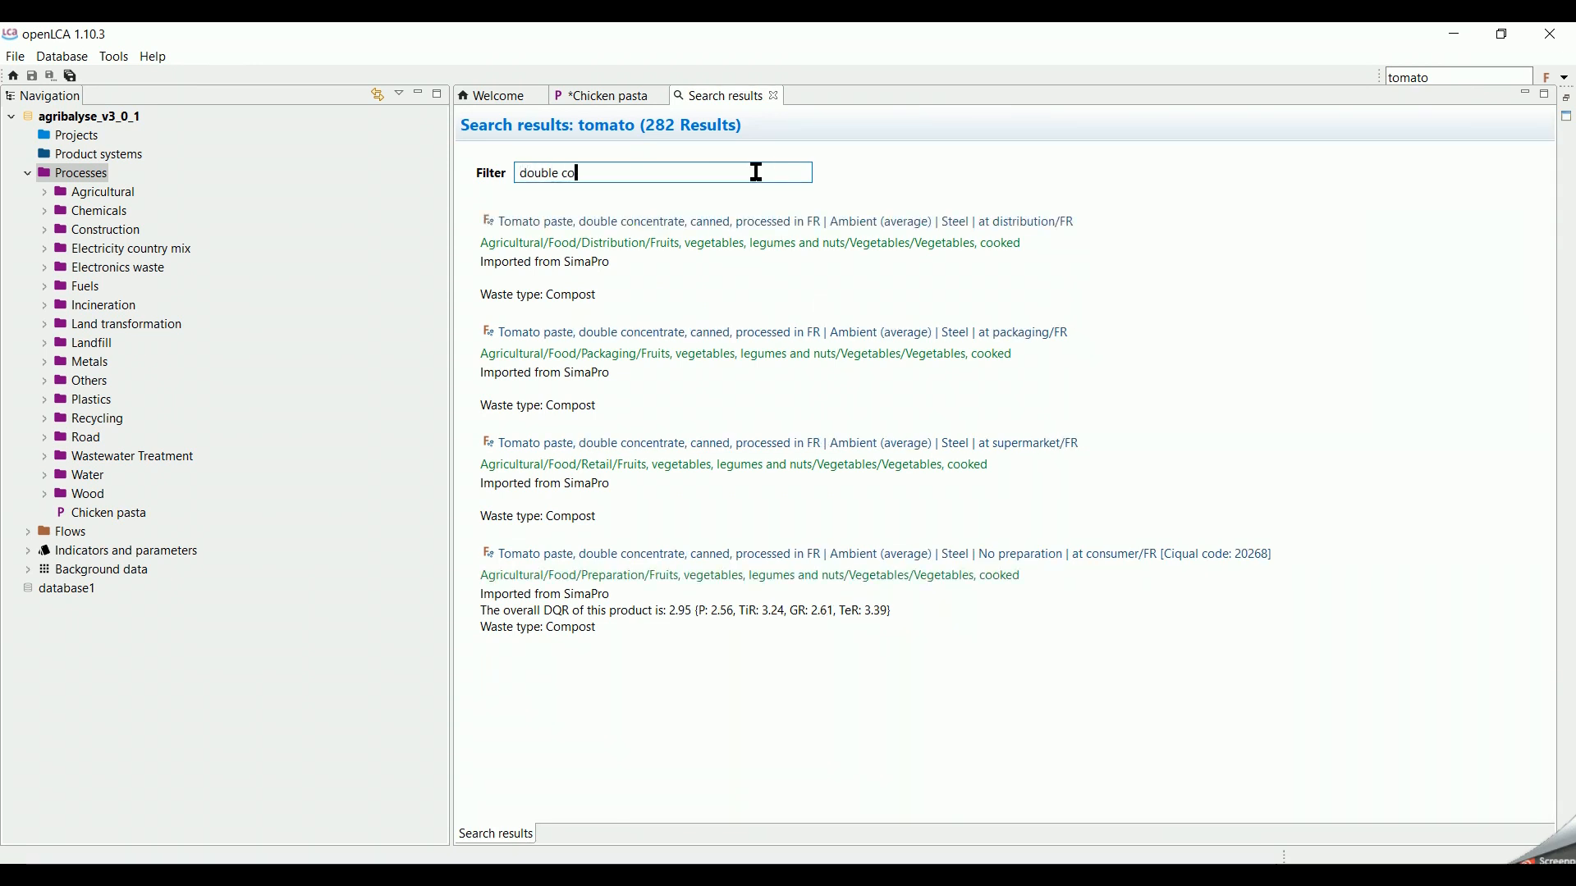
pyautogui.write('ncentrate')
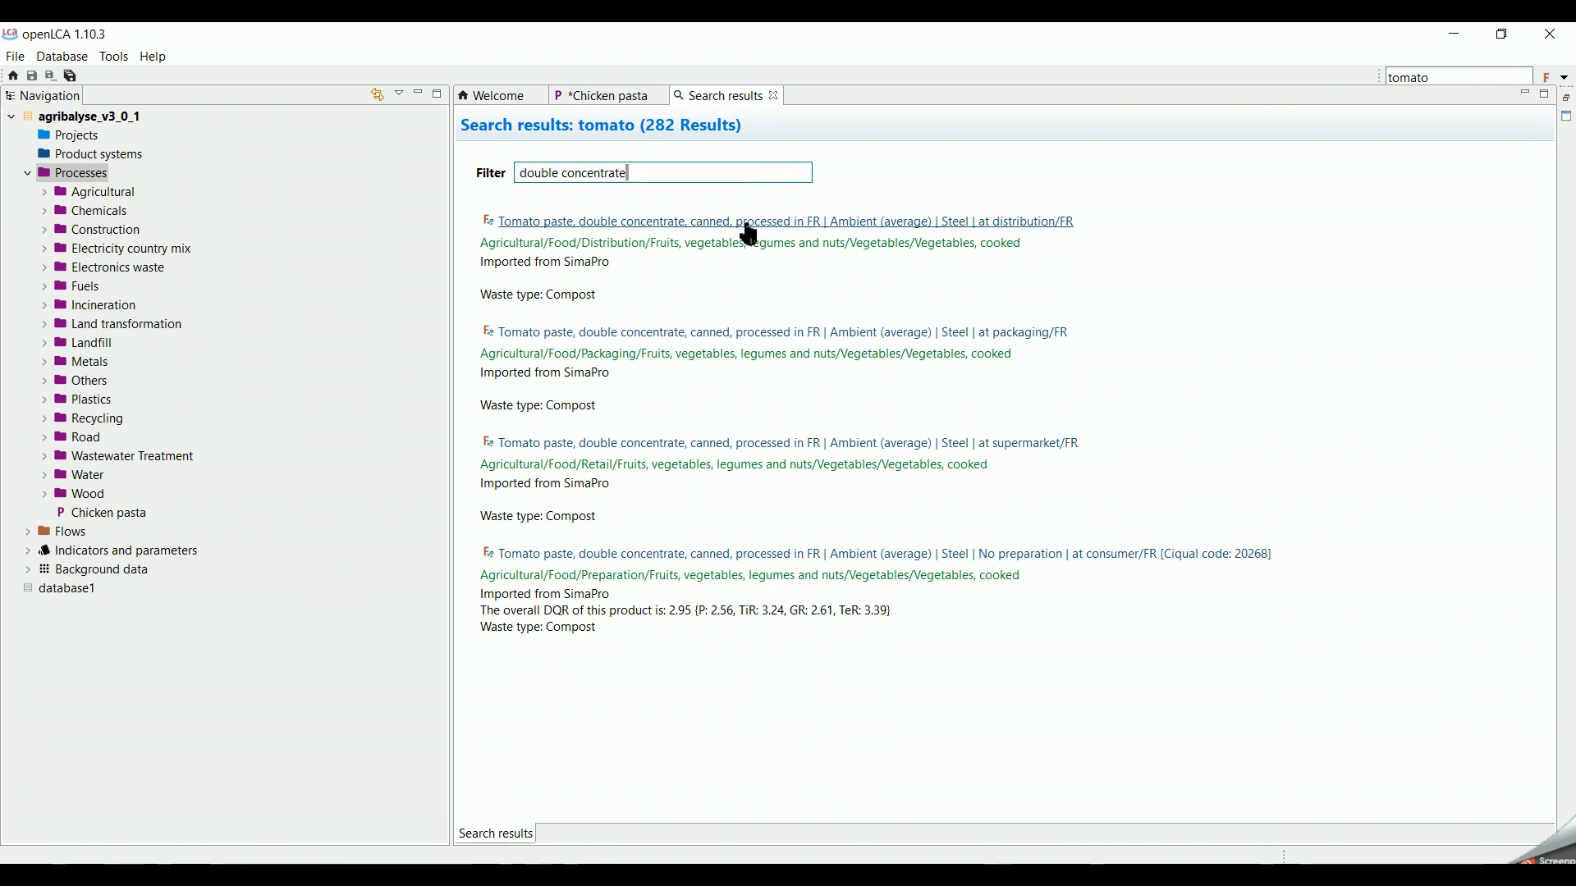
# Step: Open the tomato paste at distribution flow and add it as a Chicken pasta input
pyautogui.doubleClick(775, 221)
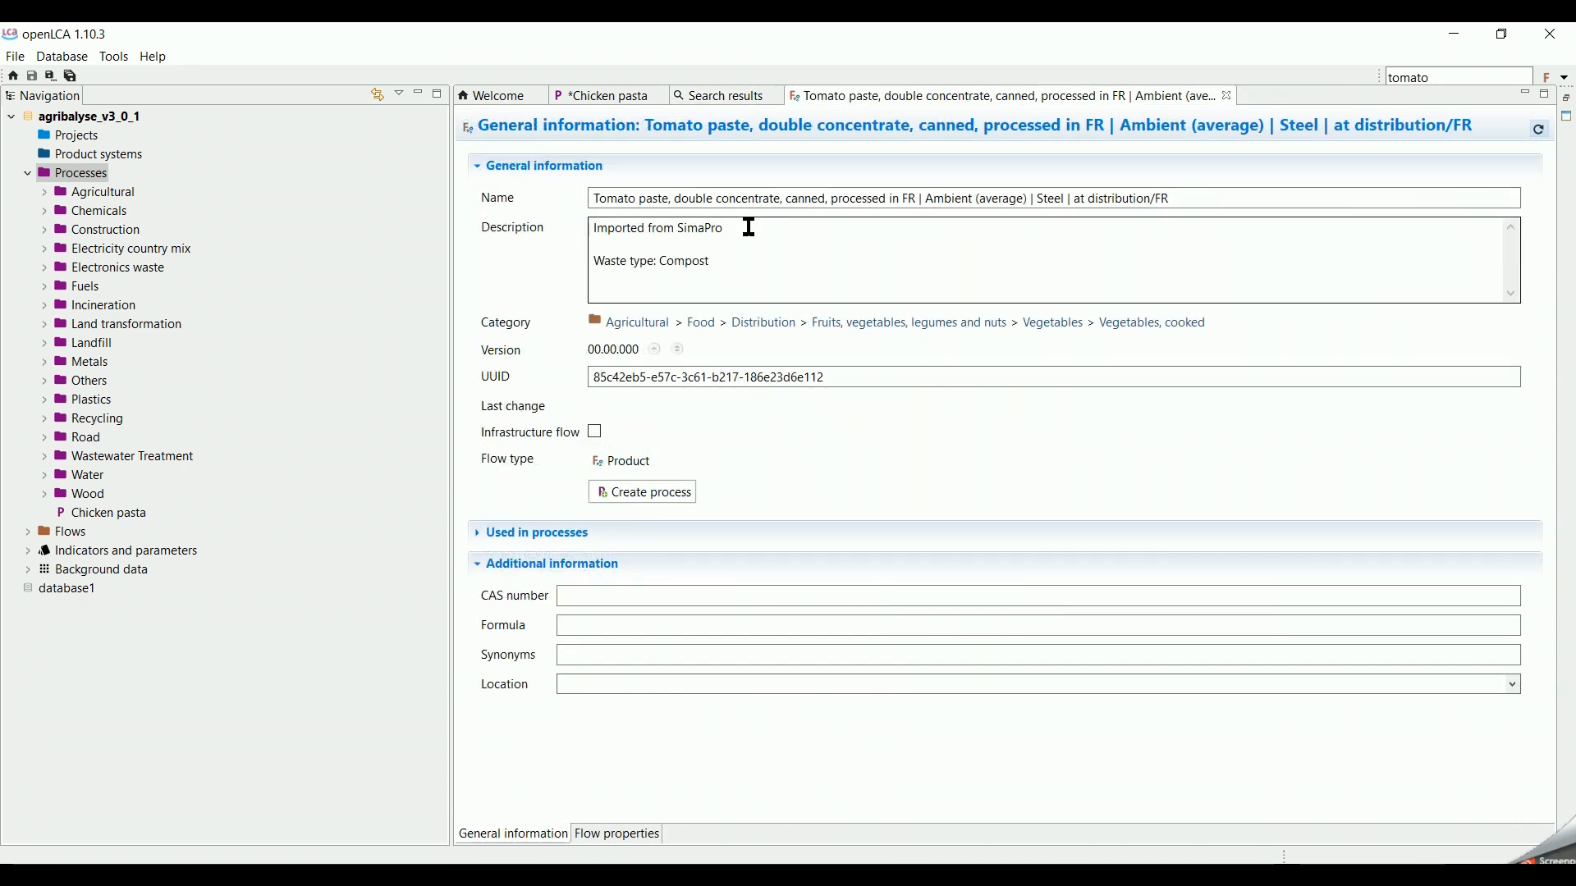
pyautogui.moveTo(940, 225)
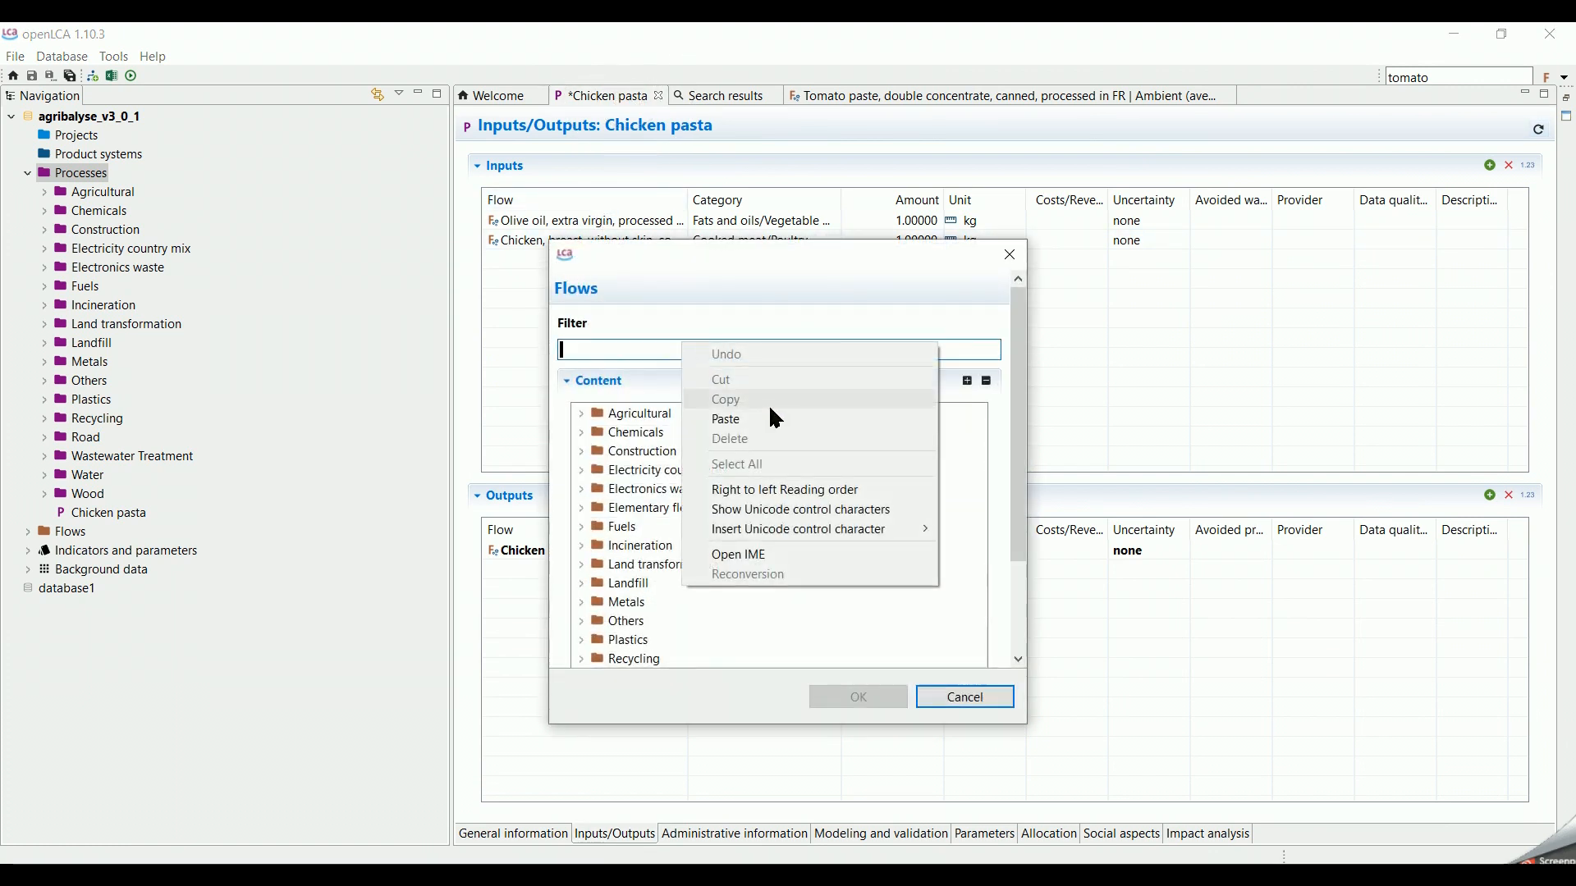
pyautogui.click(725, 418)
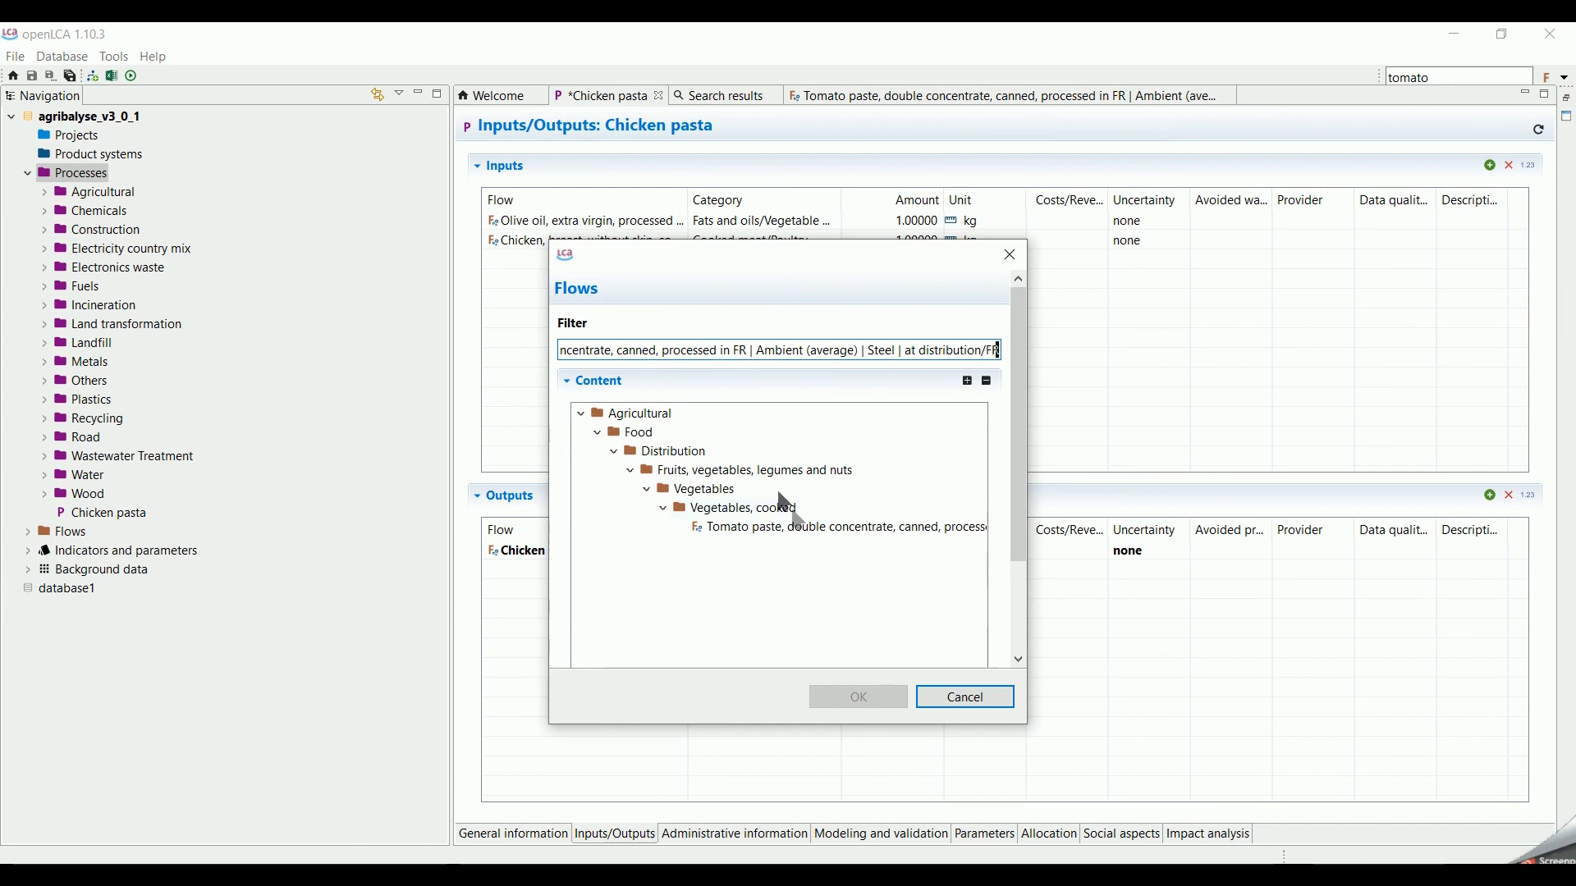
pyautogui.click(845, 527)
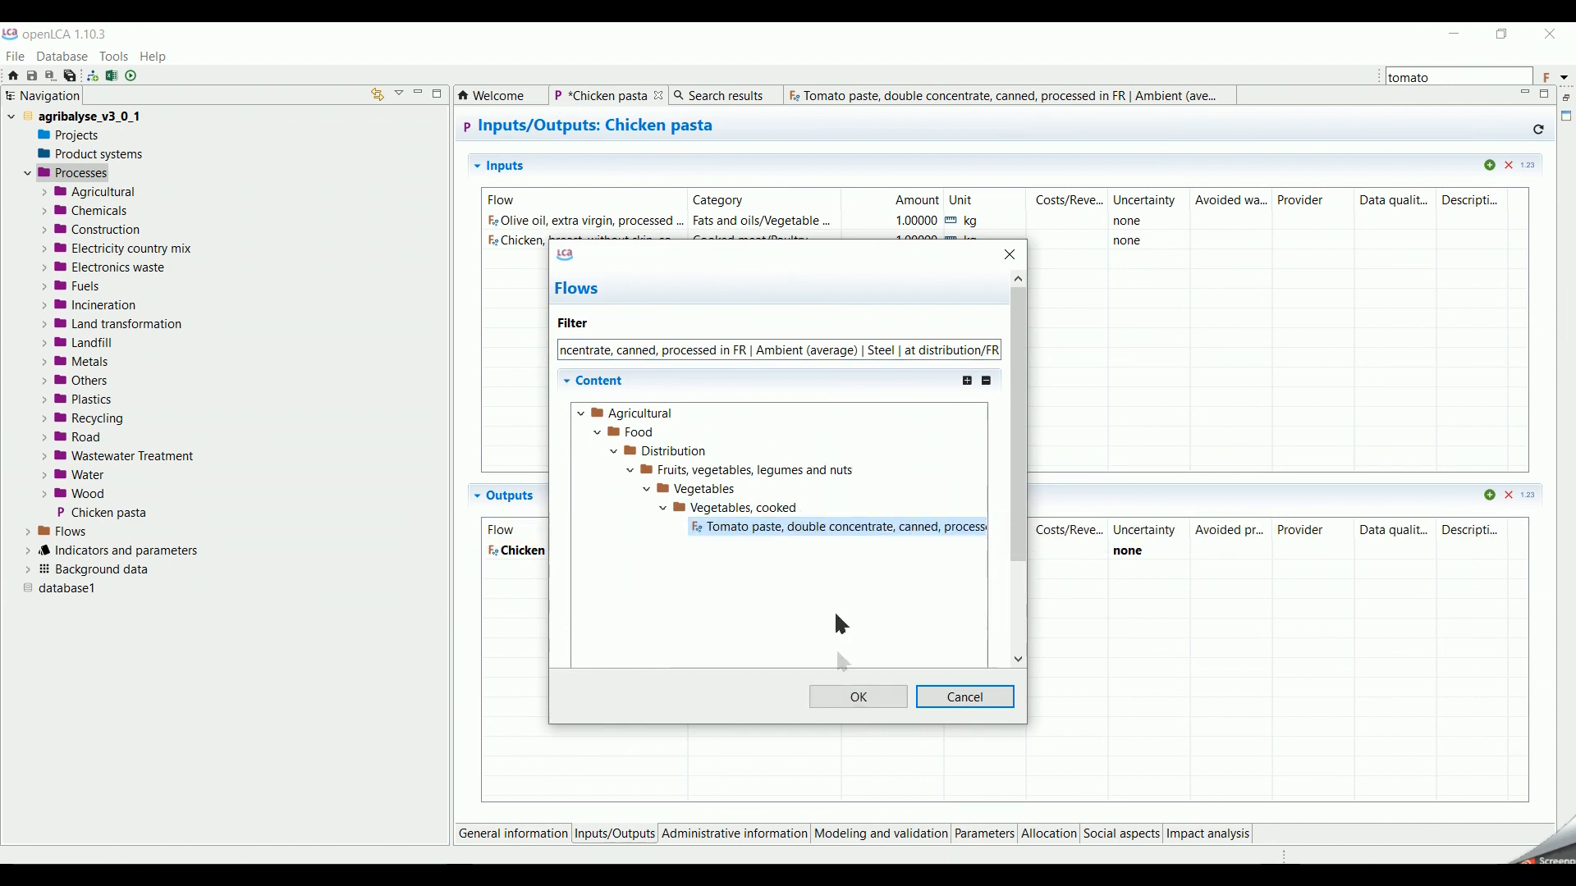
pyautogui.click(856, 697)
pyautogui.write('chich')
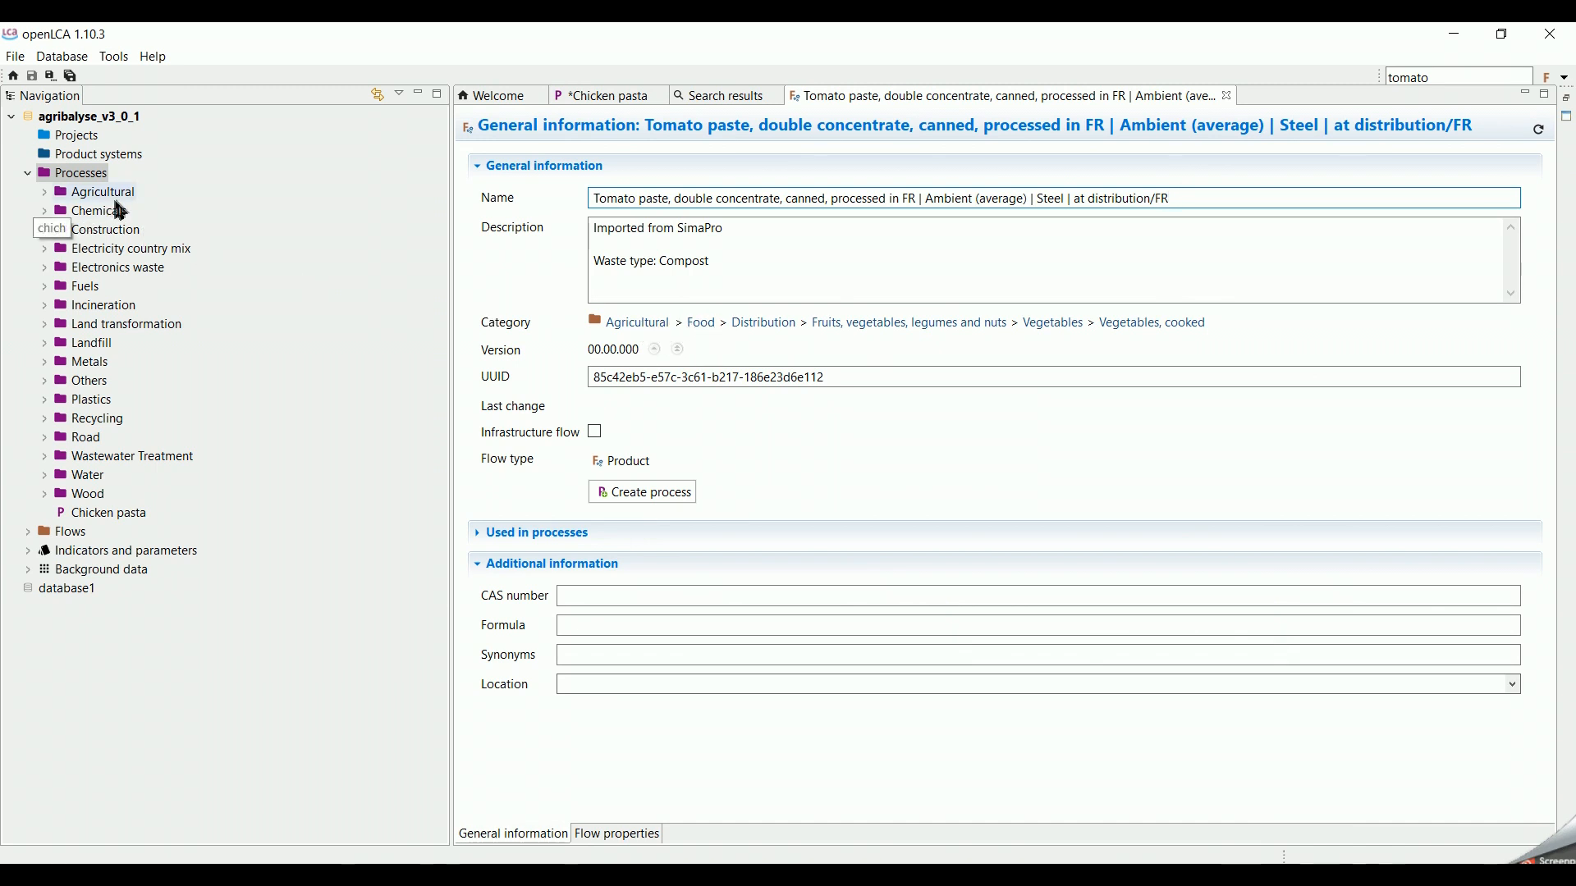
# Step: Browse Agricultural > Food > Distribution > Vegetables, cooked to the double-concentrate tomato paste process
pyautogui.click(80, 173)
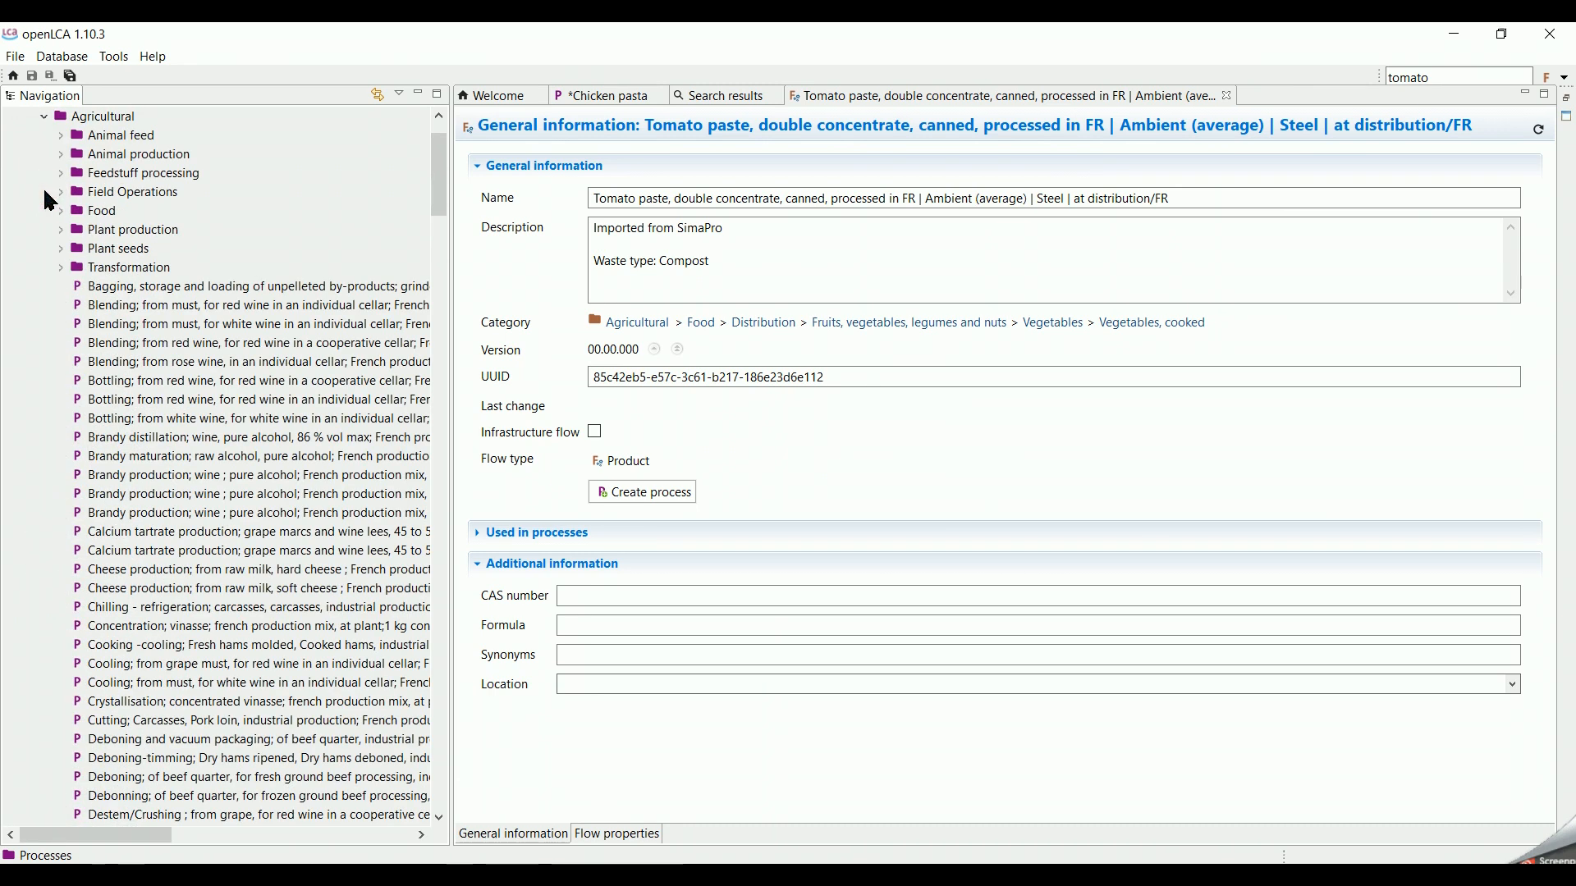
pyautogui.click(60, 210)
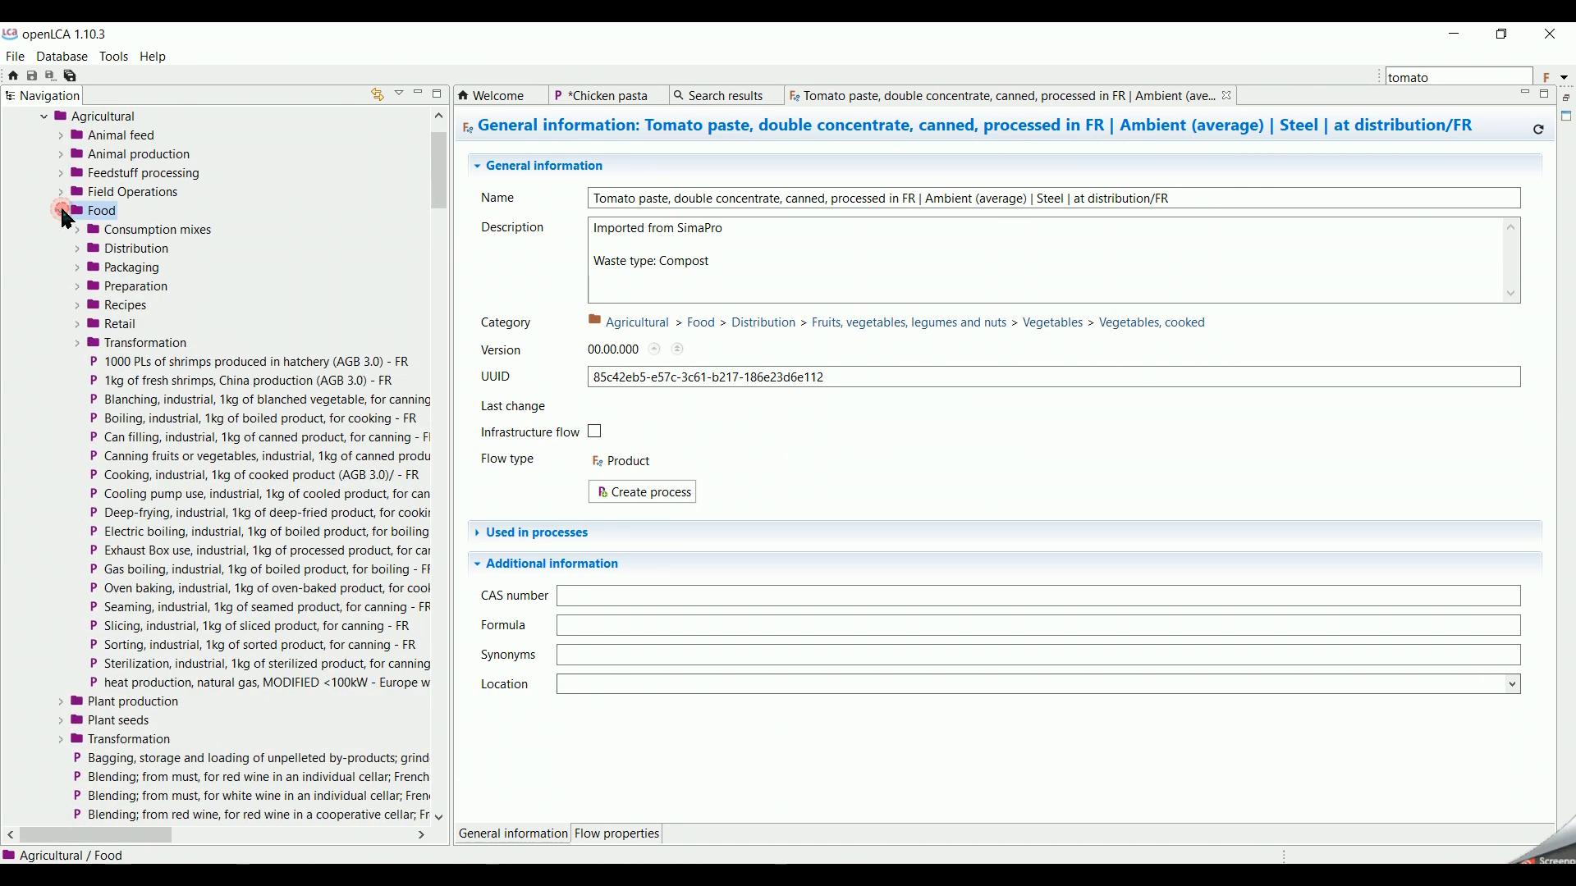
pyautogui.click(60, 211)
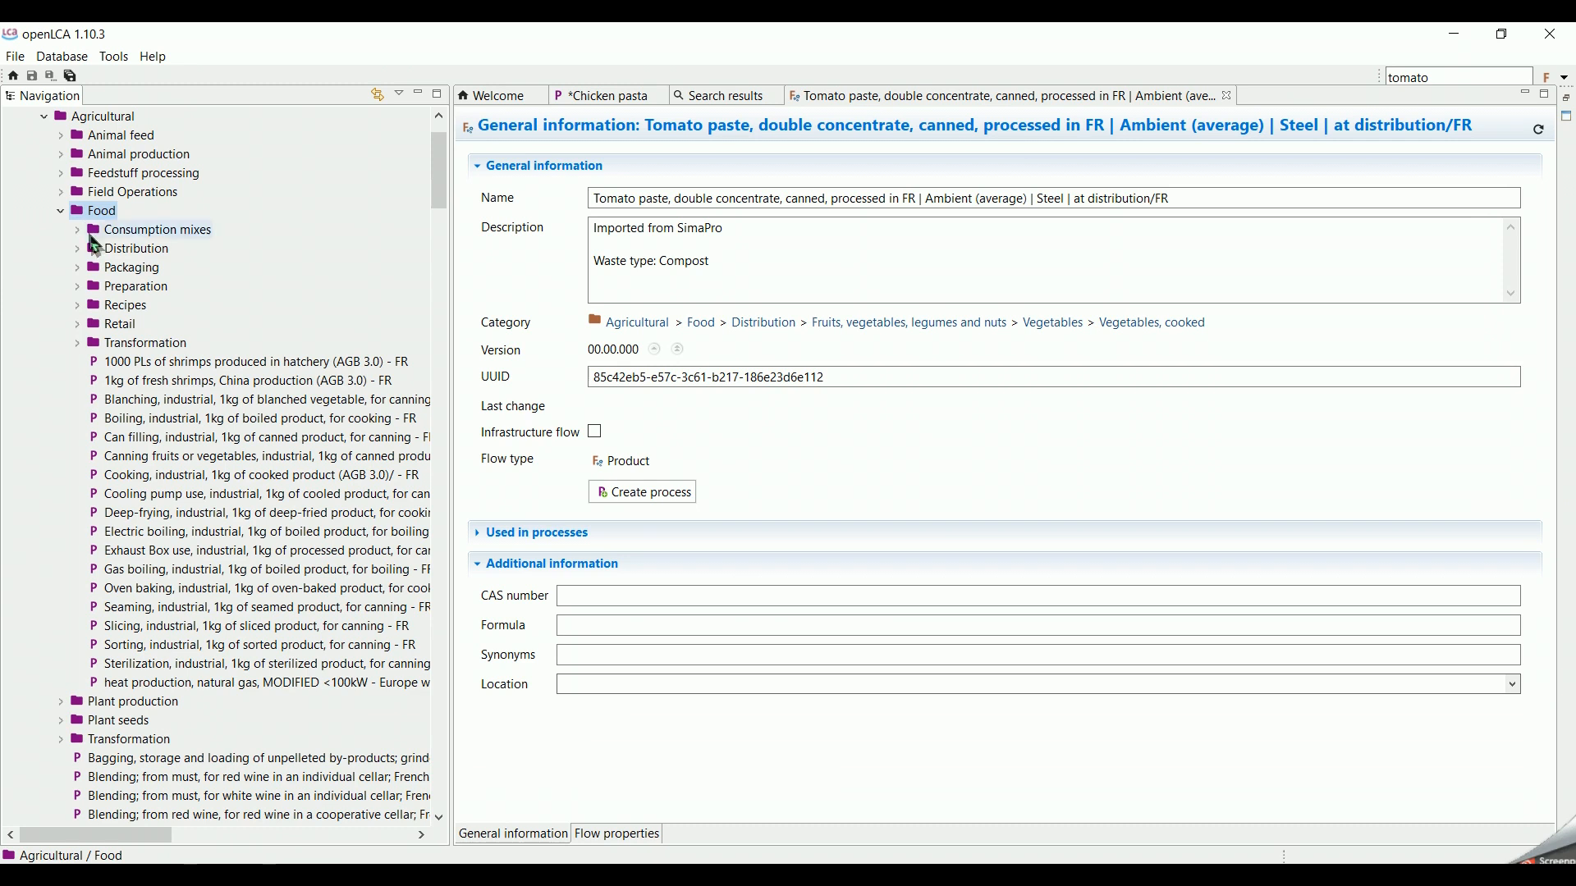
pyautogui.click(79, 248)
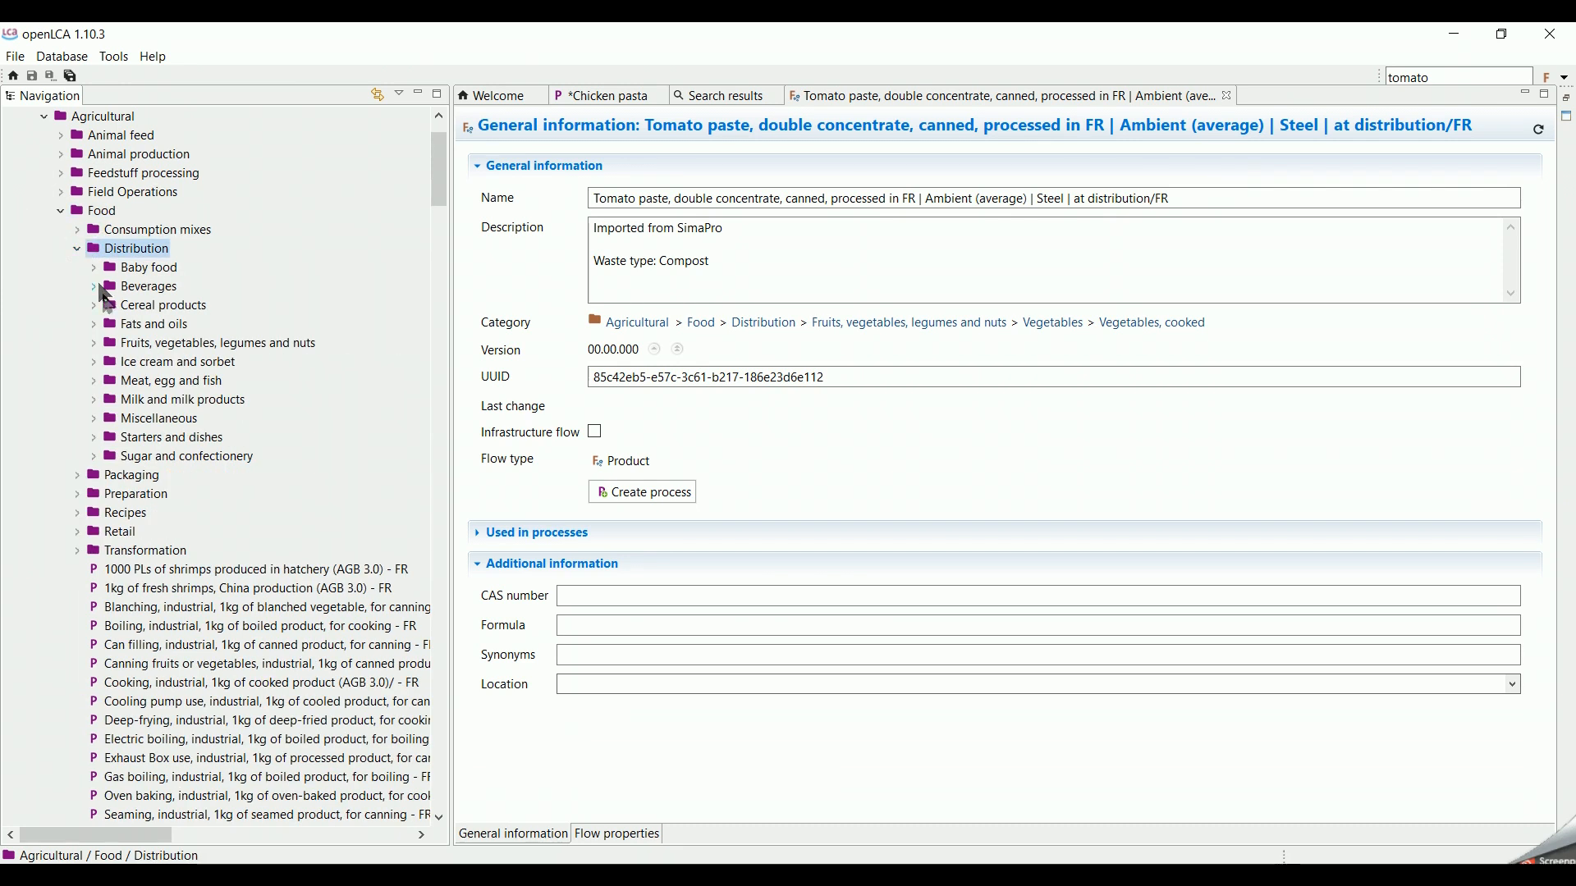
pyautogui.click(93, 344)
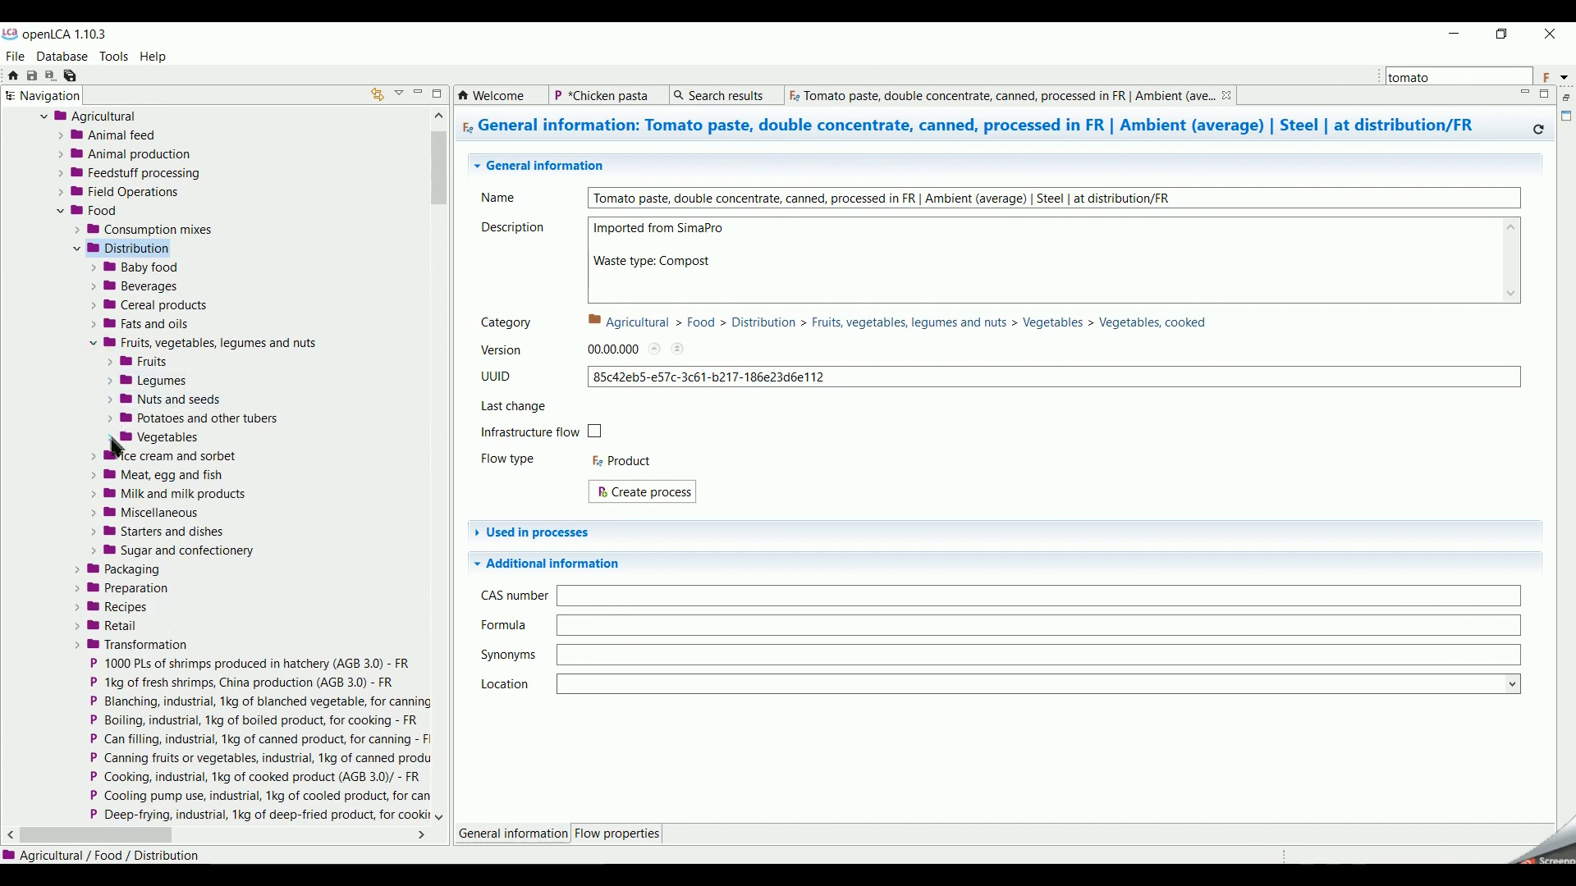
pyautogui.click(111, 438)
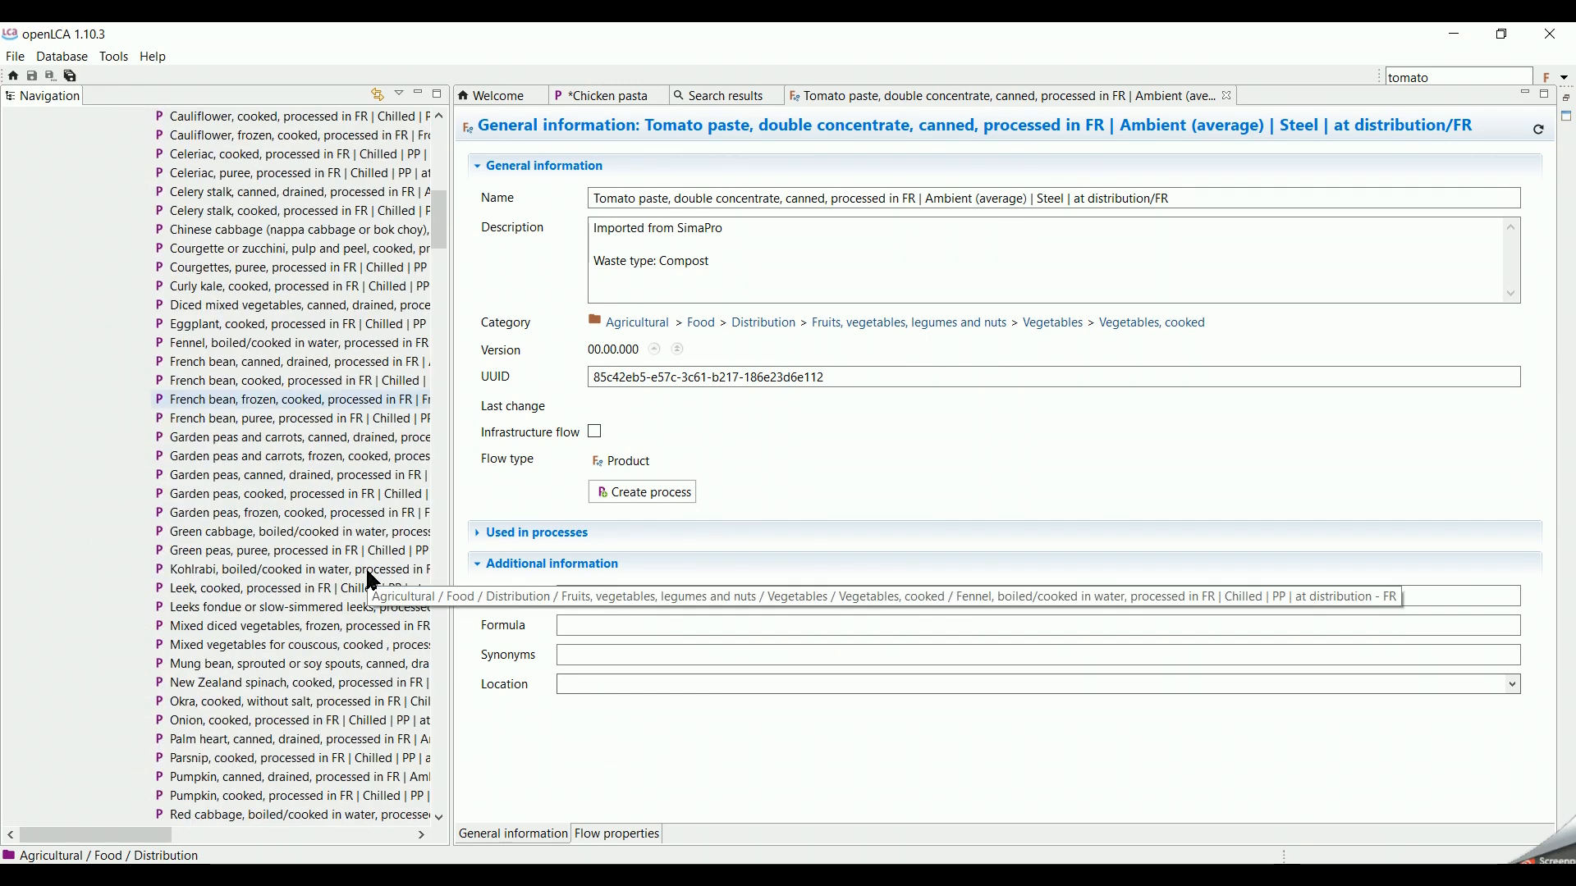
pyautogui.scroll(-3)
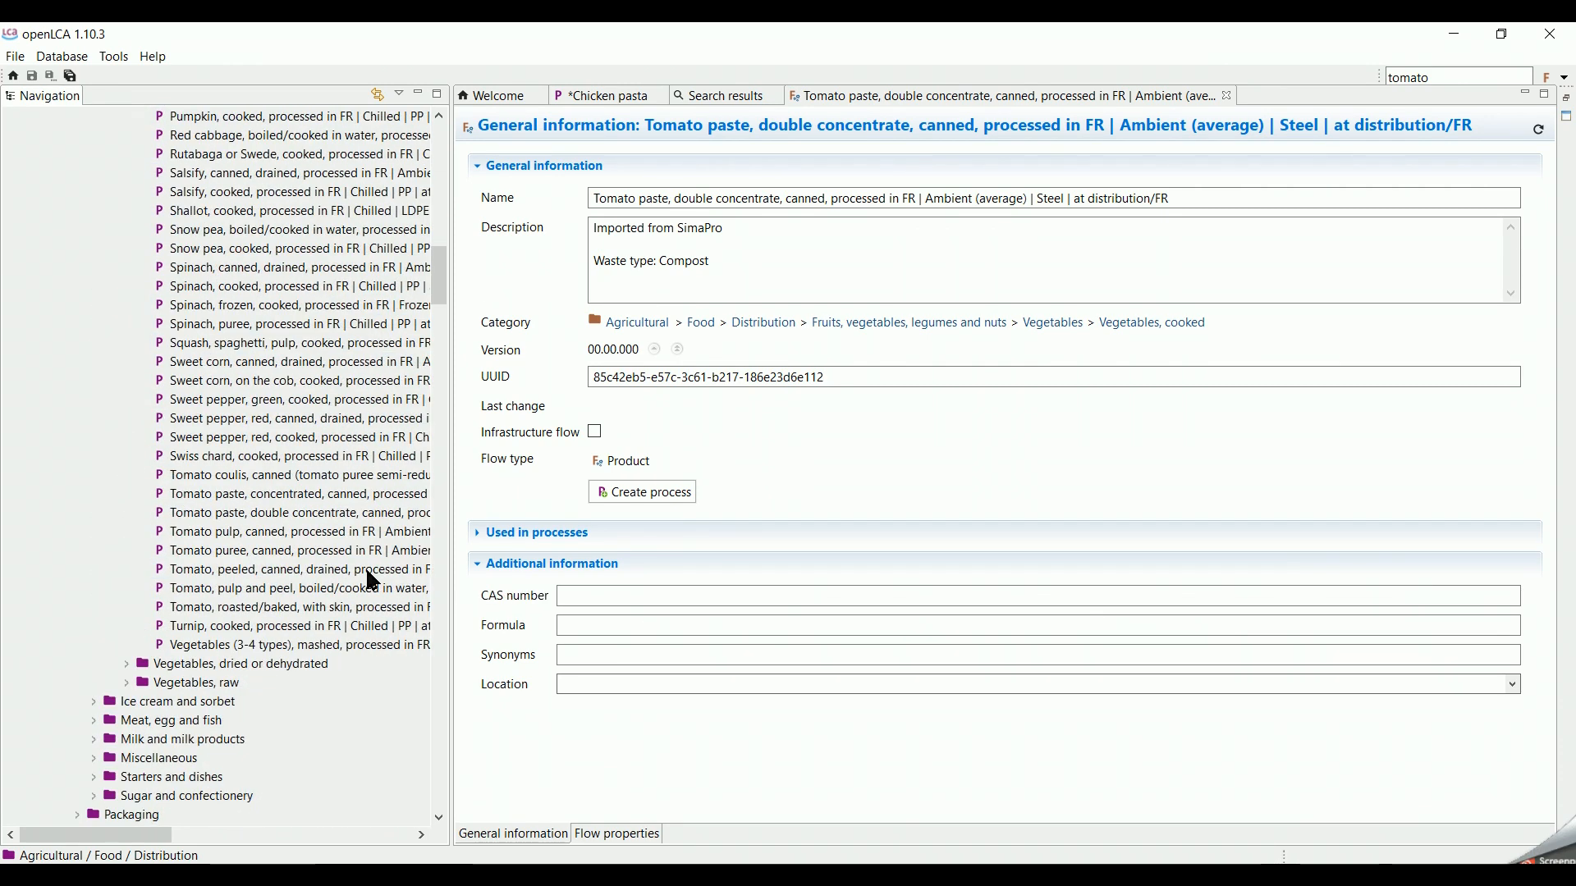
pyautogui.click(297, 493)
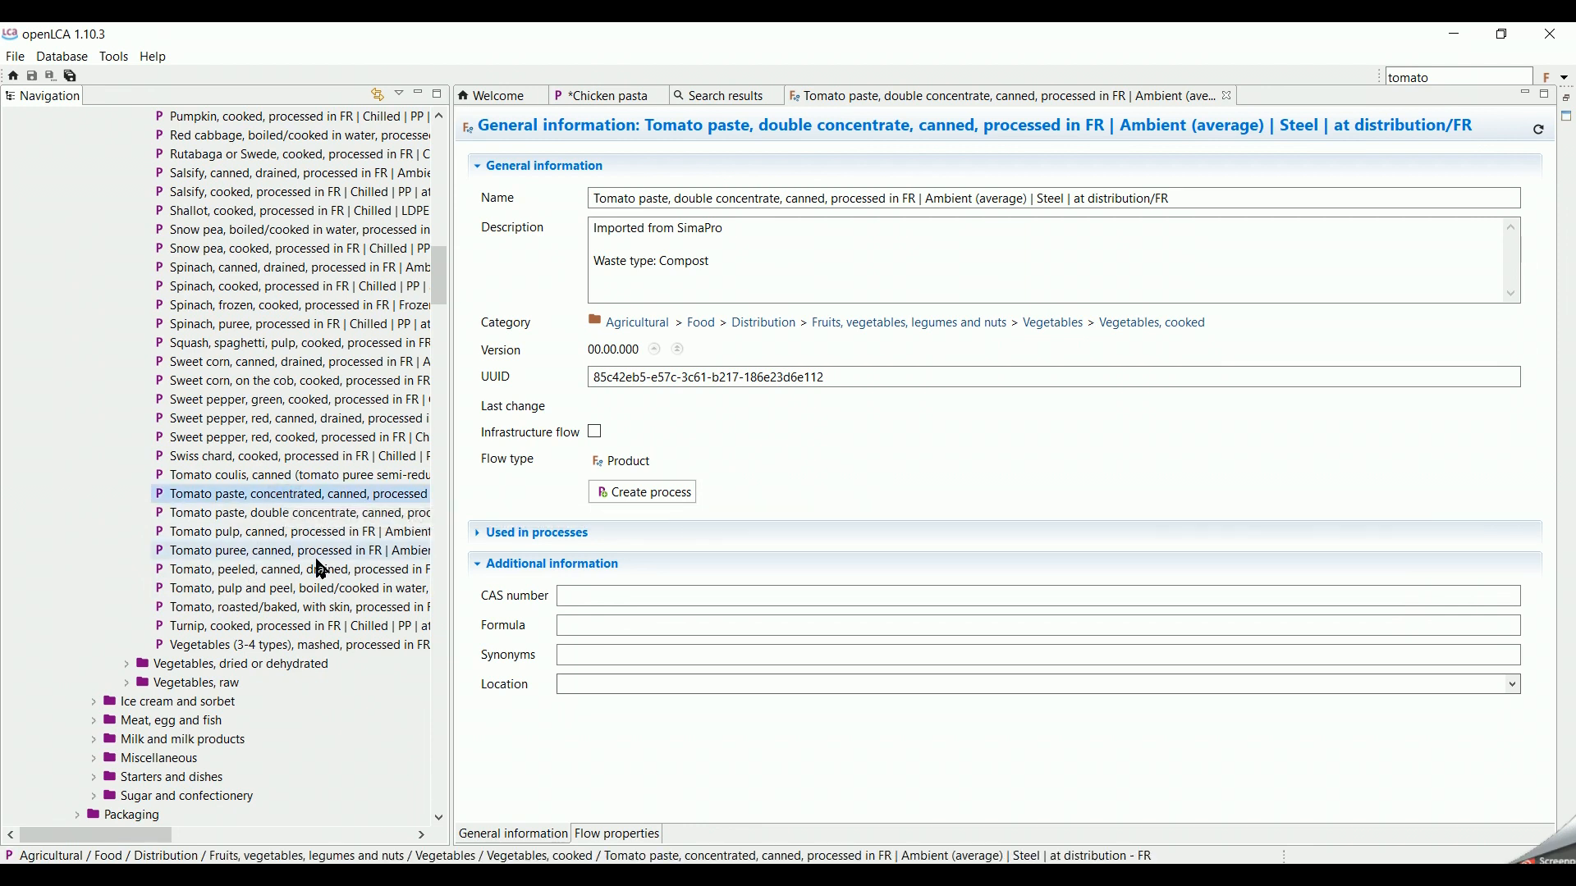
pyautogui.click(607, 95)
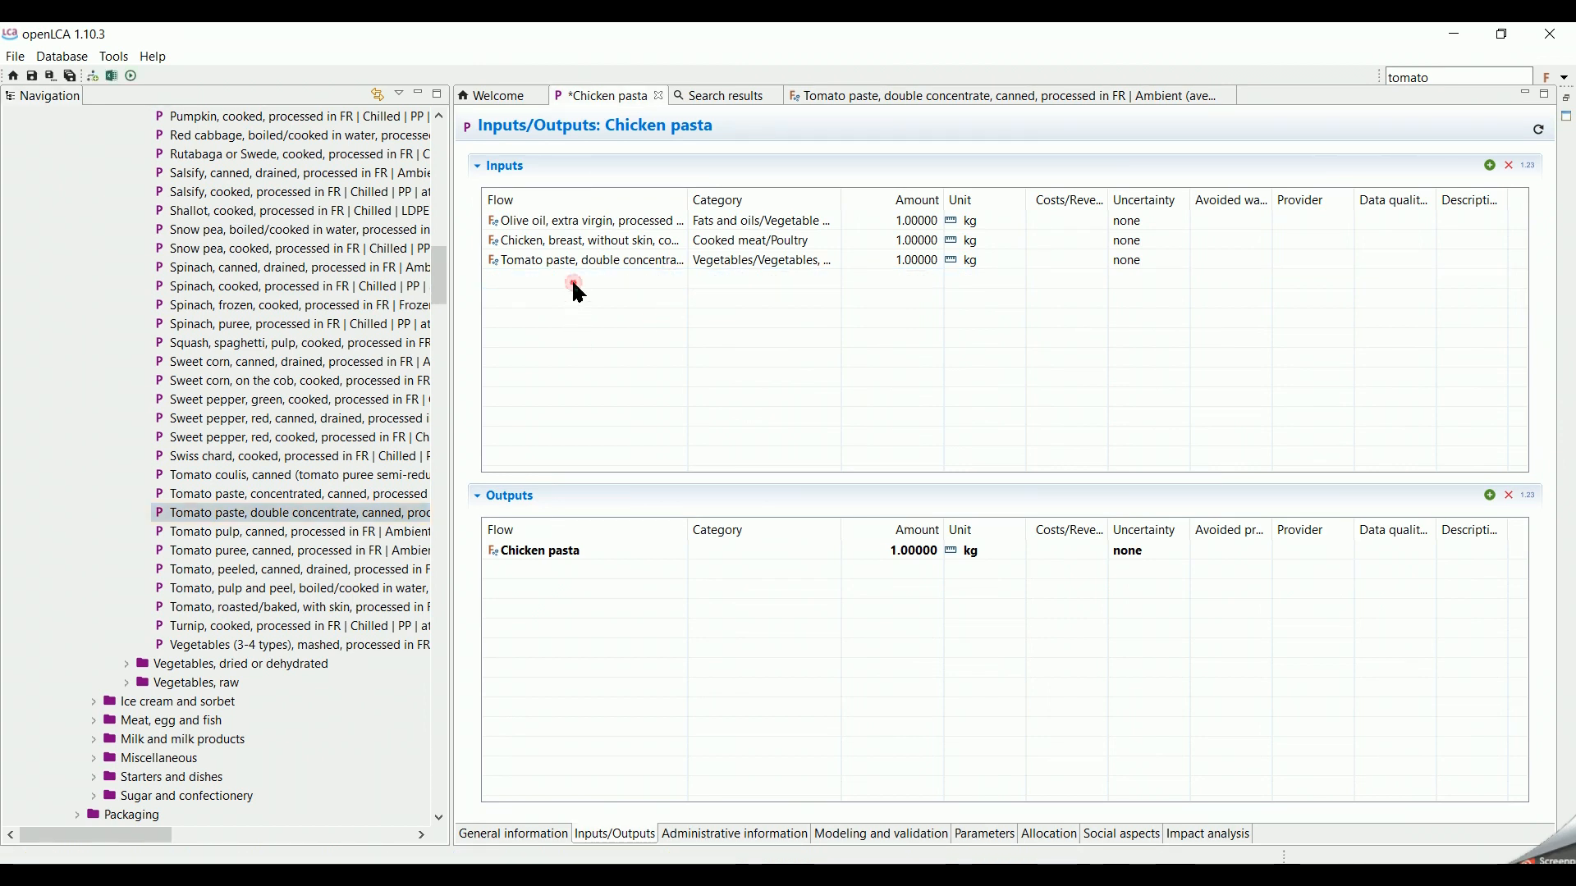
# Step: Add Dried pasta gluten-free, fresh water from resources, and Salt, white as inputs
pyautogui.click(1488, 165)
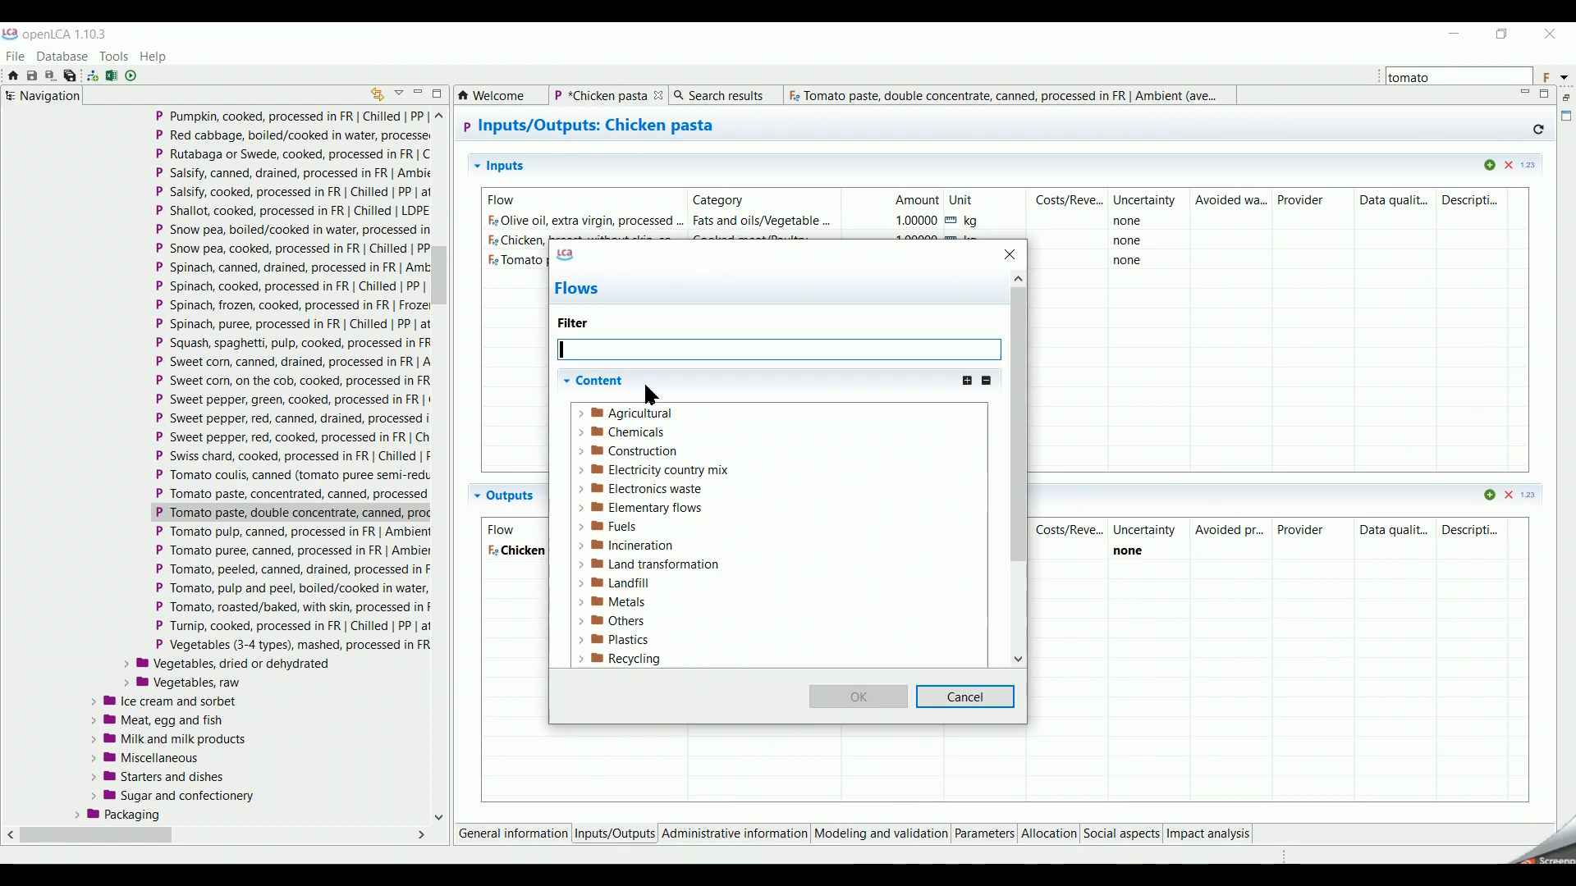
pyautogui.write('pasta')
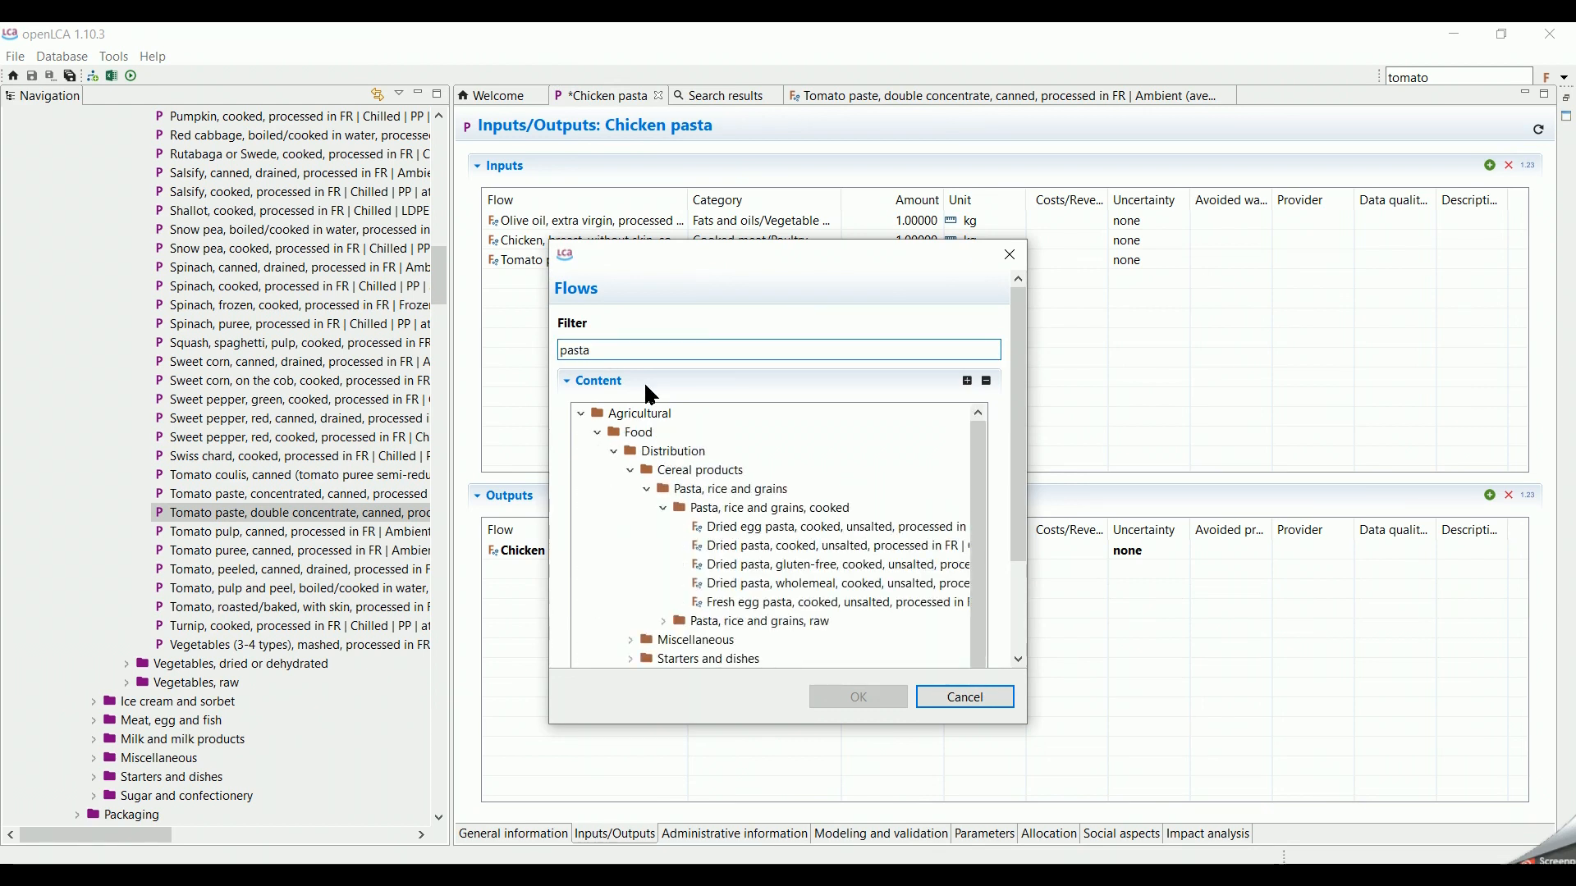
pyautogui.click(834, 564)
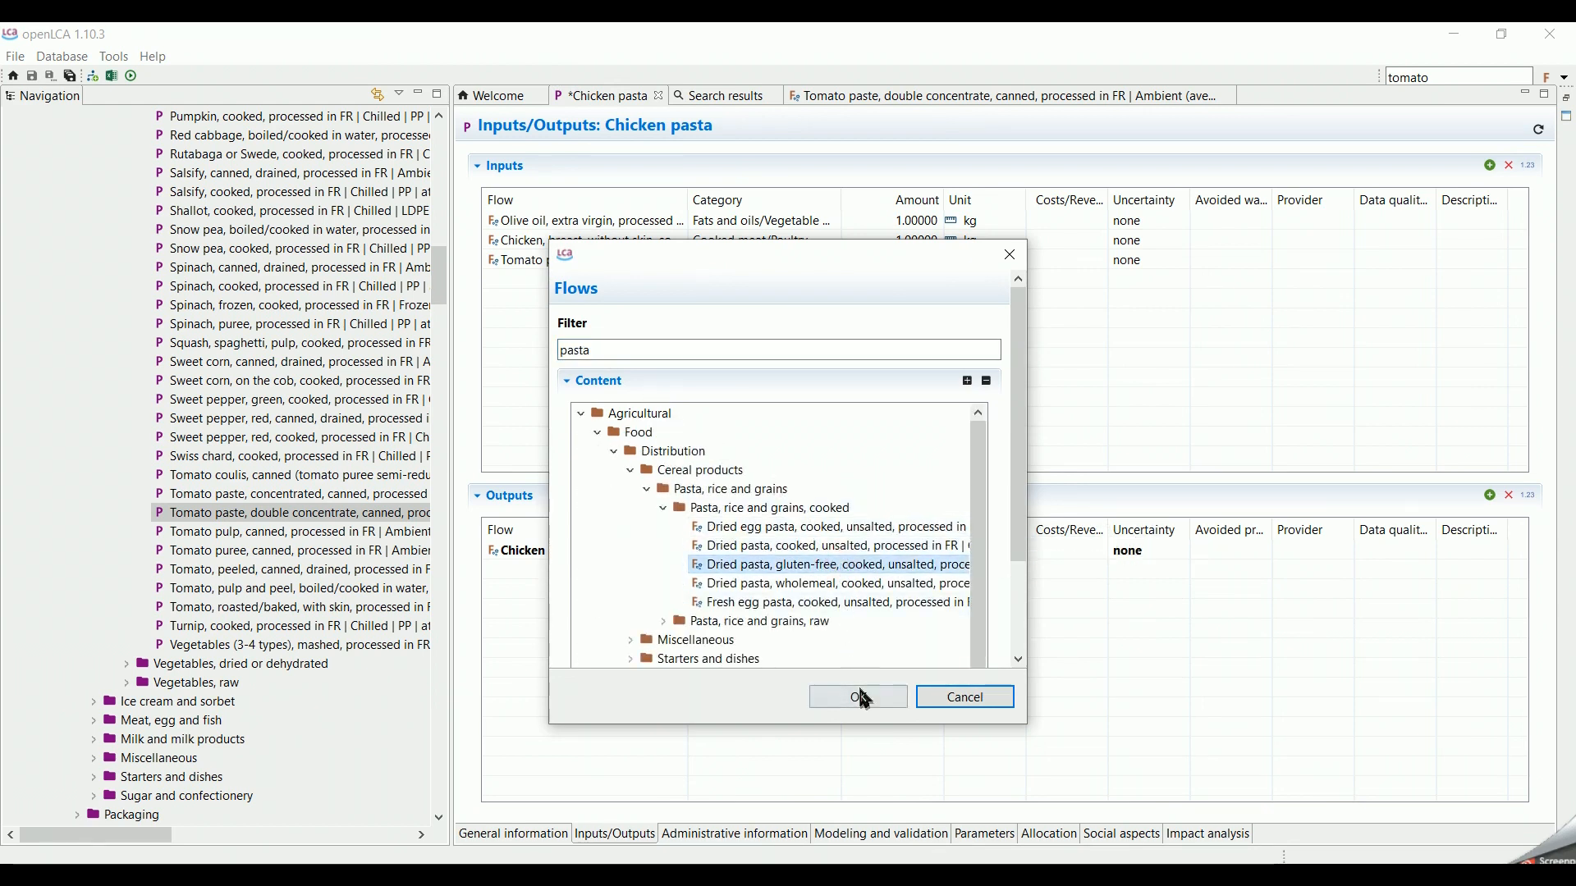
pyautogui.click(856, 697)
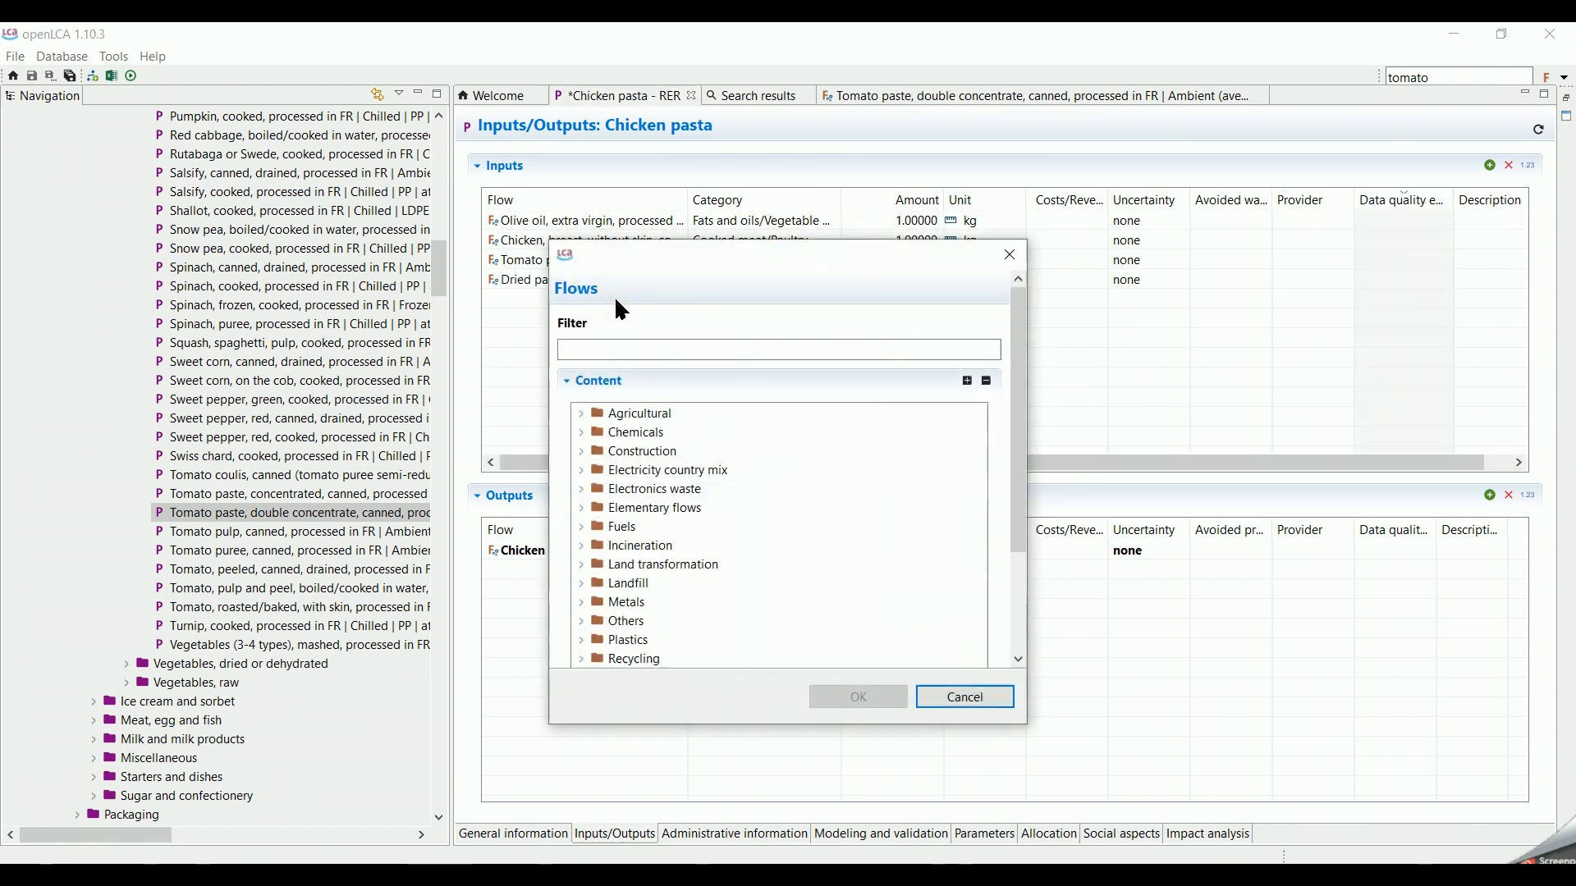
pyautogui.write('t')
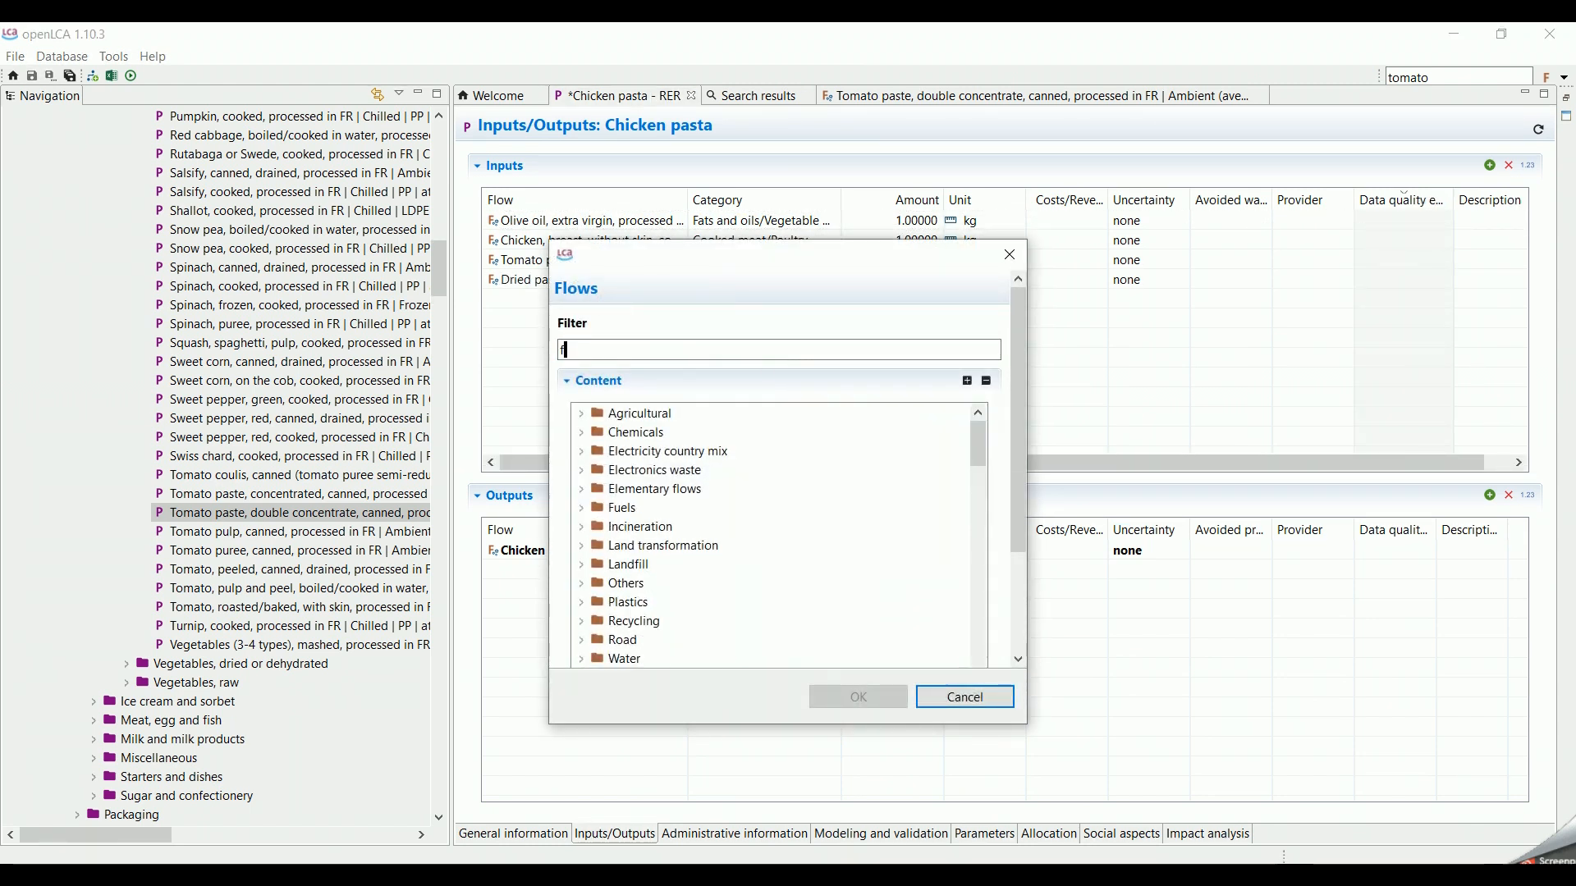
pyautogui.write('fresh water')
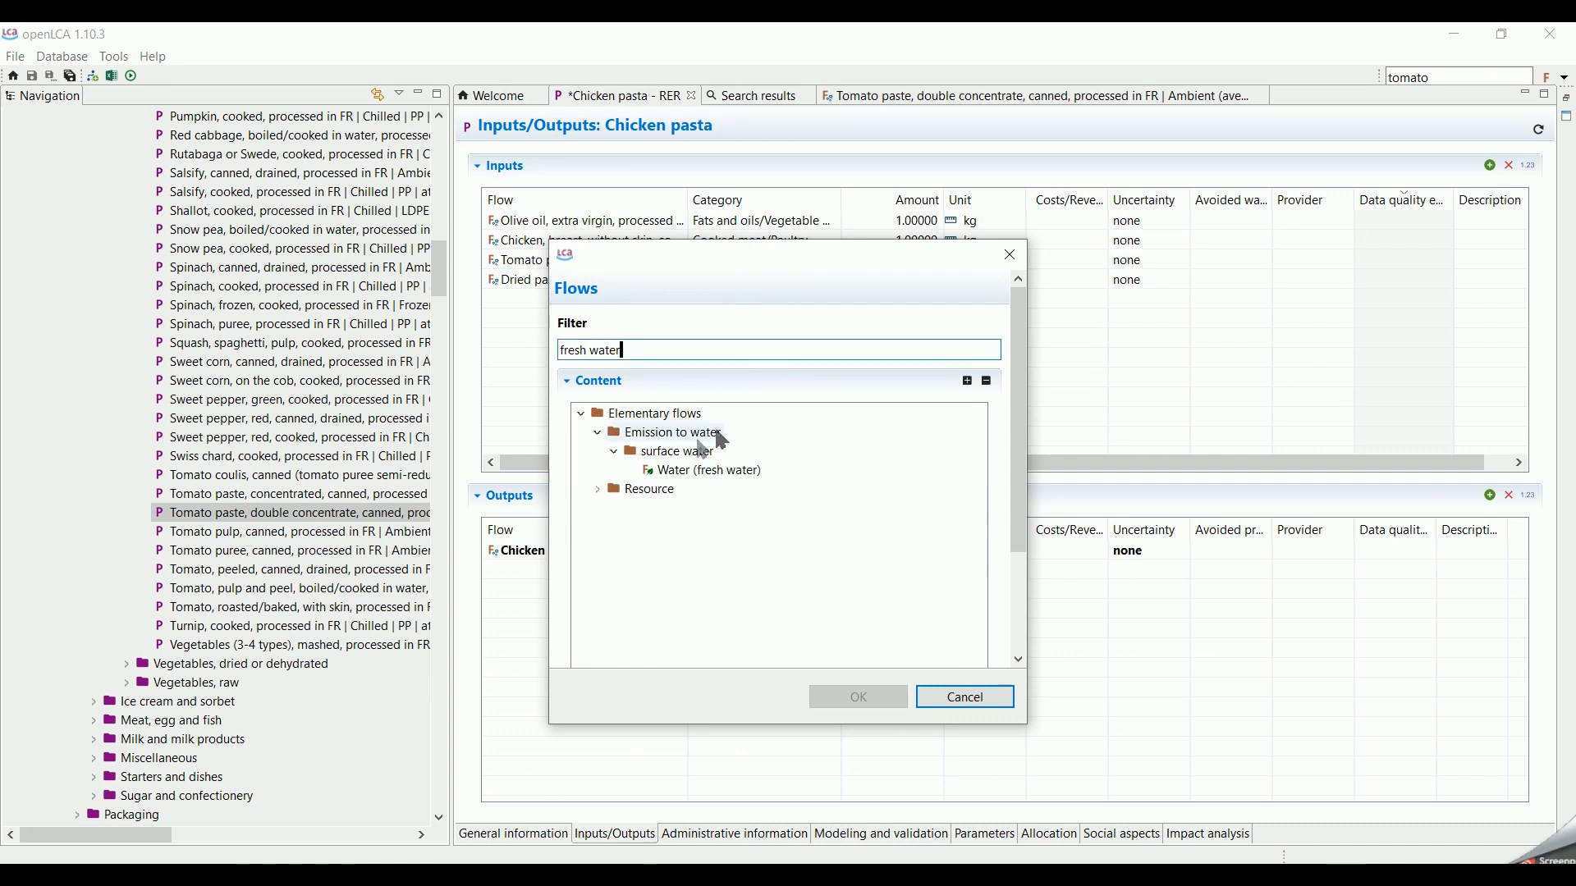
pyautogui.click(596, 489)
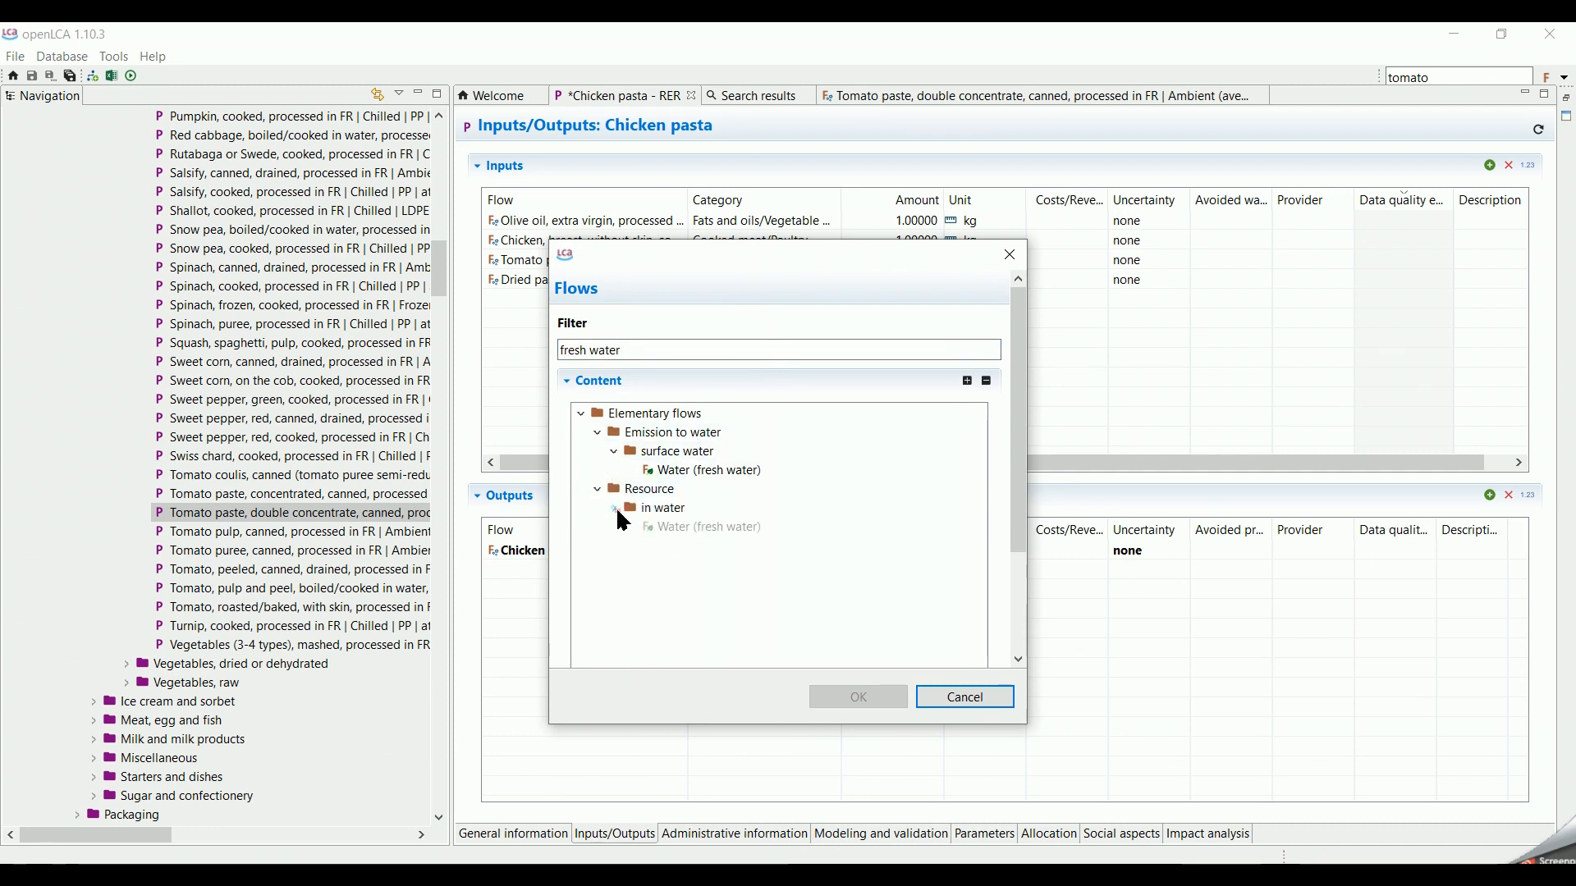
pyautogui.click(709, 526)
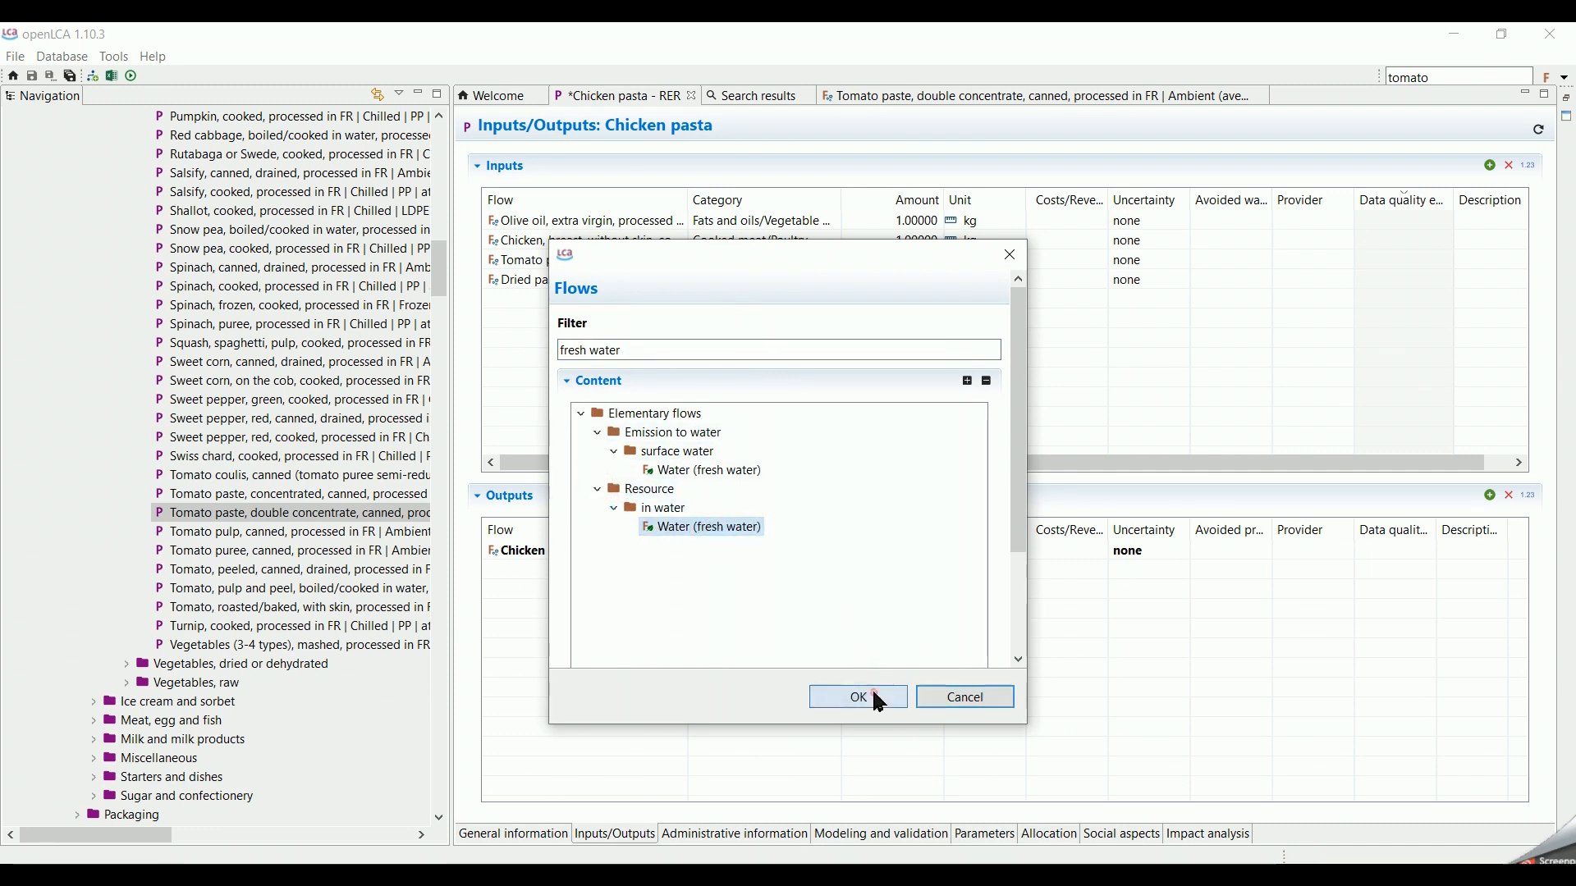
pyautogui.click(856, 697)
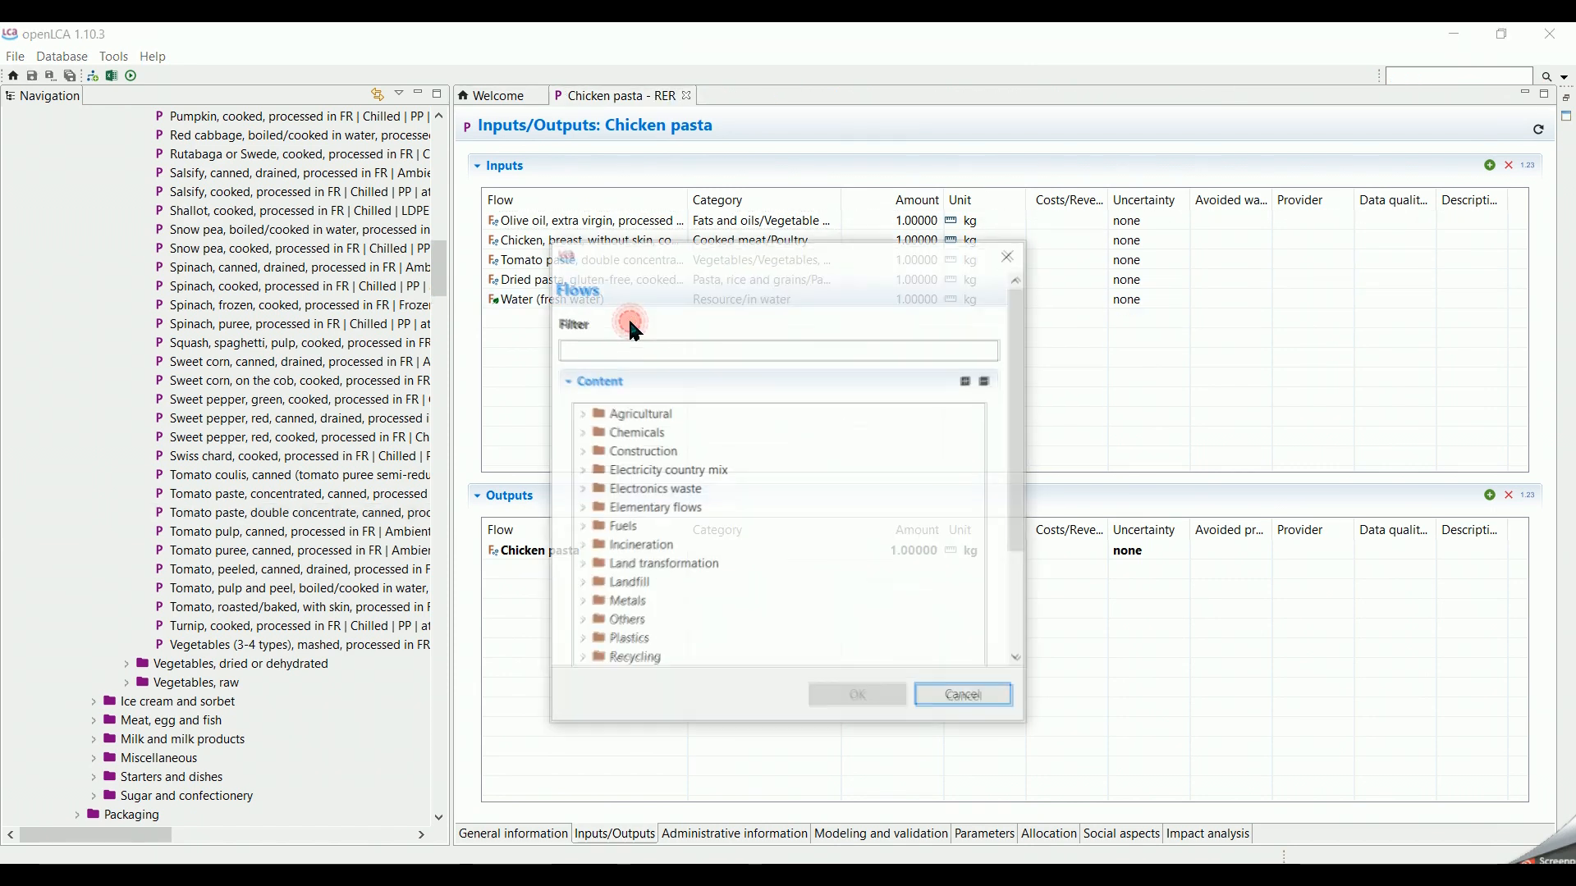
pyautogui.write('salt, whi')
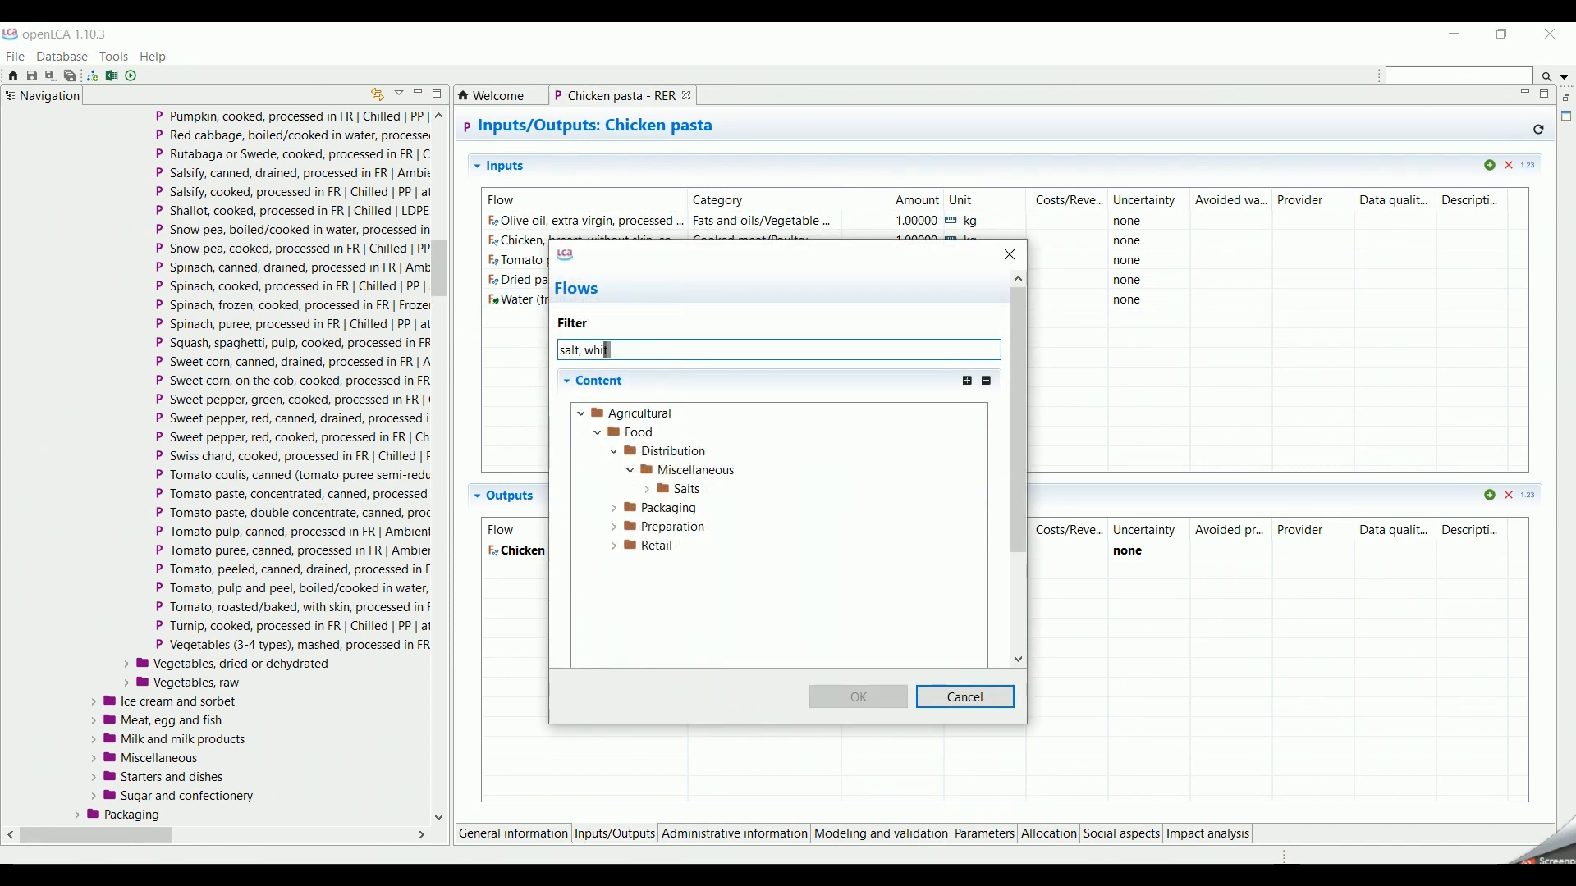
pyautogui.click(856, 697)
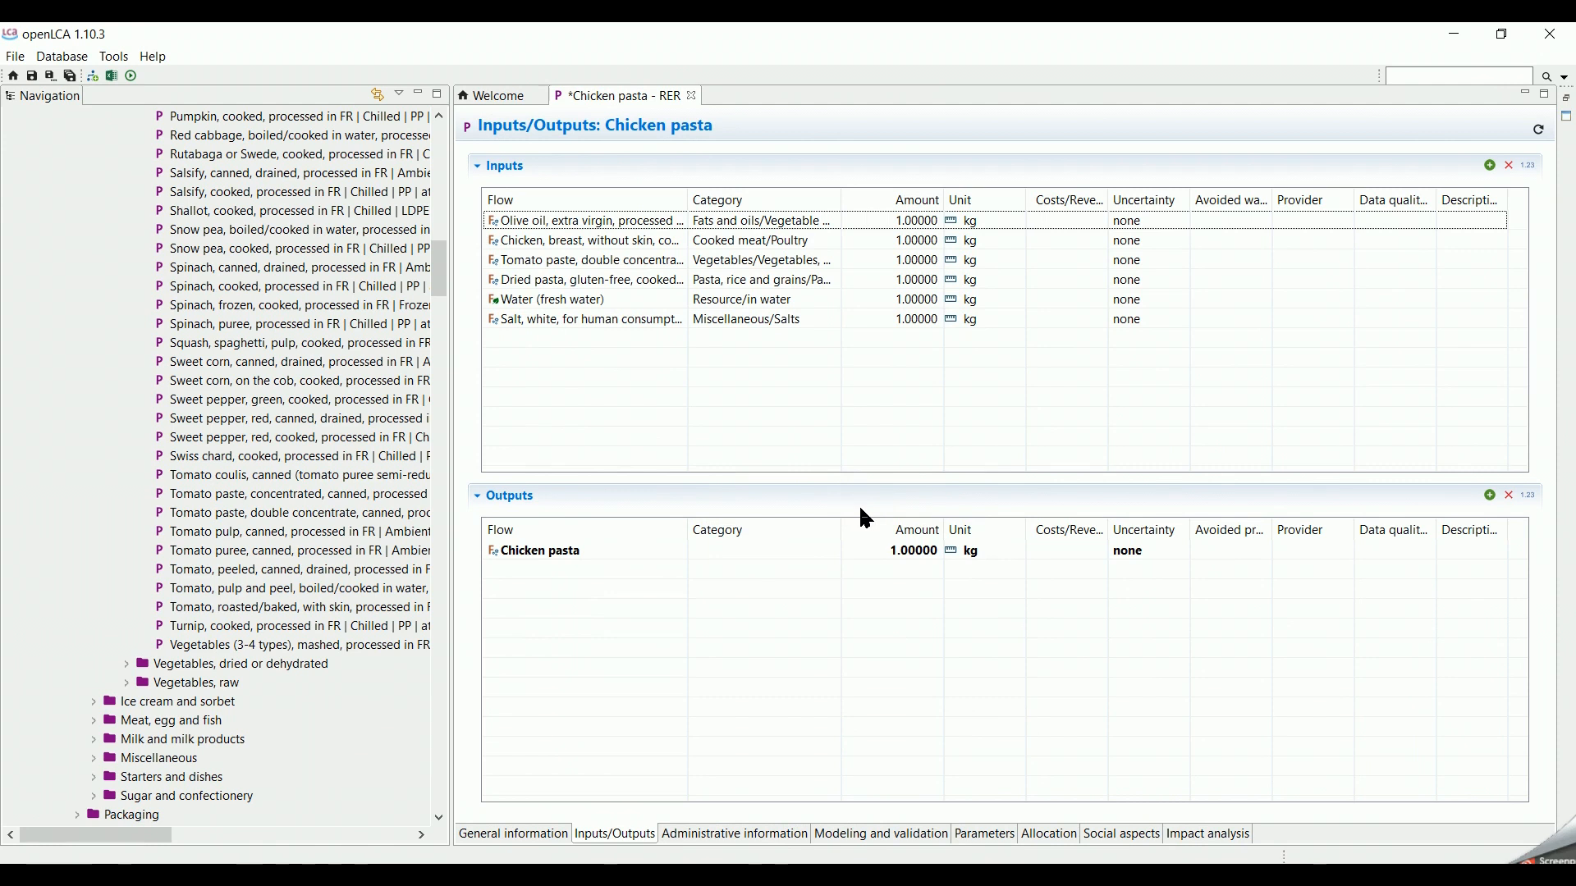
pyautogui.click(285, 286)
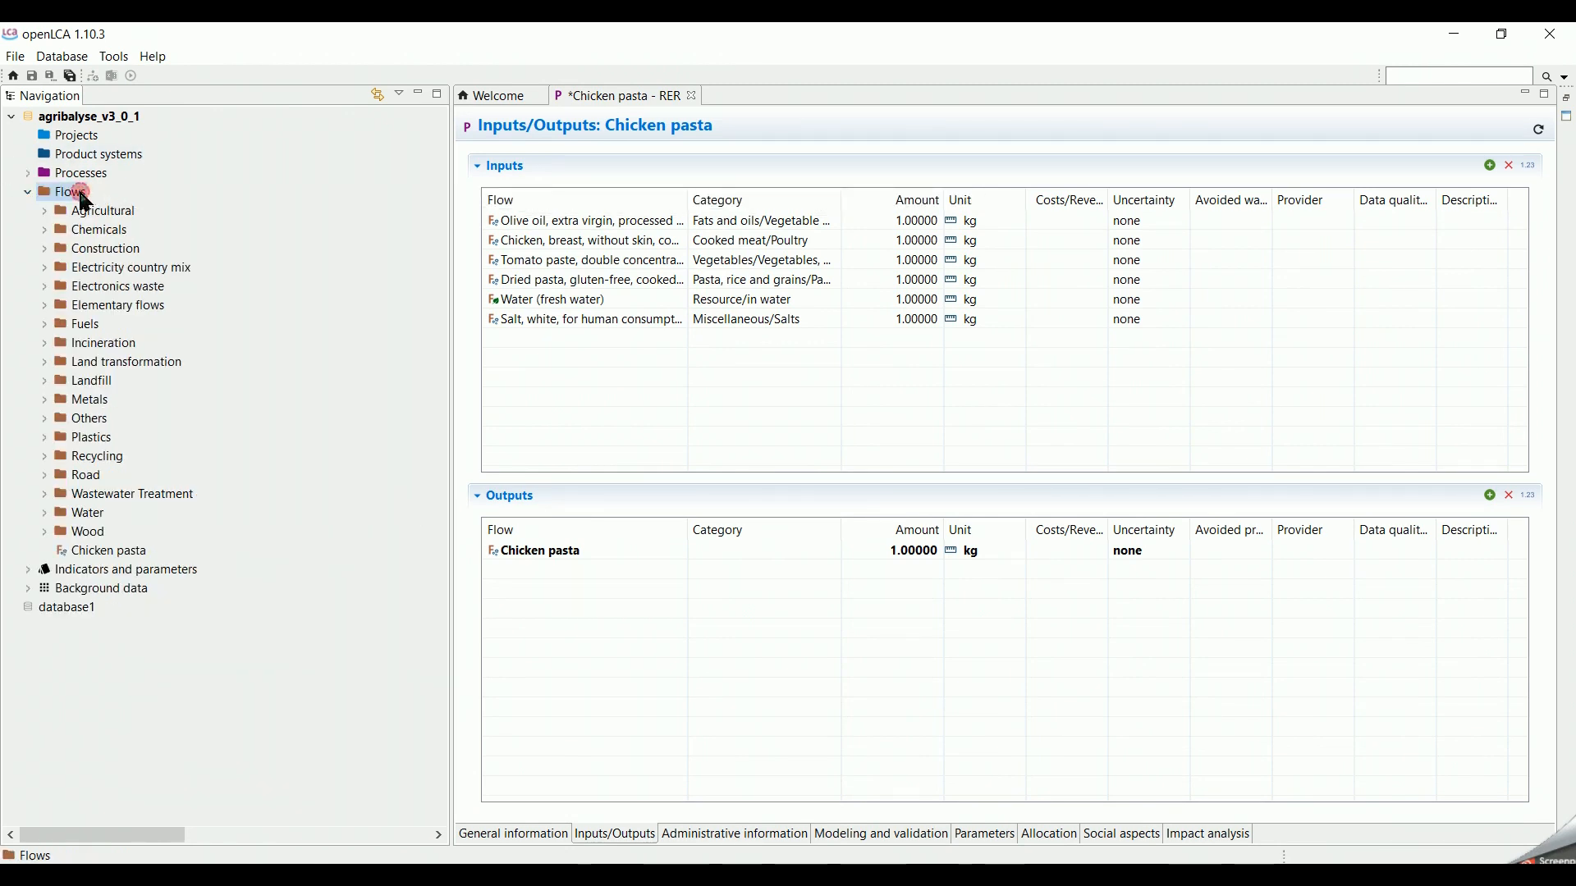
# Step: Create a 'Mediterranean spices' flow of type Product with Mass as reference property
pyautogui.rightClick(69, 191)
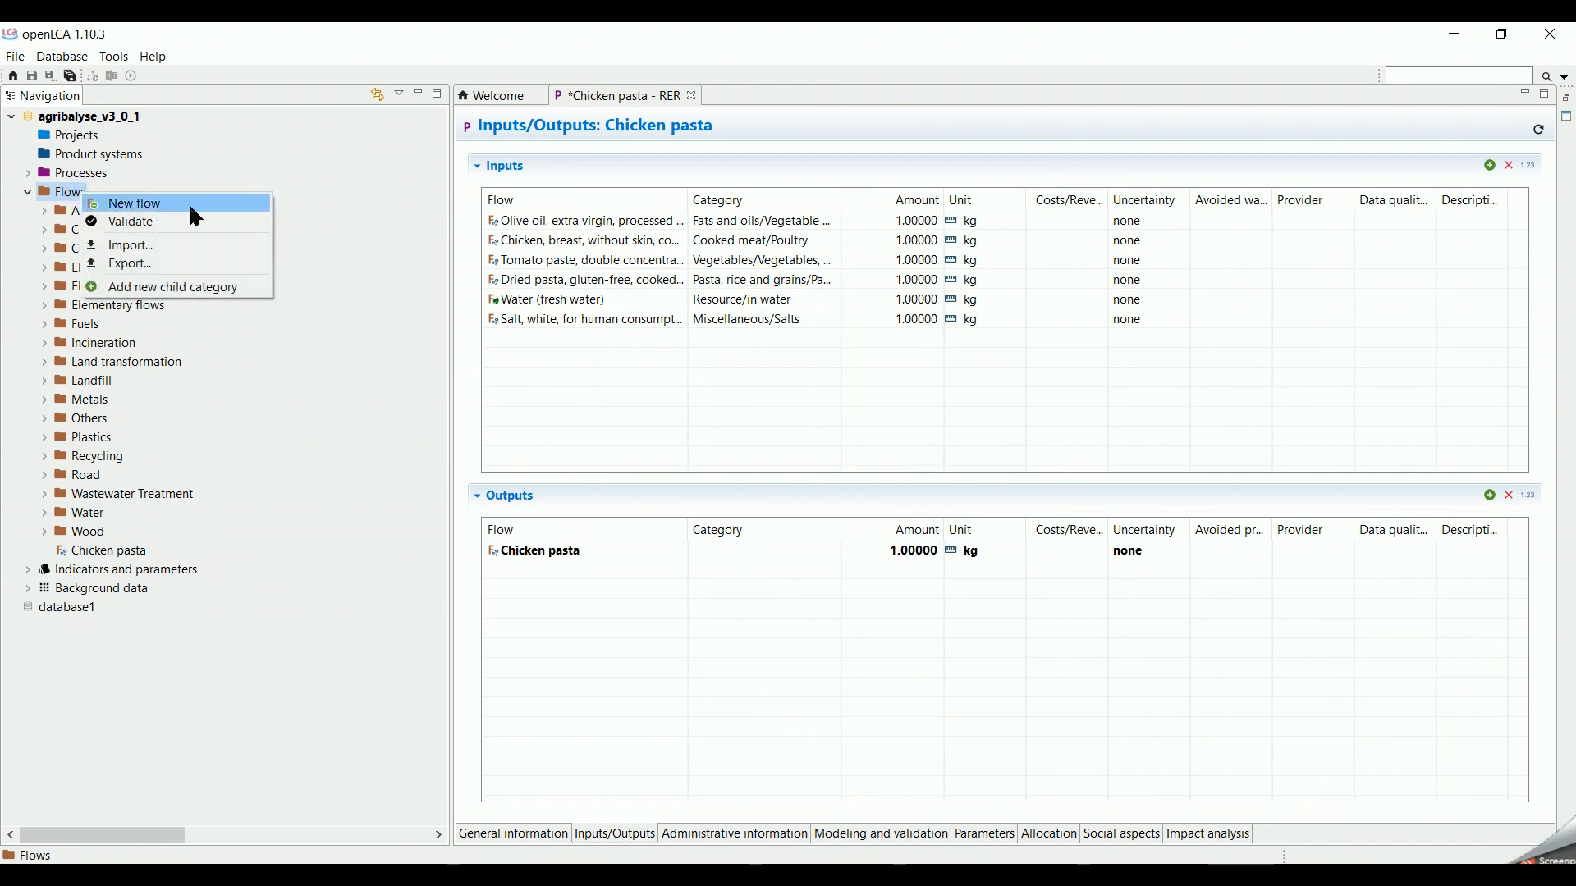
pyautogui.click(133, 202)
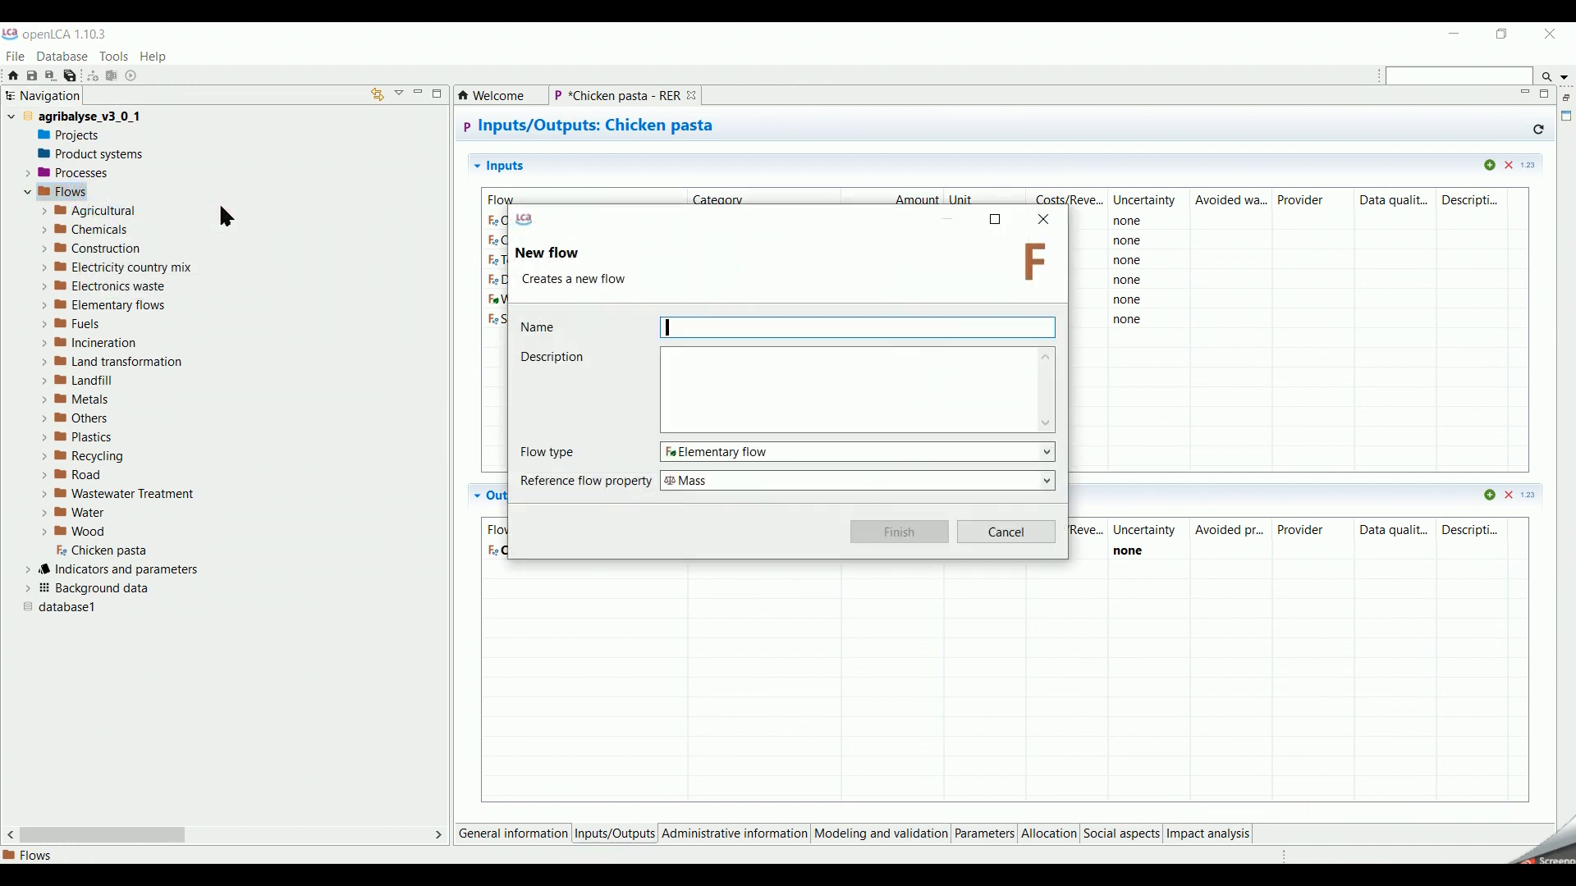
pyautogui.write('Mediterranean spice')
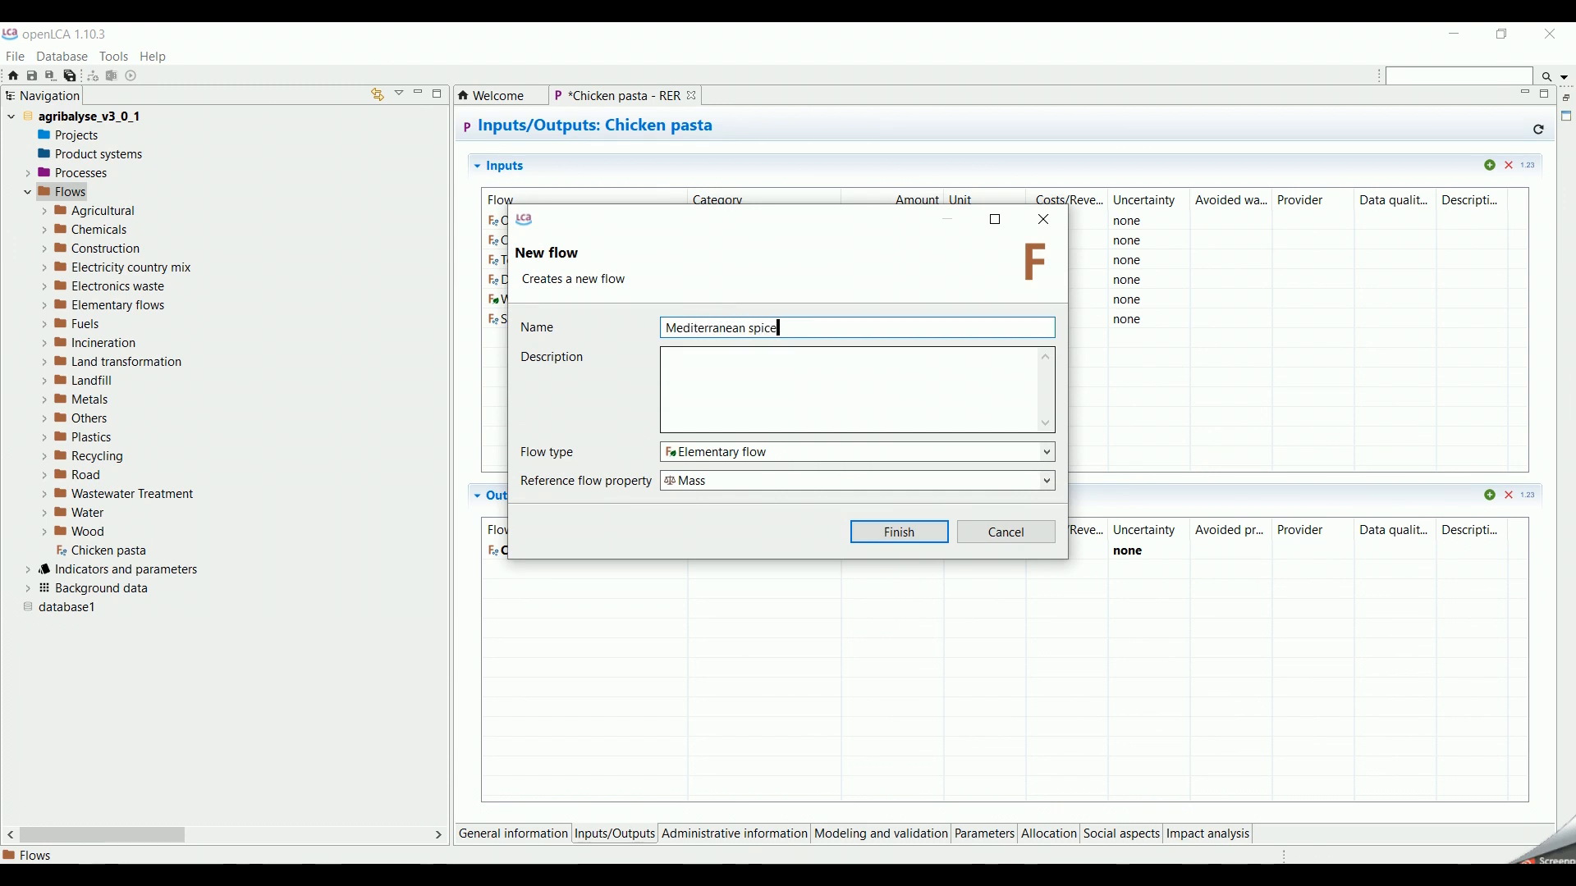
pyautogui.click(854, 390)
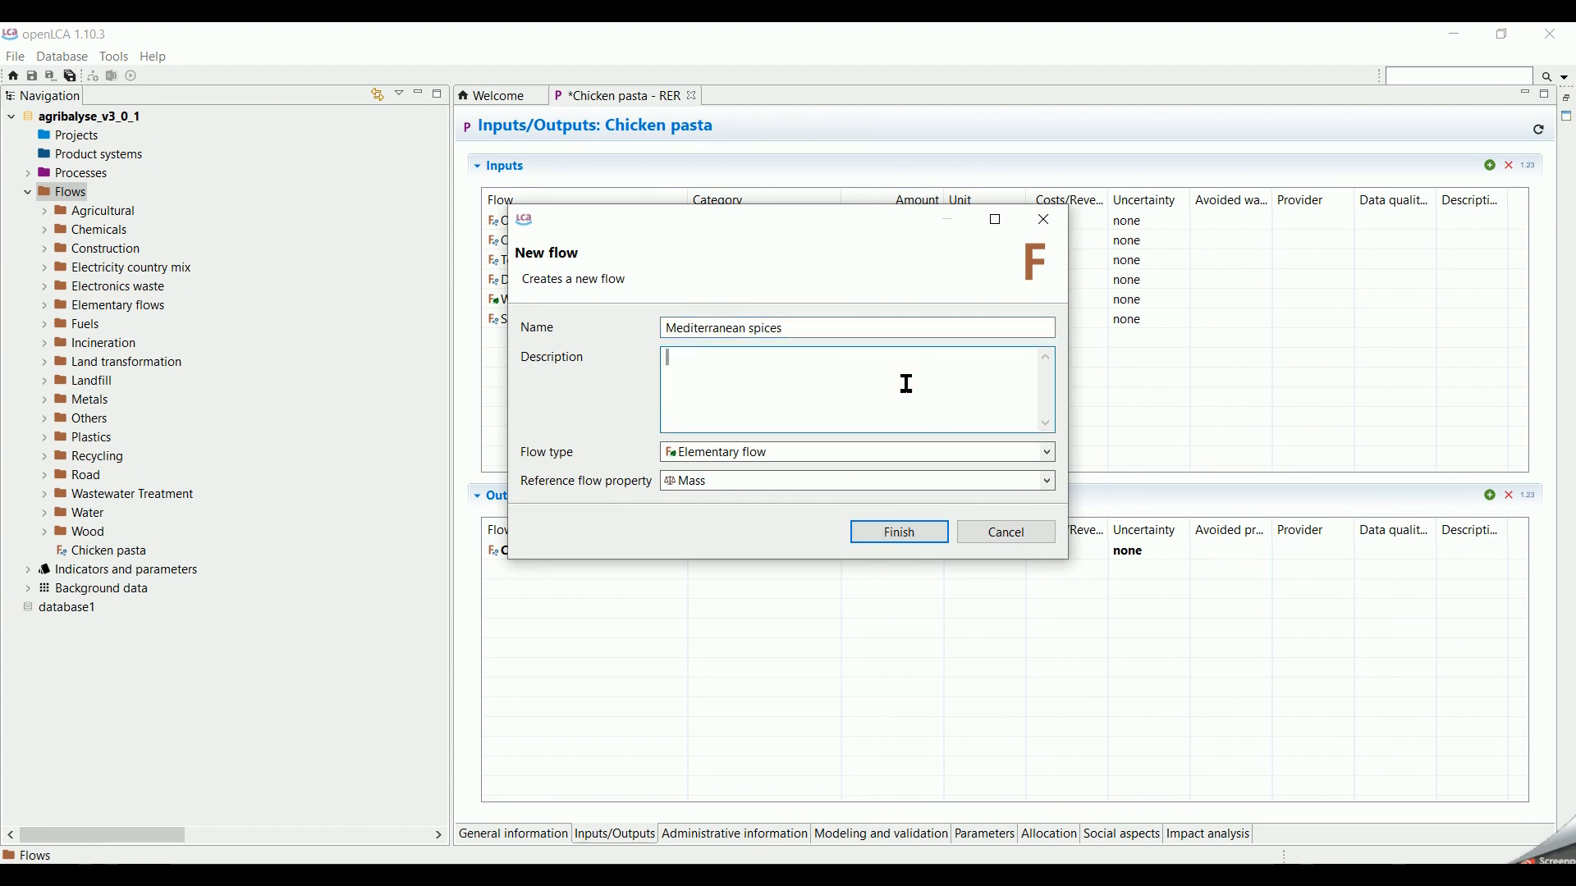
pyautogui.click(1044, 452)
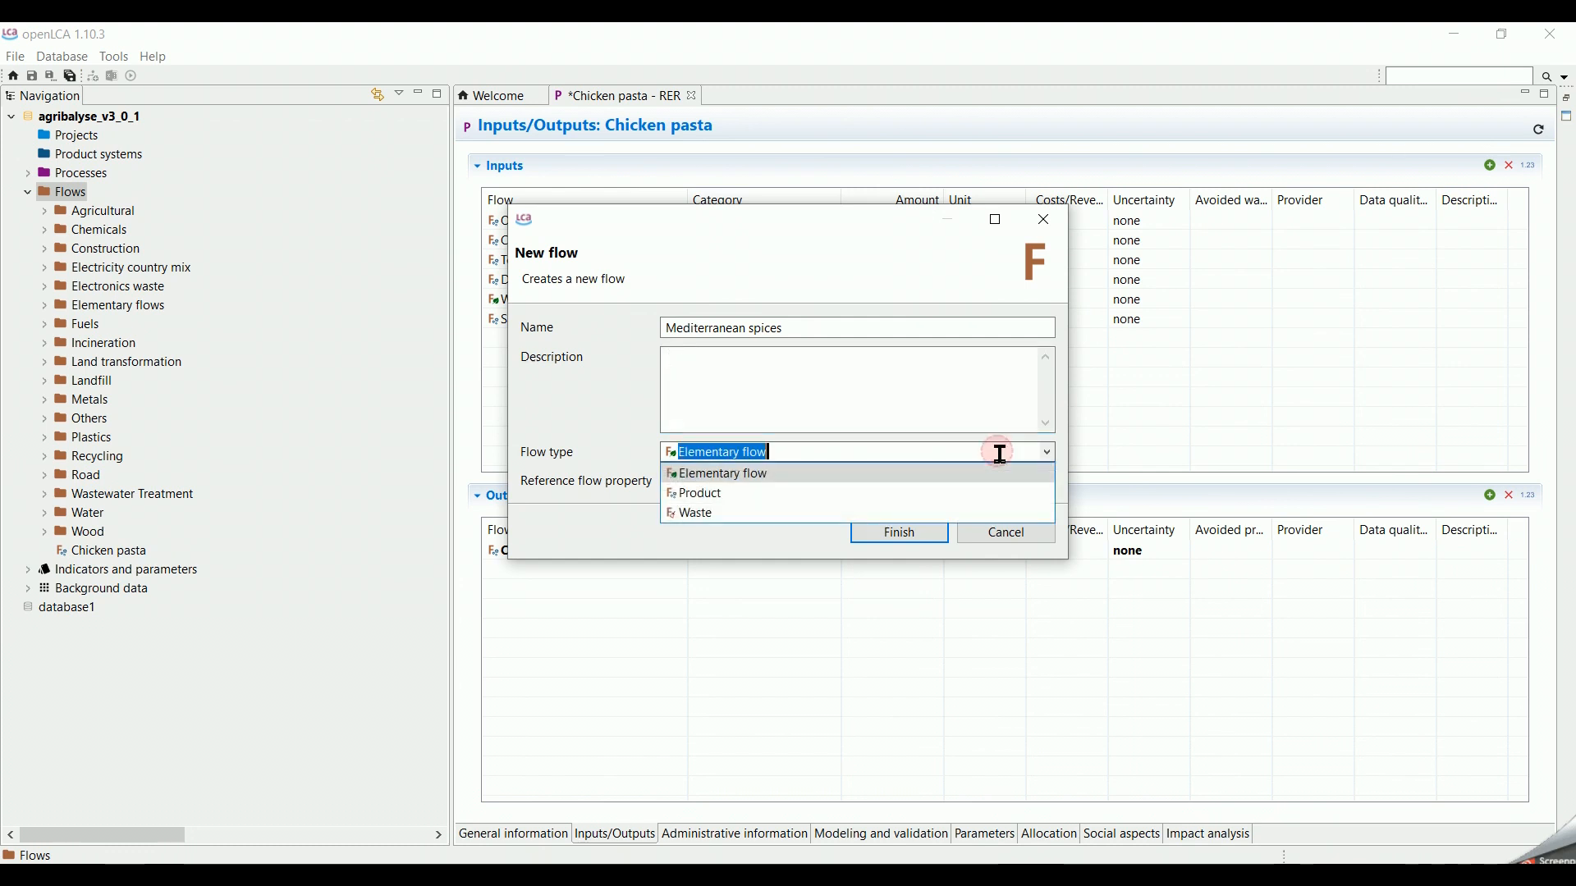
pyautogui.moveTo(788, 474)
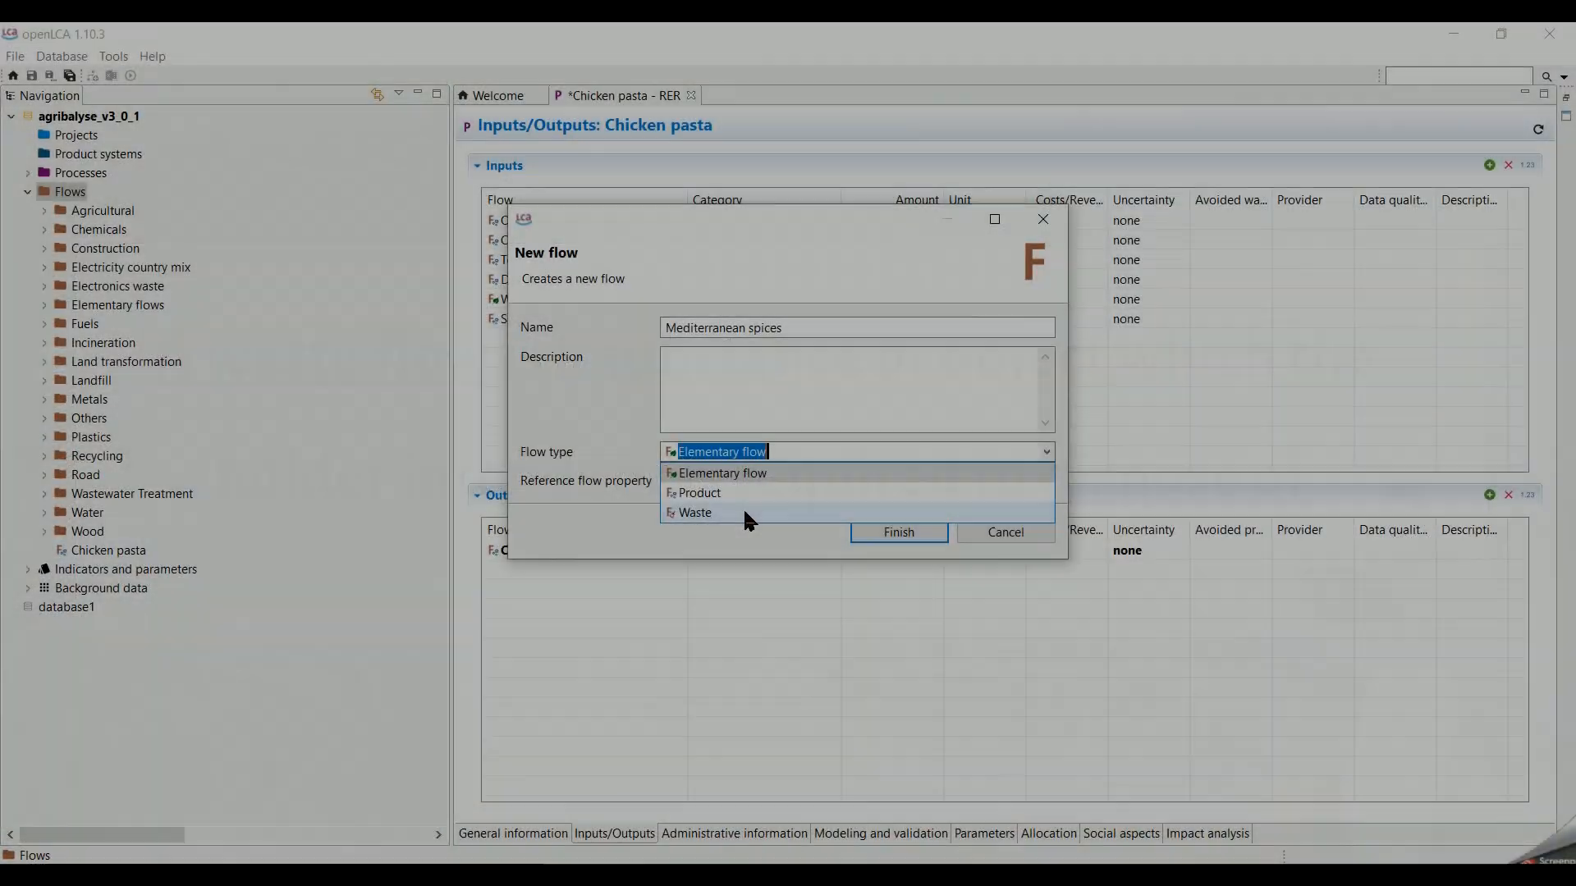
pyautogui.click(698, 493)
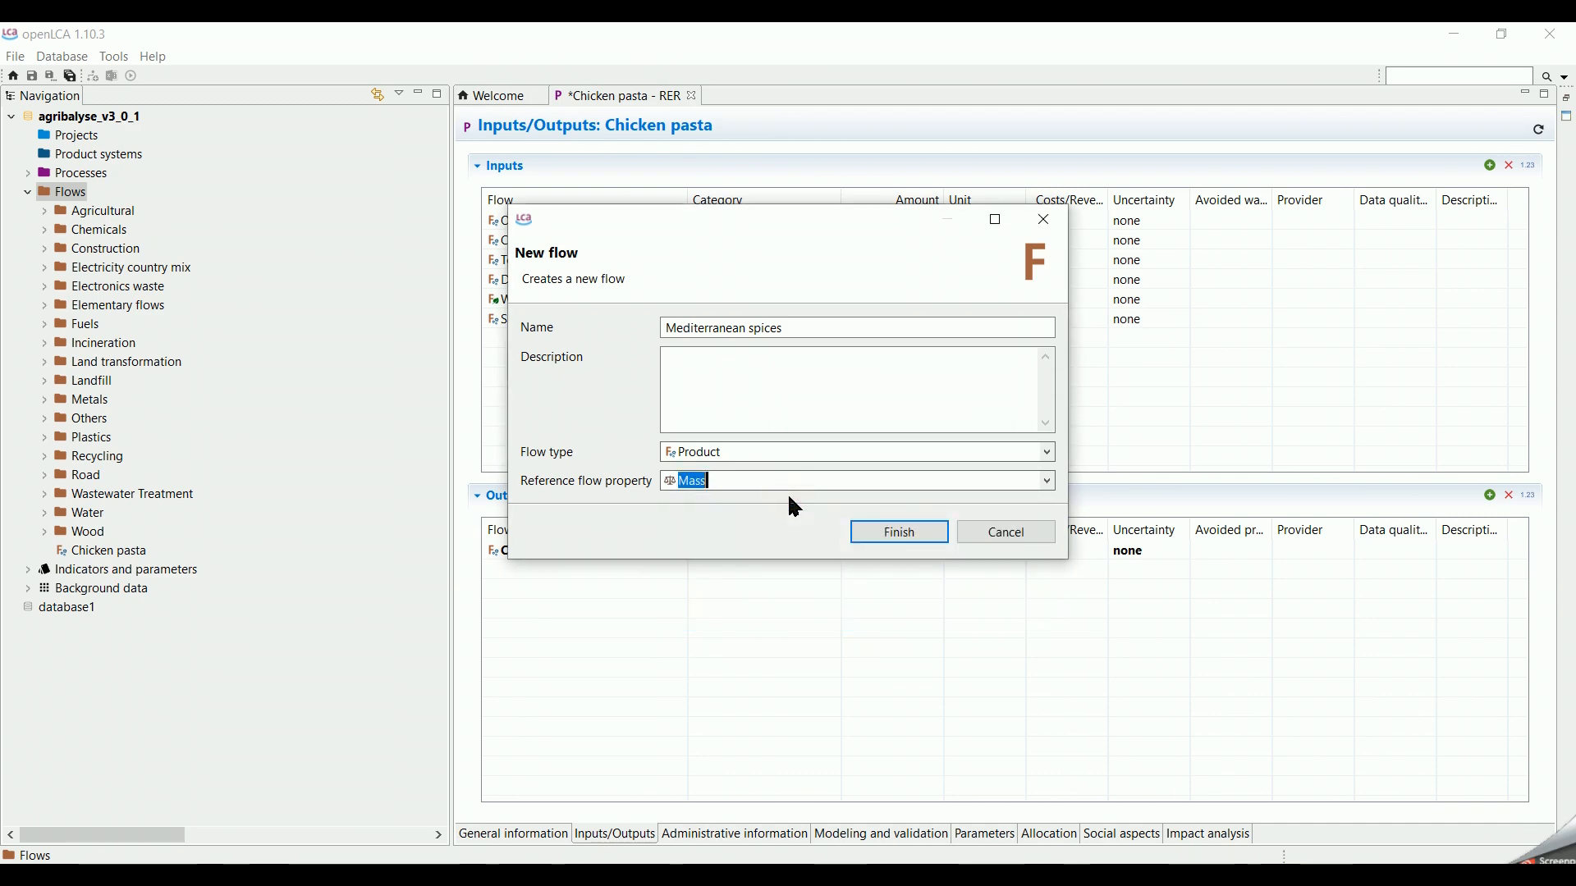
pyautogui.click(896, 532)
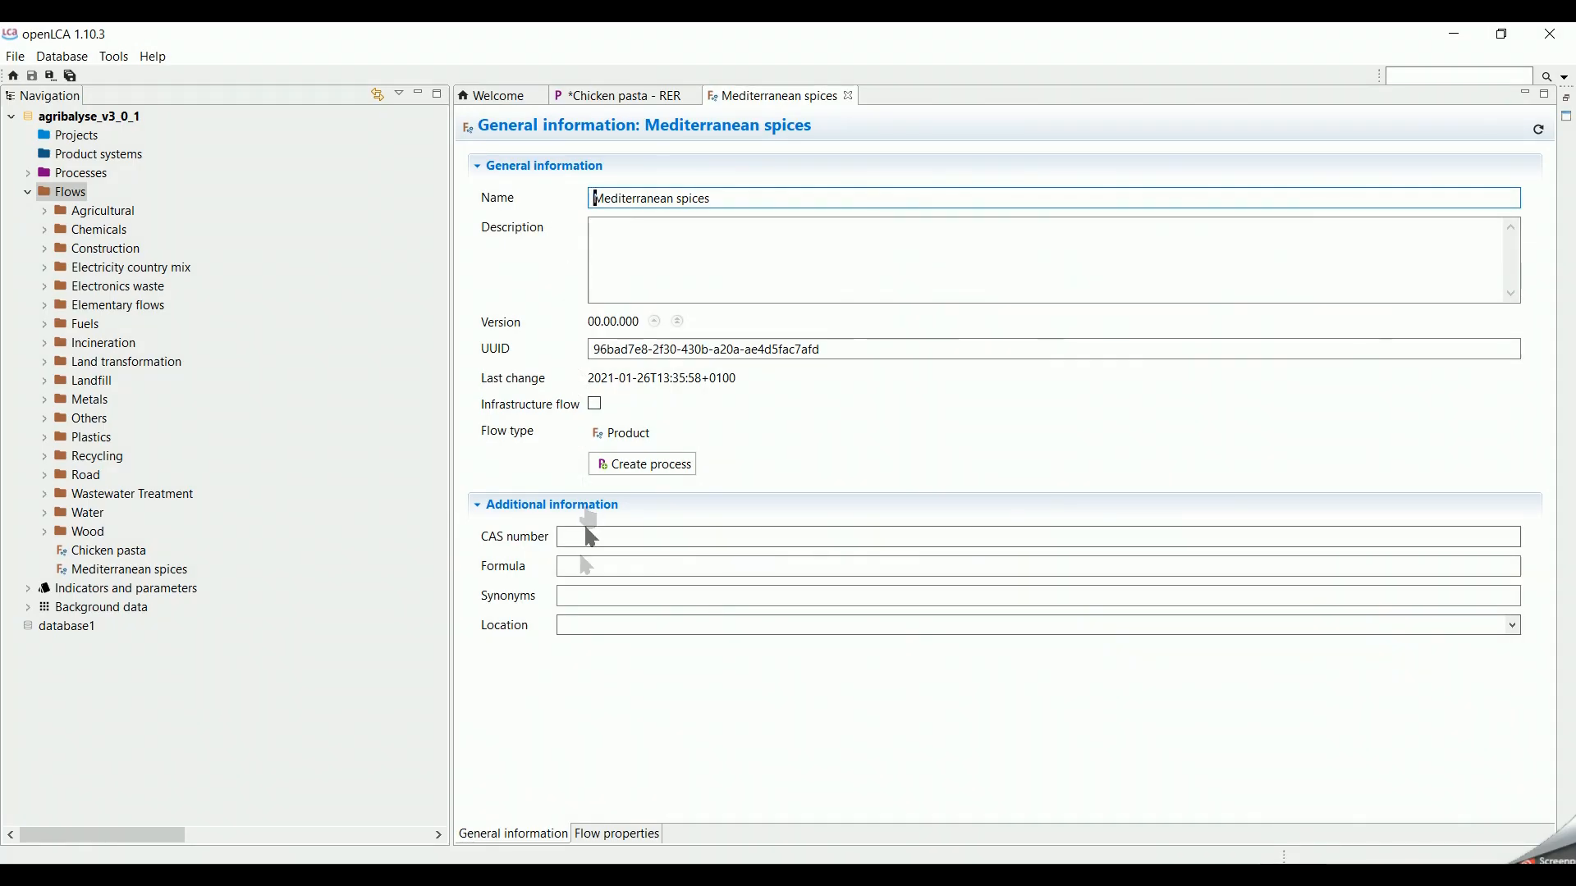
# Step: Close the Mediterranean spices flow page and add the waste water emission-to-water output
pyautogui.click(615, 837)
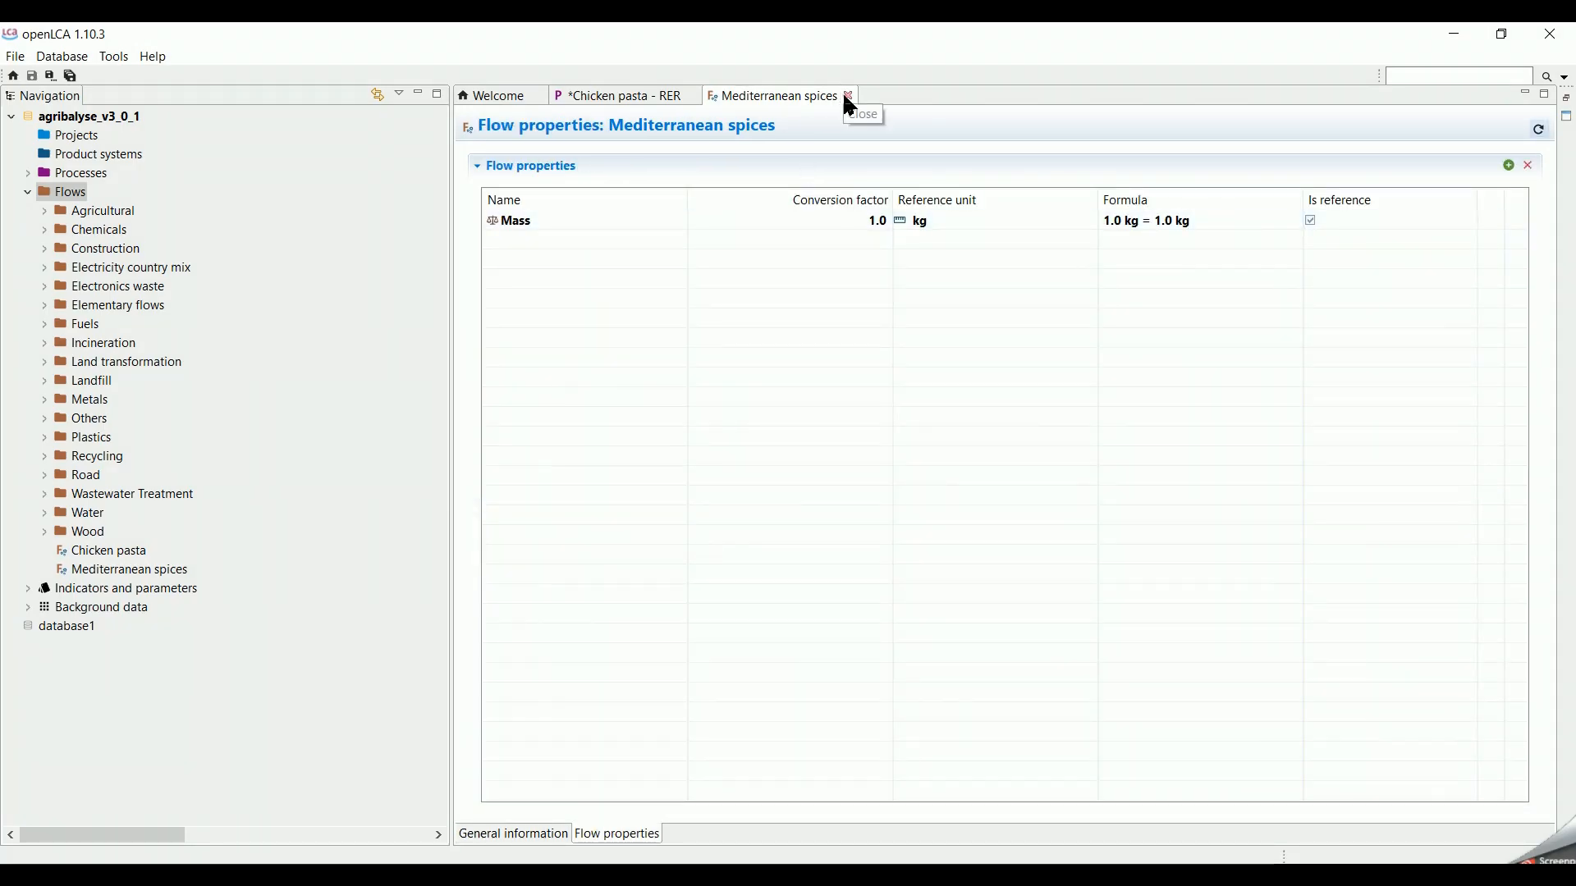
pyautogui.click(847, 95)
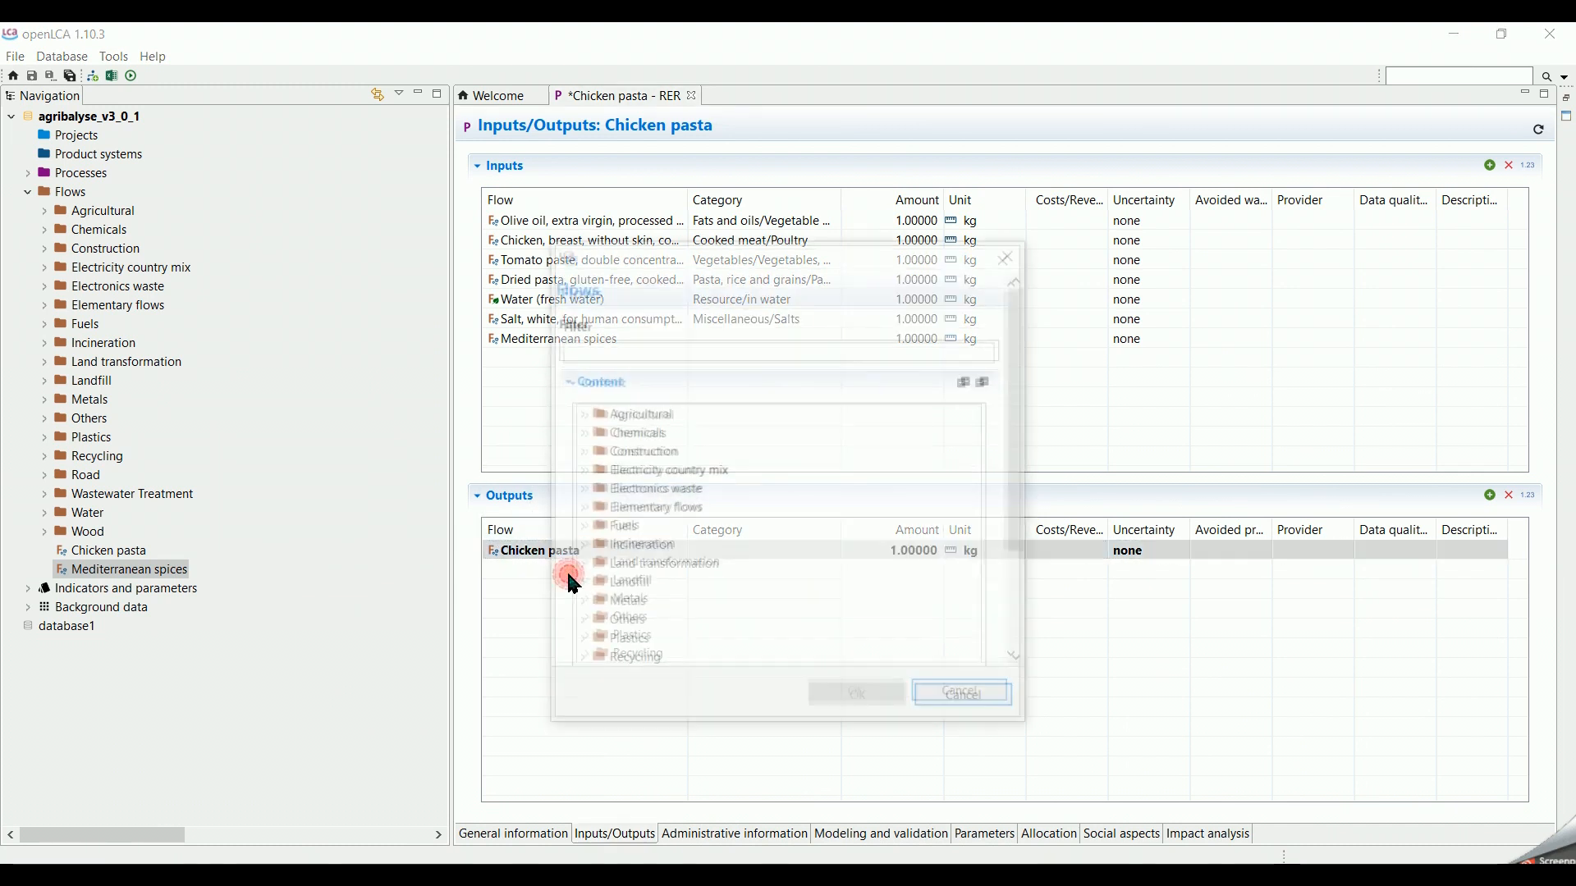
pyautogui.write('w')
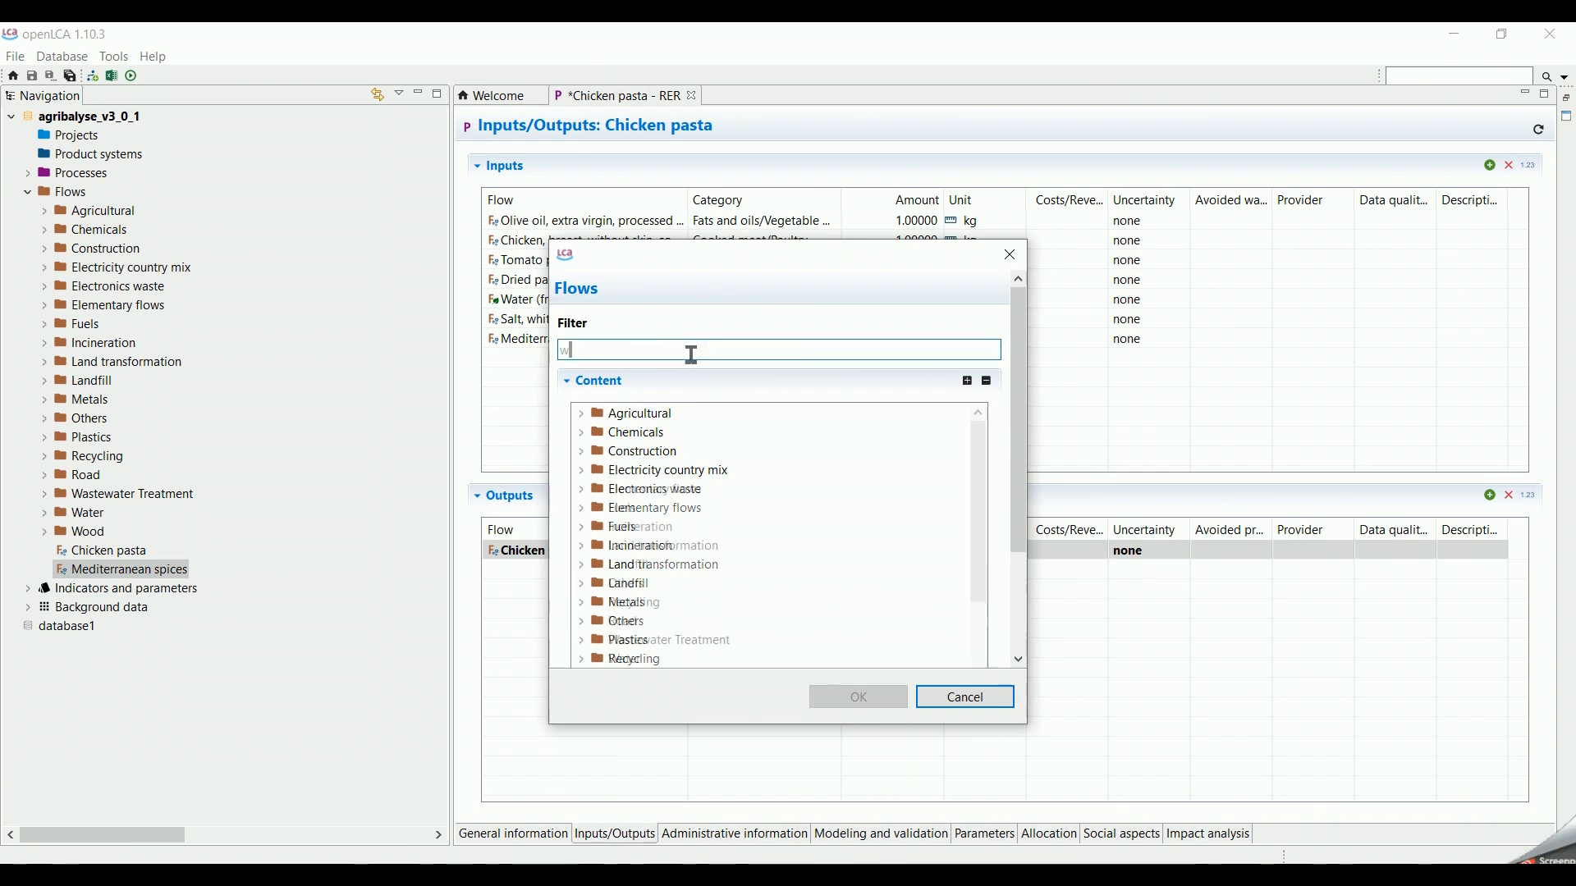
pyautogui.write('aste water')
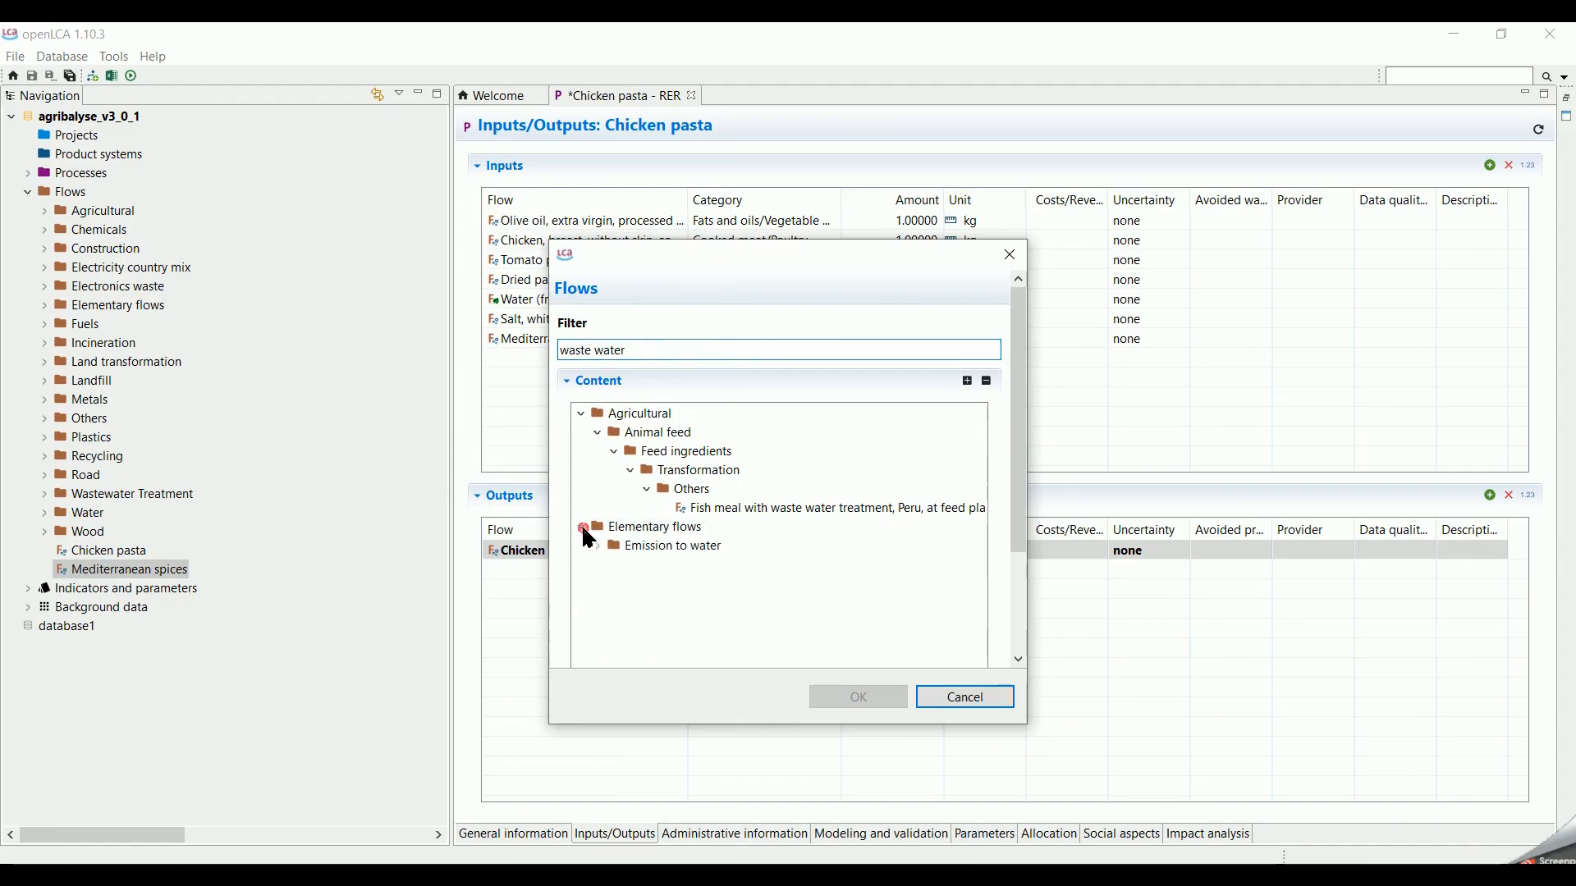
pyautogui.click(582, 546)
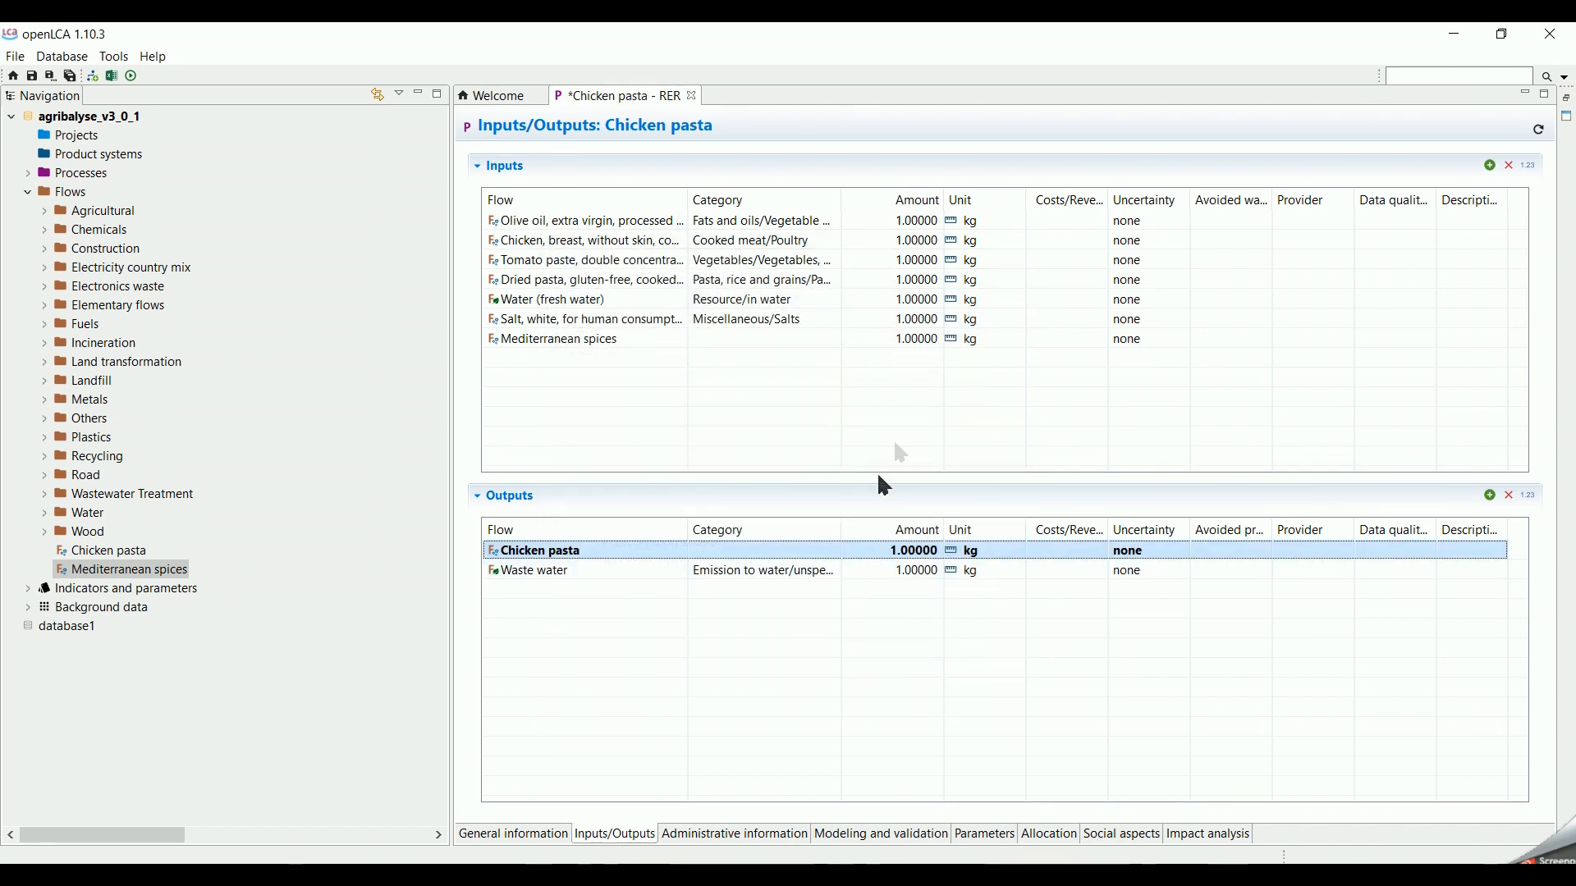
# Step: Enter the first ingredient amounts (400 and 50), switching tomato paste to grams
pyautogui.doubleClick(914, 220)
pyautogui.write('10.00000')
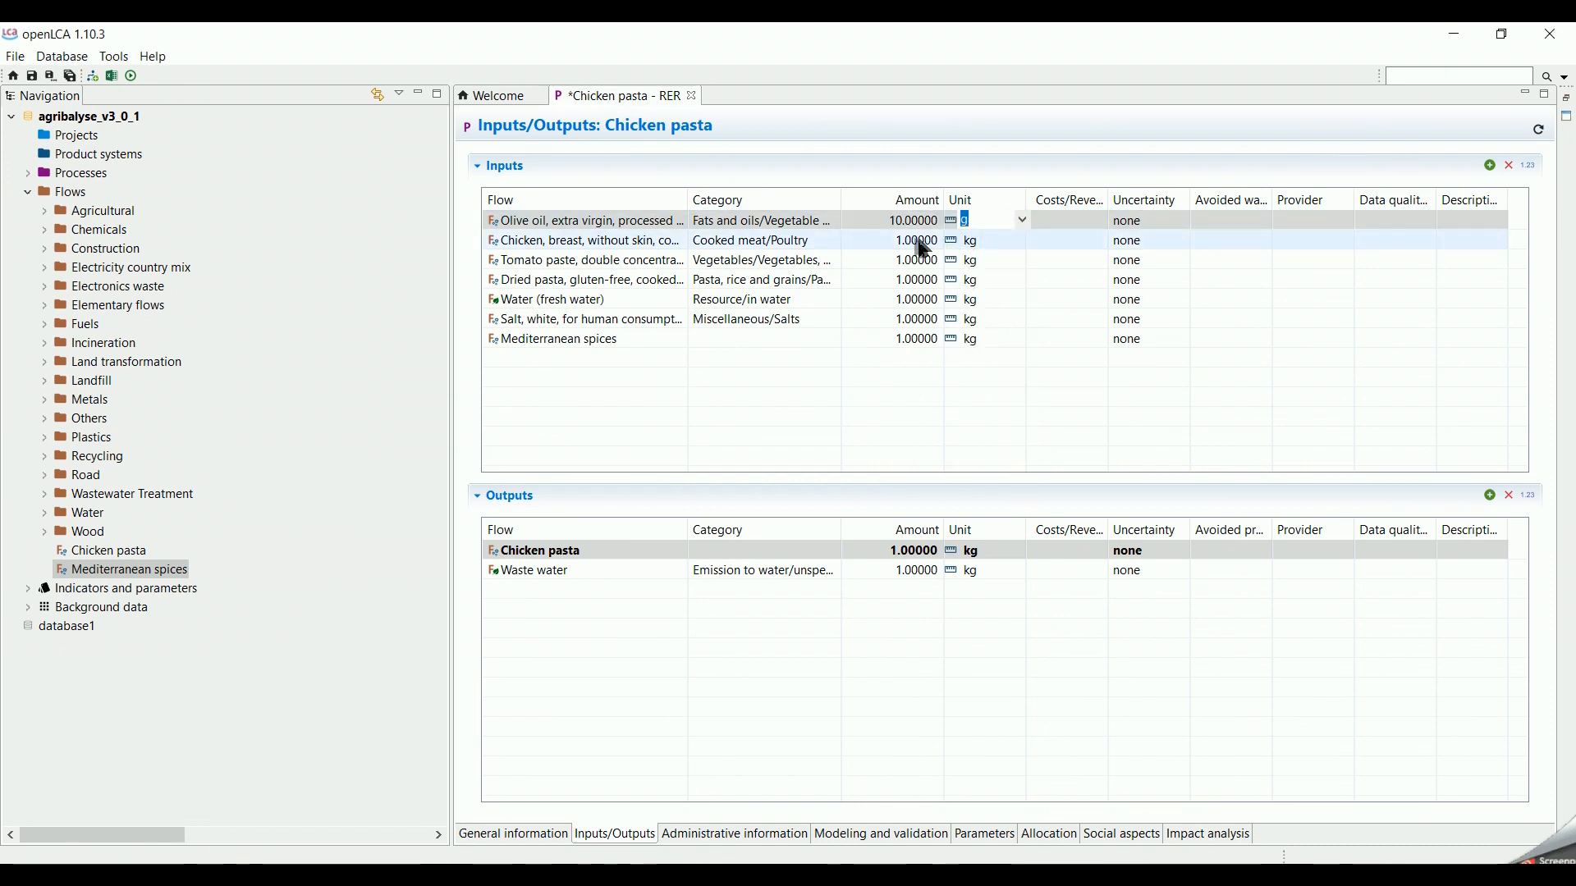
pyautogui.write('400')
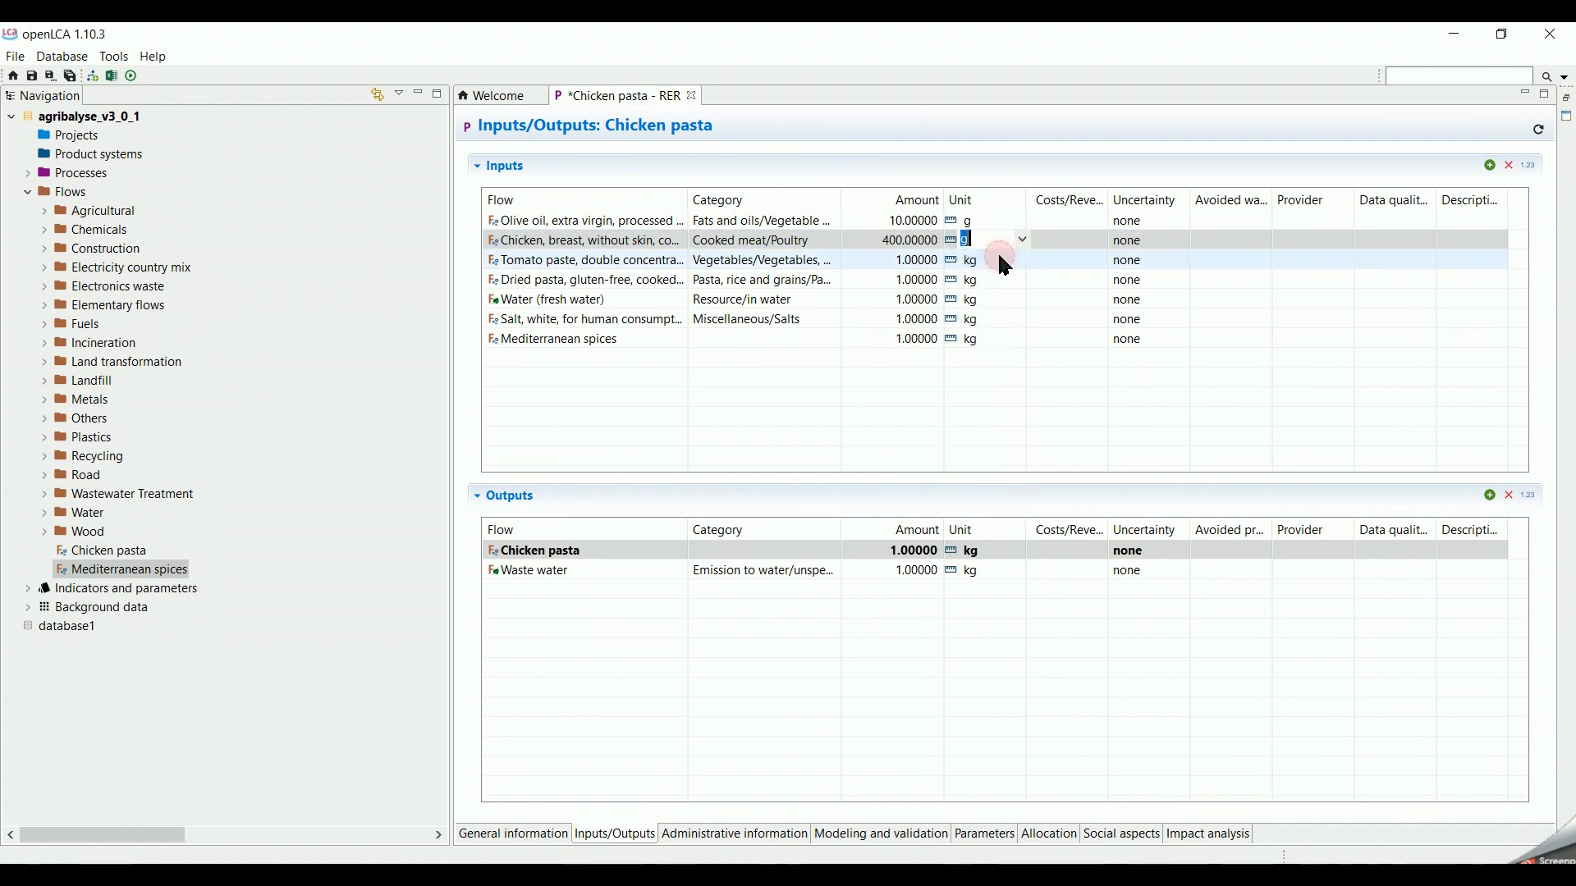
pyautogui.write('50')
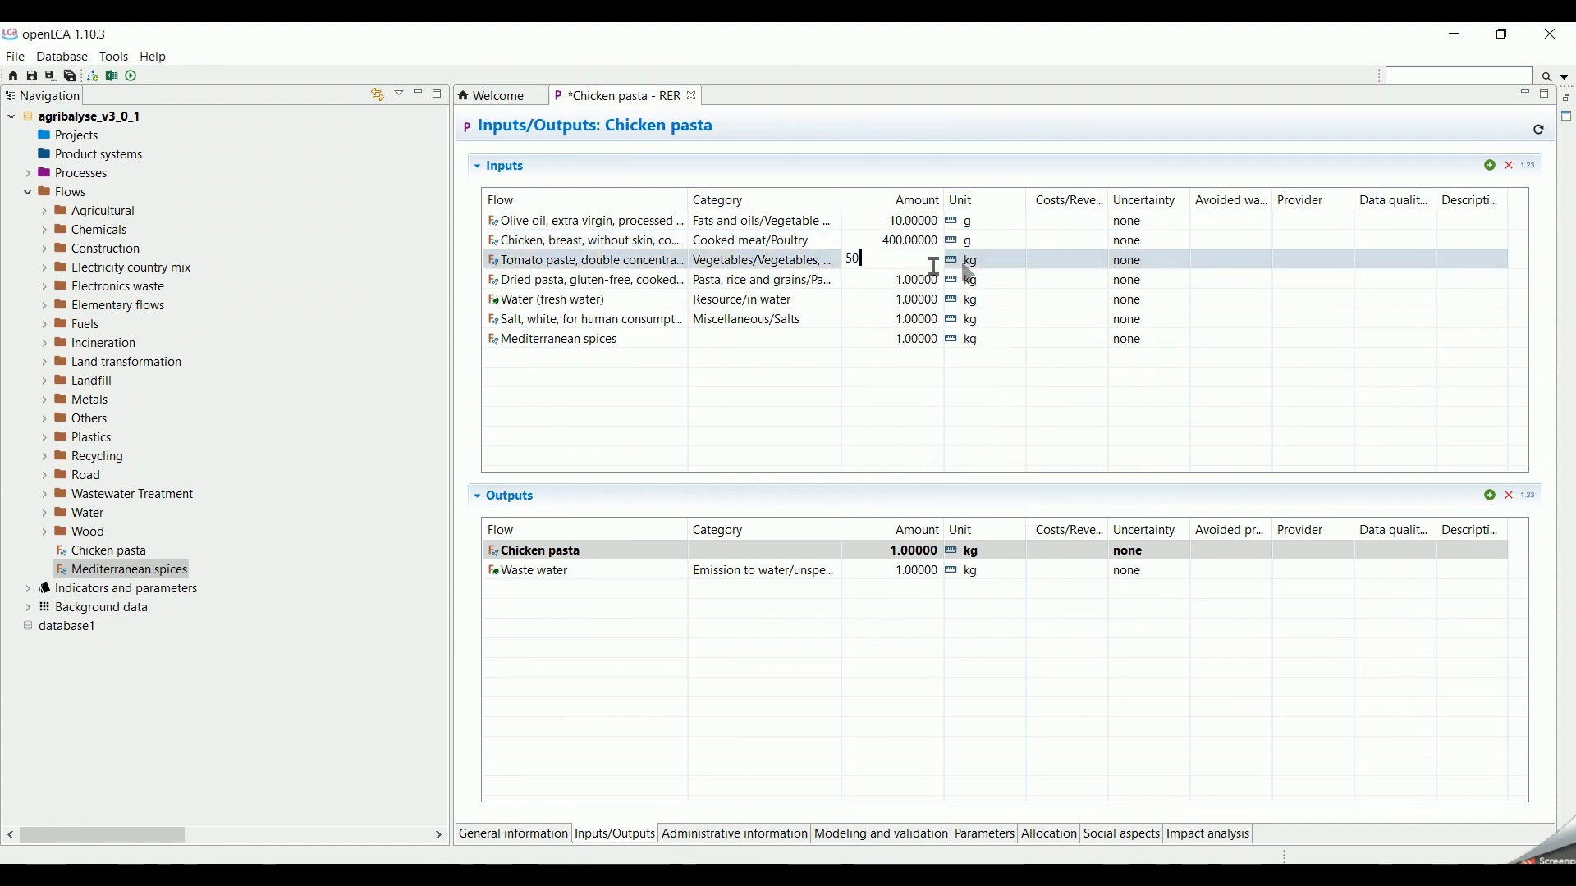
pyautogui.click(968, 259)
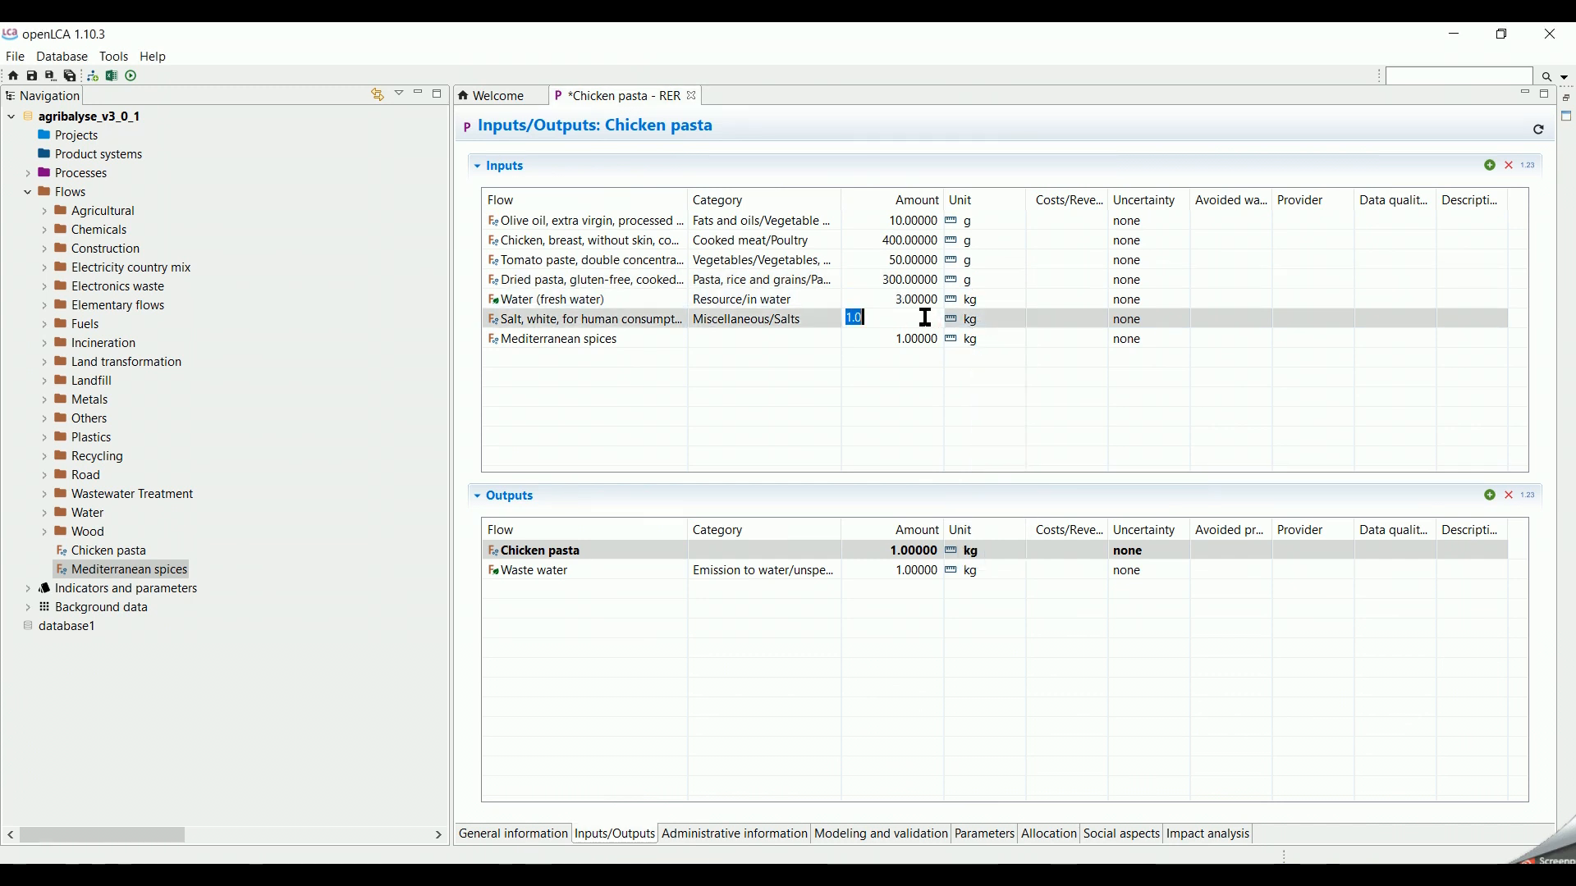
# Step: Enter the salt and Mediterranean spices amounts (27), set Waste water to 2770 g, and save
pyautogui.click(1020, 318)
pyautogui.write('1')
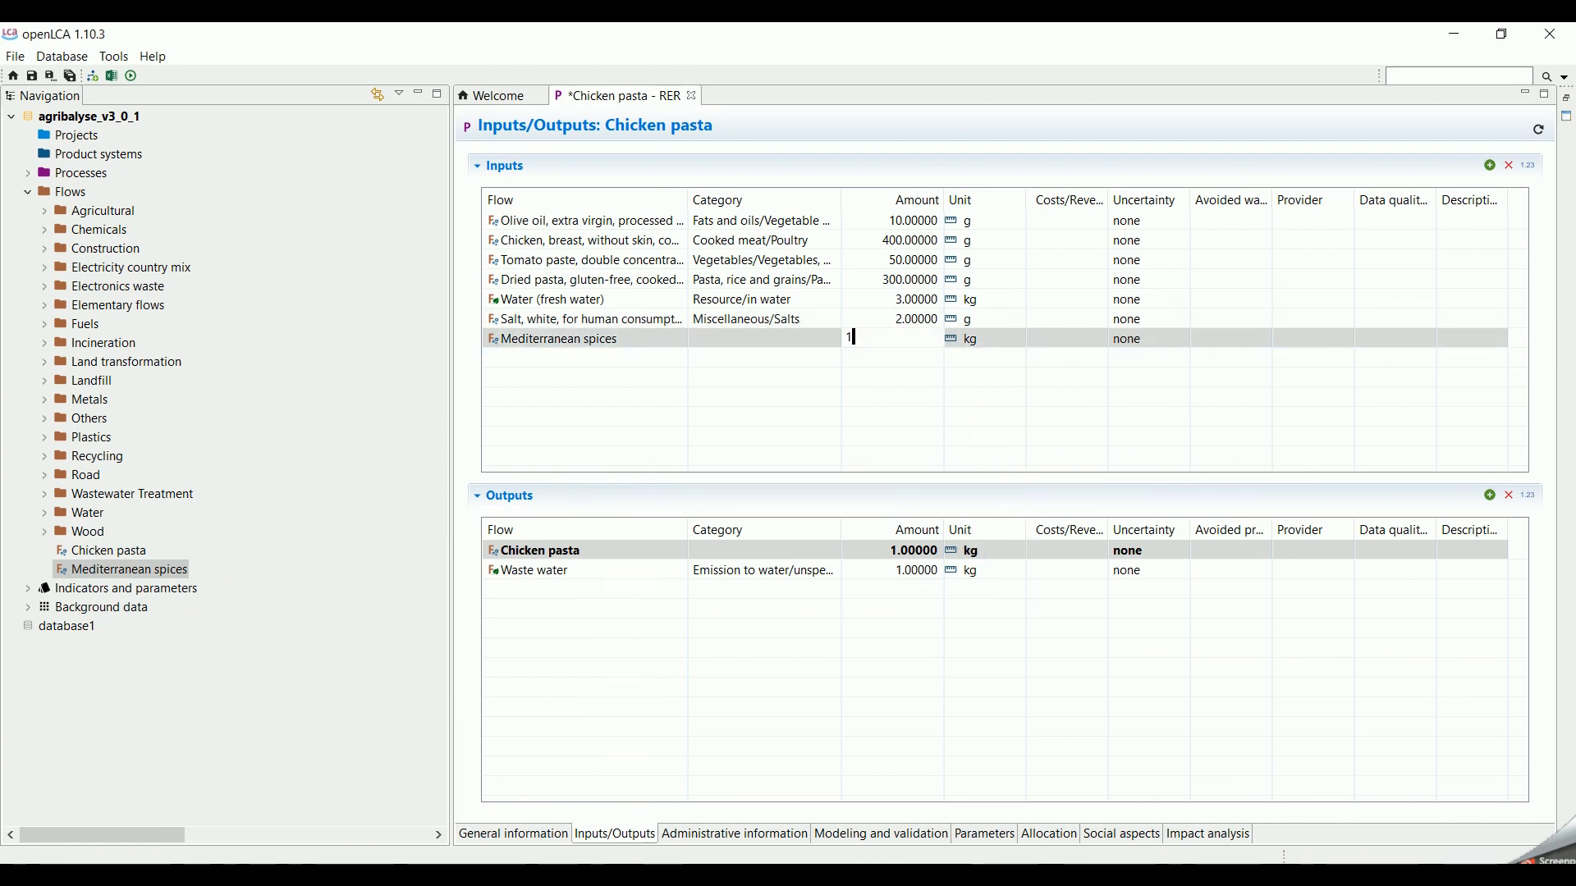
pyautogui.click(1021, 337)
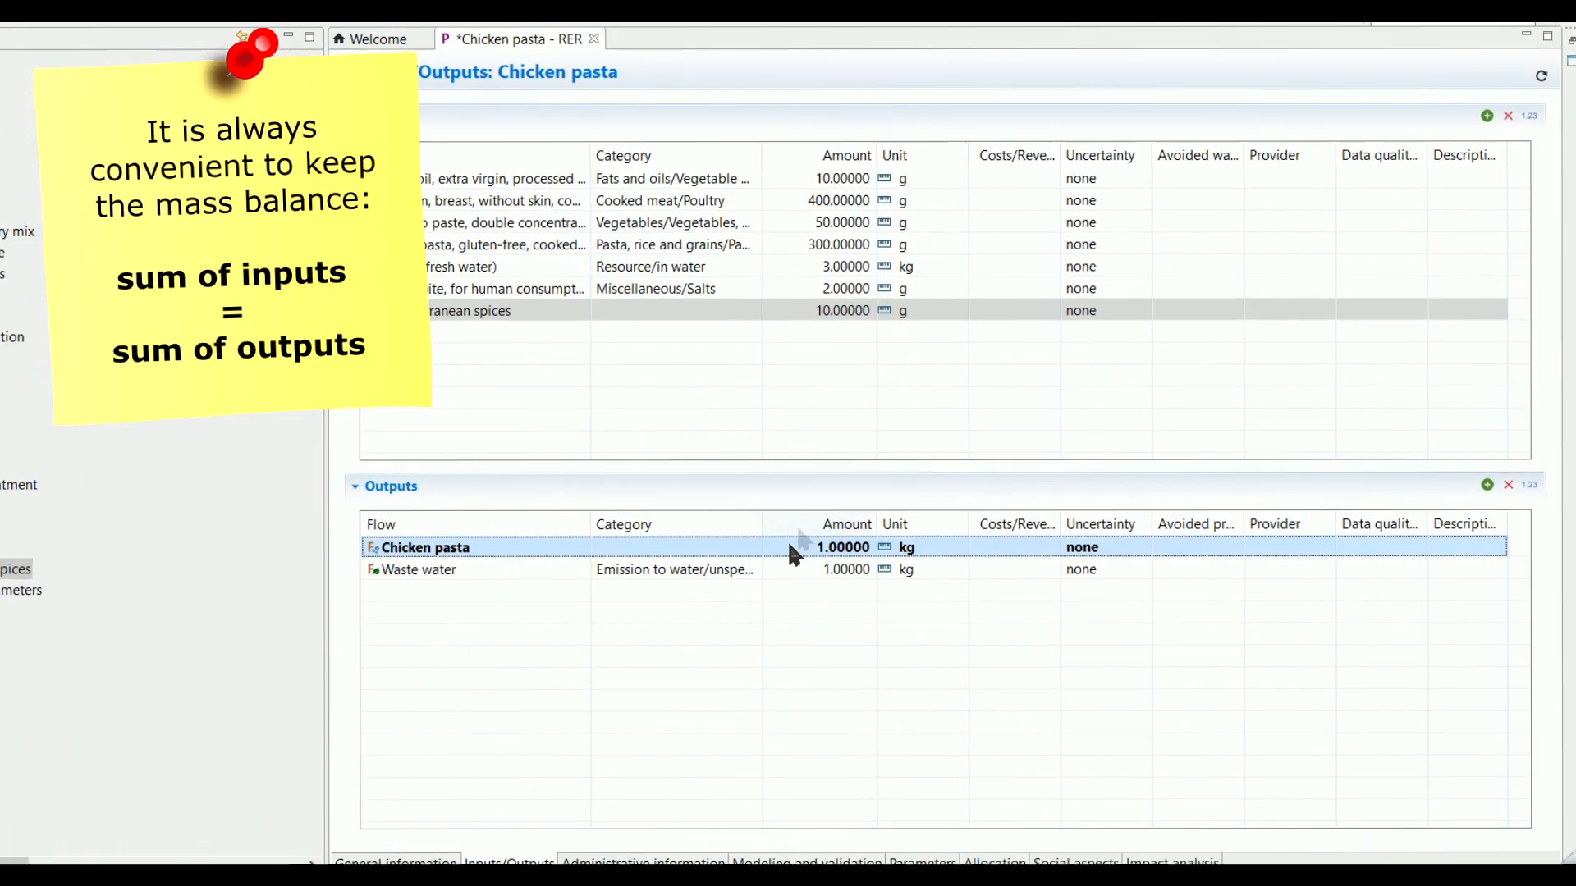
pyautogui.write('27')
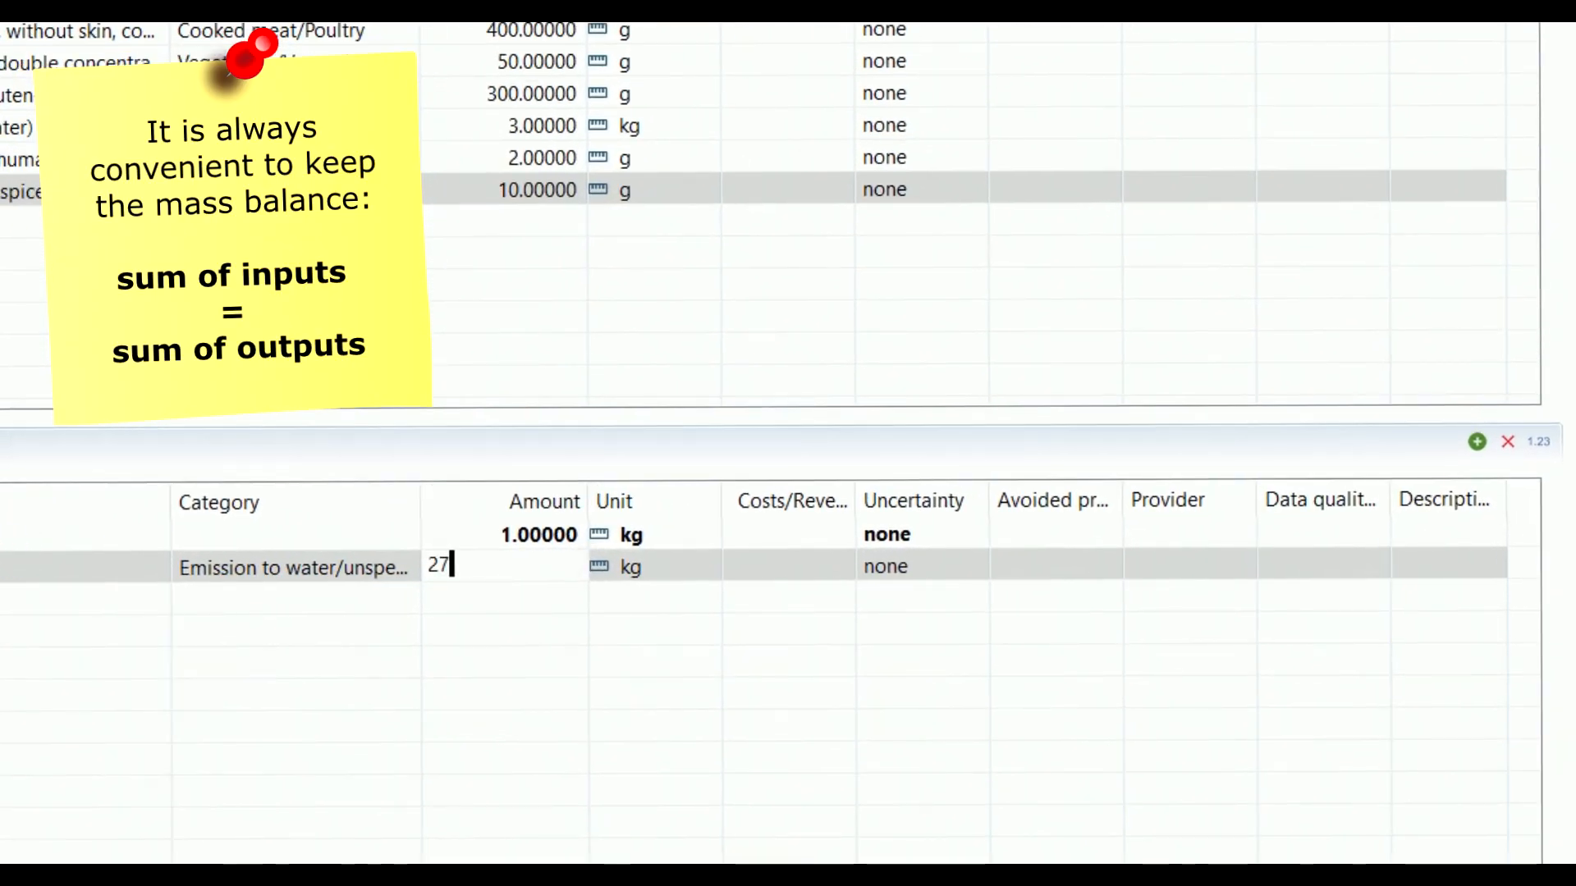
pyautogui.click(715, 565)
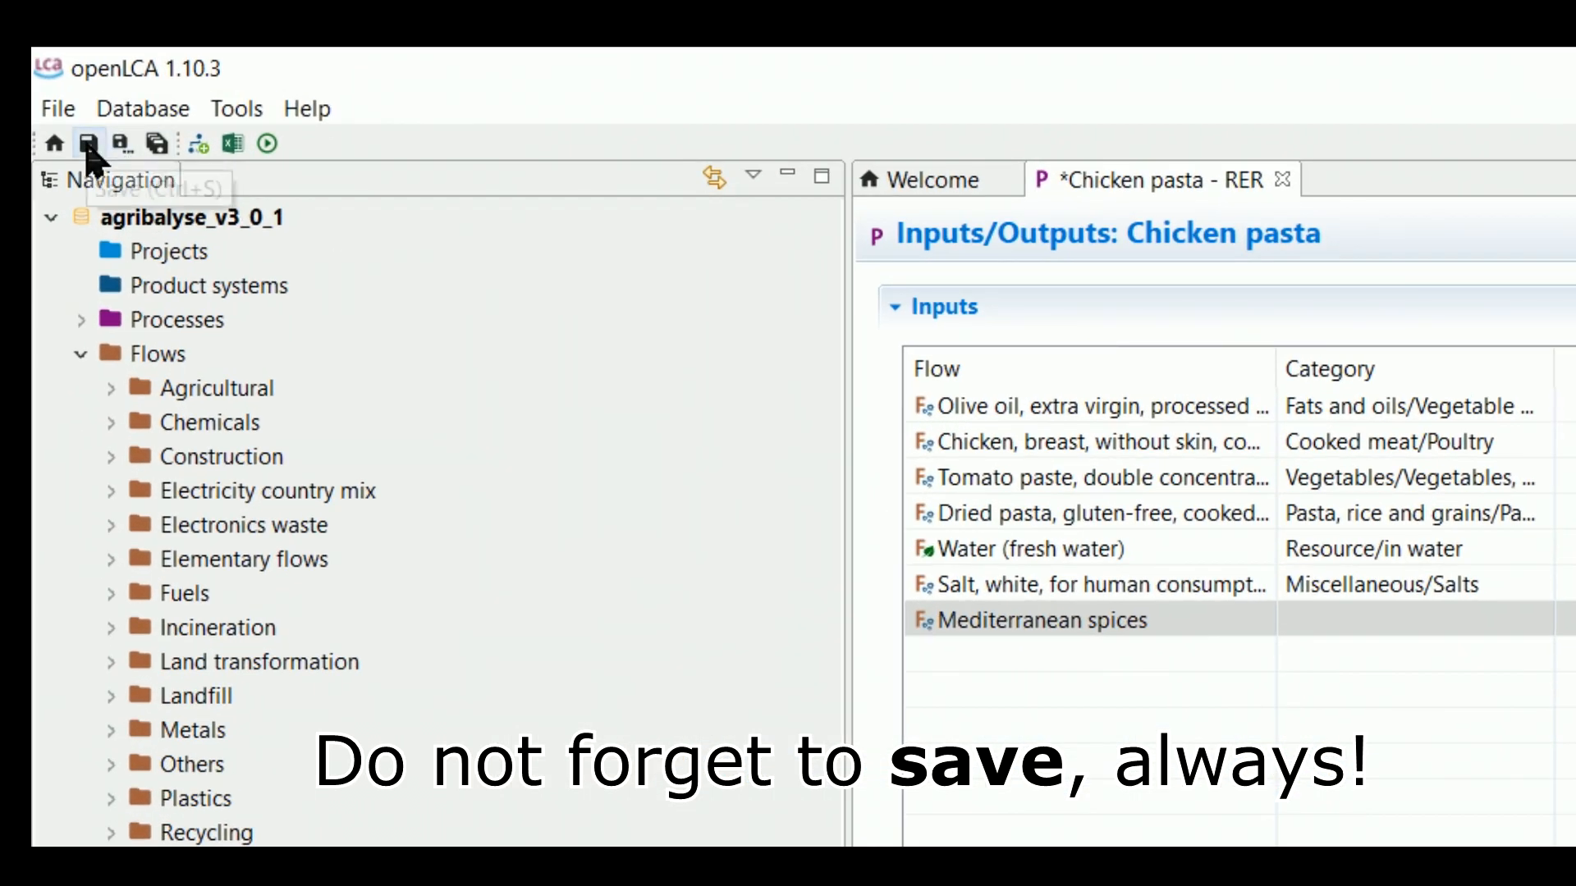
pyautogui.click(90, 144)
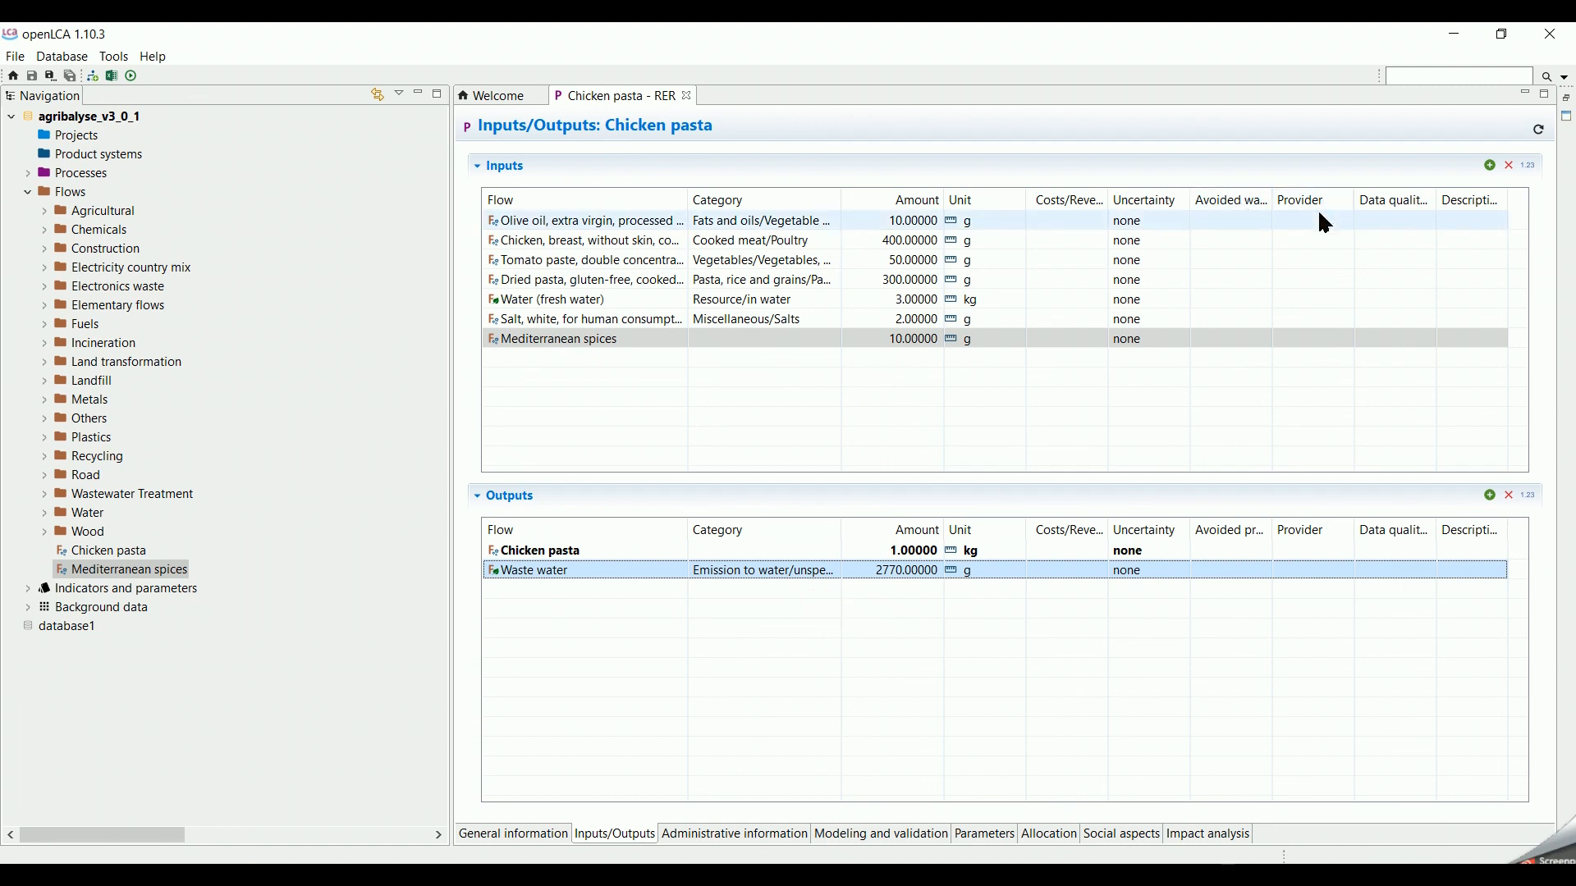
# Step: Choose provider processes for the olive oil, chicken, tomato paste, dried pasta and salt inputs
pyautogui.click(1312, 220)
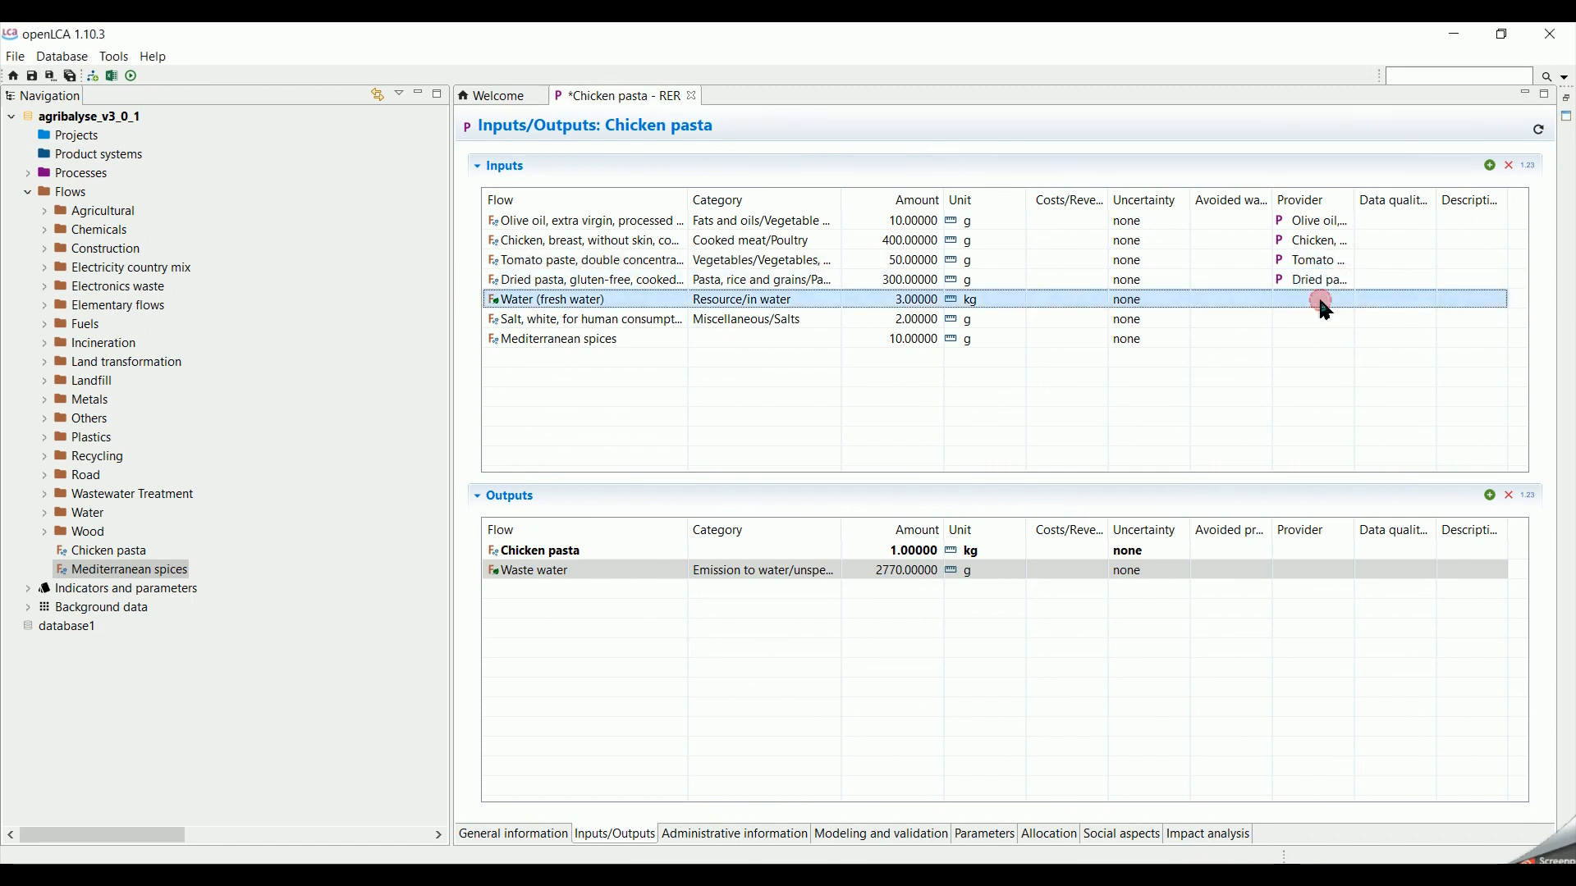
pyautogui.click(1311, 318)
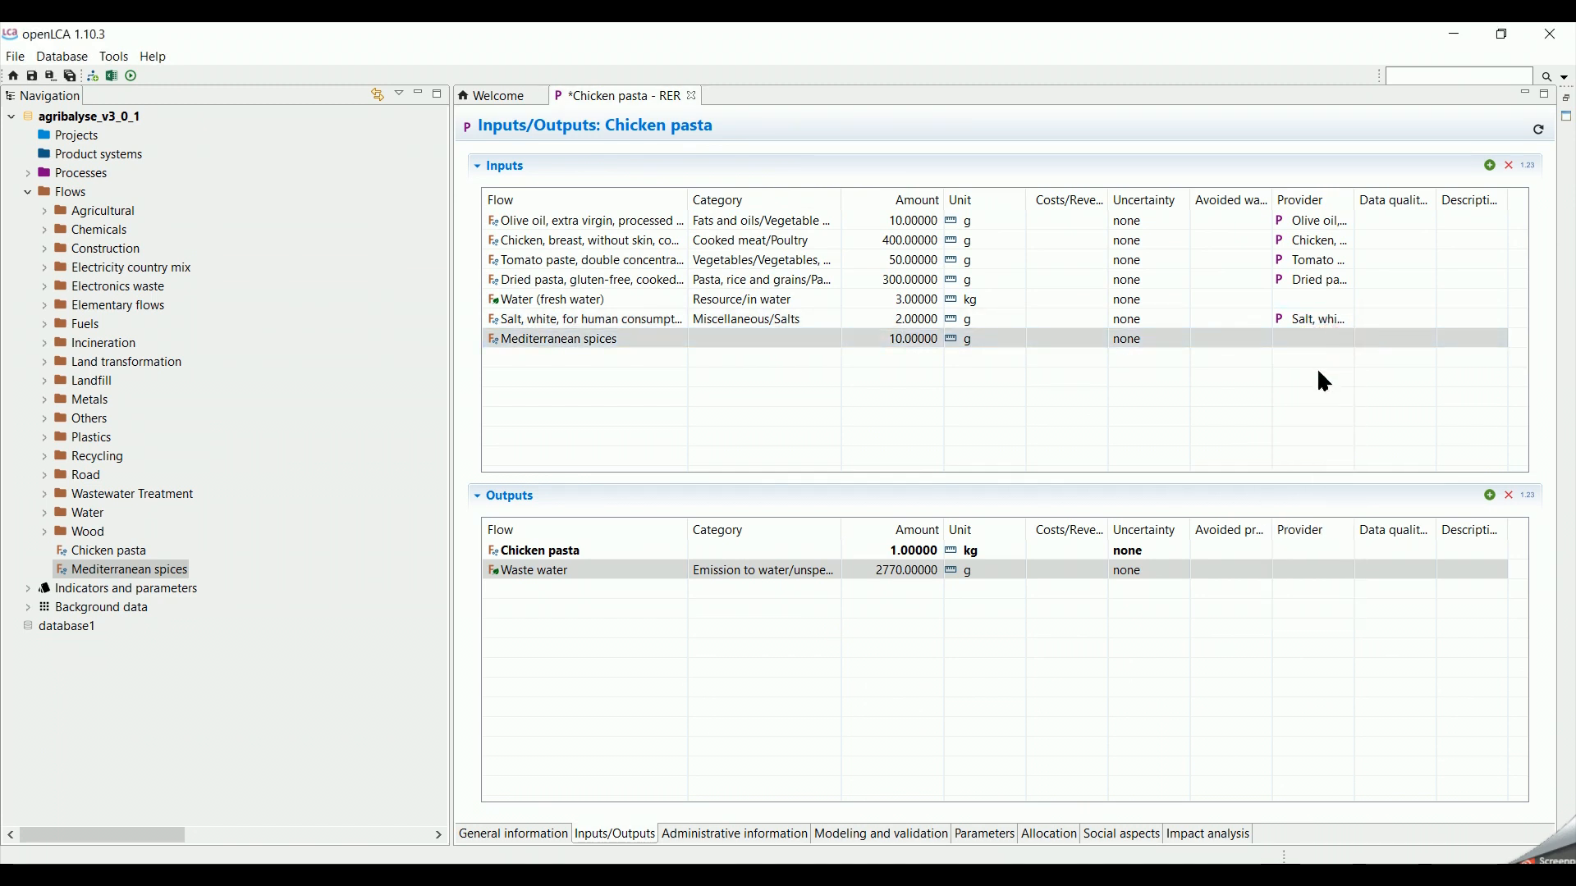
pyautogui.moveTo(1043, 393)
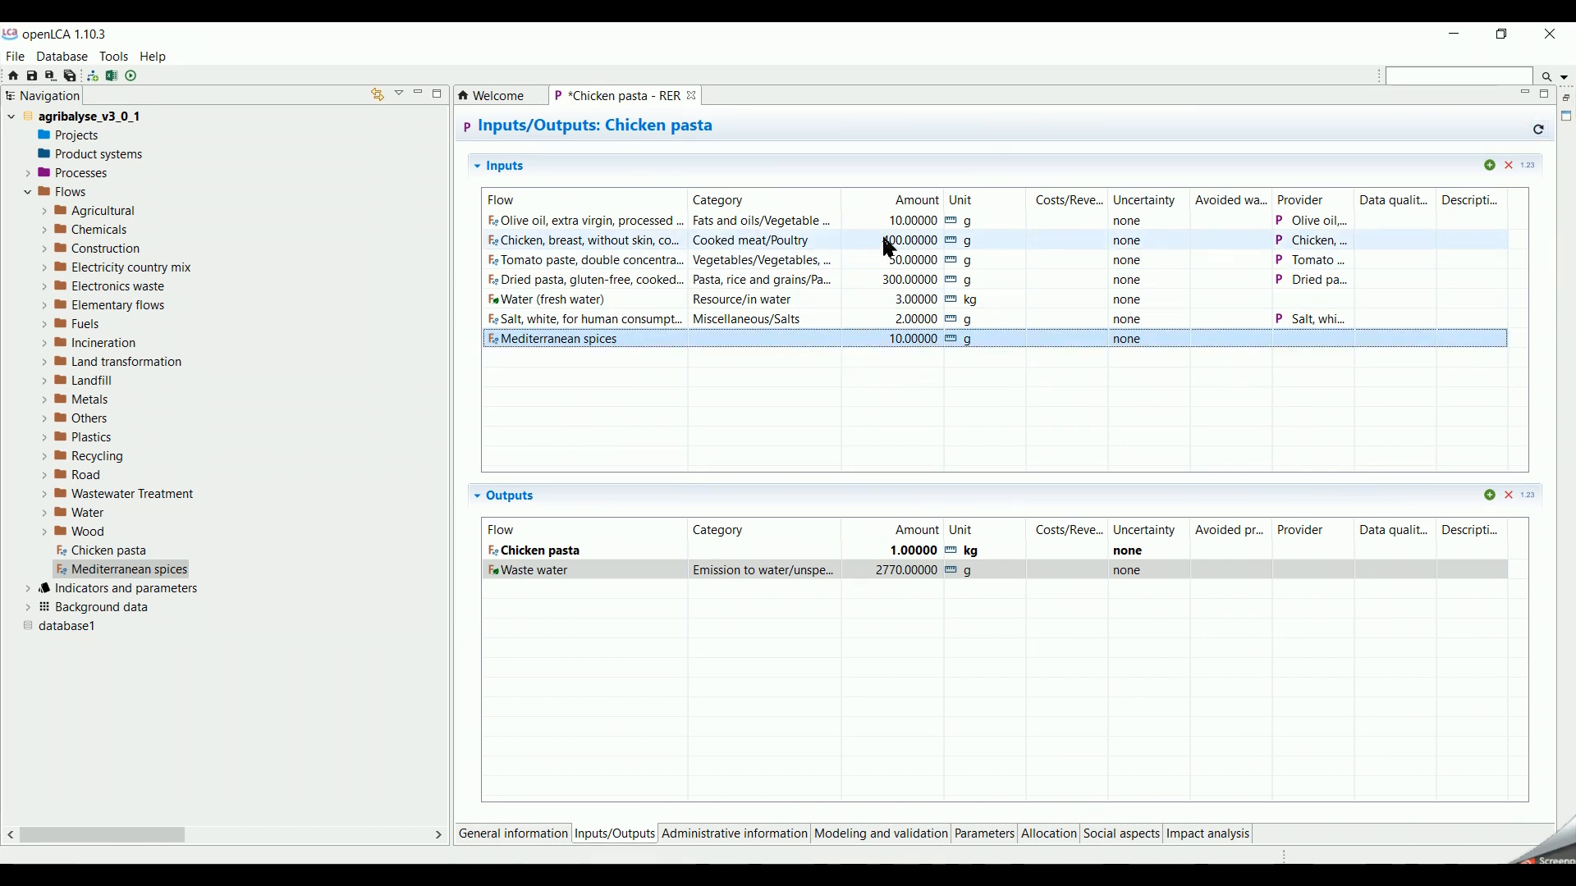
# Step: Enter the chicken breast amount as 400/1000 with kg as its unit
pyautogui.doubleClick(909, 239)
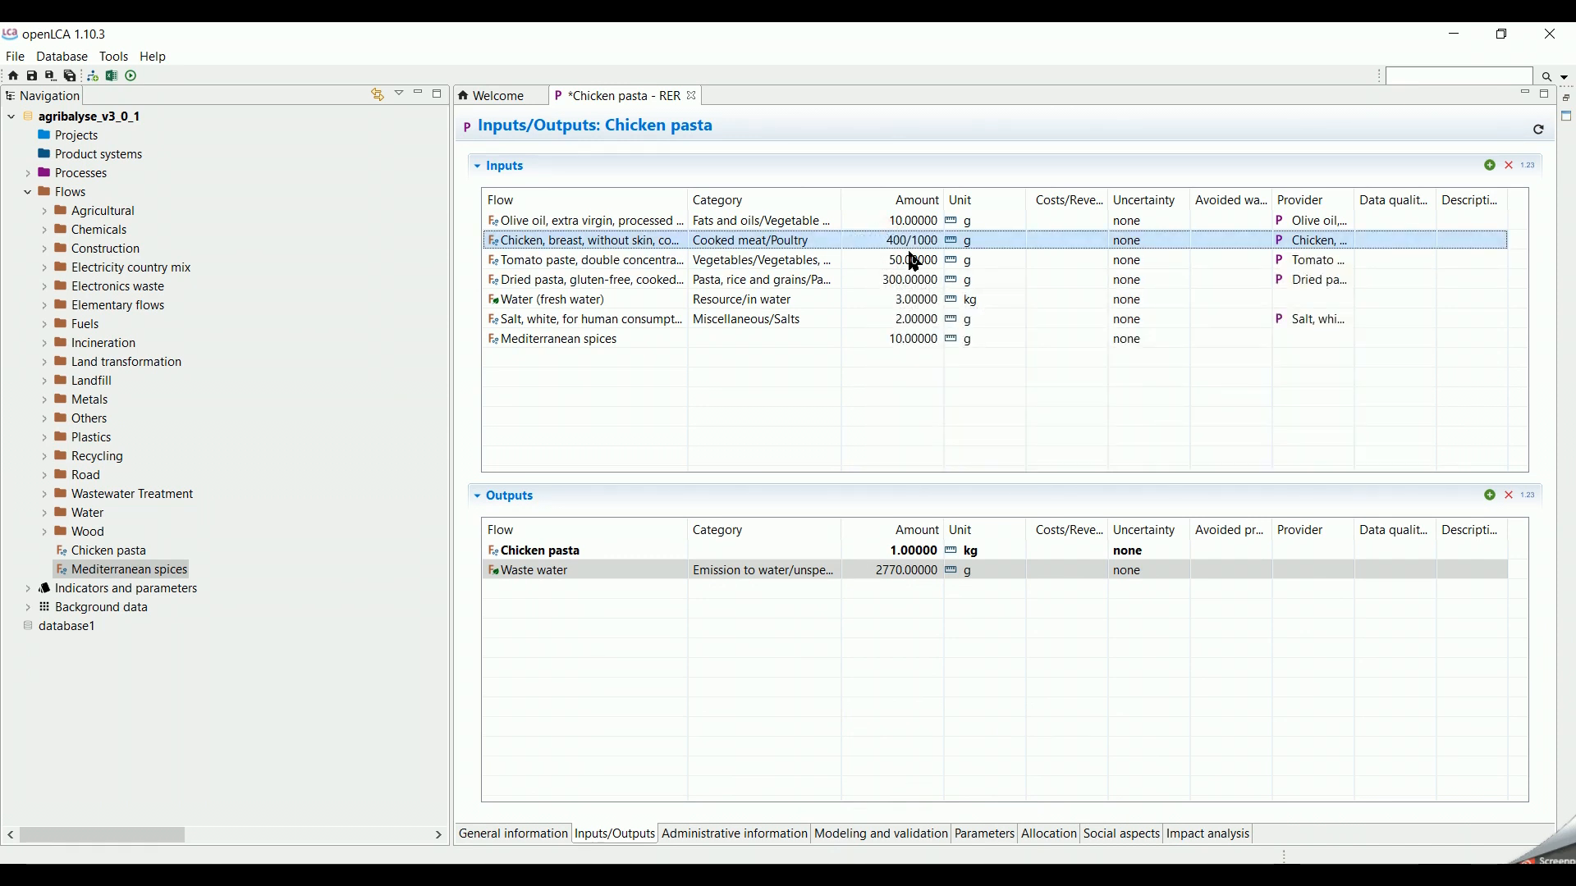
pyautogui.click(980, 239)
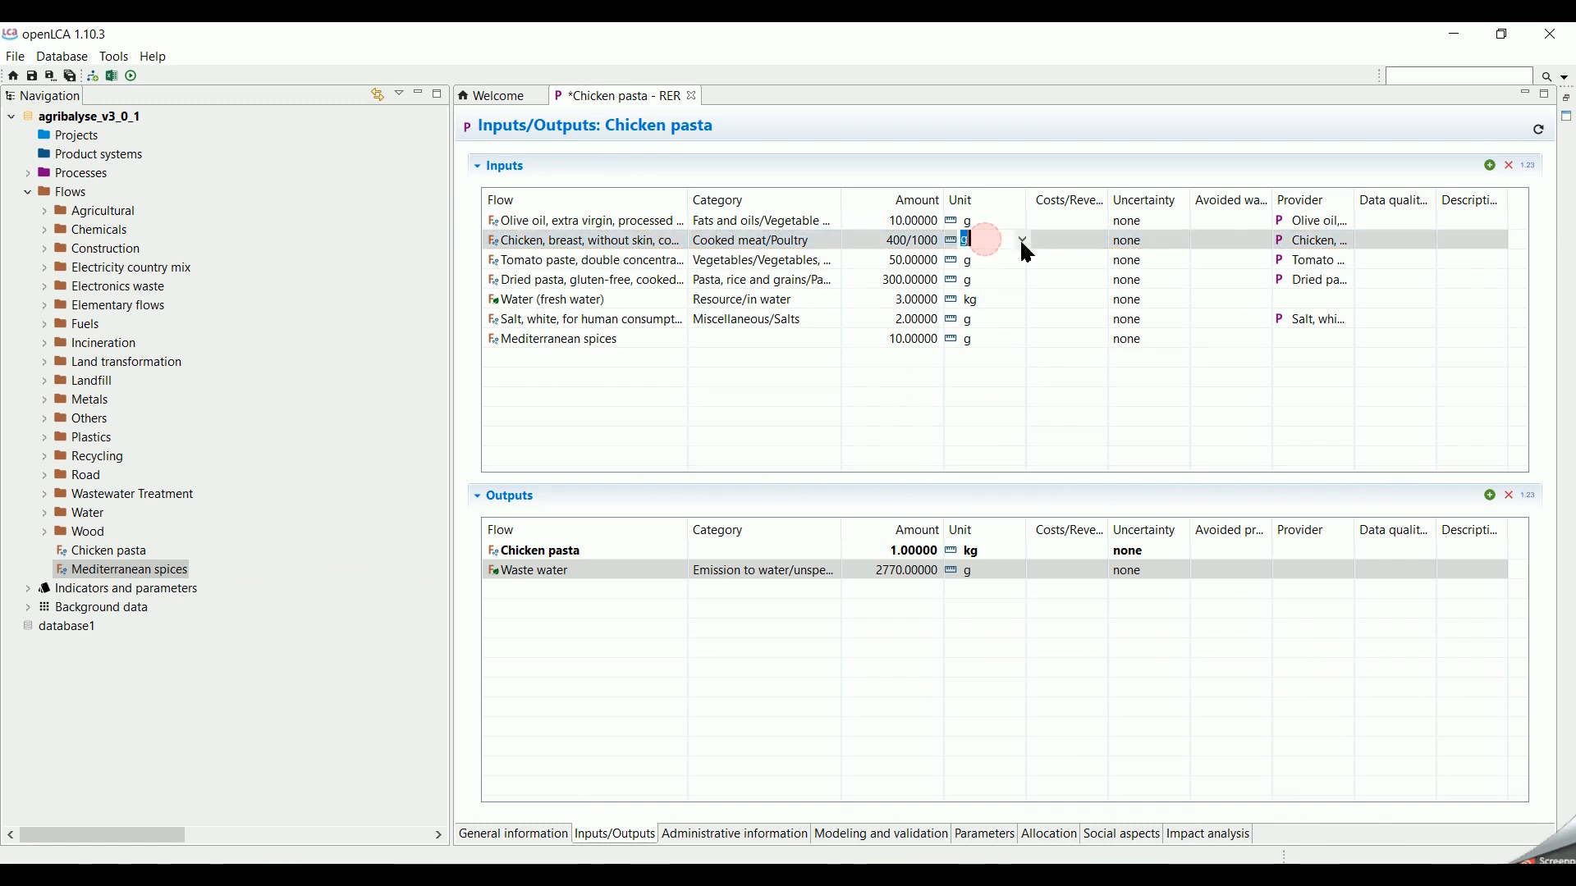
pyautogui.click(1021, 239)
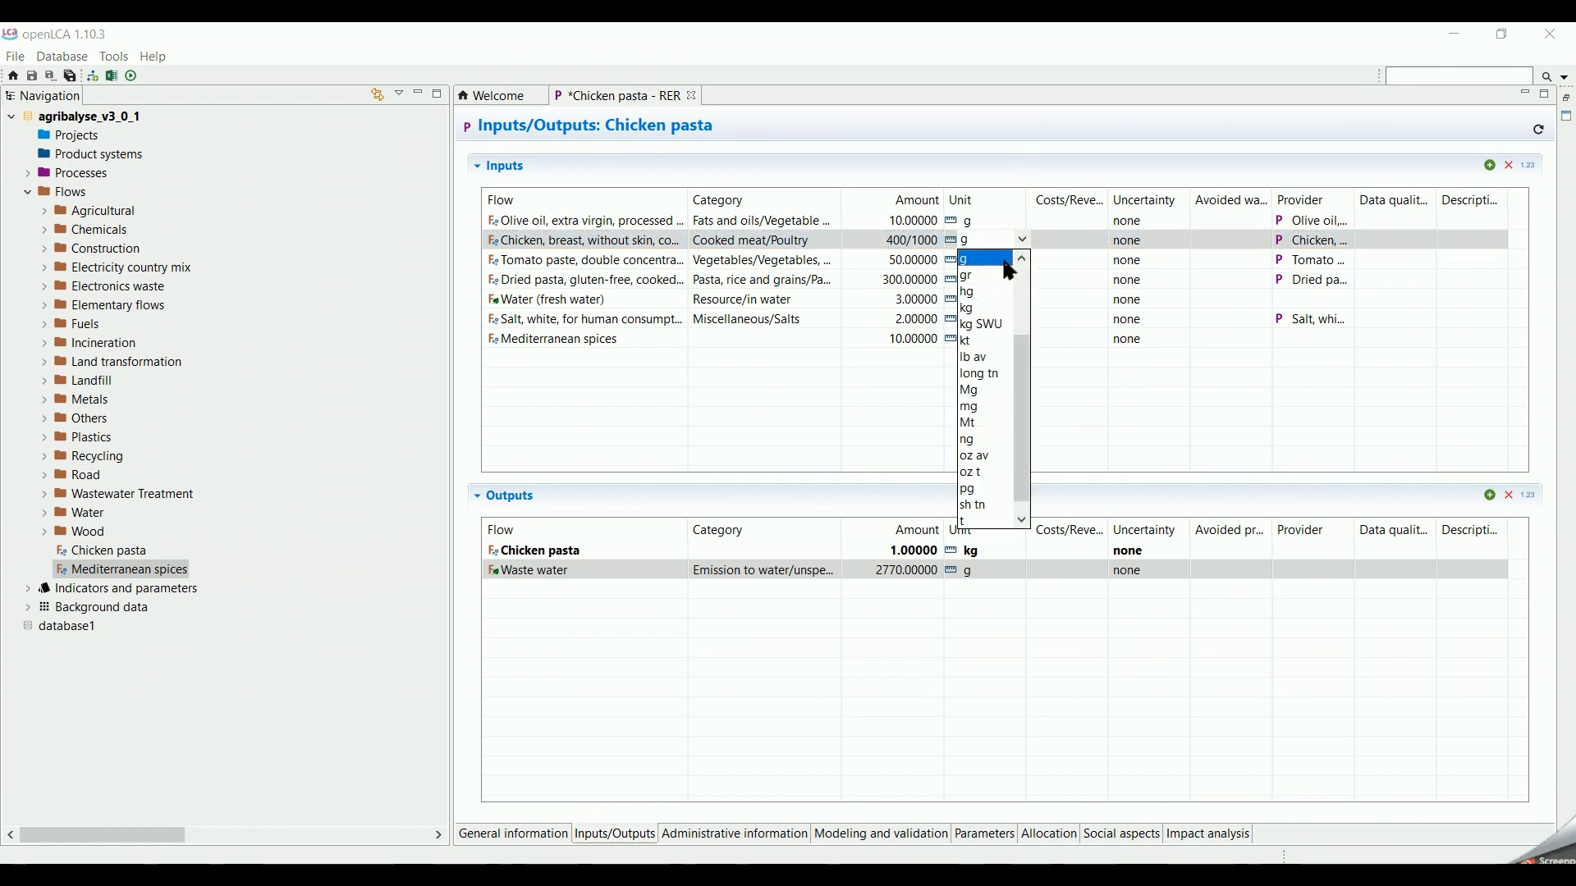
pyautogui.click(967, 308)
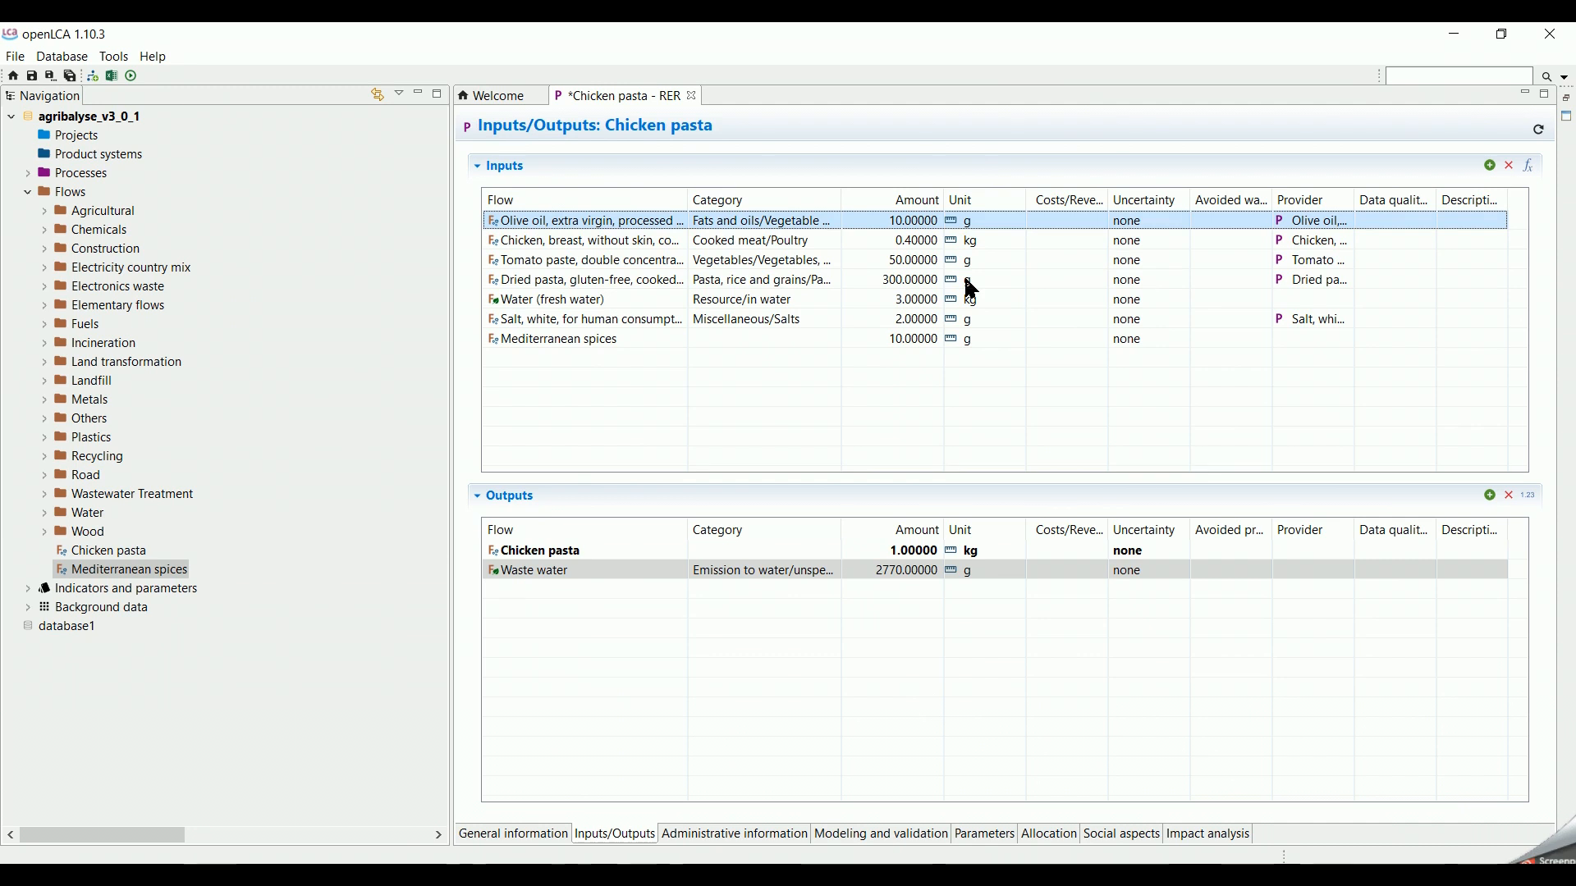
pyautogui.moveTo(941, 487)
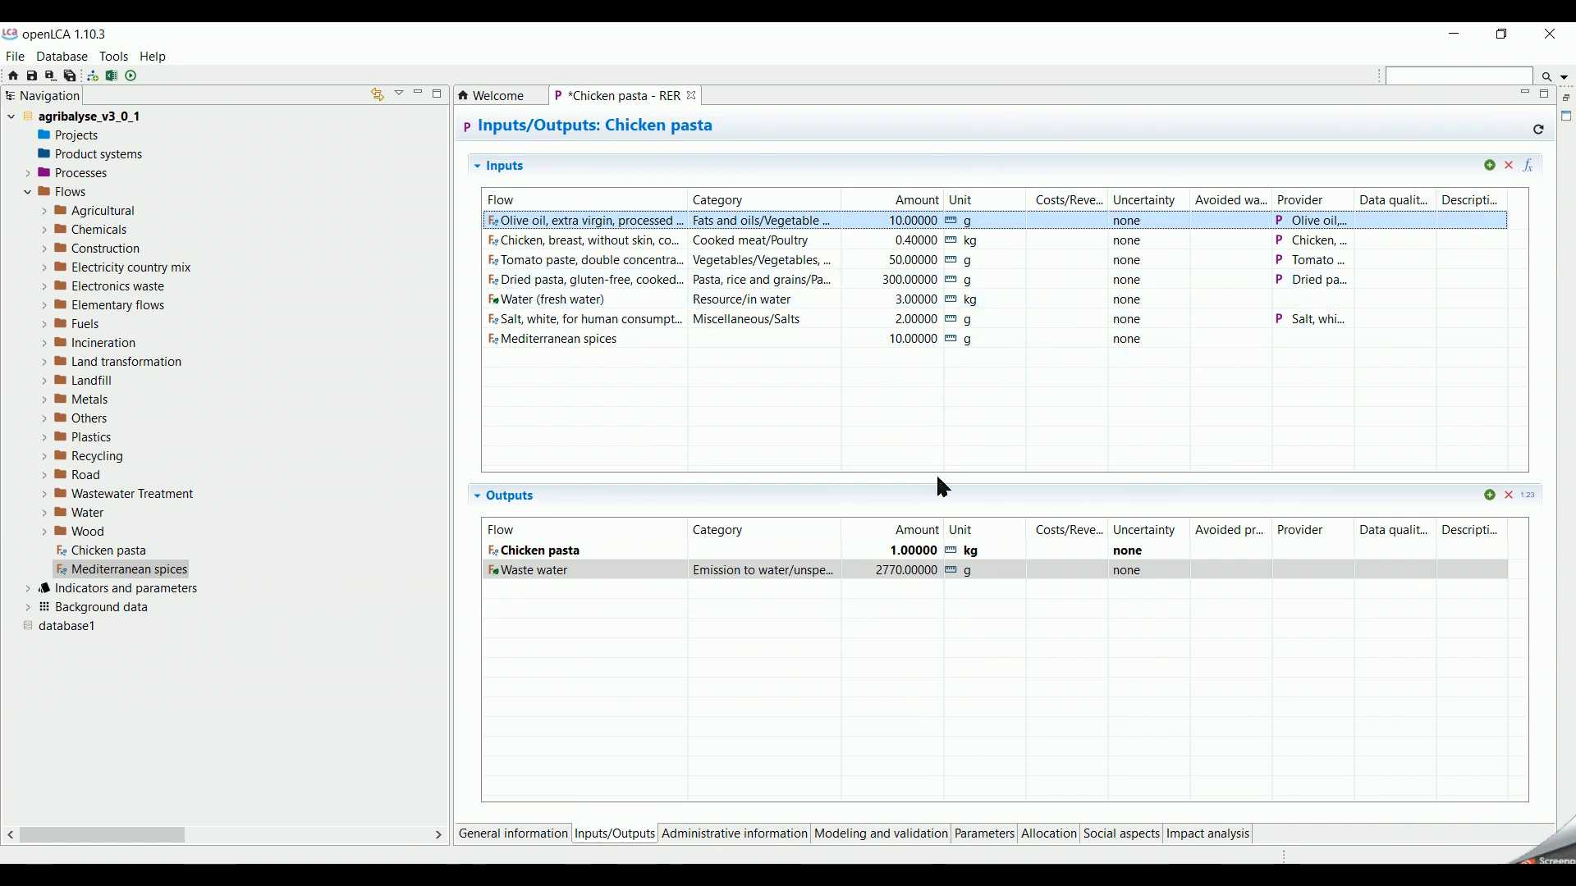
pyautogui.moveTo(998, 815)
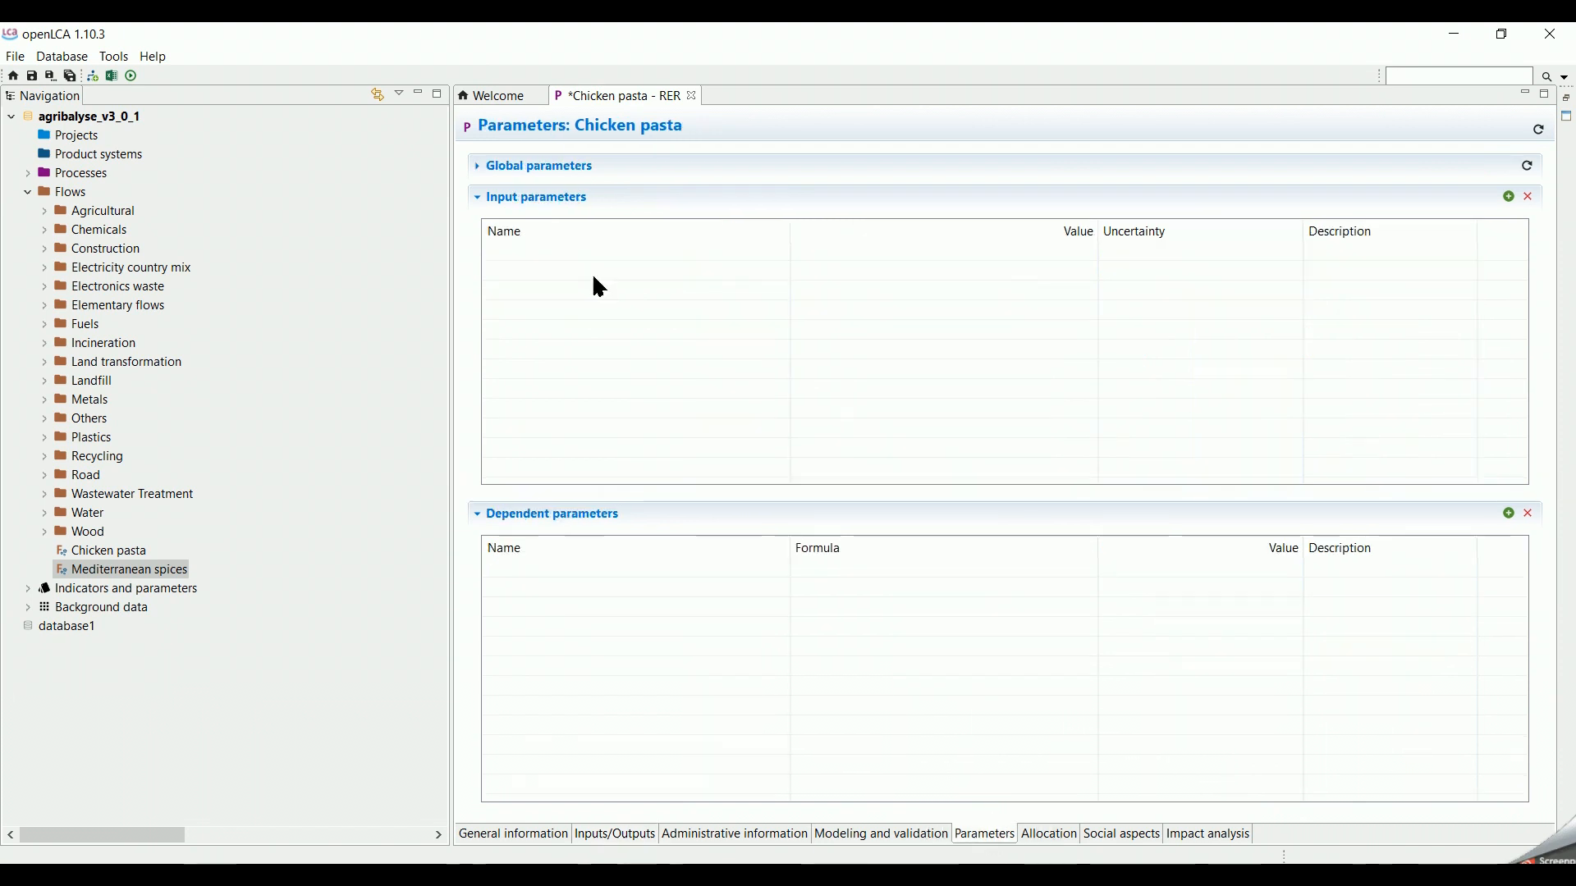
# Step: Add input parameter olive_oil, value 10, description 'unit: g', and save
pyautogui.click(1507, 196)
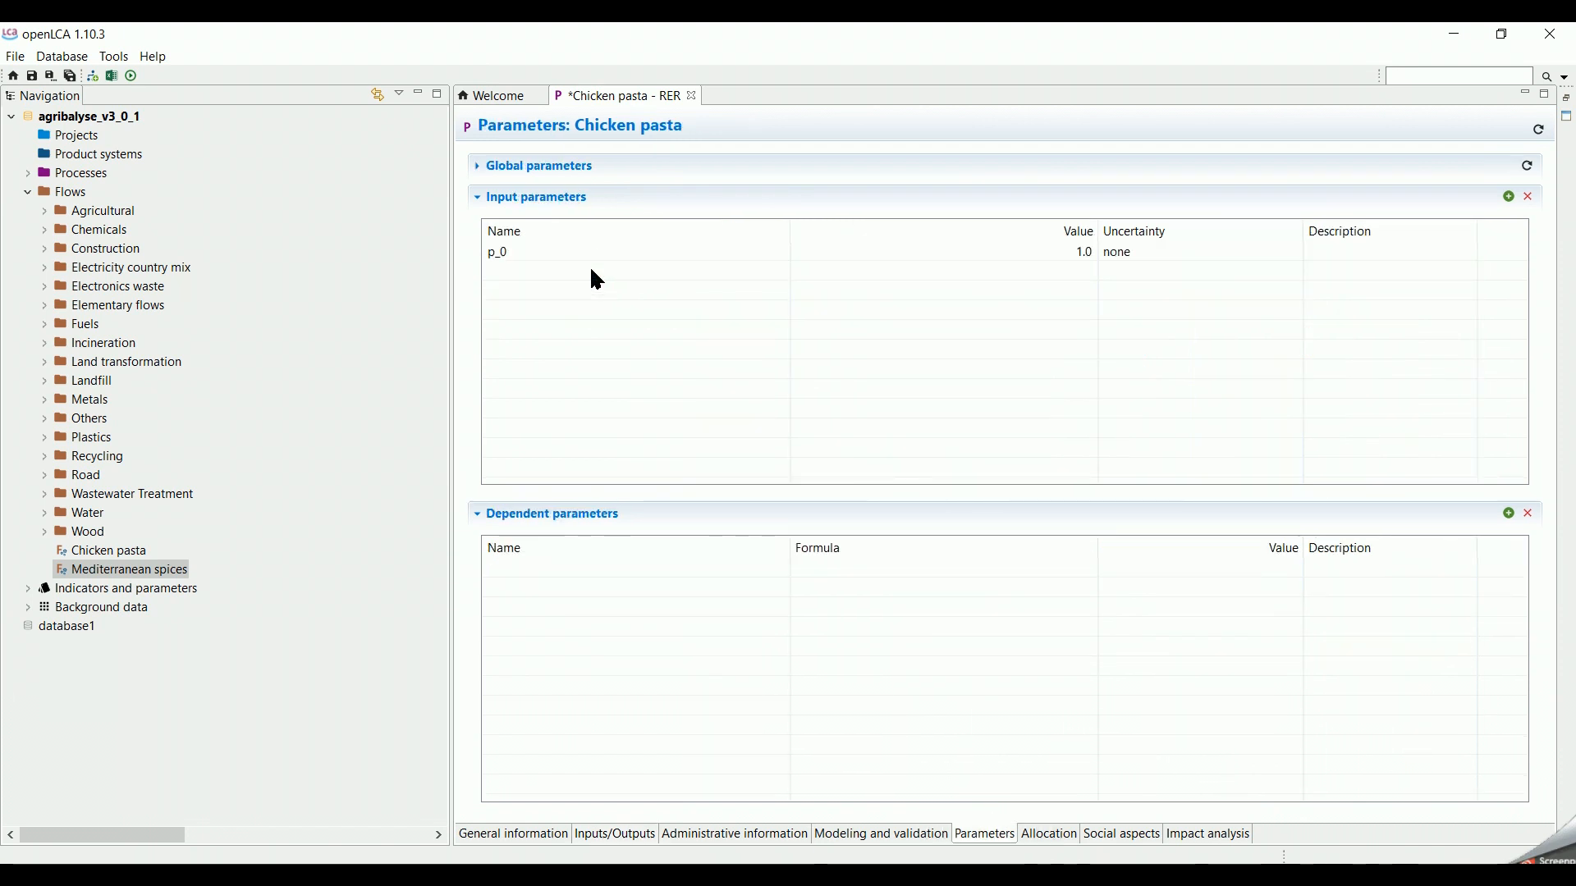
pyautogui.write('olive_oil')
pyautogui.write('unit:')
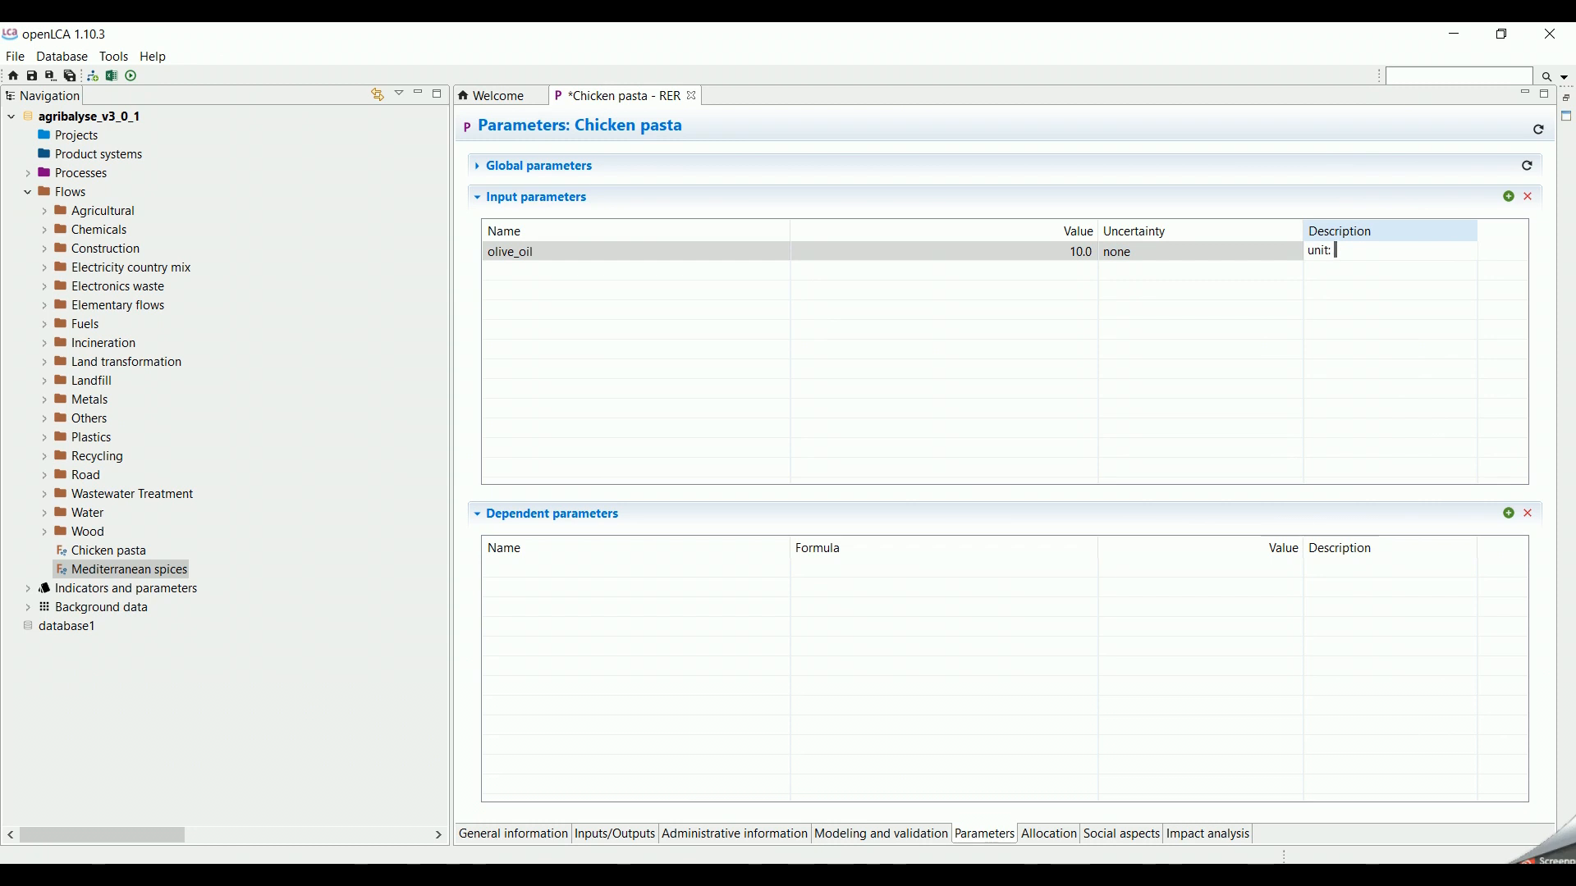
pyautogui.write('g')
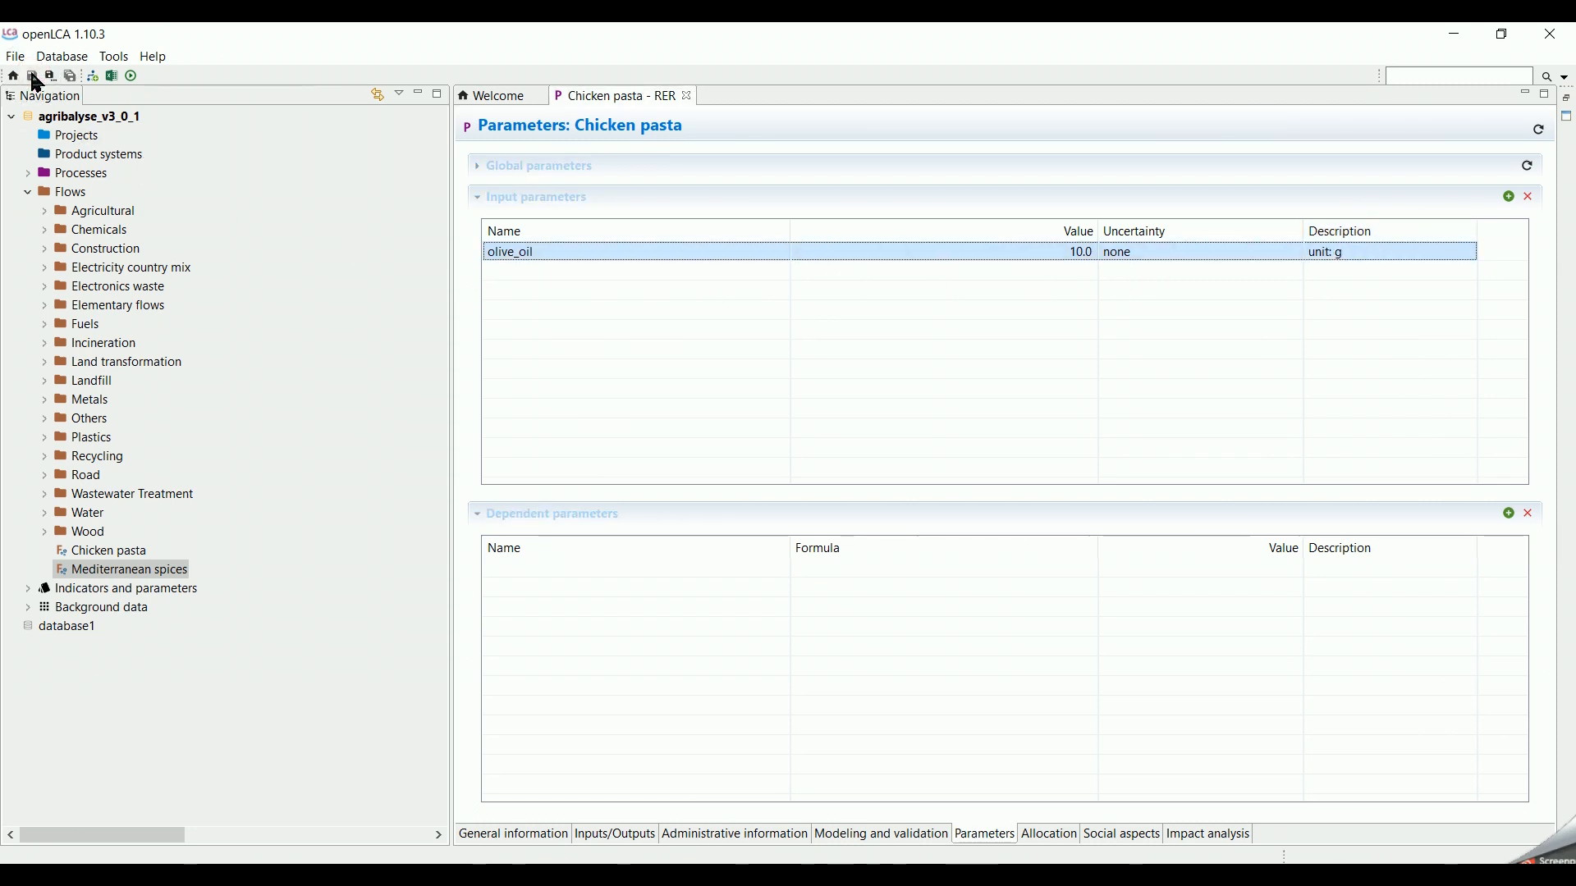
pyautogui.click(614, 833)
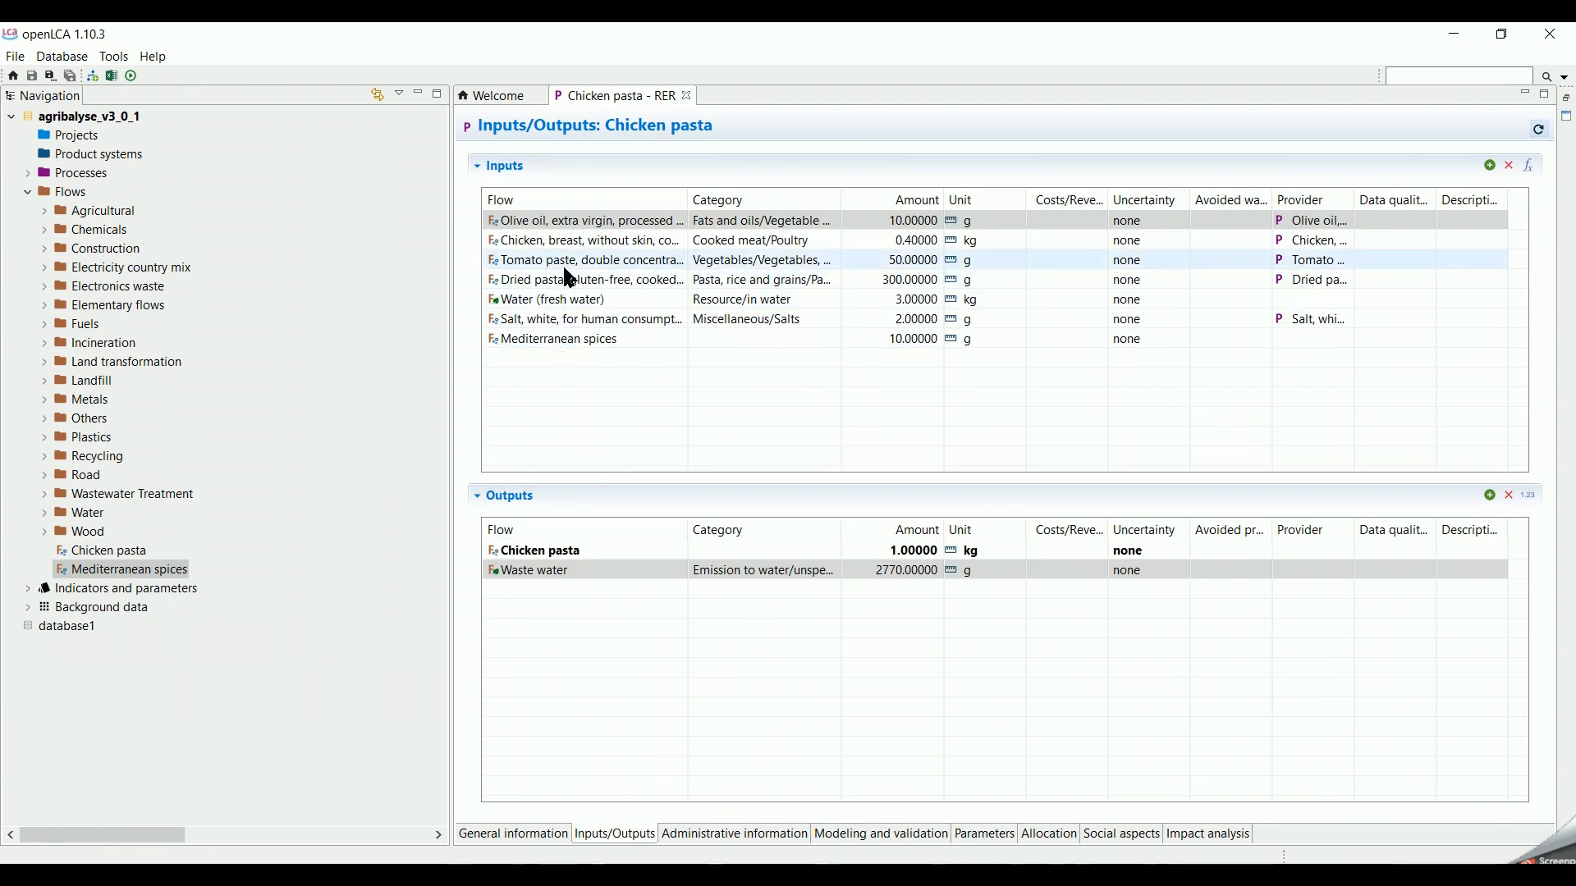
# Step: Set the olive oil amount to the olive_oil parameter and display input amounts as formulas
pyautogui.doubleClick(914, 220)
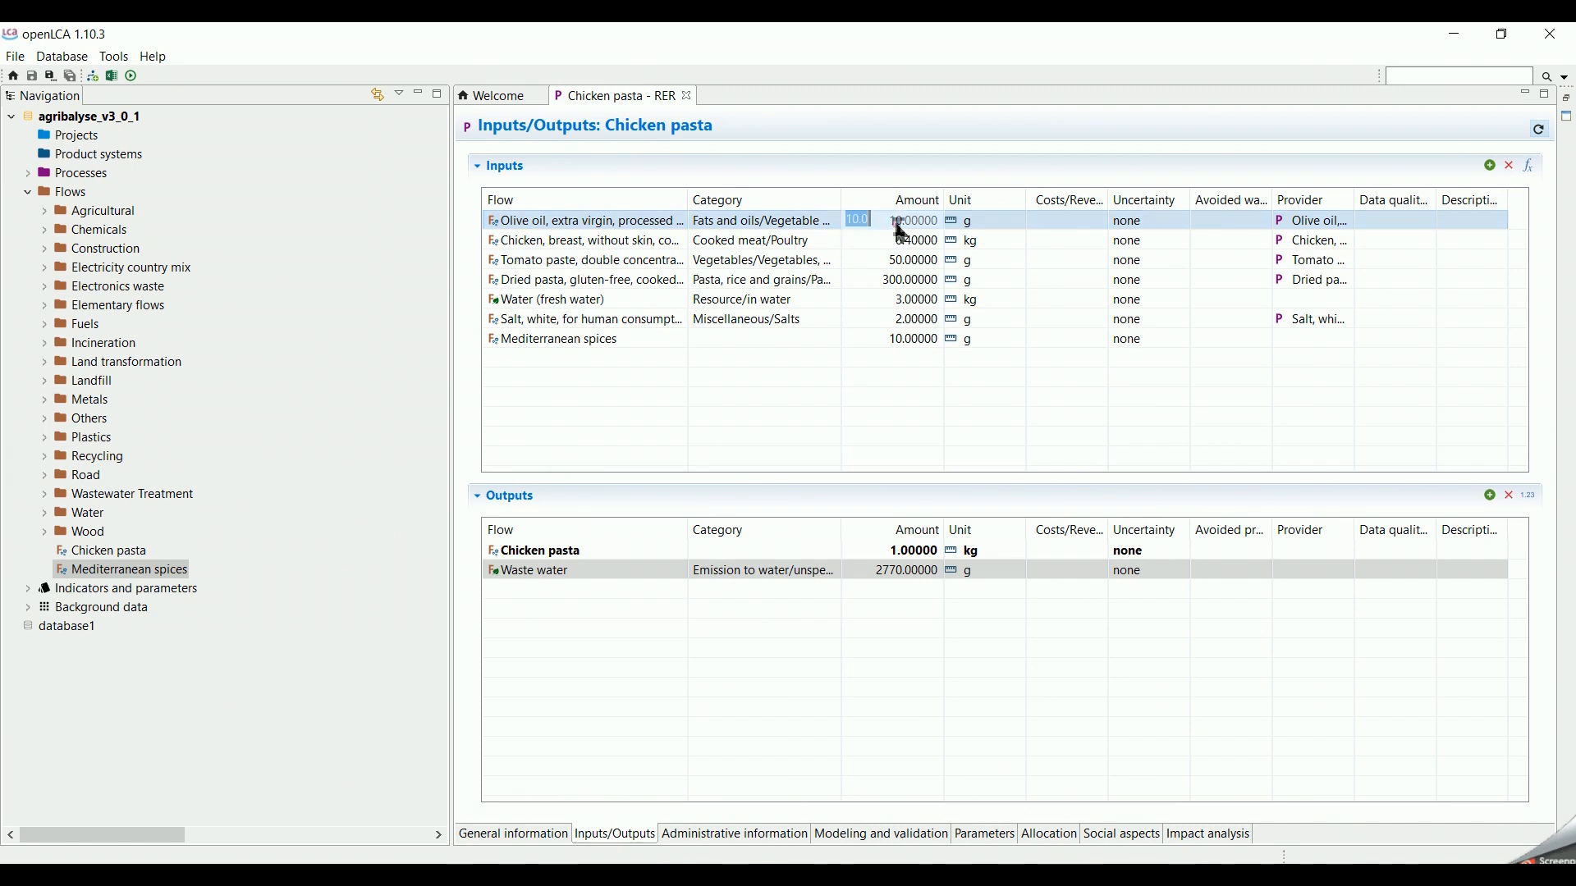
pyautogui.write('ol')
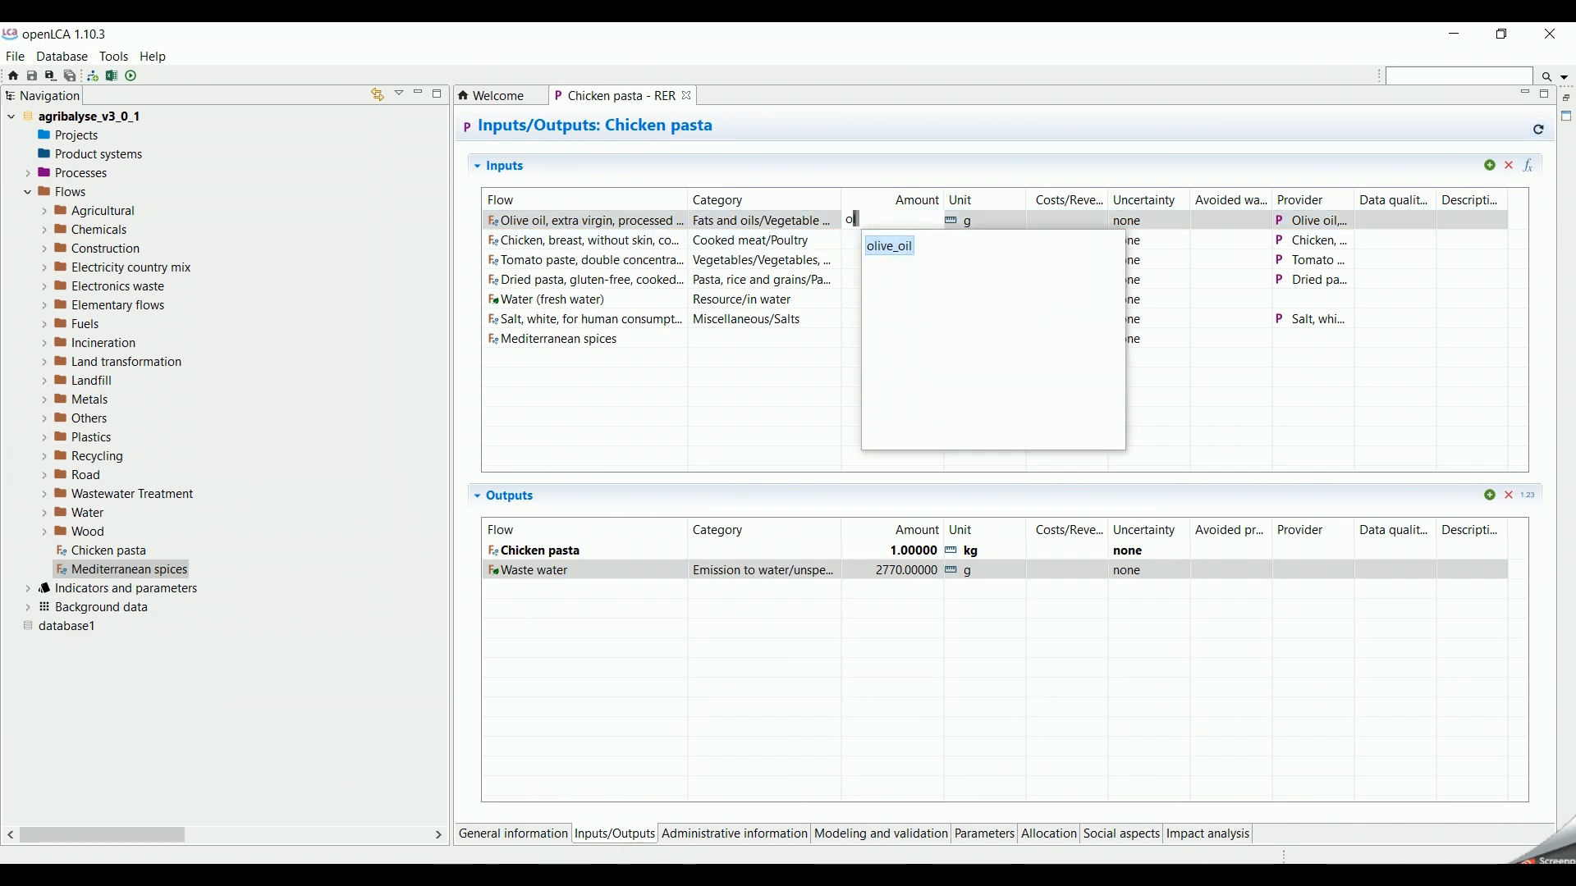
pyautogui.click(888, 246)
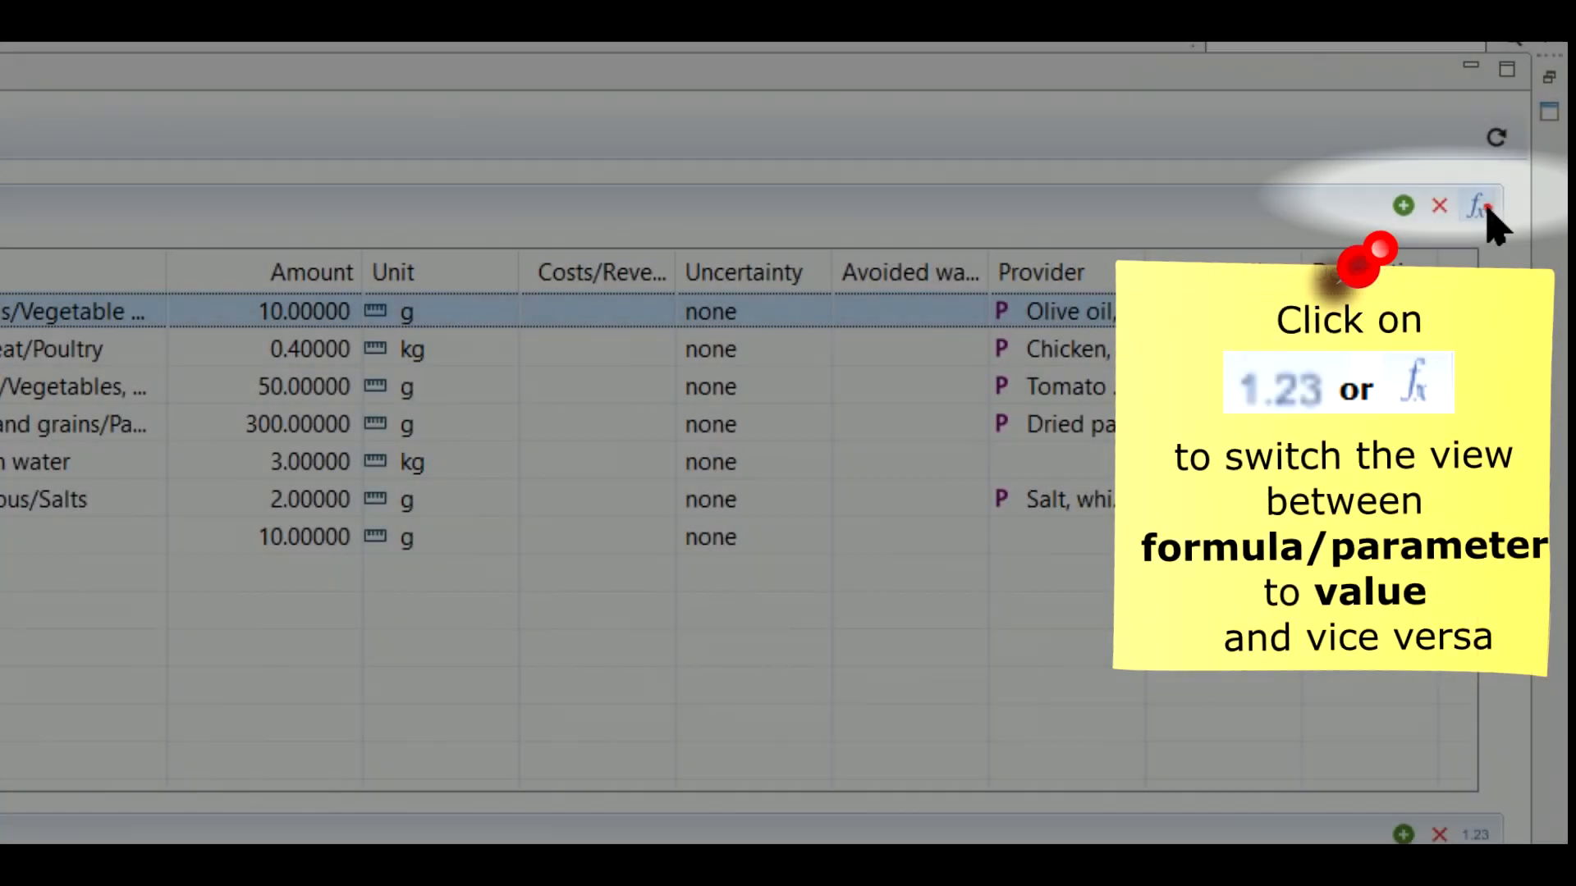
pyautogui.click(1478, 208)
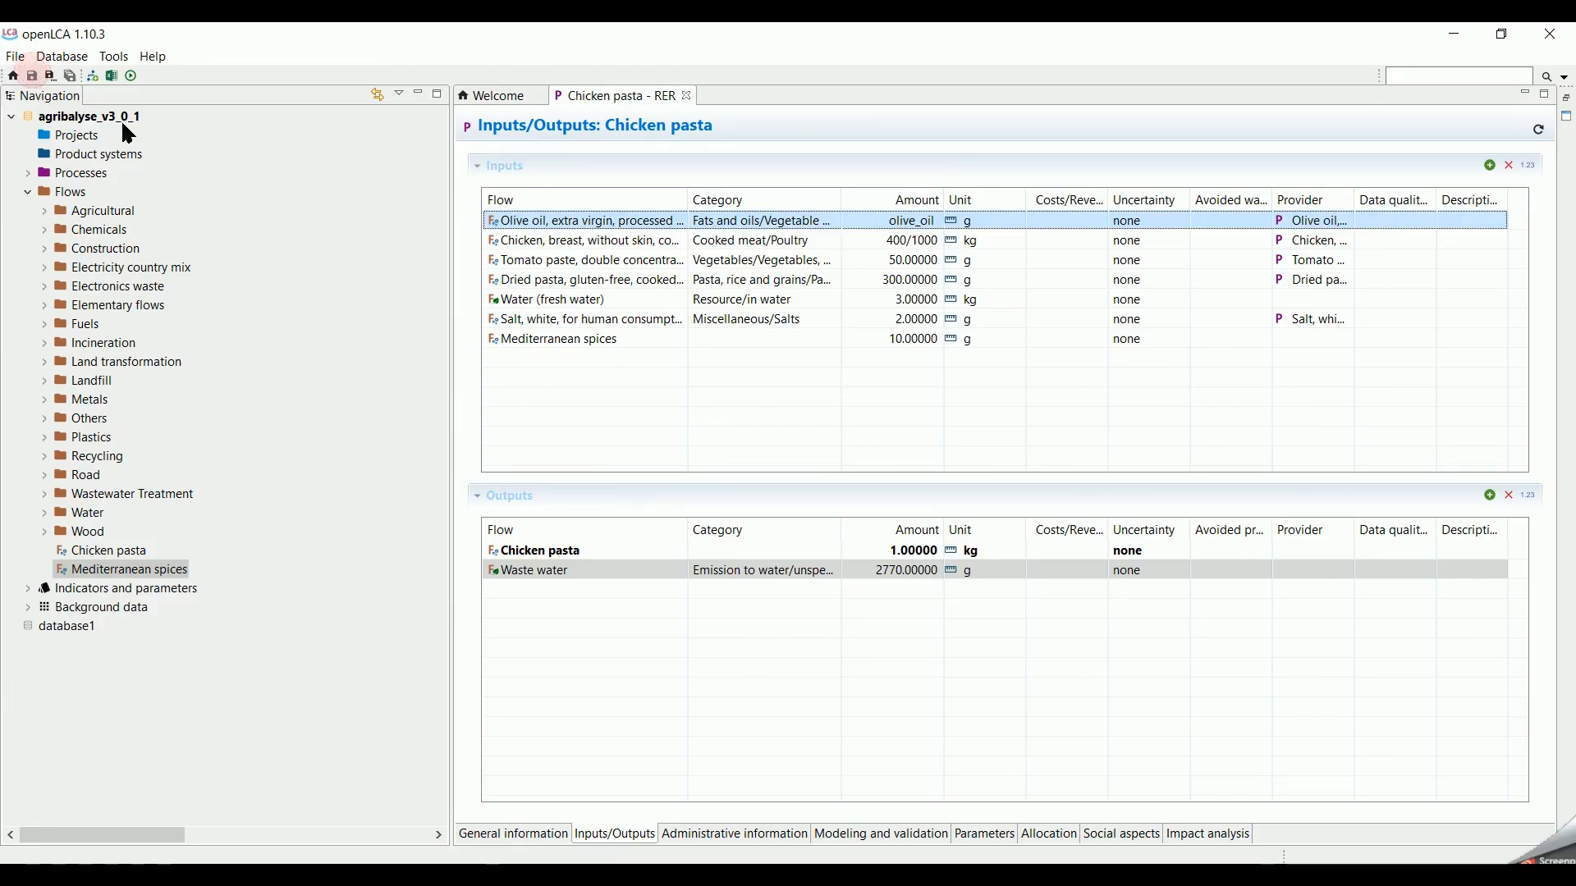
pyautogui.moveTo(757, 368)
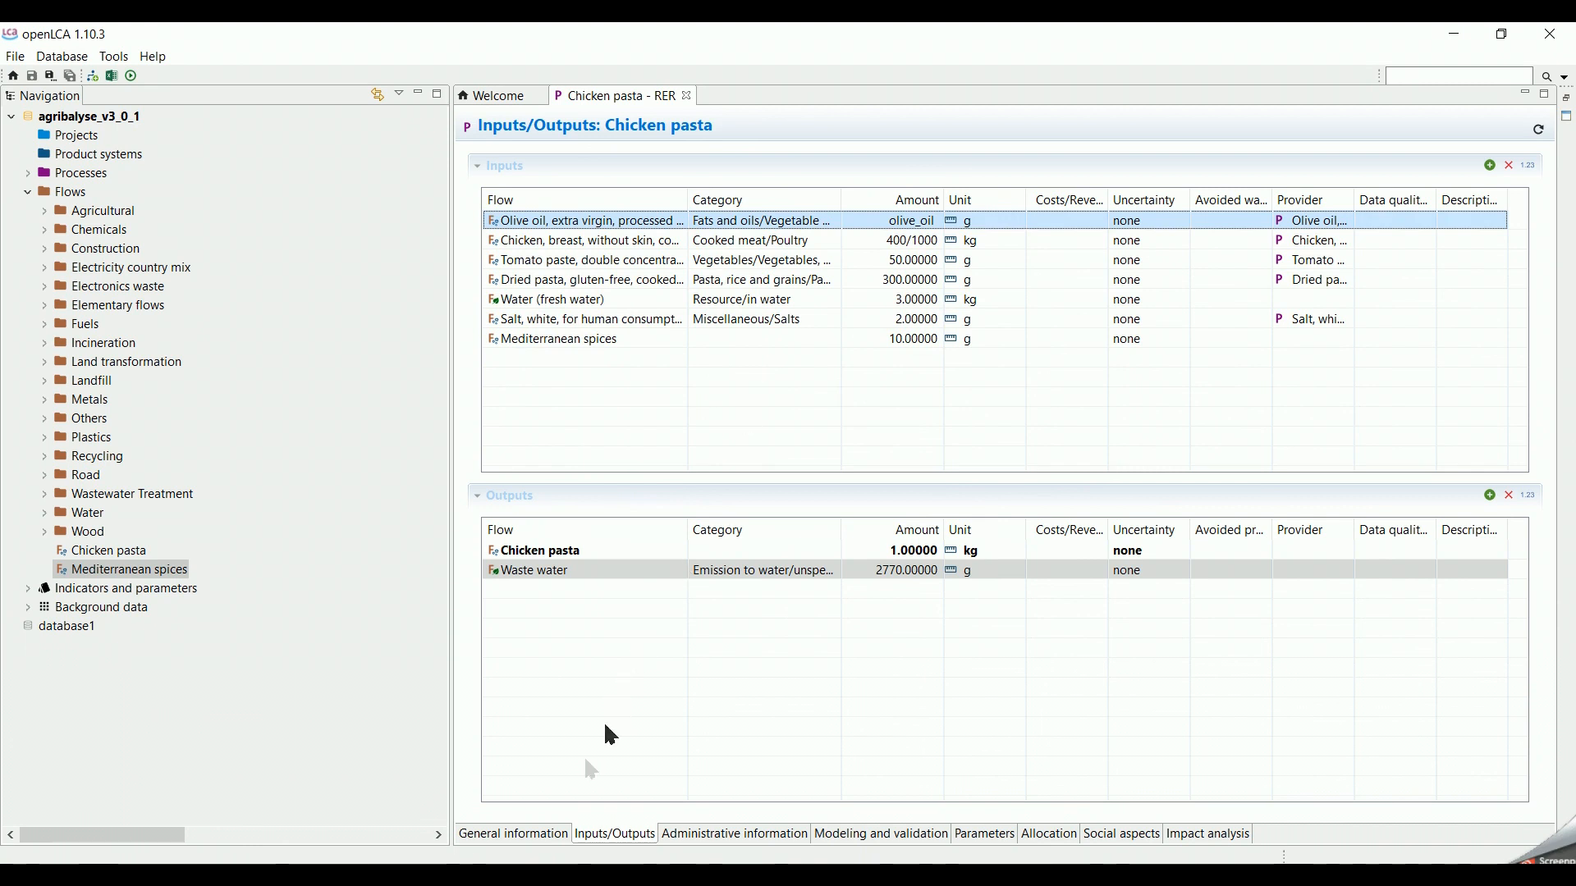
pyautogui.click(512, 833)
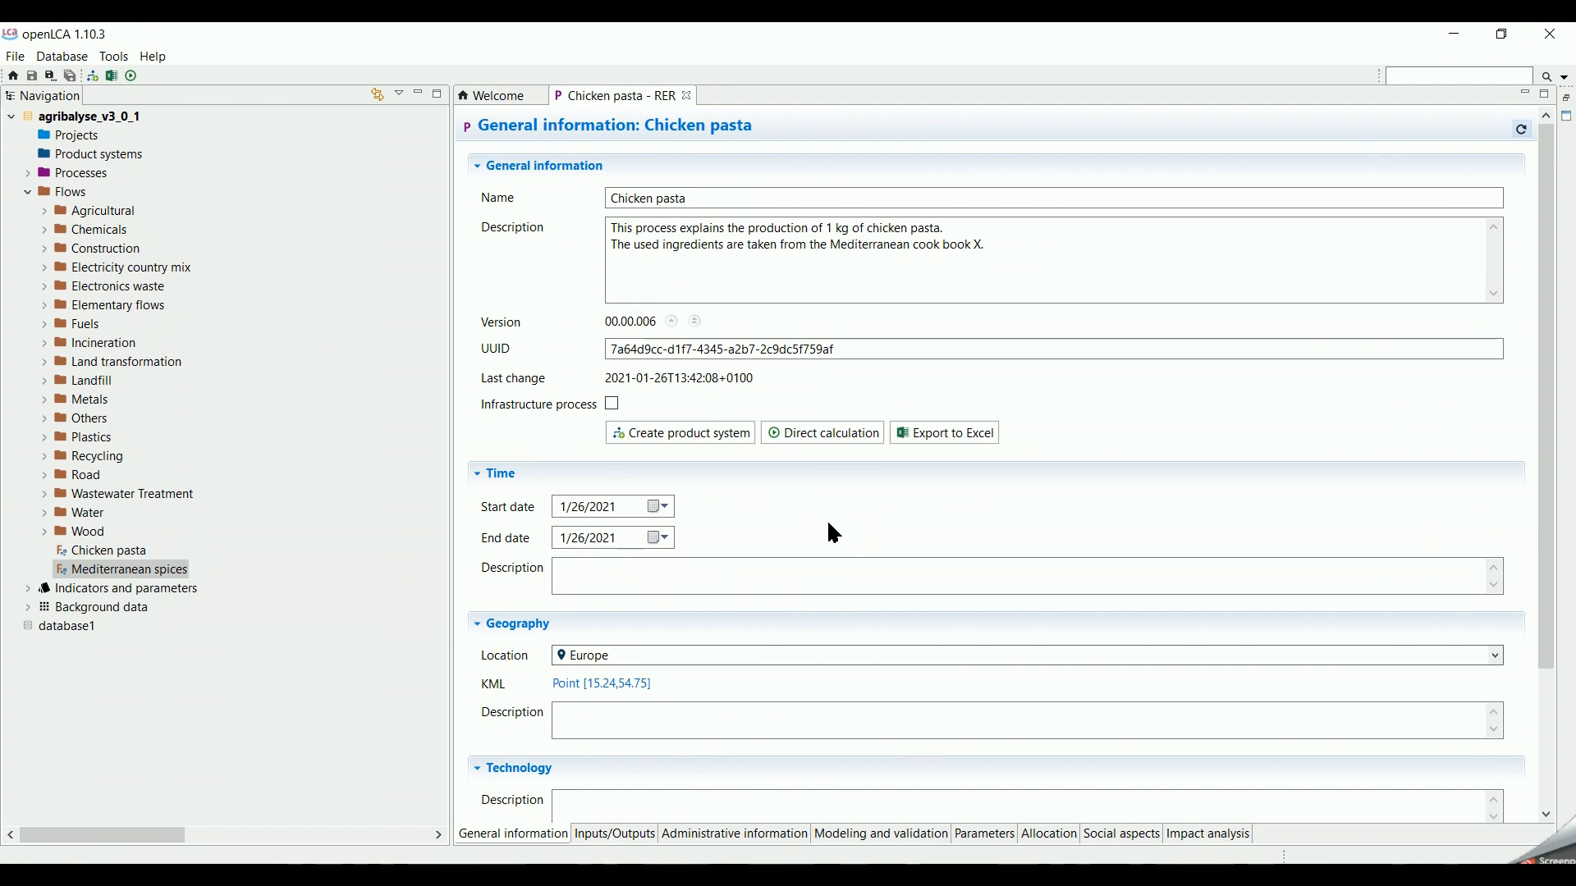
# Step: Create a Chicken pasta product system with auto-linked processes and default providers preferred
pyautogui.click(686, 433)
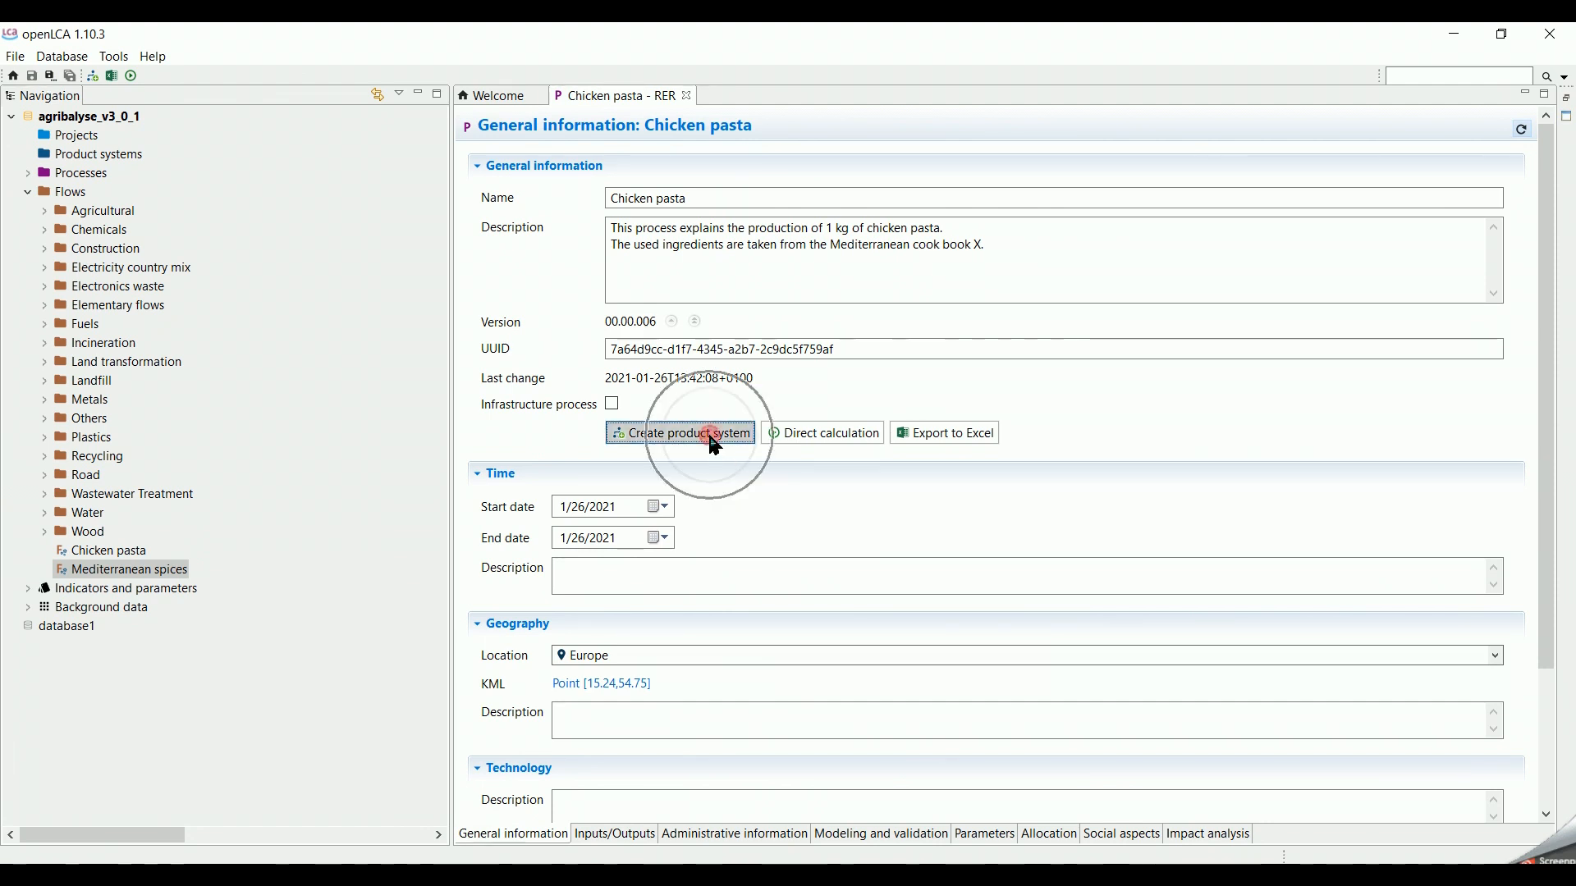
pyautogui.click(680, 434)
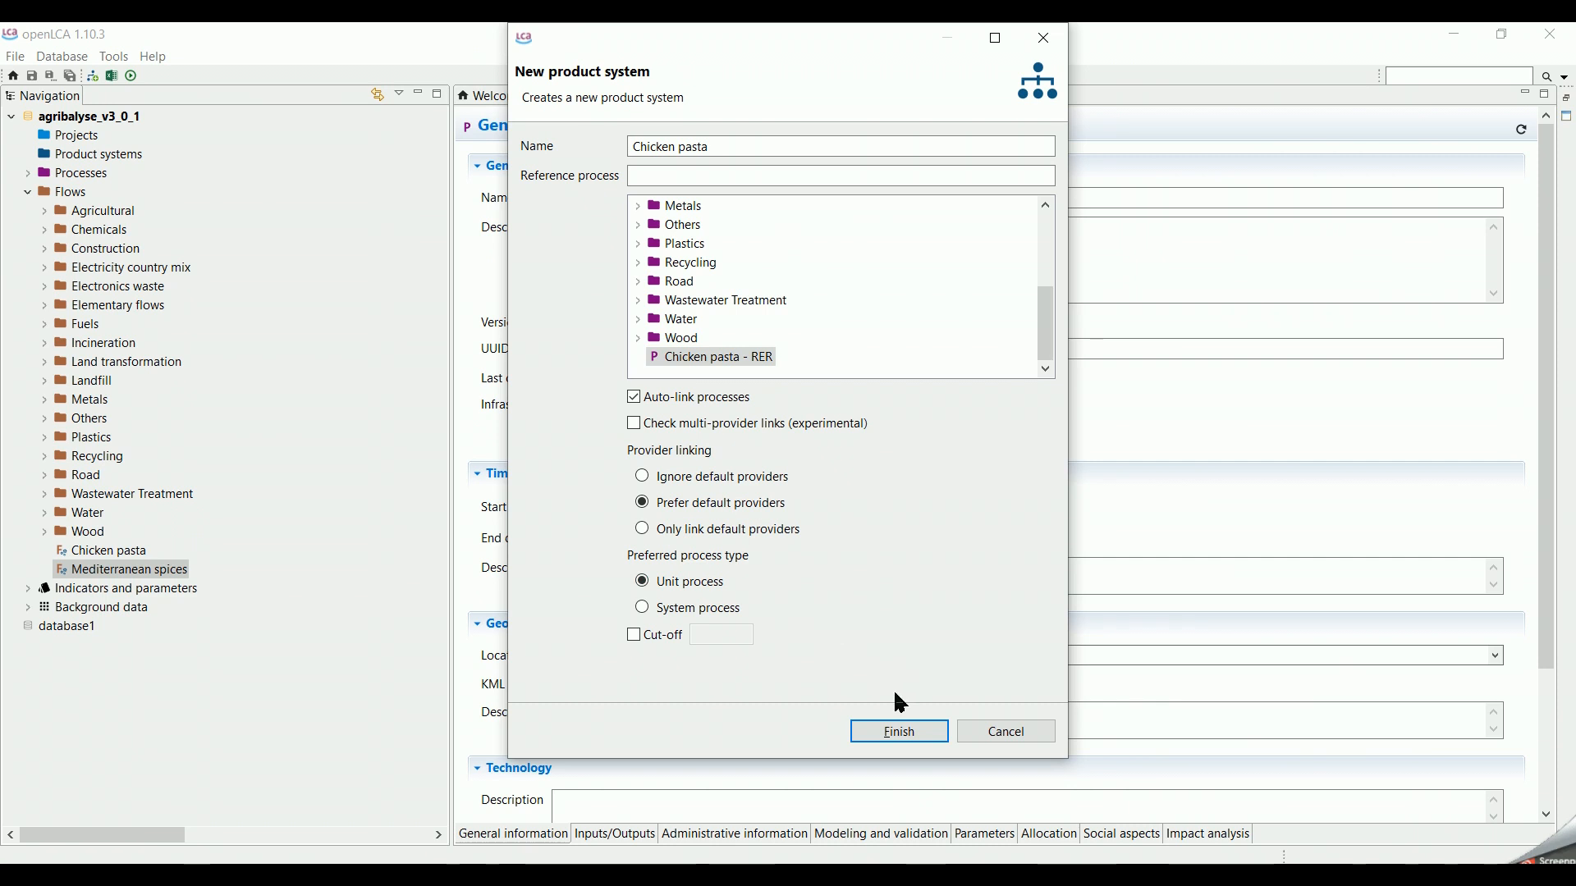
pyautogui.click(897, 730)
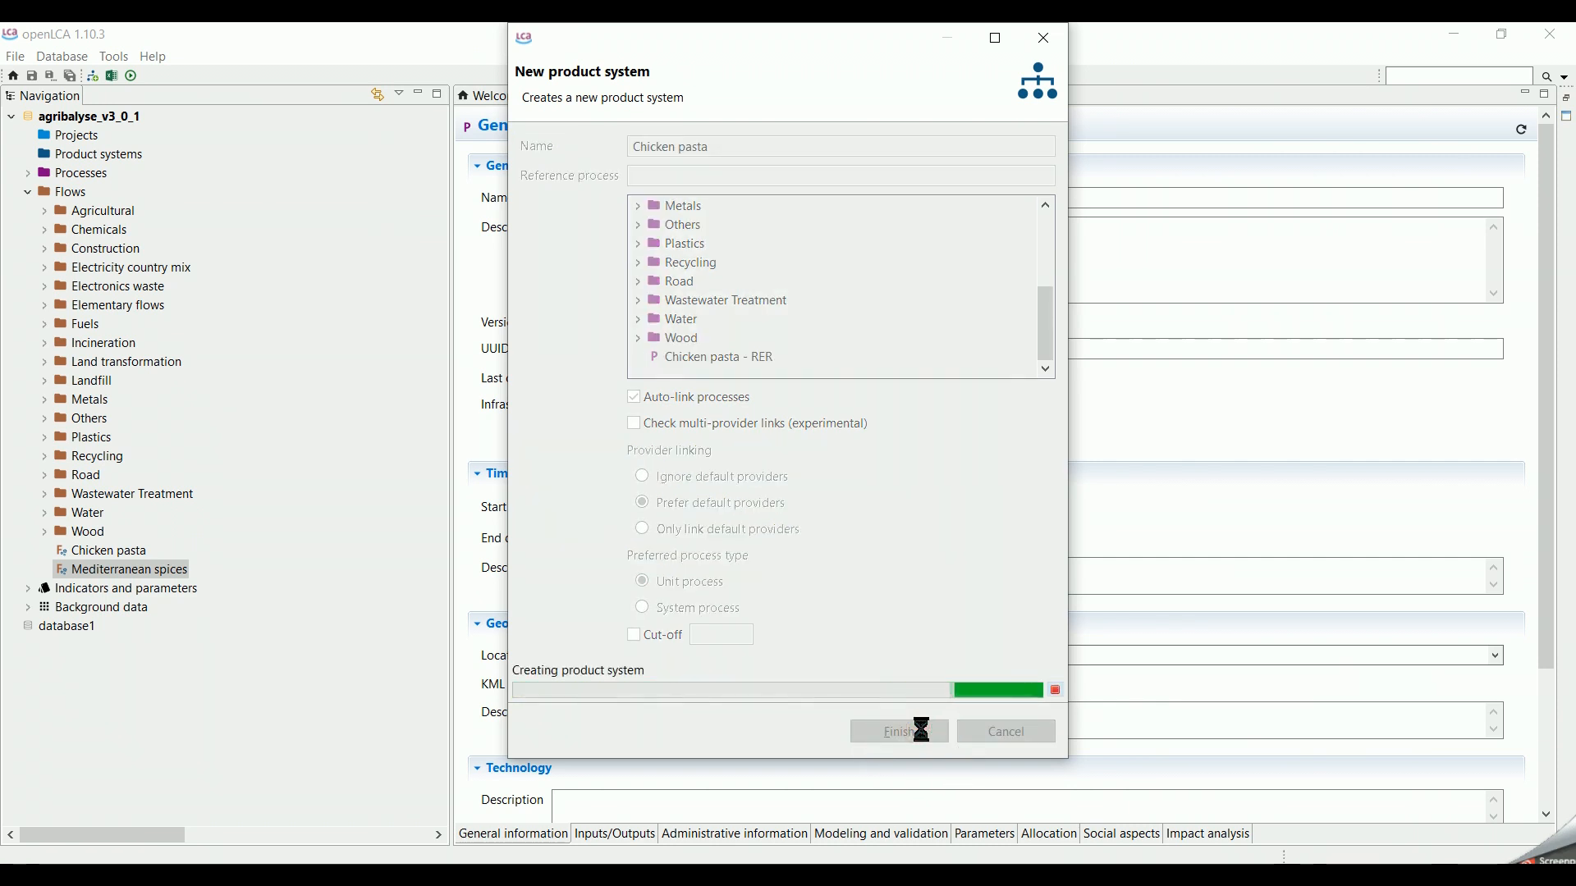
pyautogui.click(899, 731)
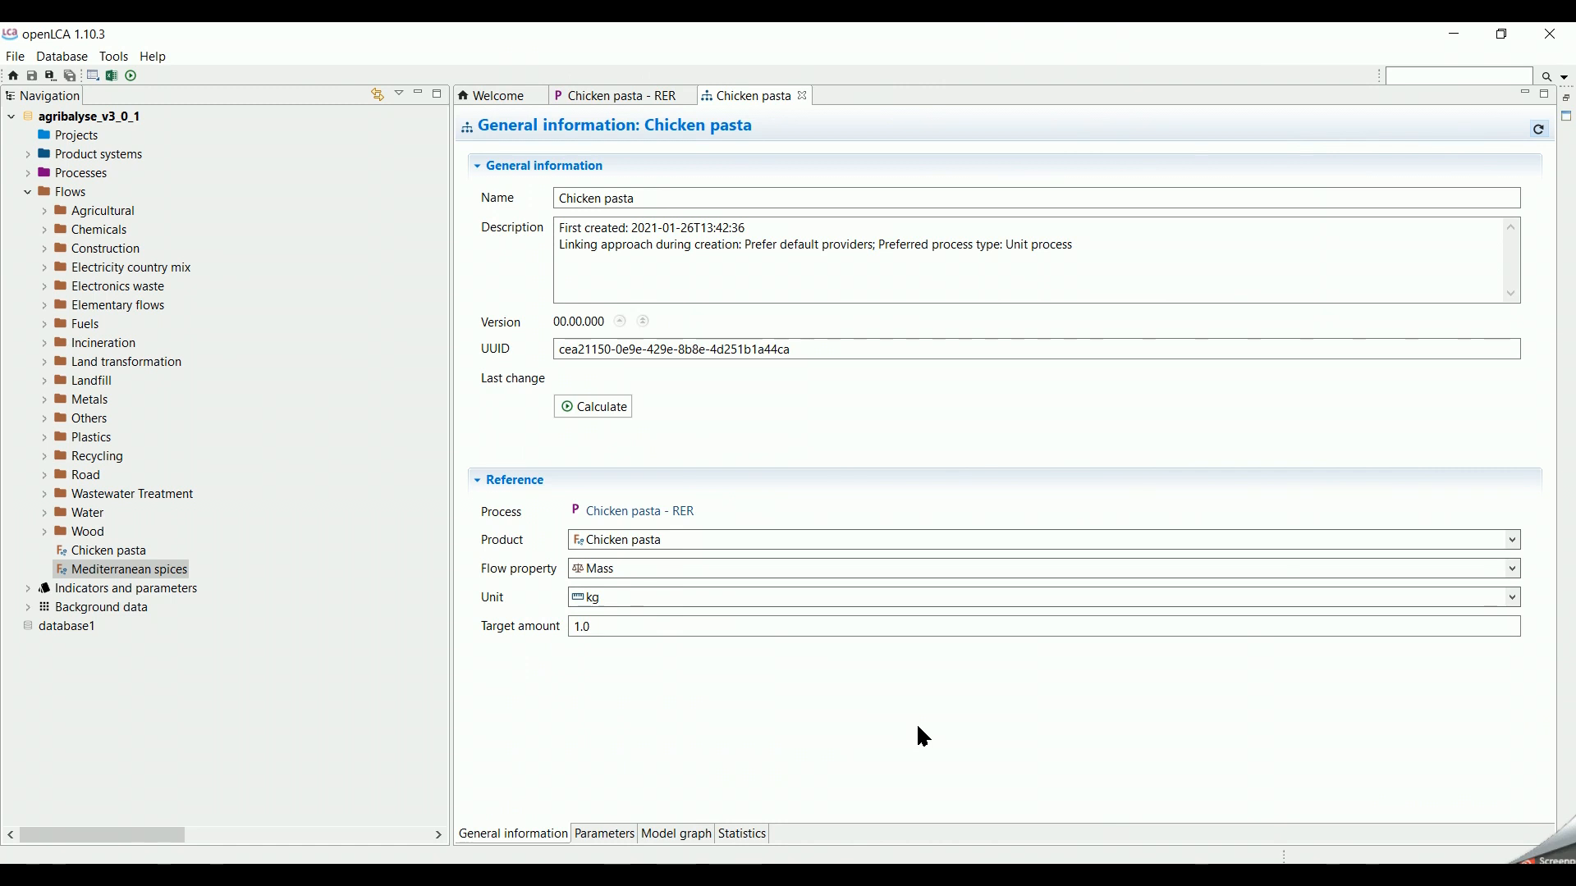
pyautogui.moveTo(543, 206)
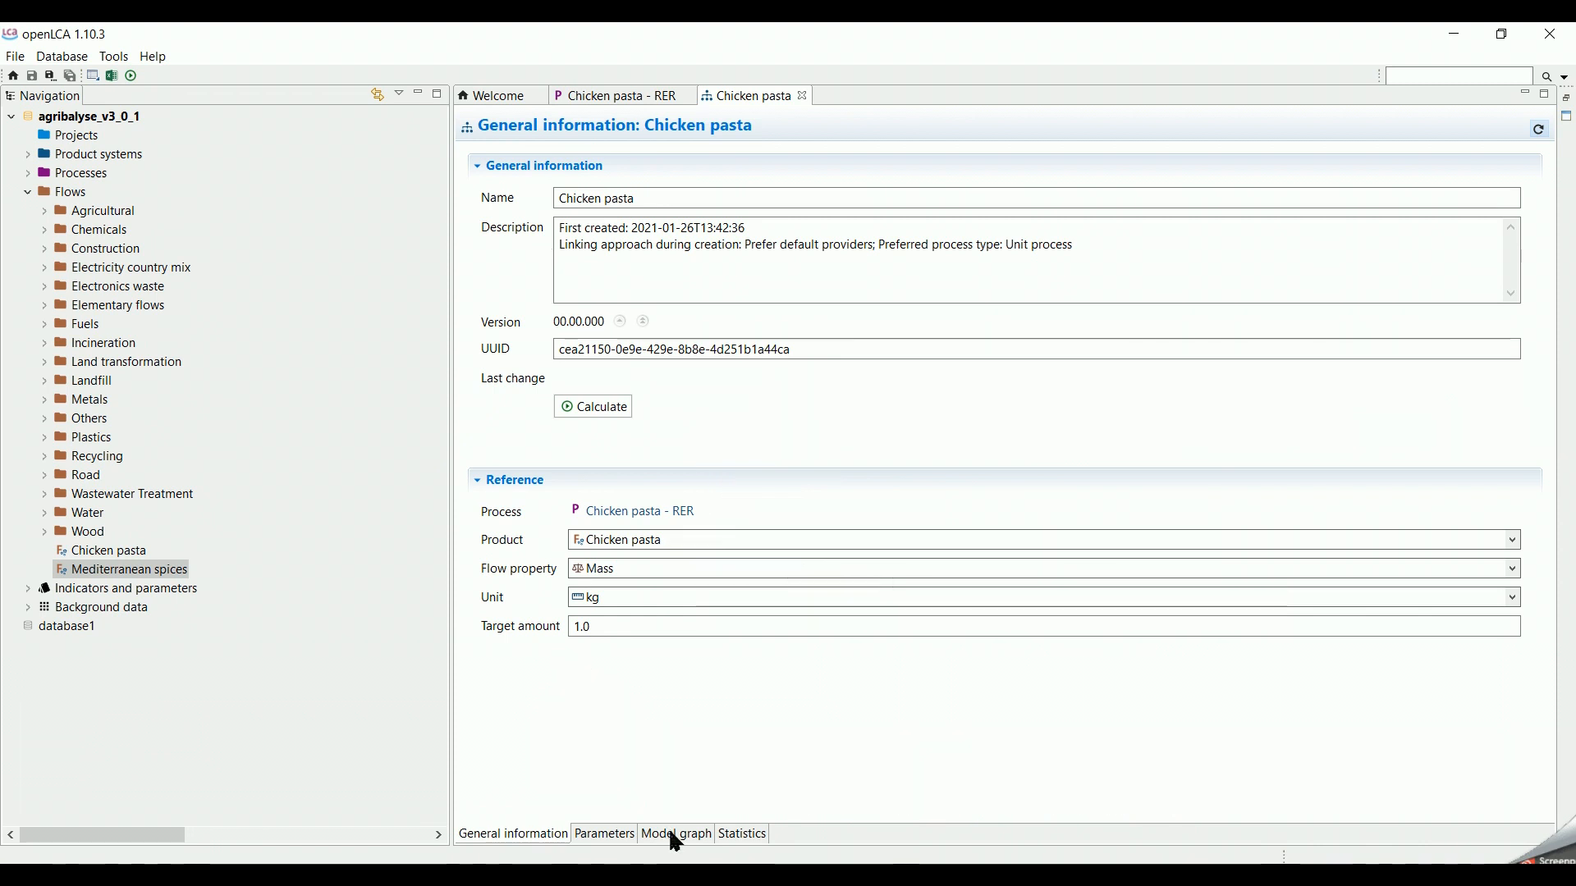
# Step: Build the complete supply chain from the Chicken pasta - RER node, preferring default unit processes
pyautogui.click(675, 833)
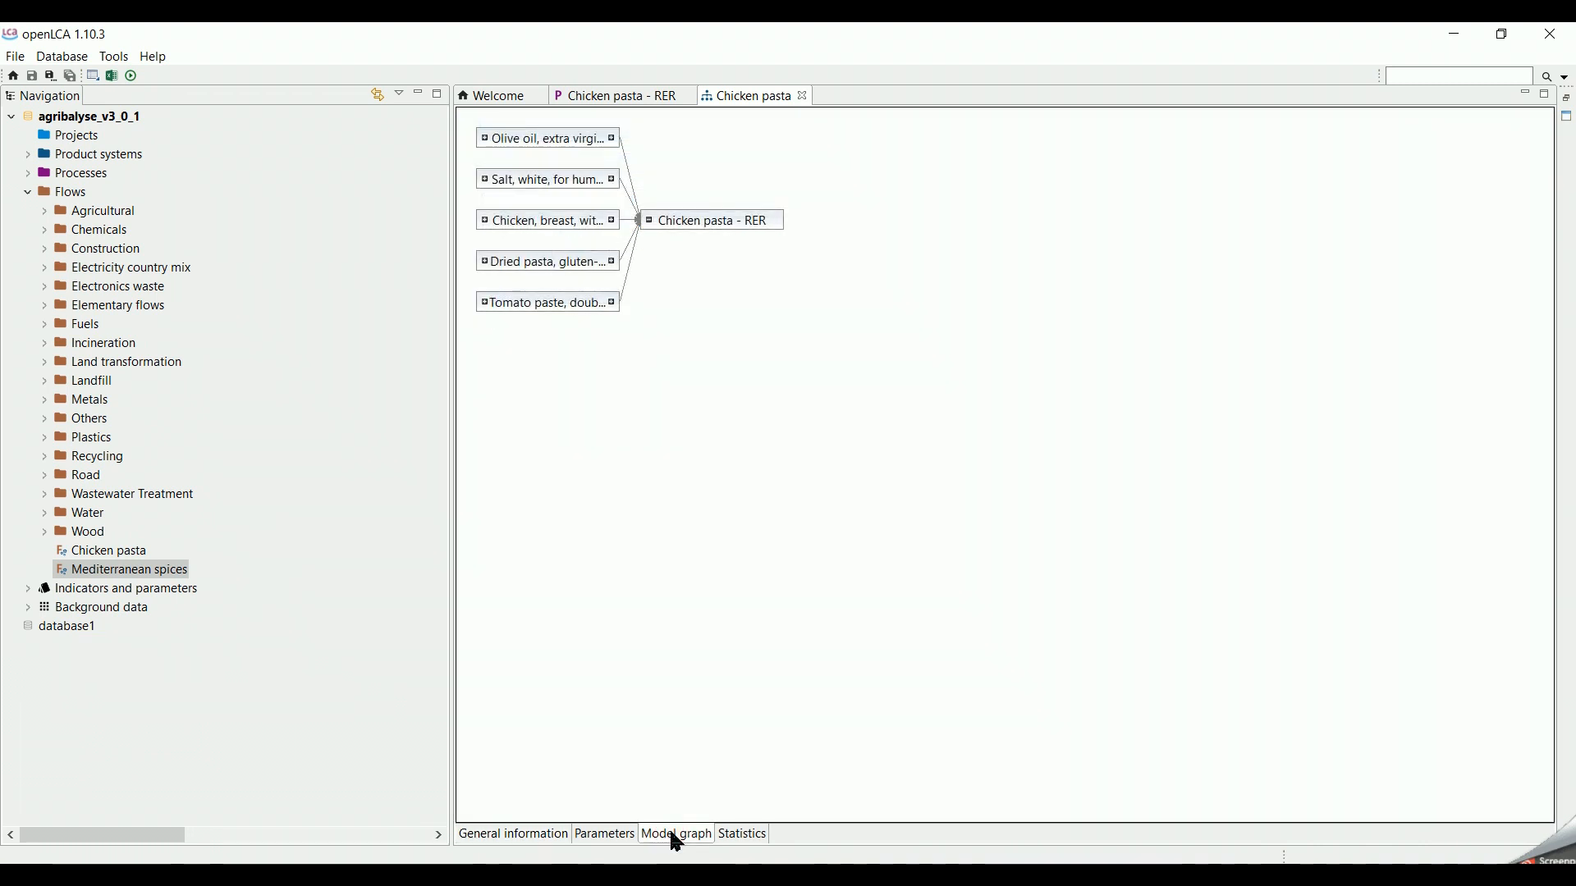
pyautogui.moveTo(735, 446)
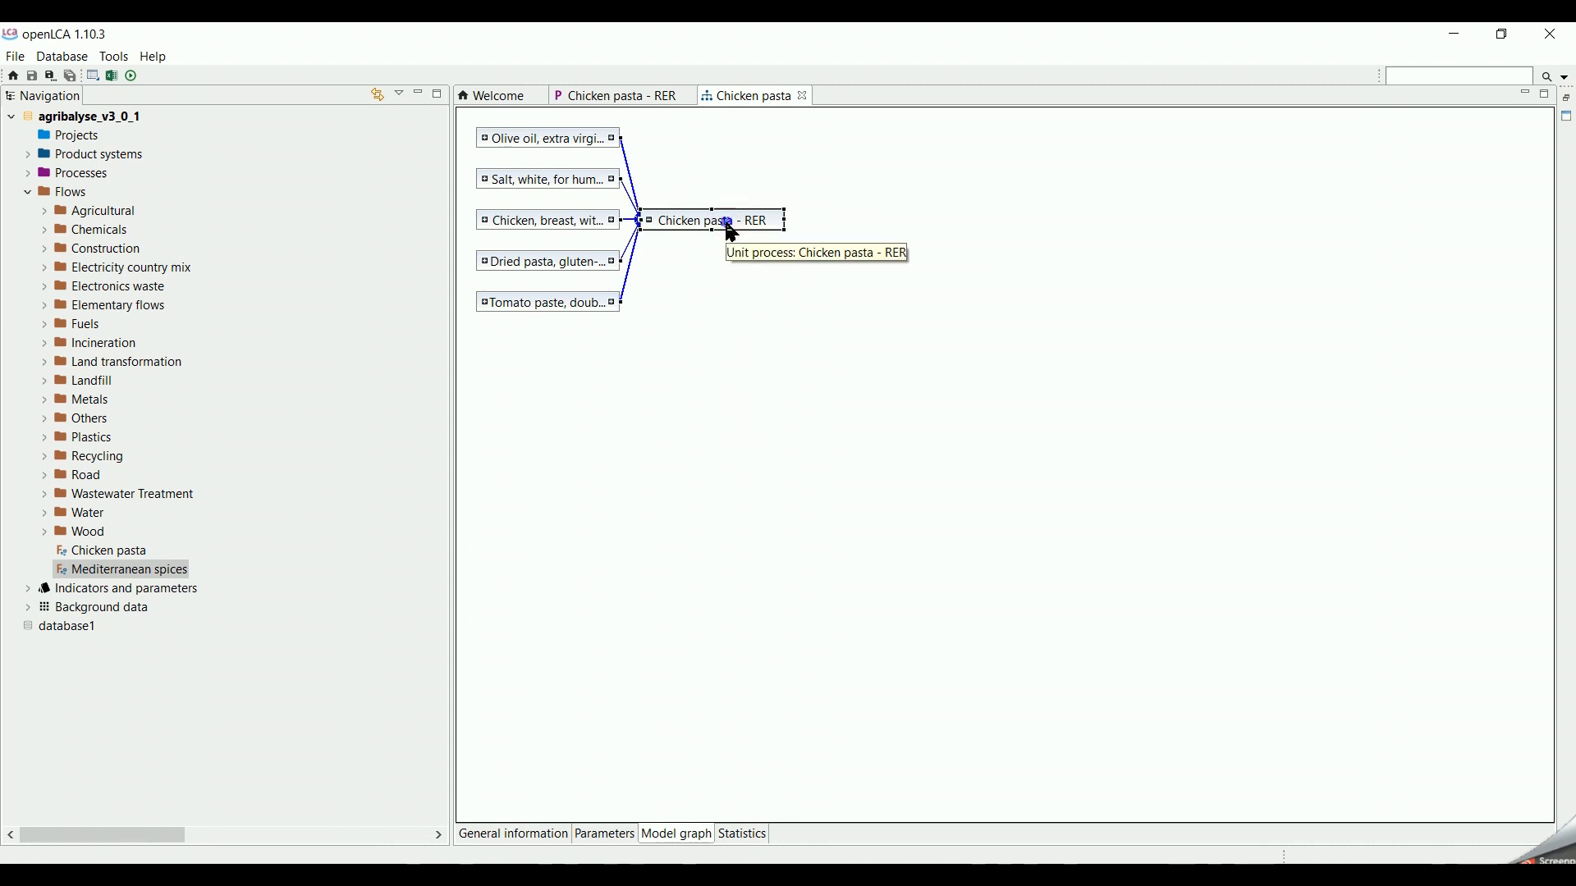
pyautogui.rightClick(719, 220)
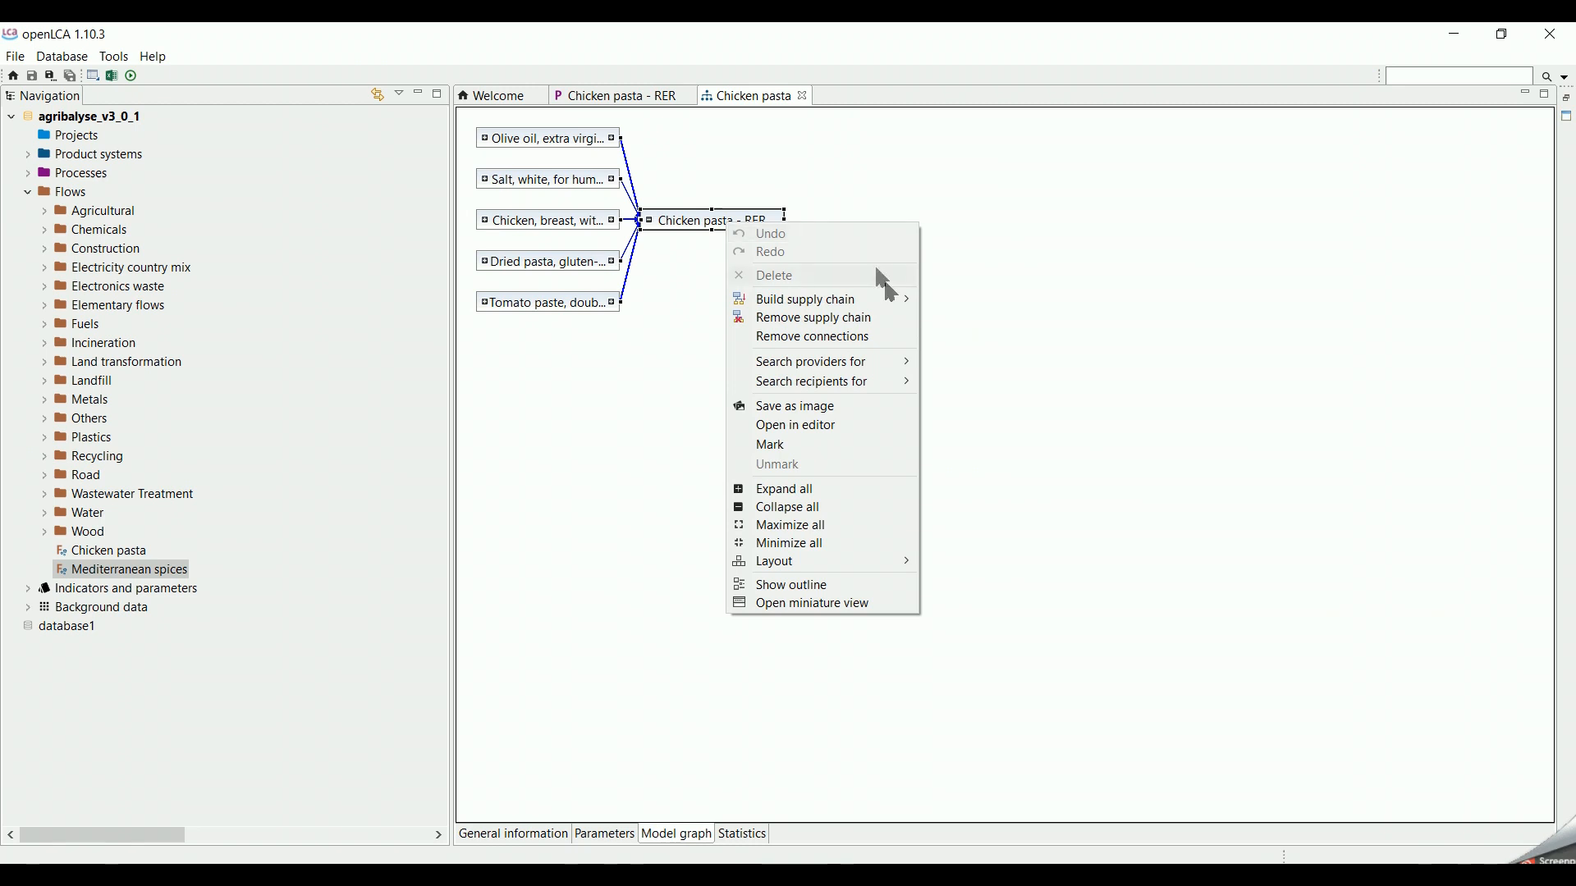
pyautogui.moveTo(804, 299)
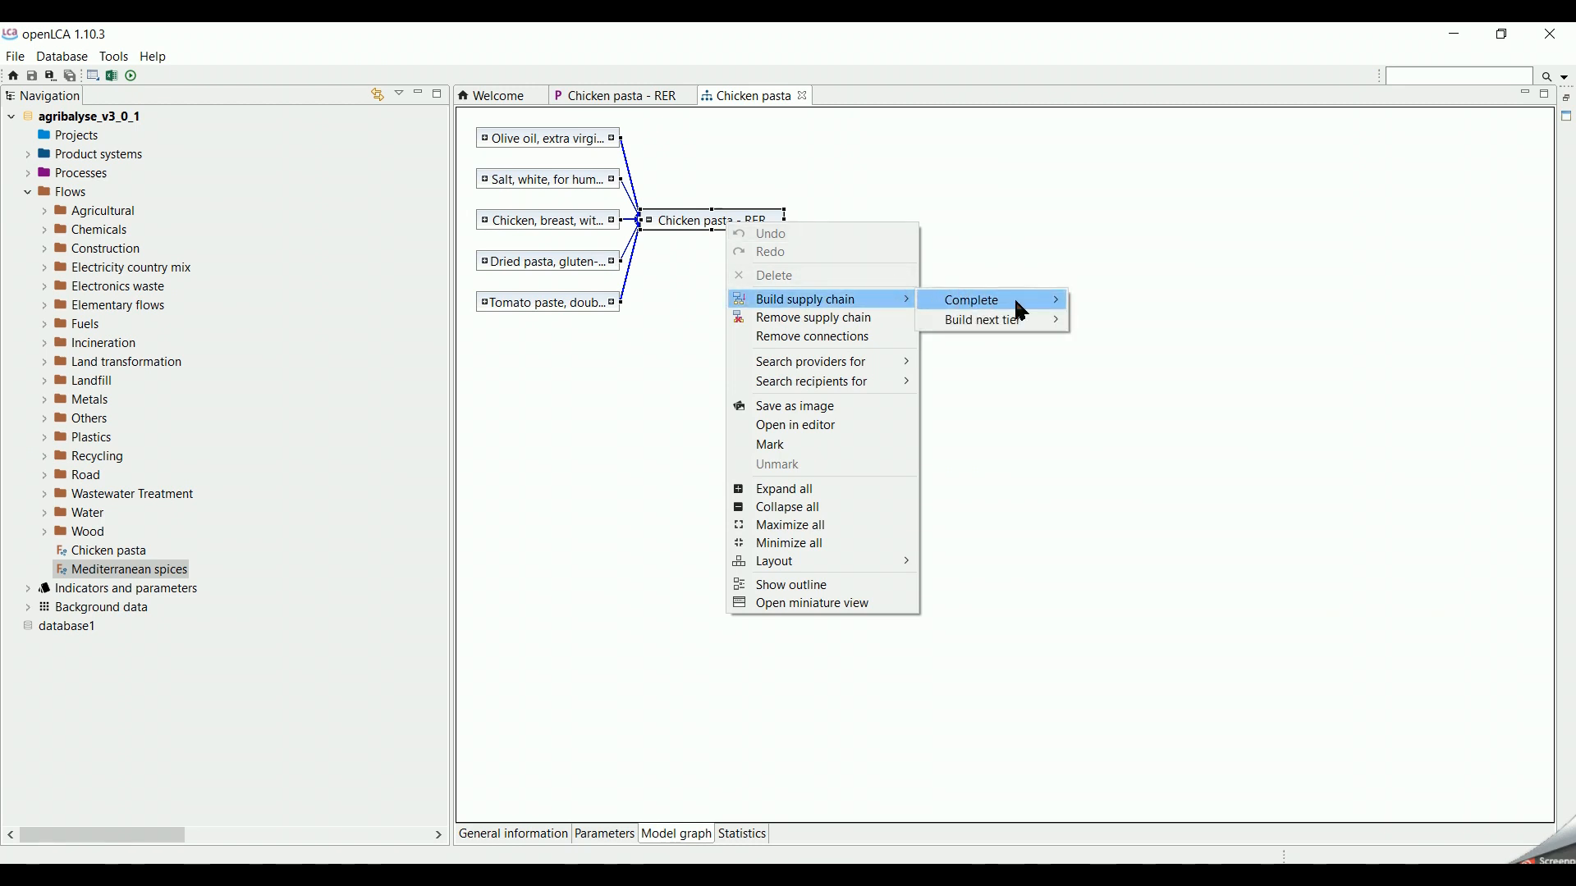
pyautogui.moveTo(970, 299)
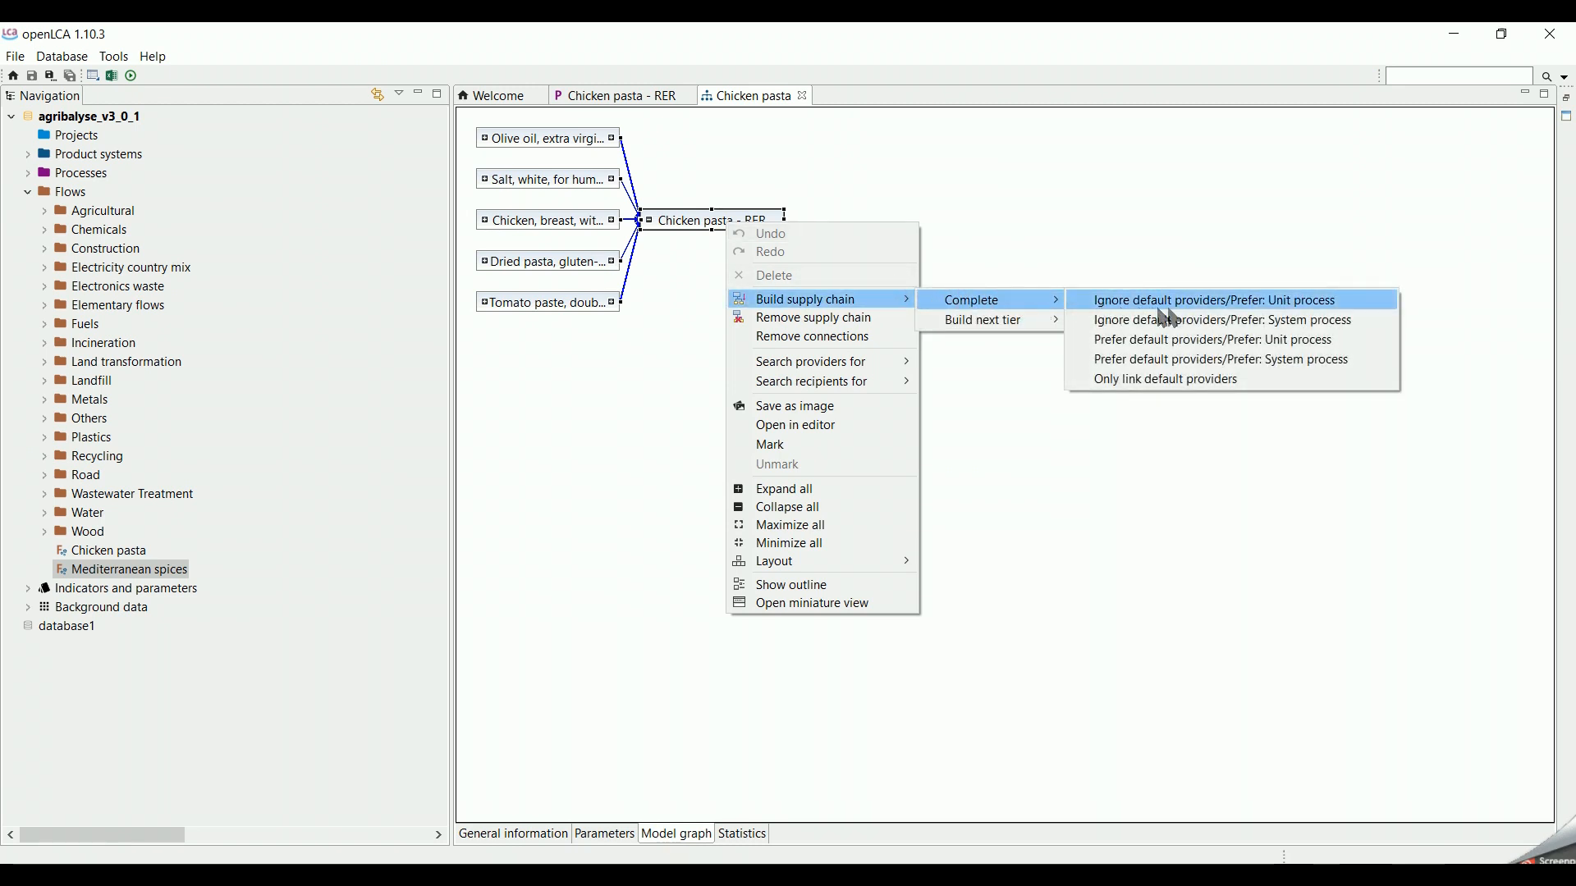
pyautogui.moveTo(1246, 339)
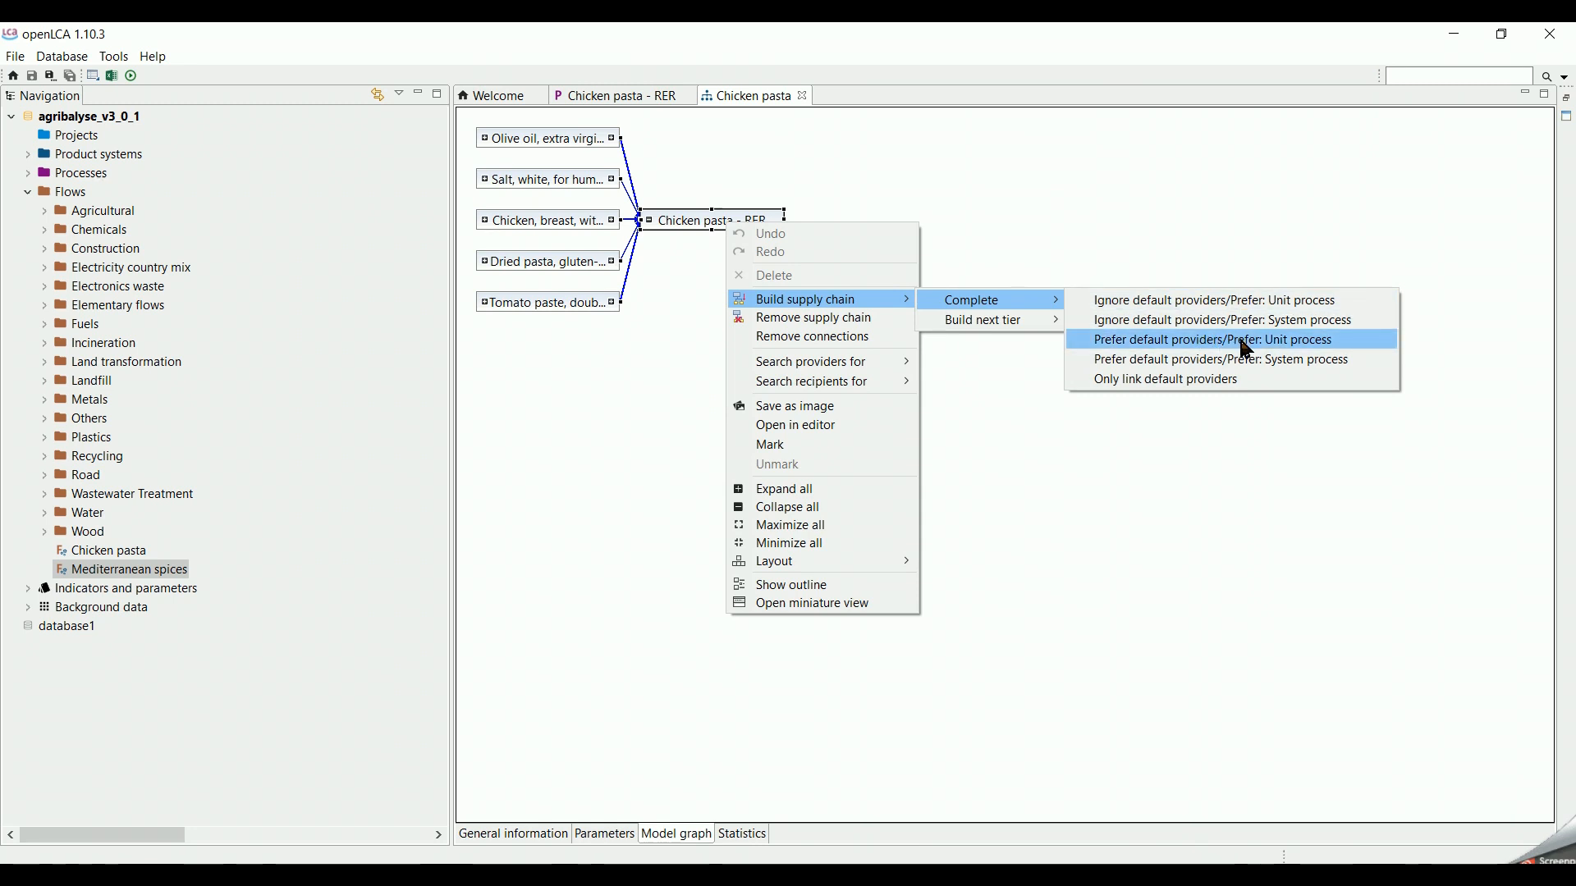
pyautogui.click(1212, 339)
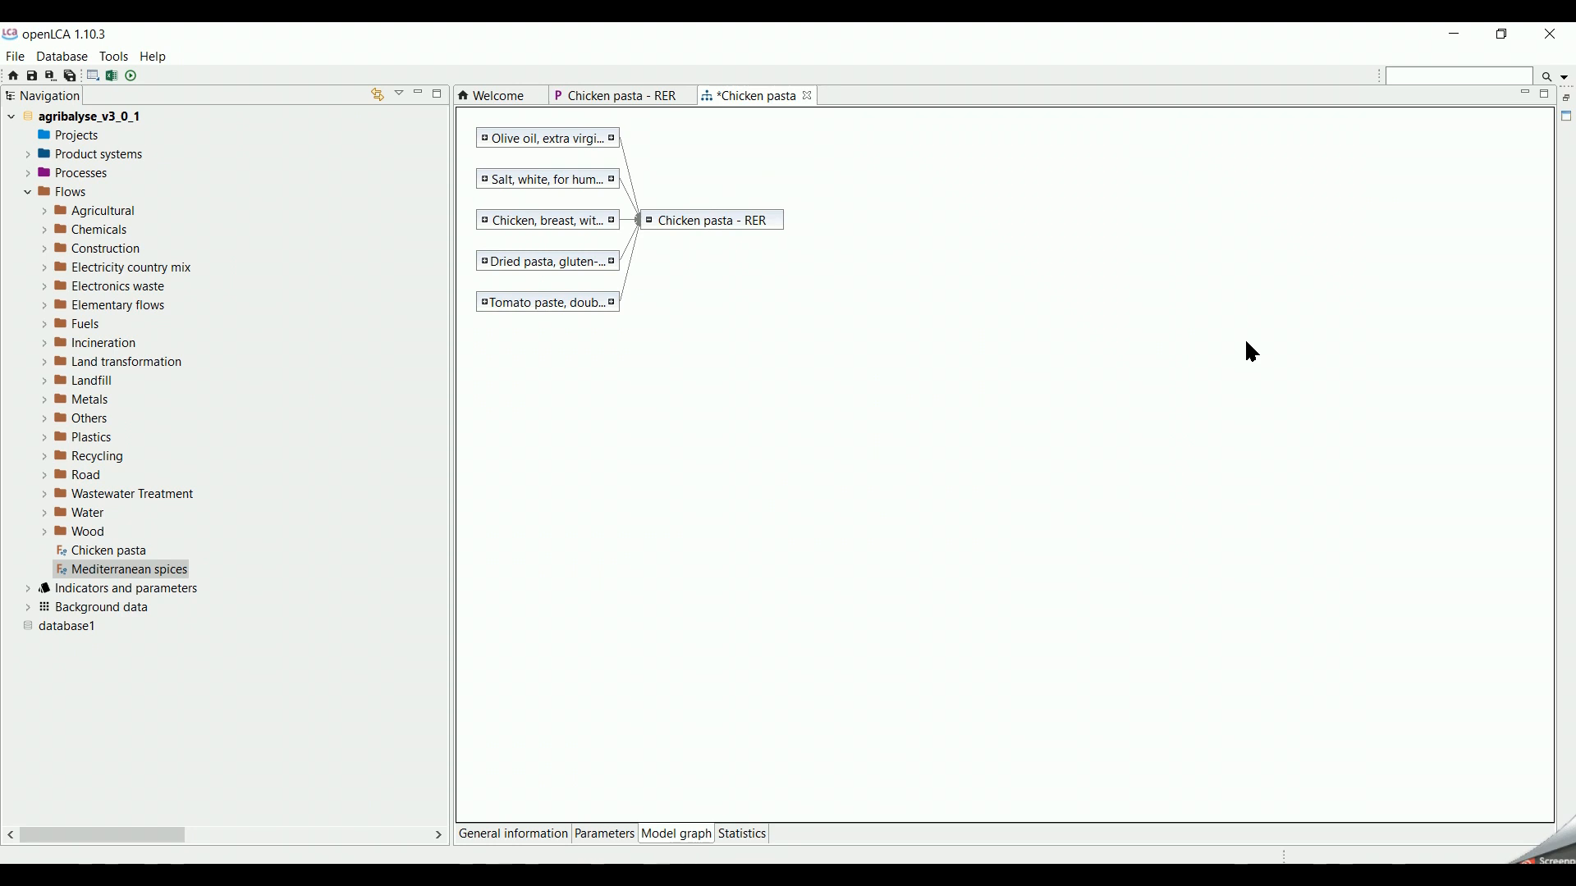
pyautogui.moveTo(600, 229)
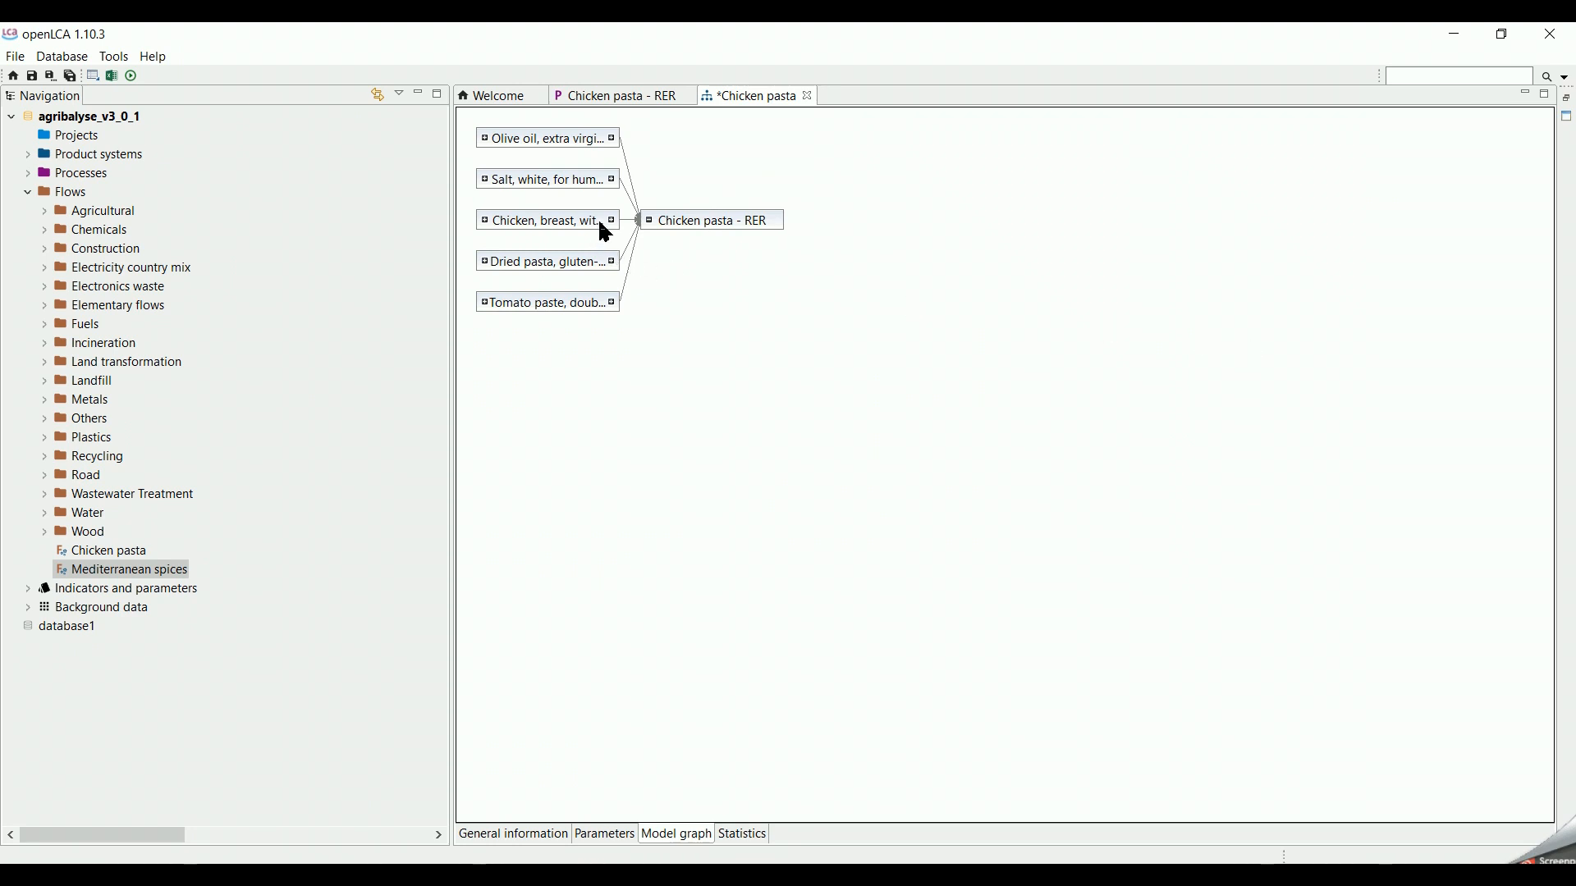
pyautogui.rightClick(708, 220)
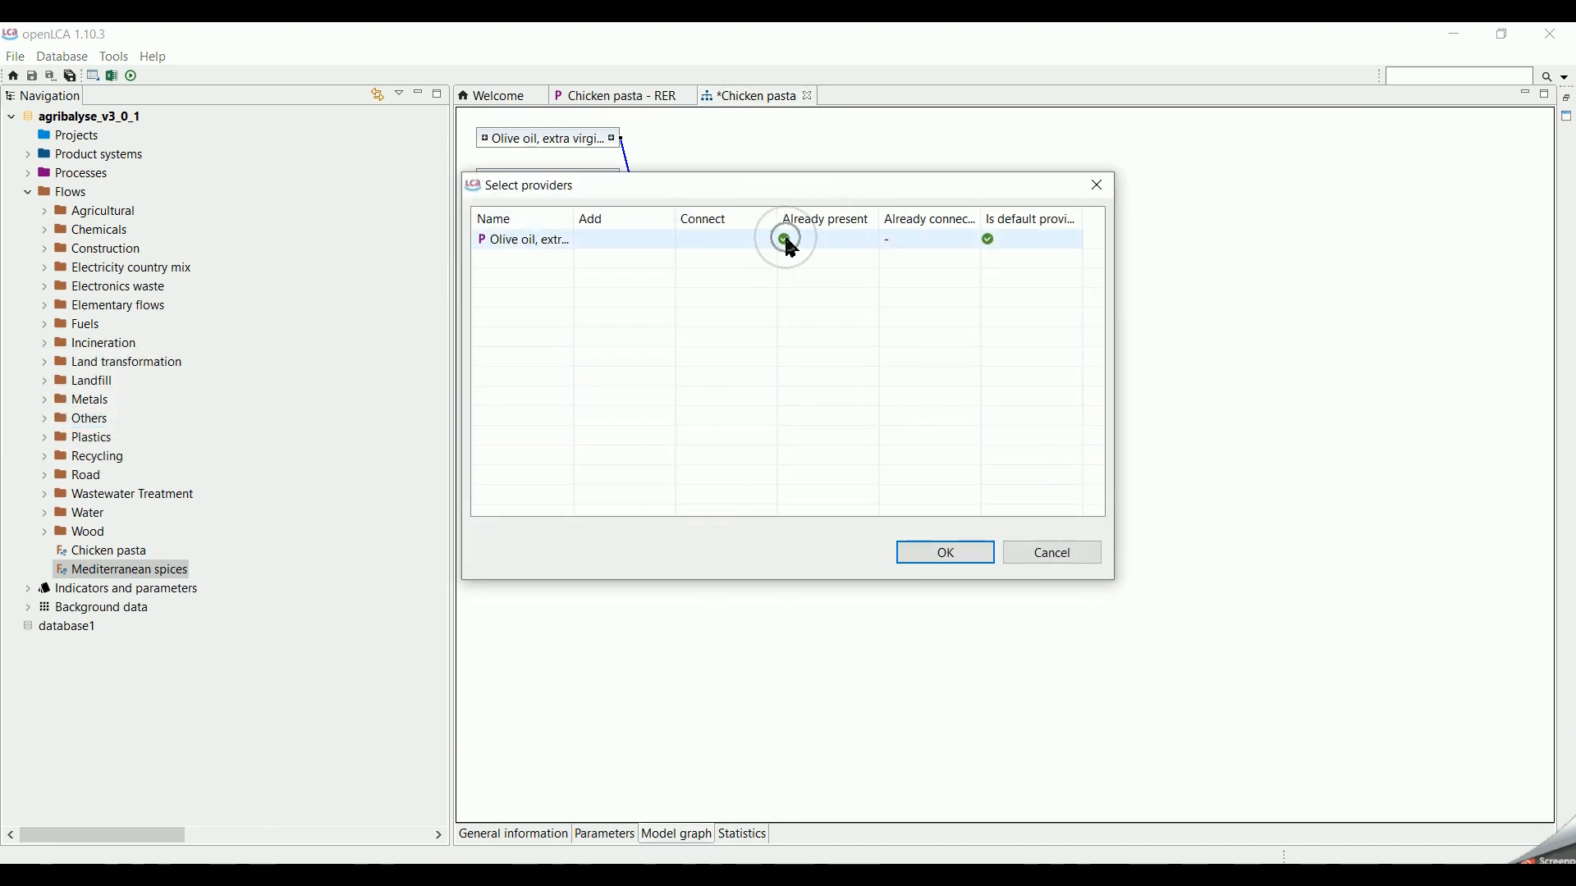
pyautogui.click(941, 552)
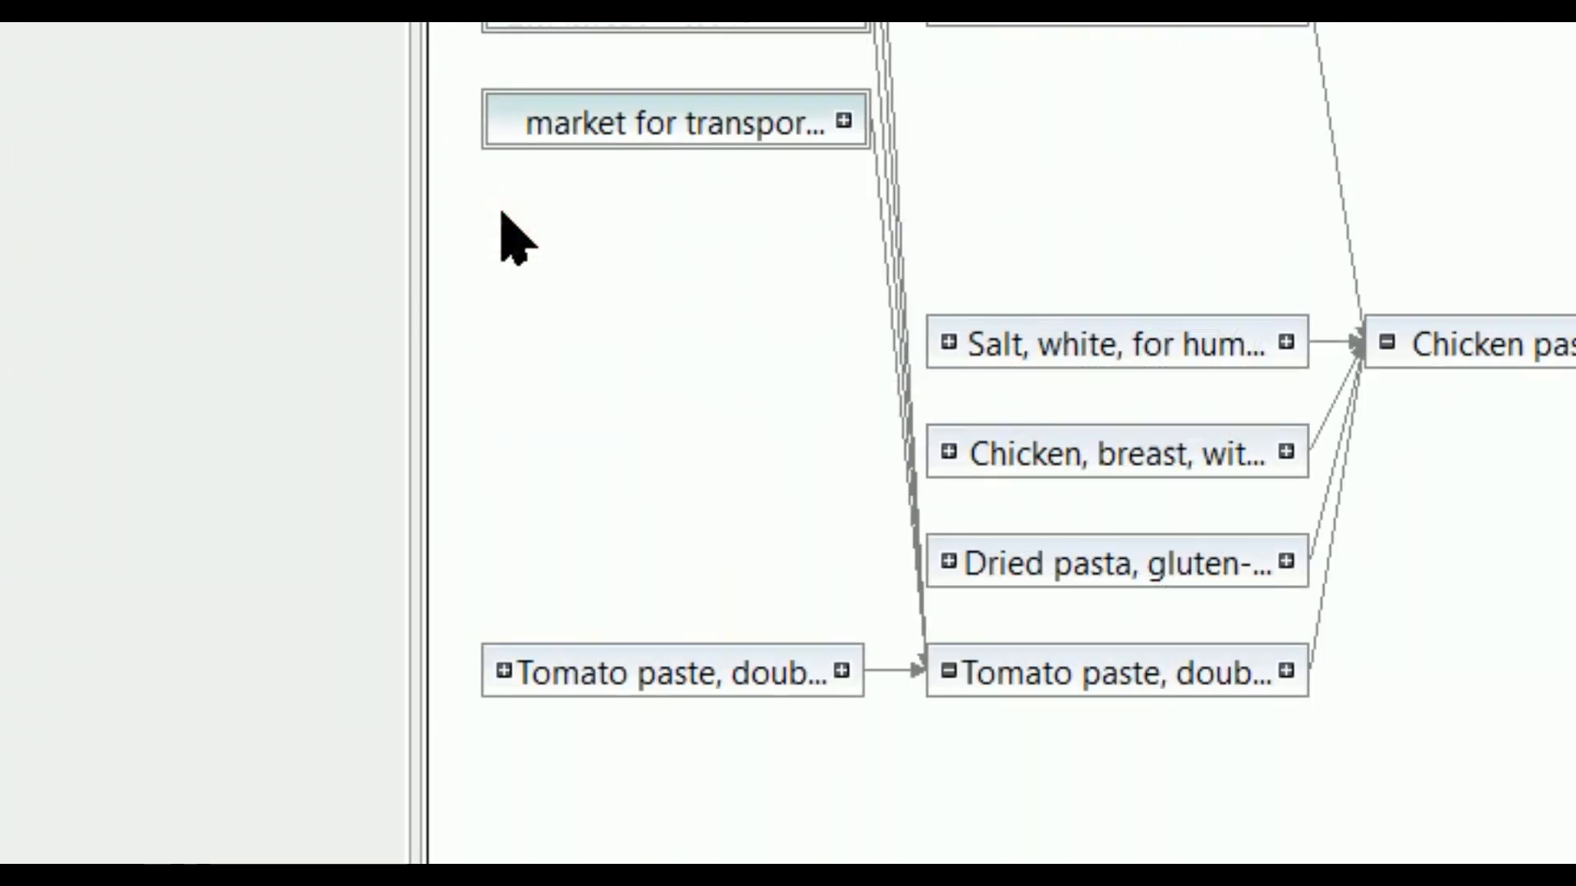
pyautogui.moveTo(955, 613)
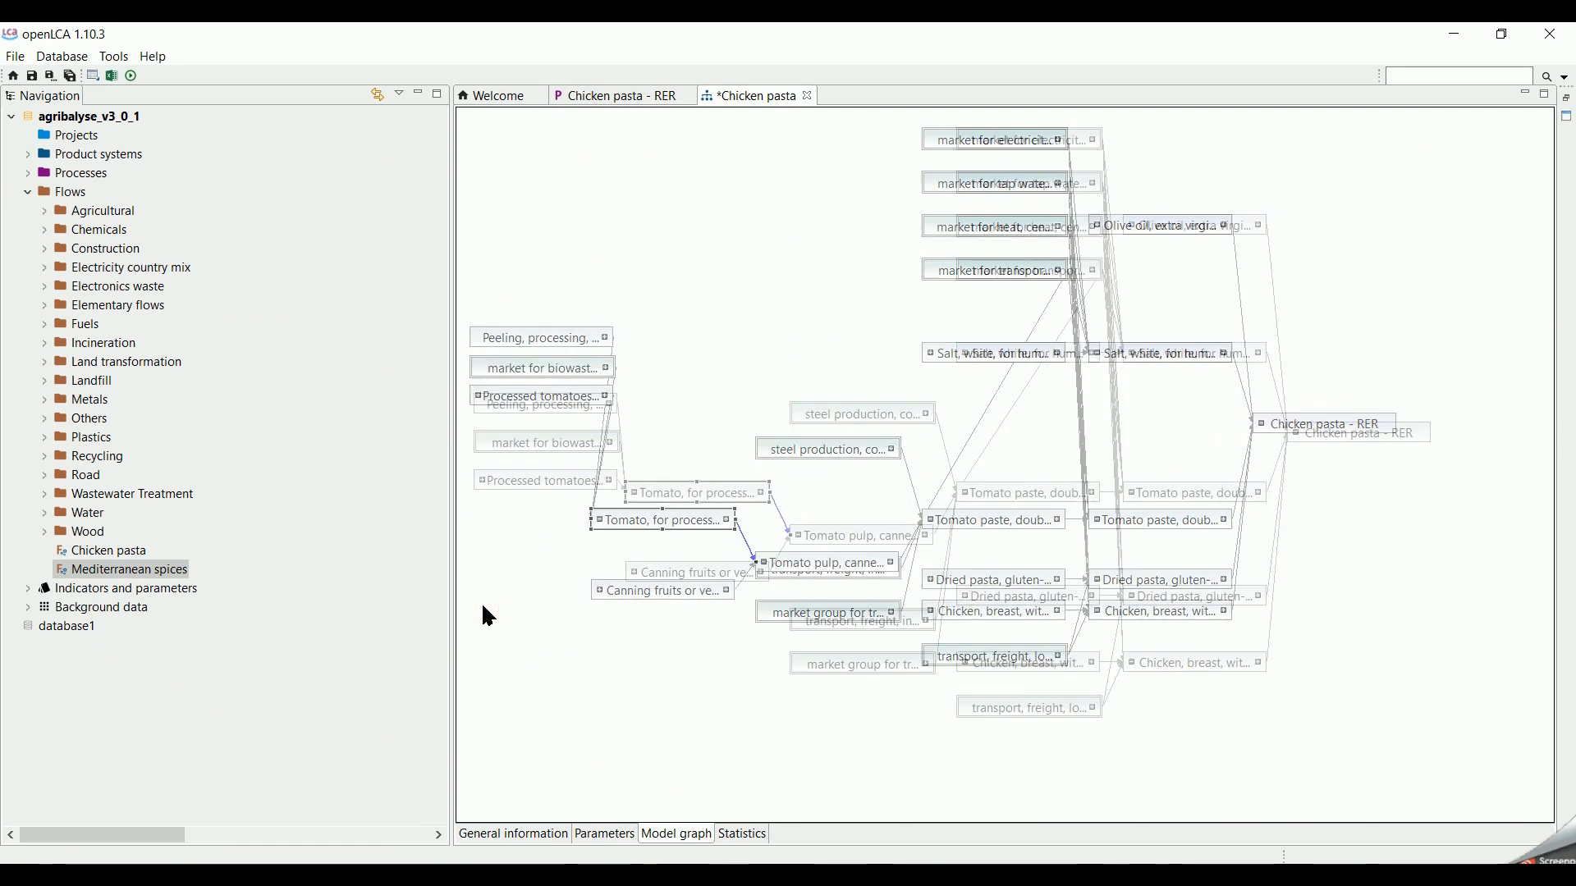
# Step: View the product system statistics: 783 processes and 3990 process links
pyautogui.click(740, 834)
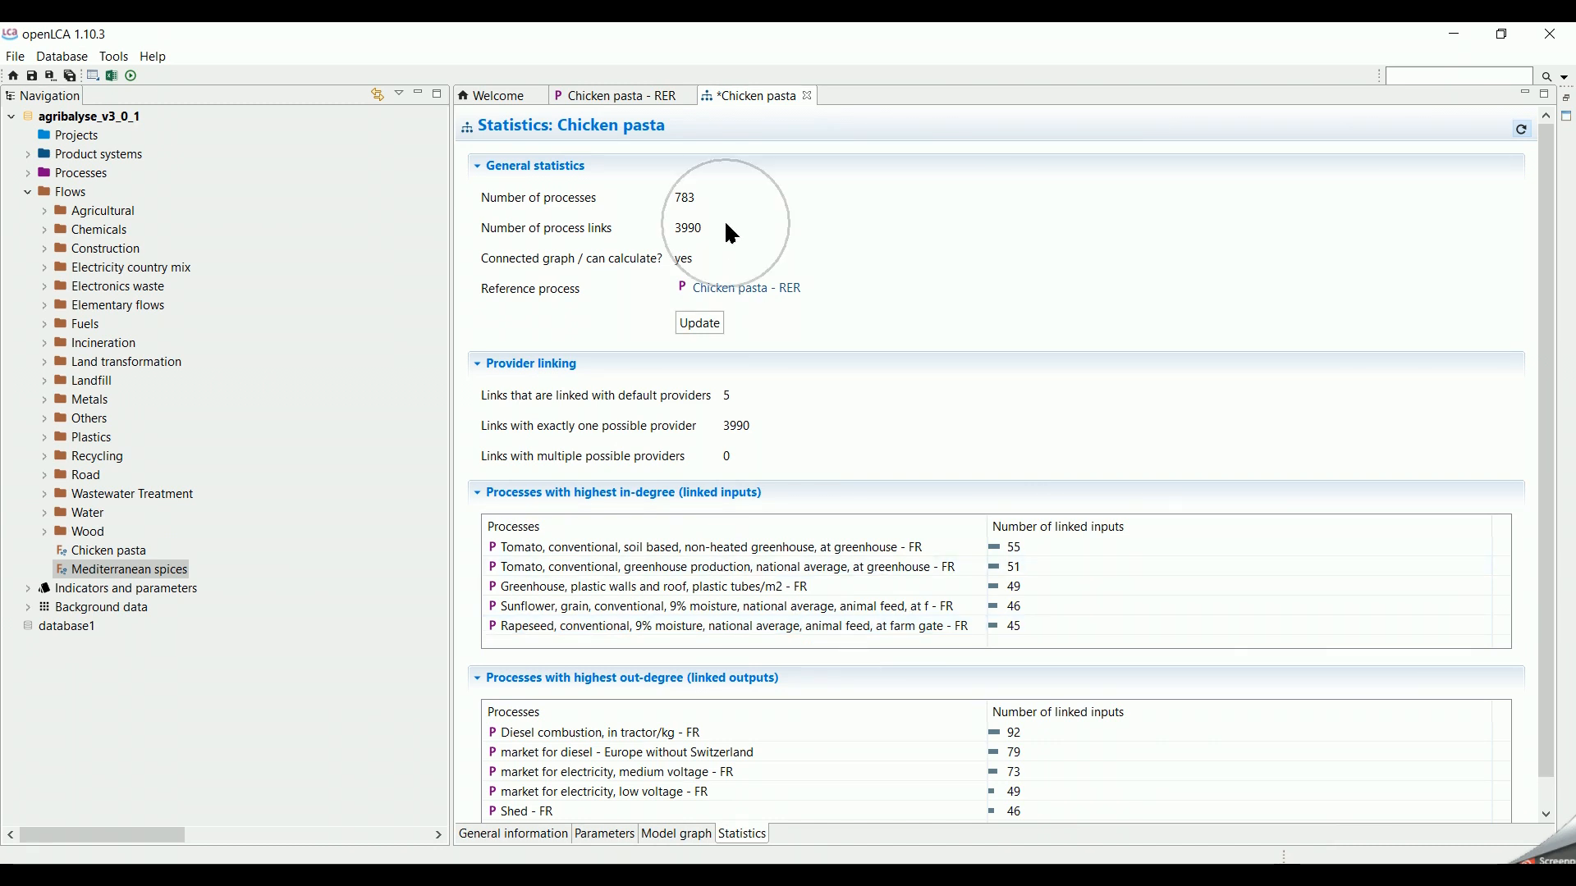
pyautogui.moveTo(783, 485)
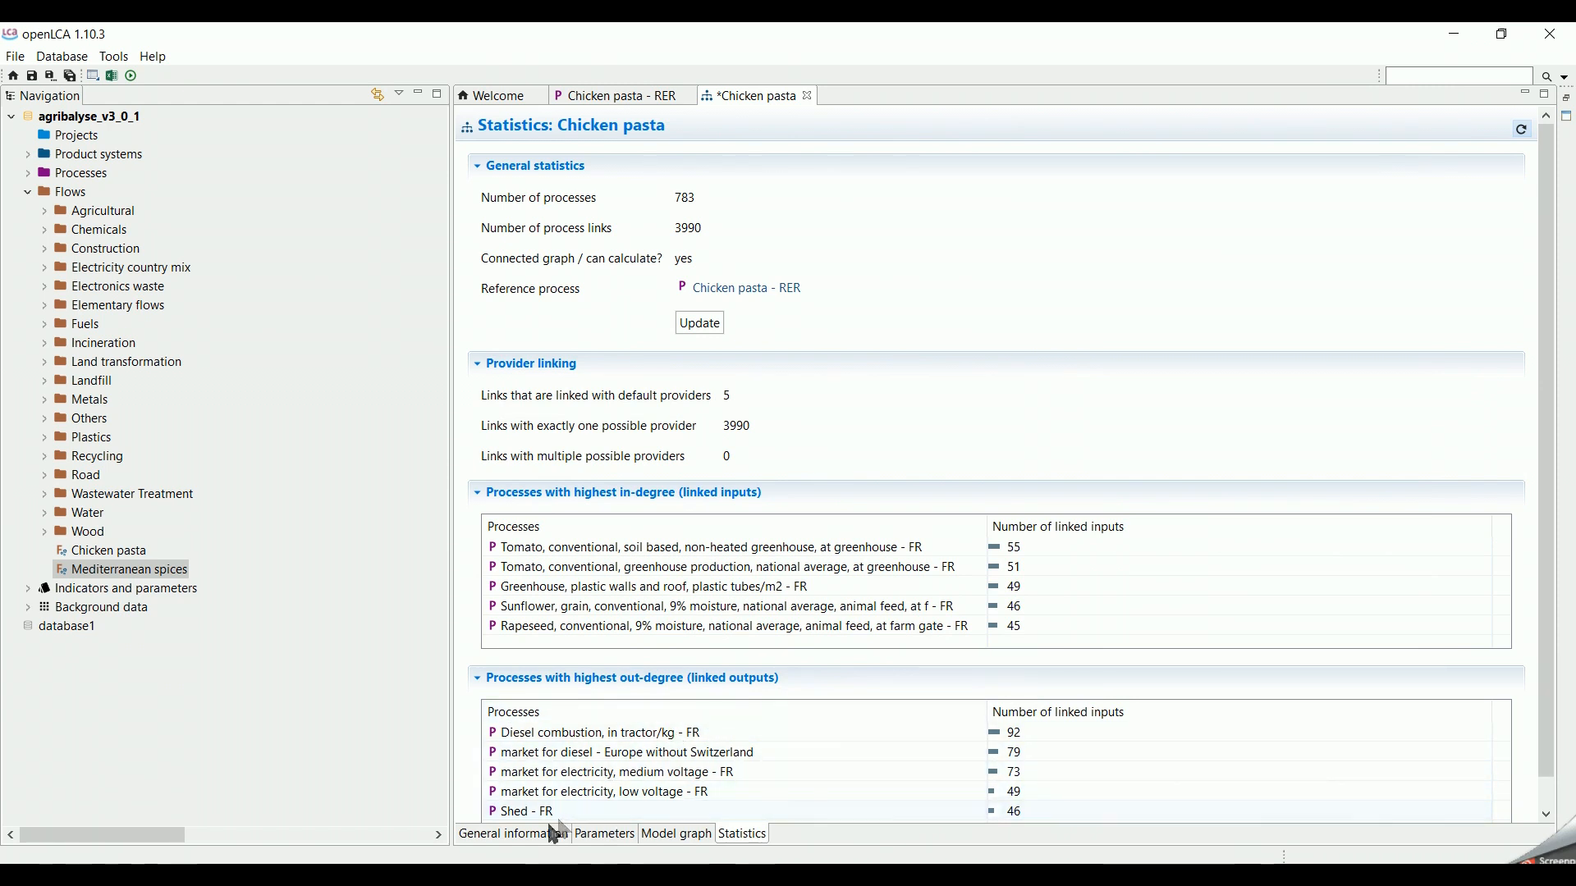
# Step: Show the General information page with the 1.0 kg Chicken pasta reference
pyautogui.click(512, 838)
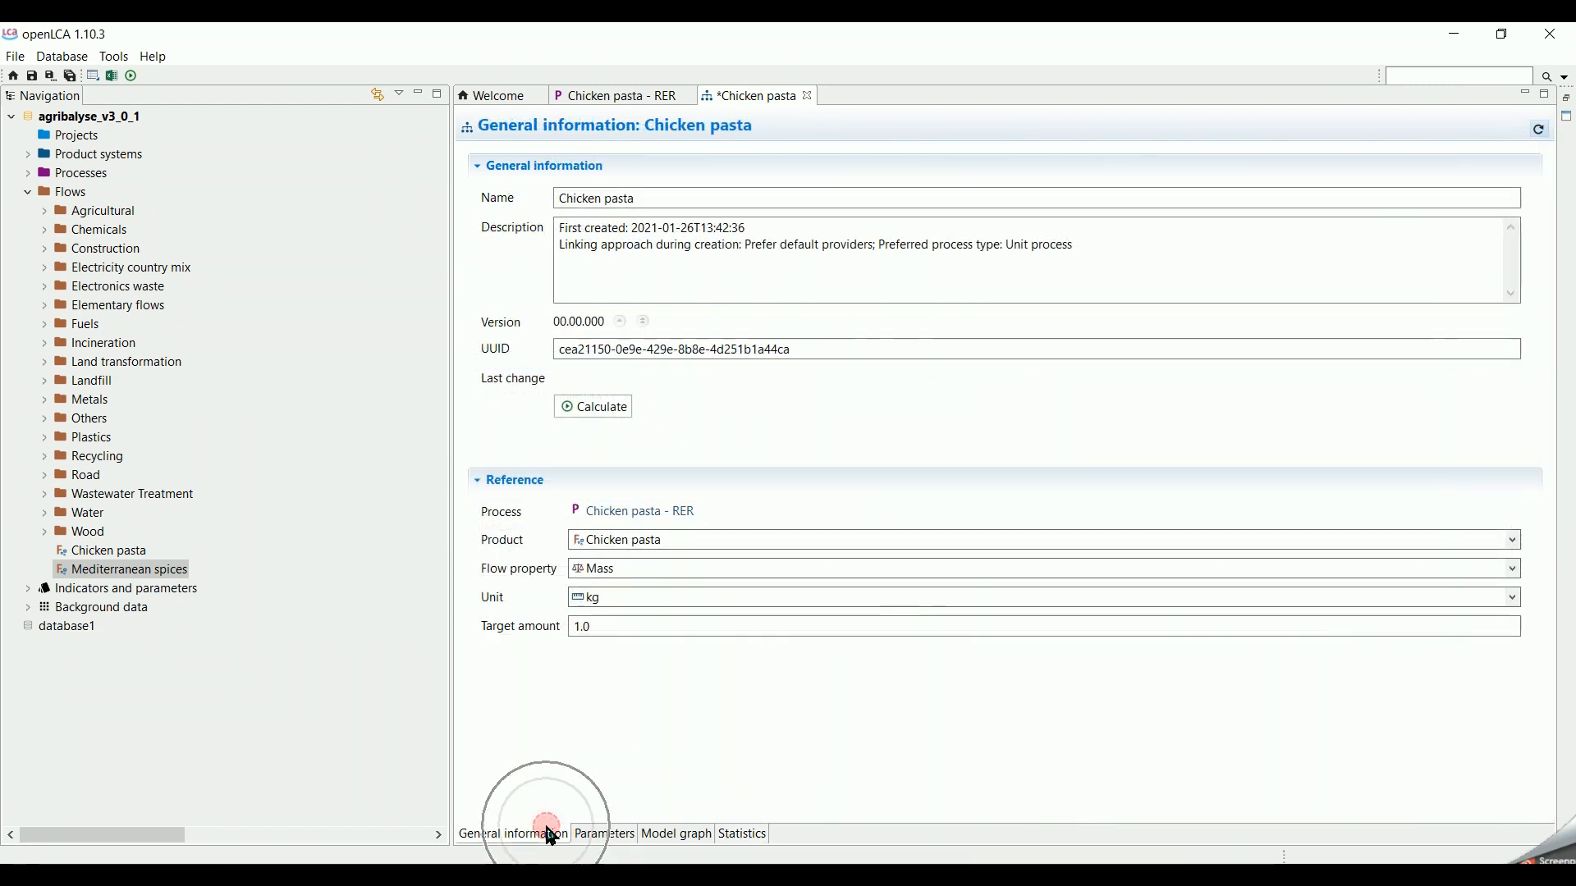
pyautogui.click(549, 835)
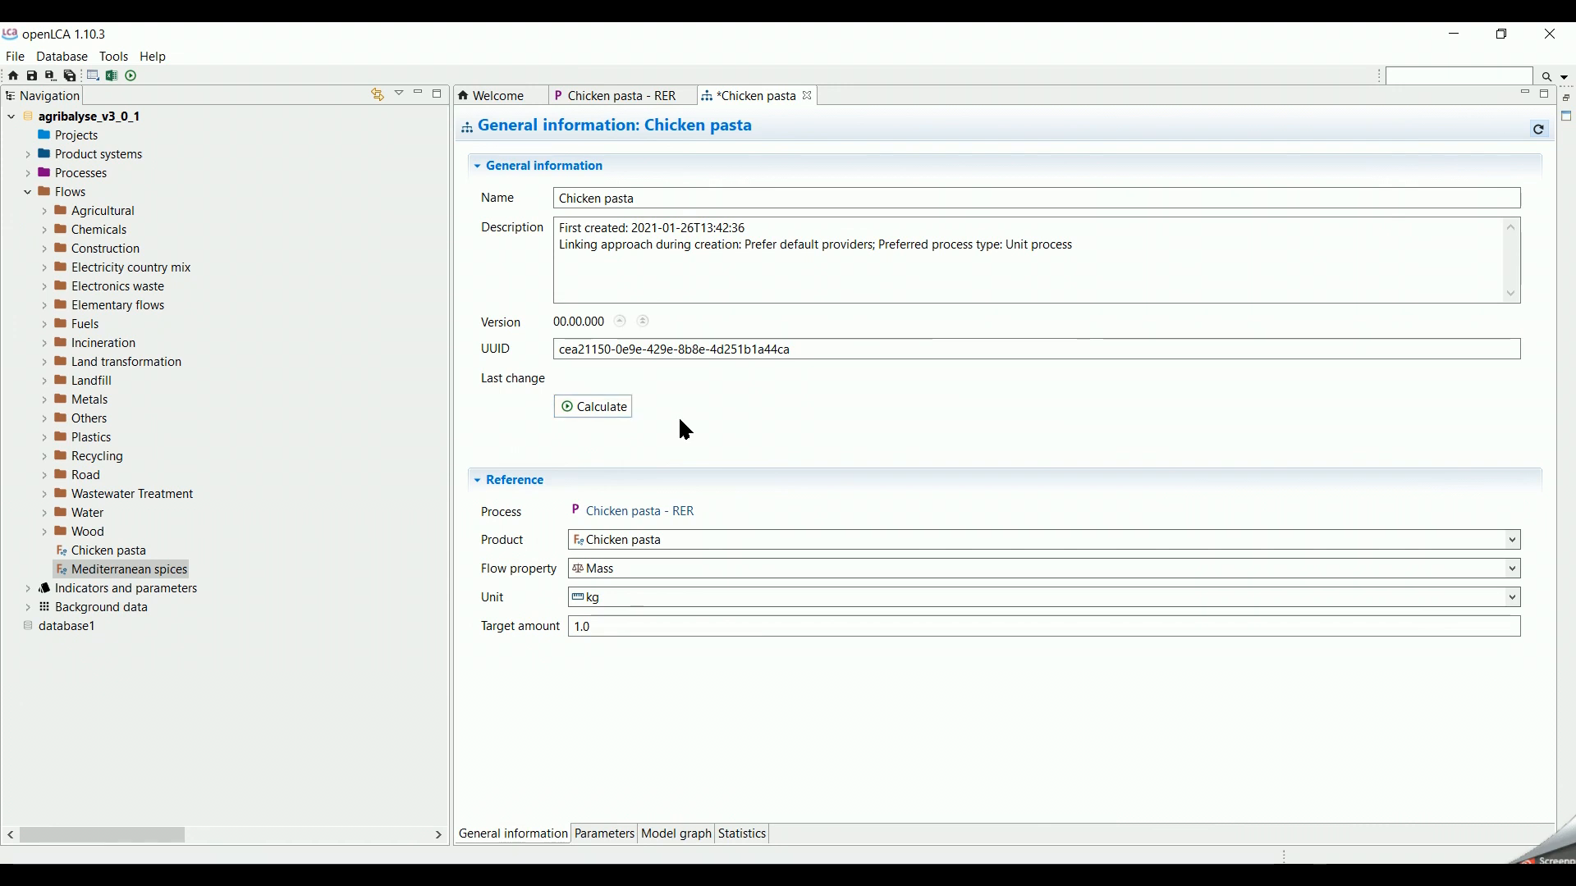
pyautogui.moveTo(592, 407)
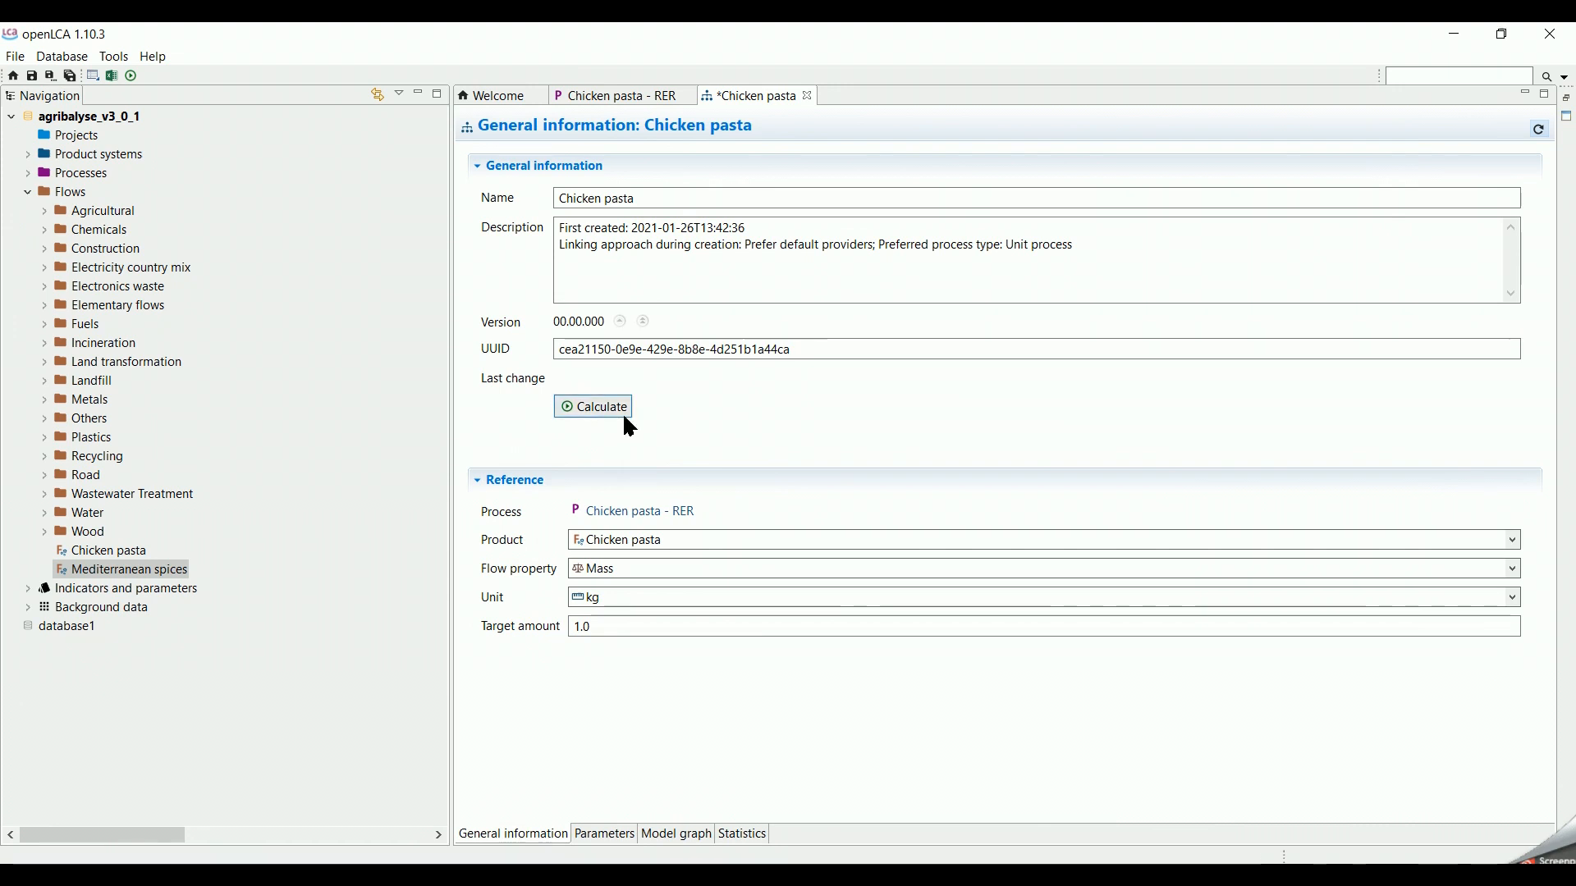
pyautogui.moveTo(681, 430)
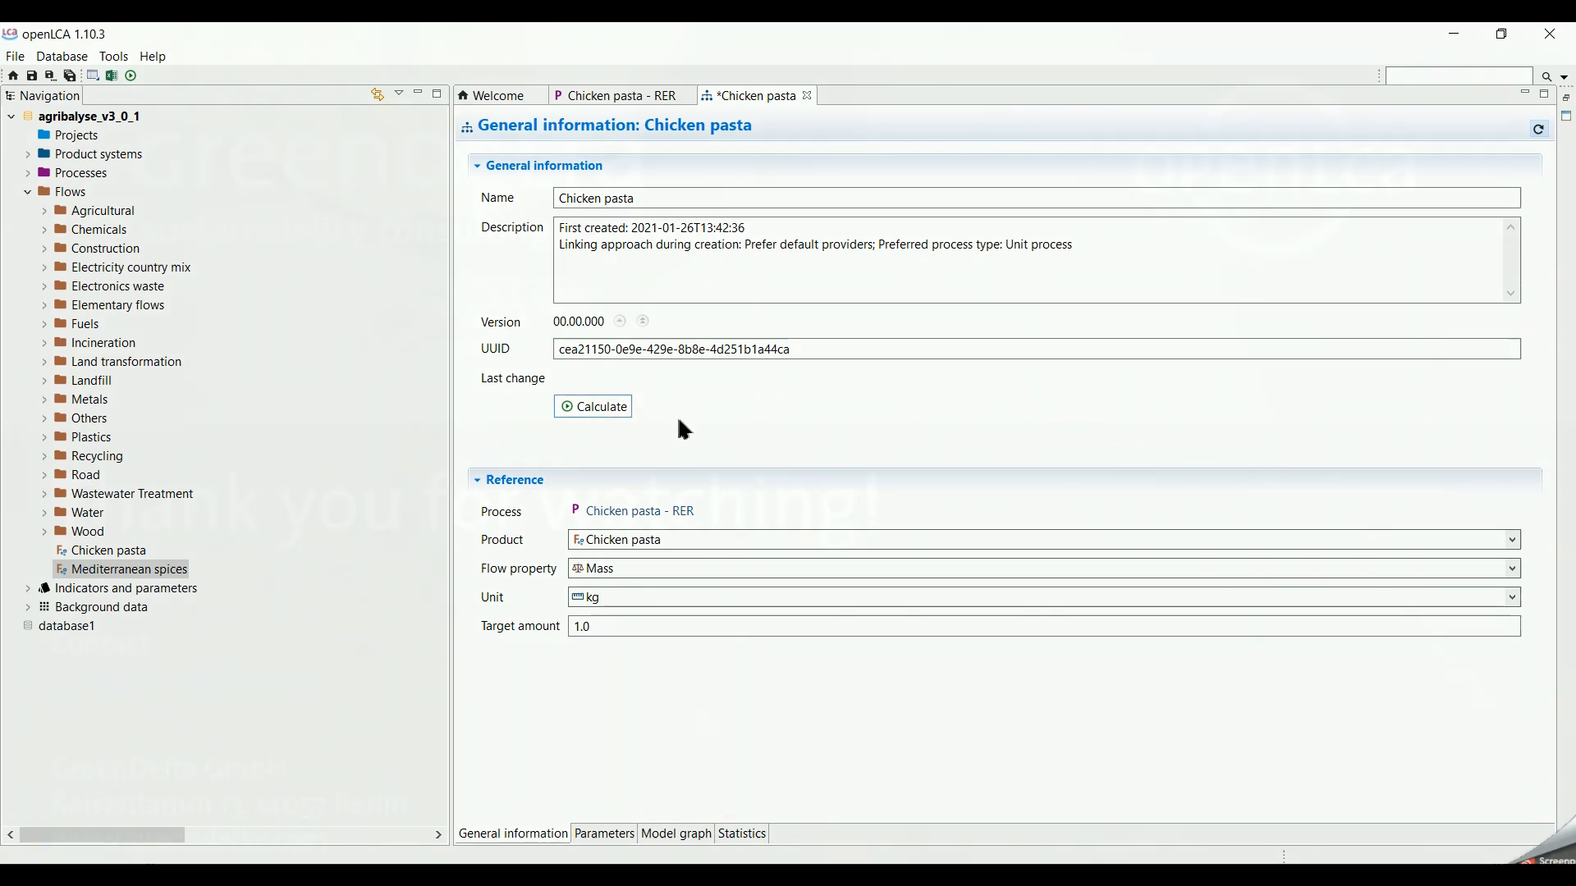